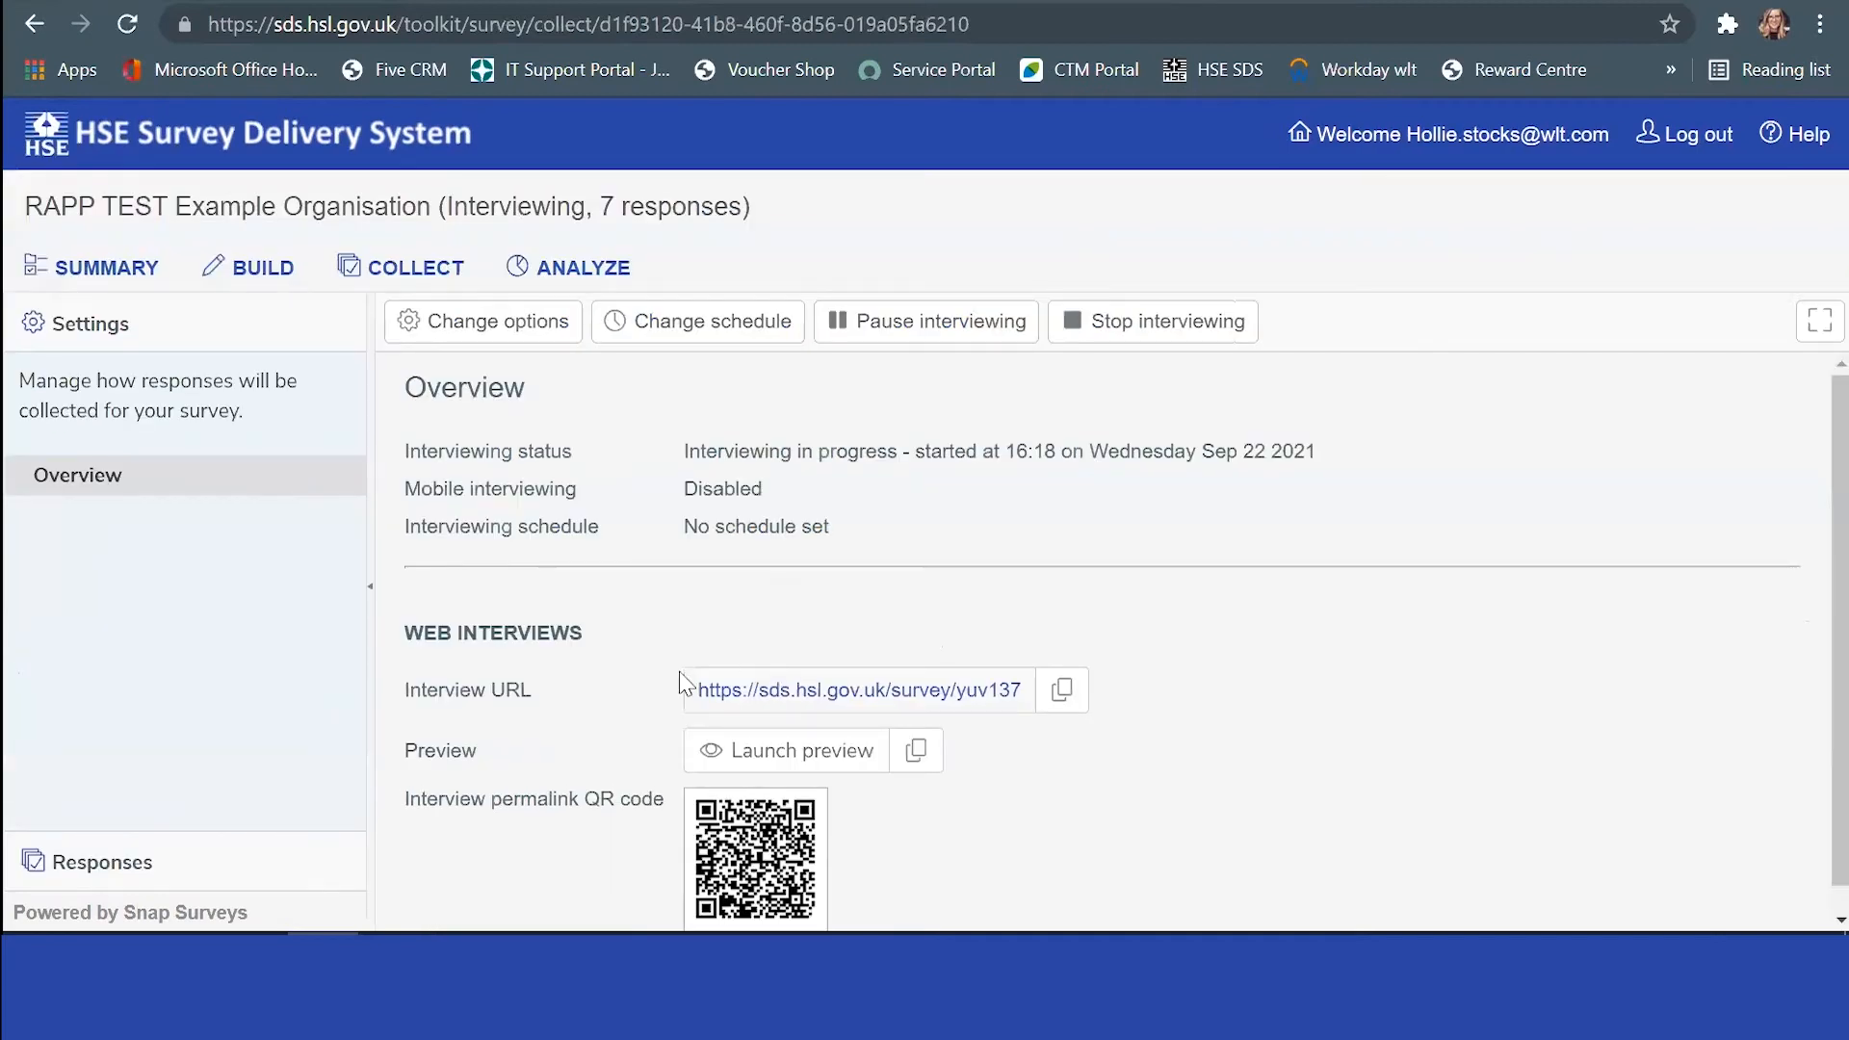
mouse_move(843, 689)
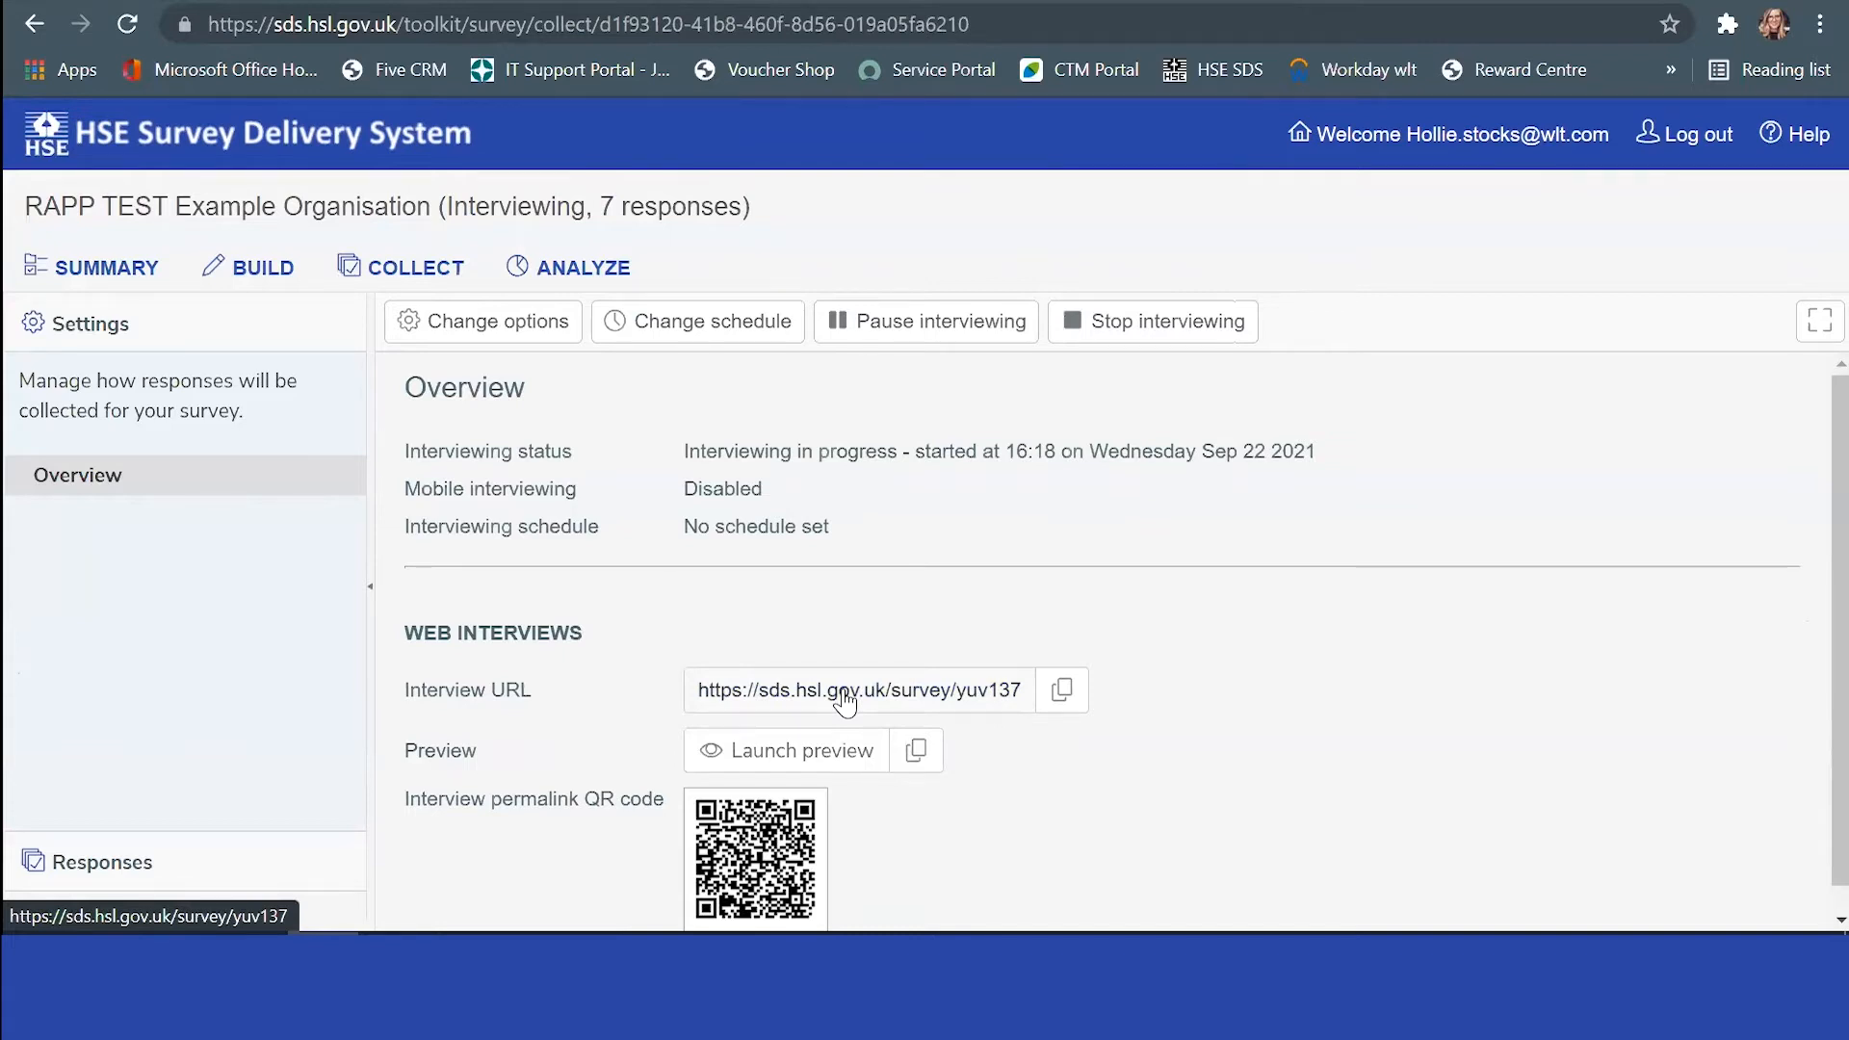
Launch the RAPP Tool Test interview from its URL and read the introduction and tool structure
click(857, 690)
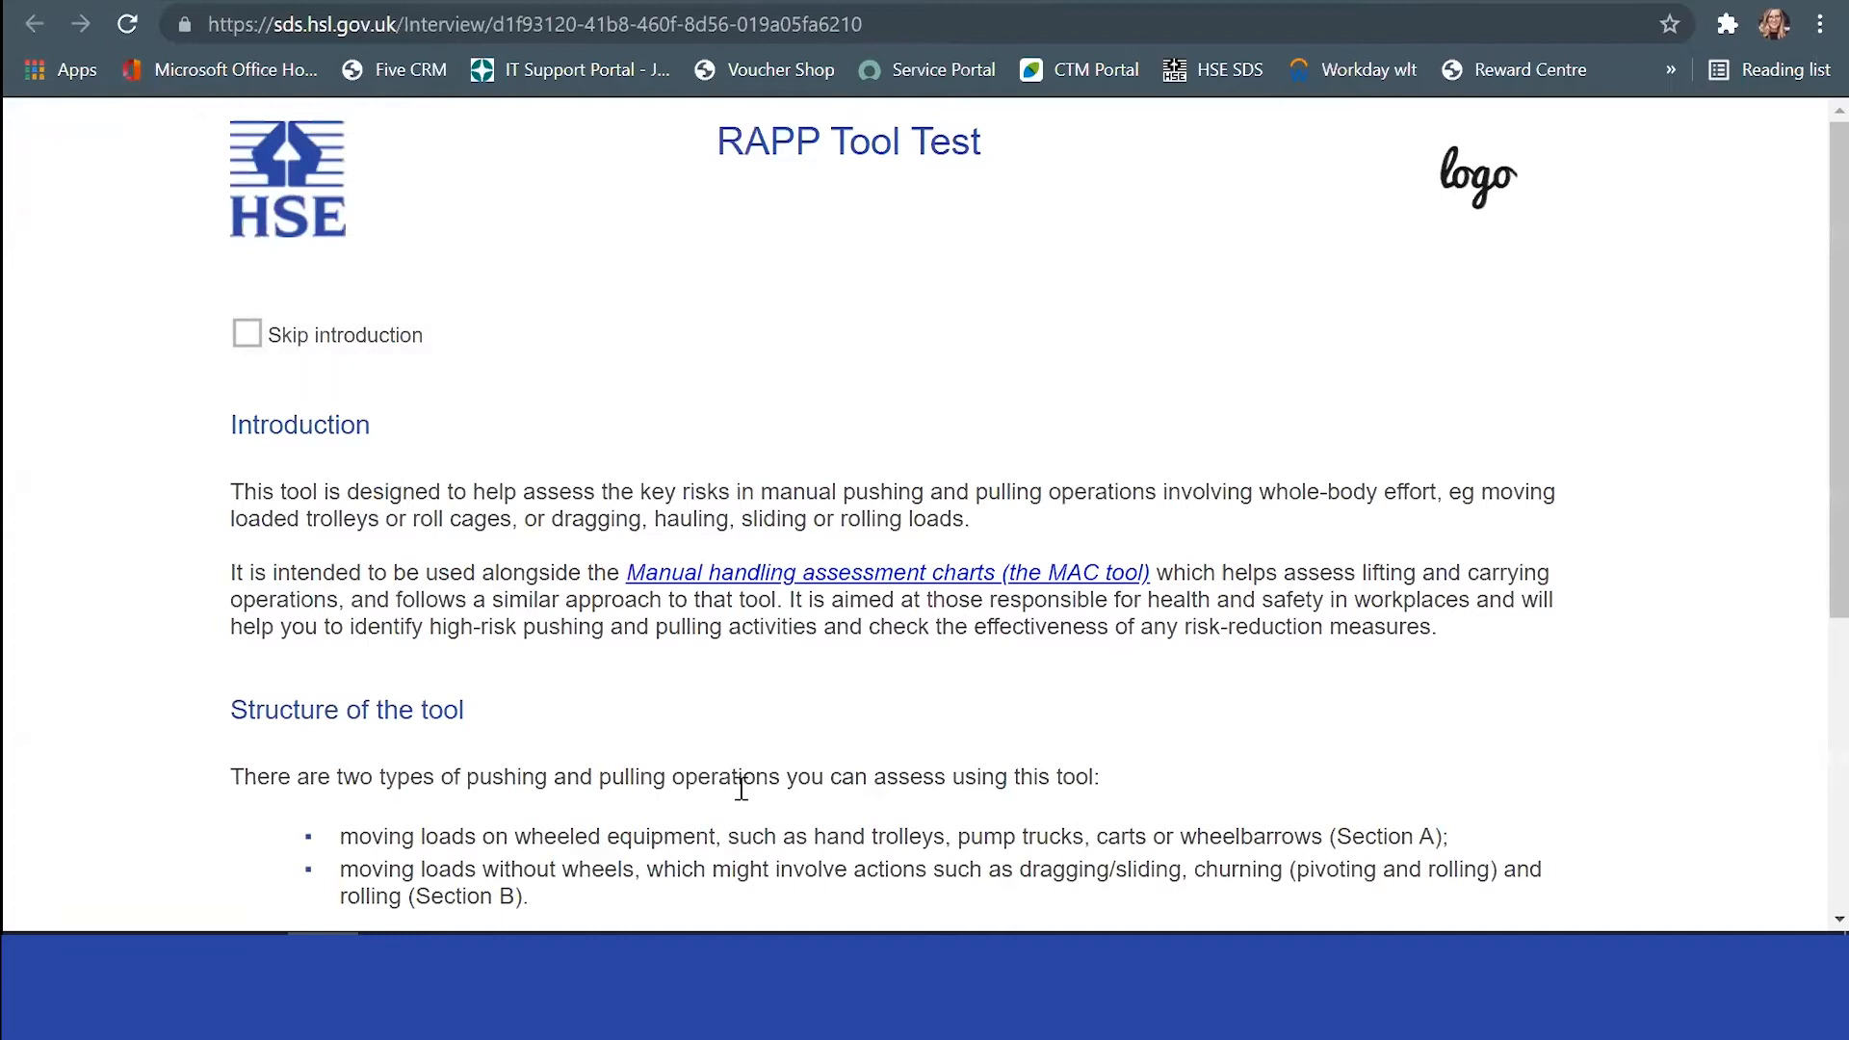
mouse_move(784, 553)
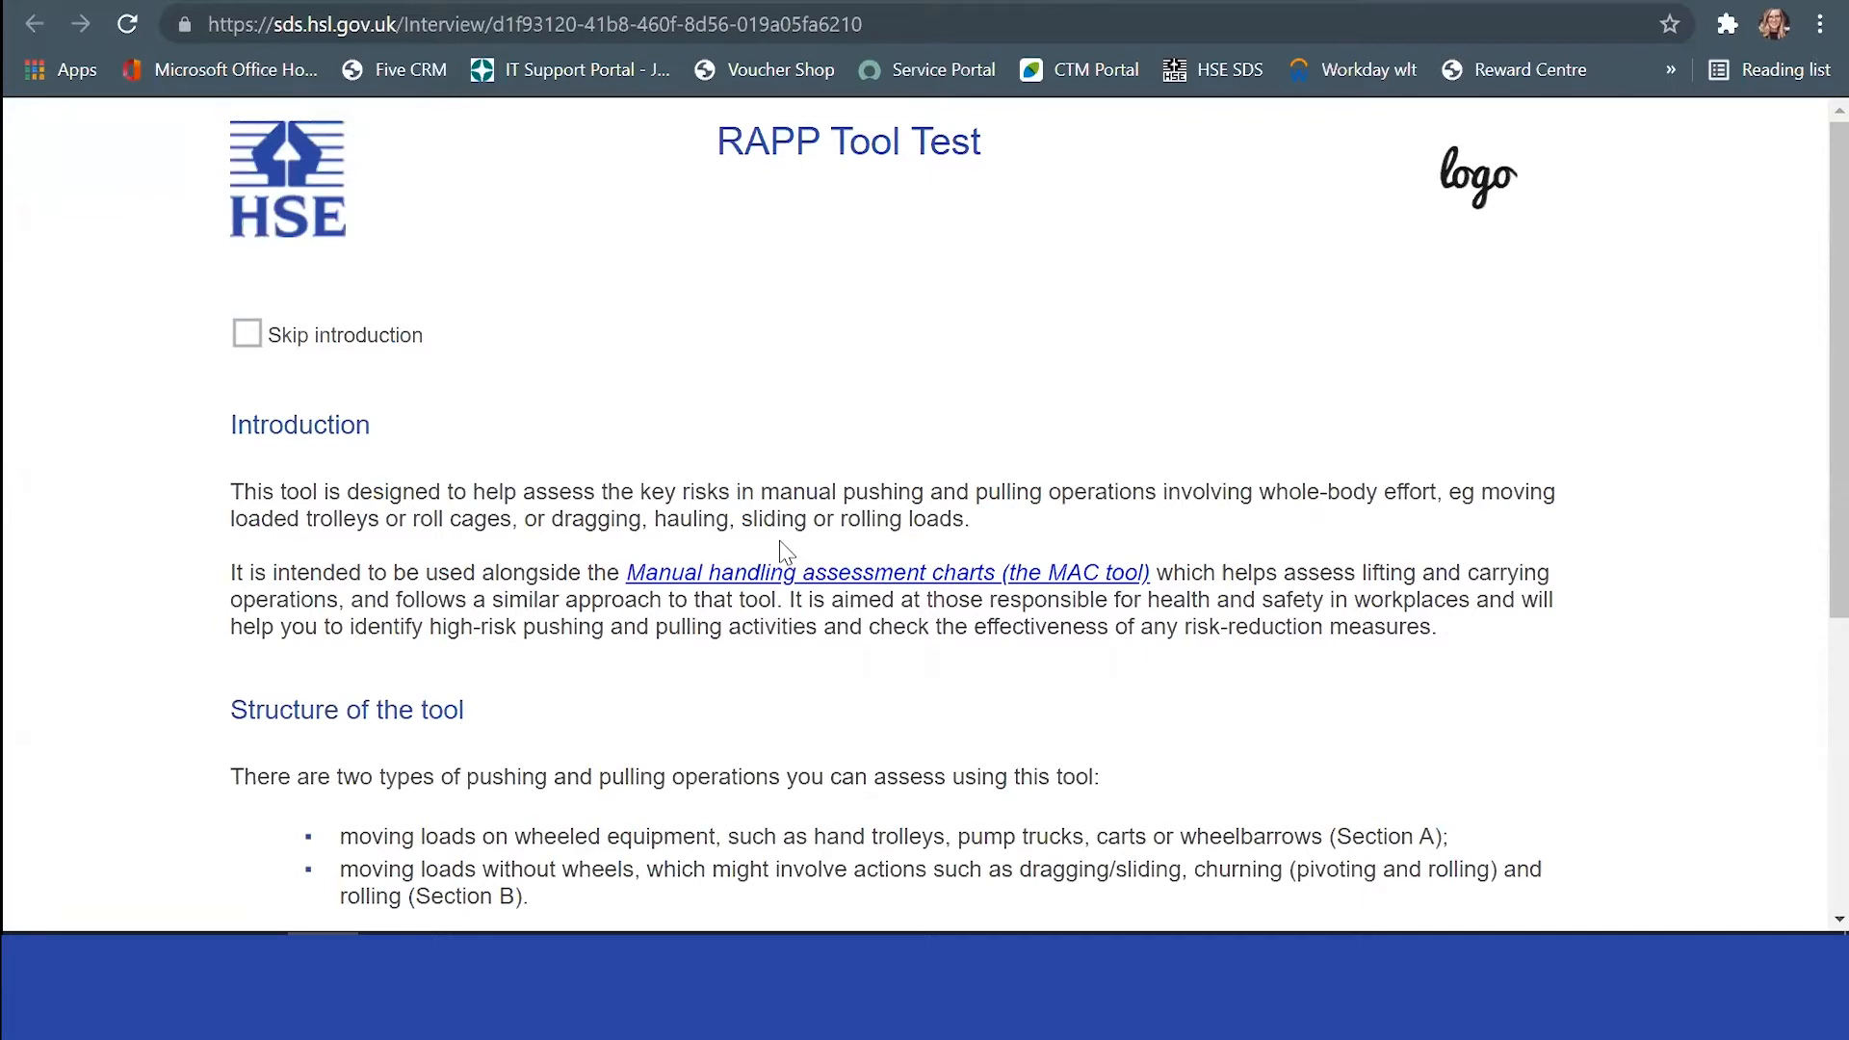
mouse_move(749, 501)
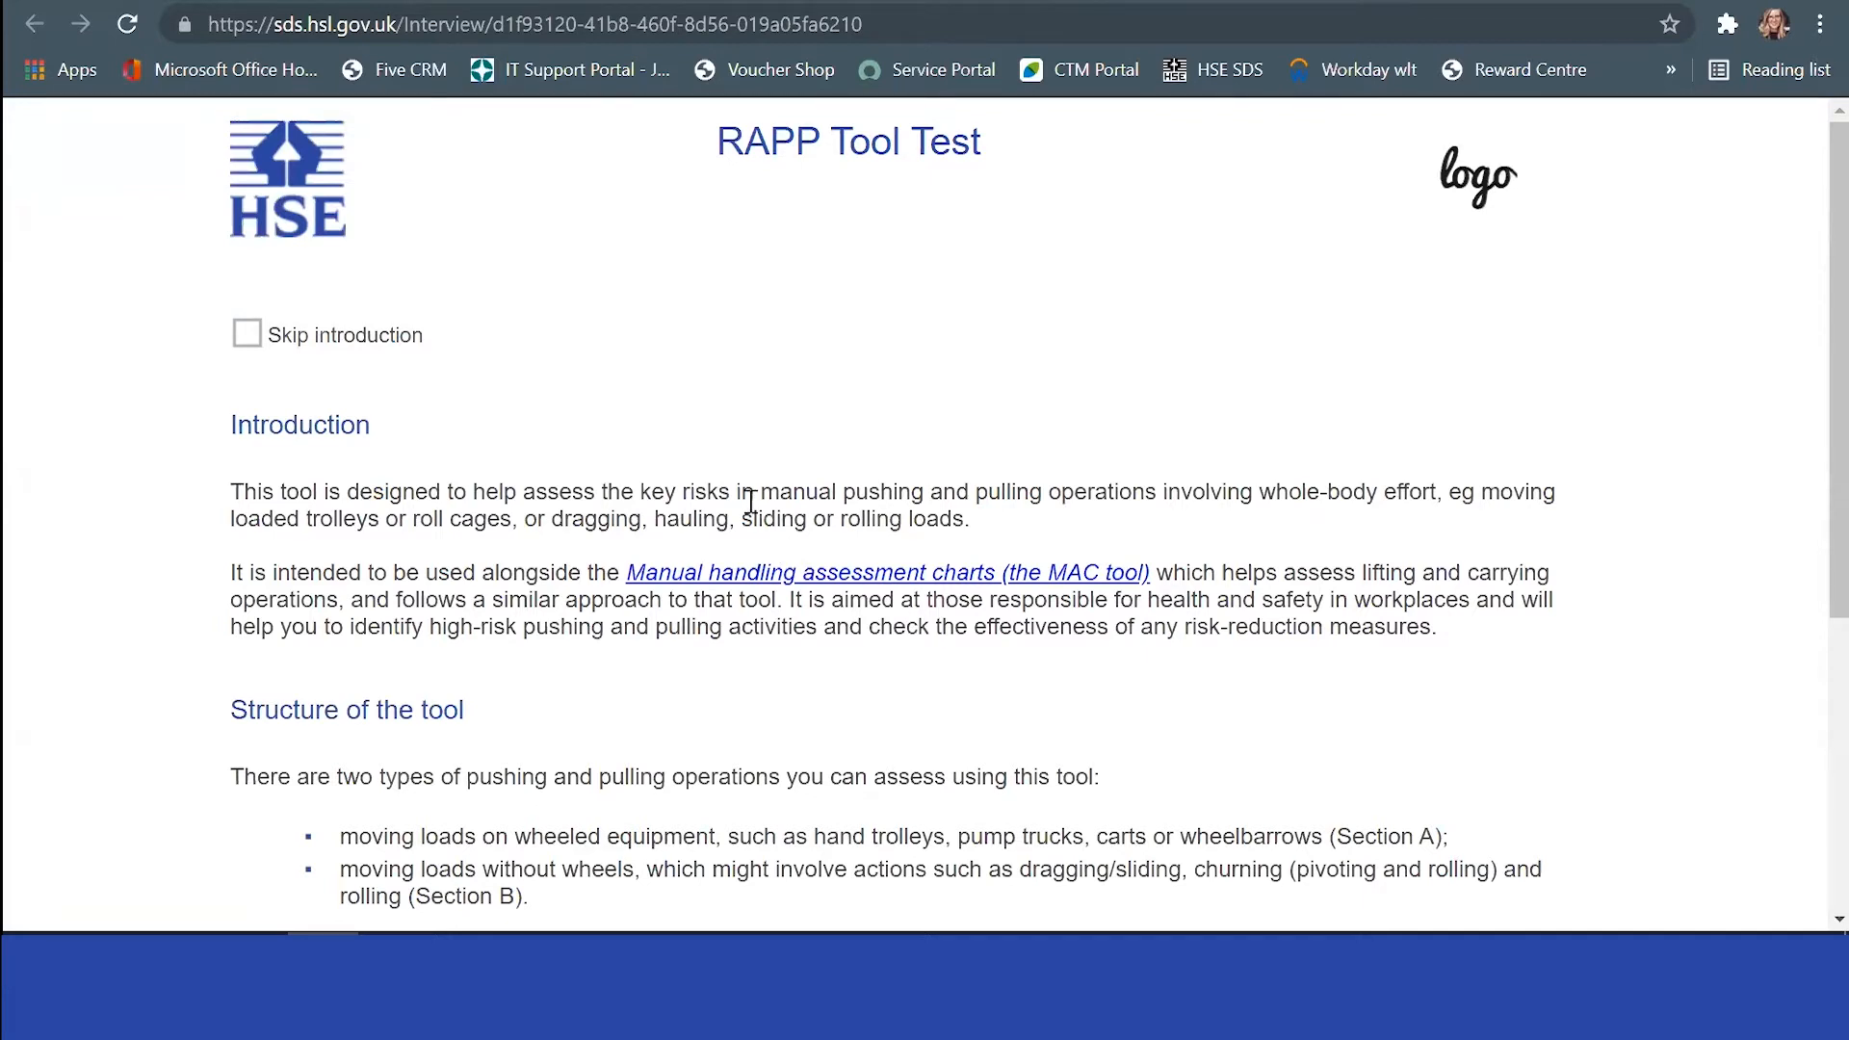
scroll(down, 3)
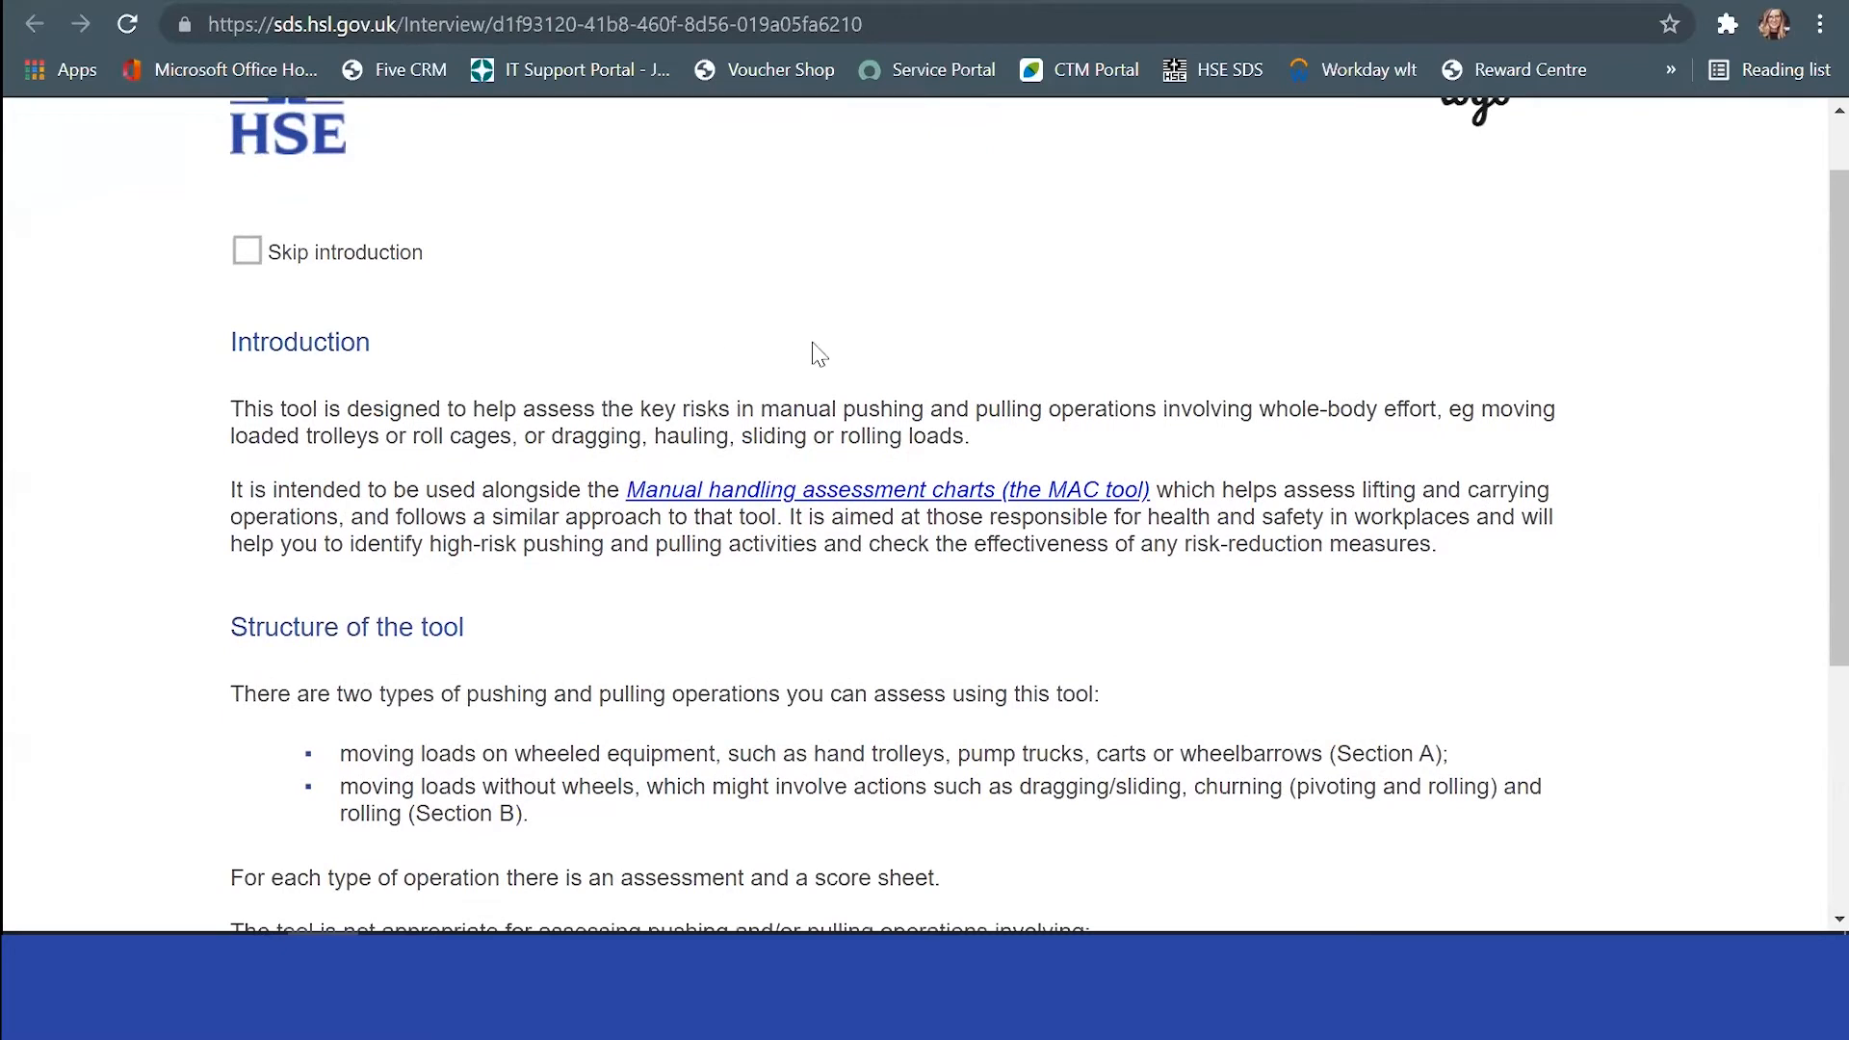
scroll(up, 3)
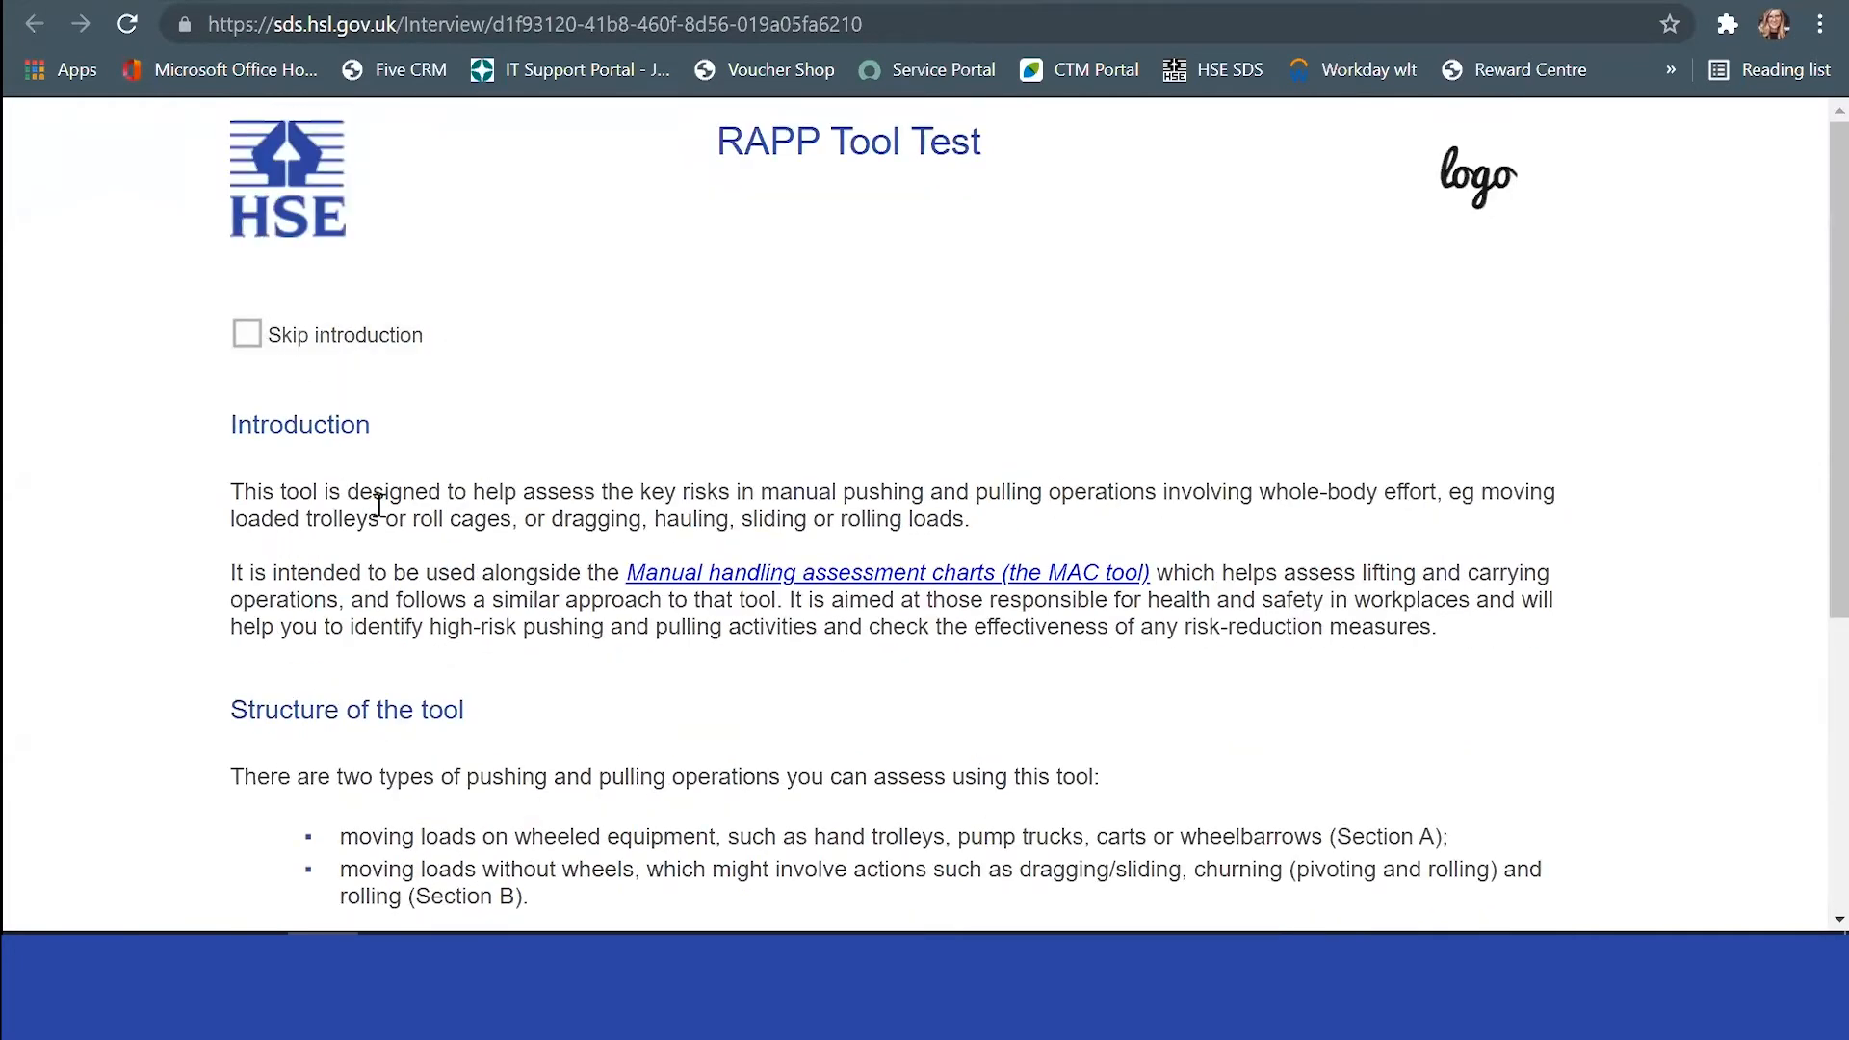
scroll(down, 3)
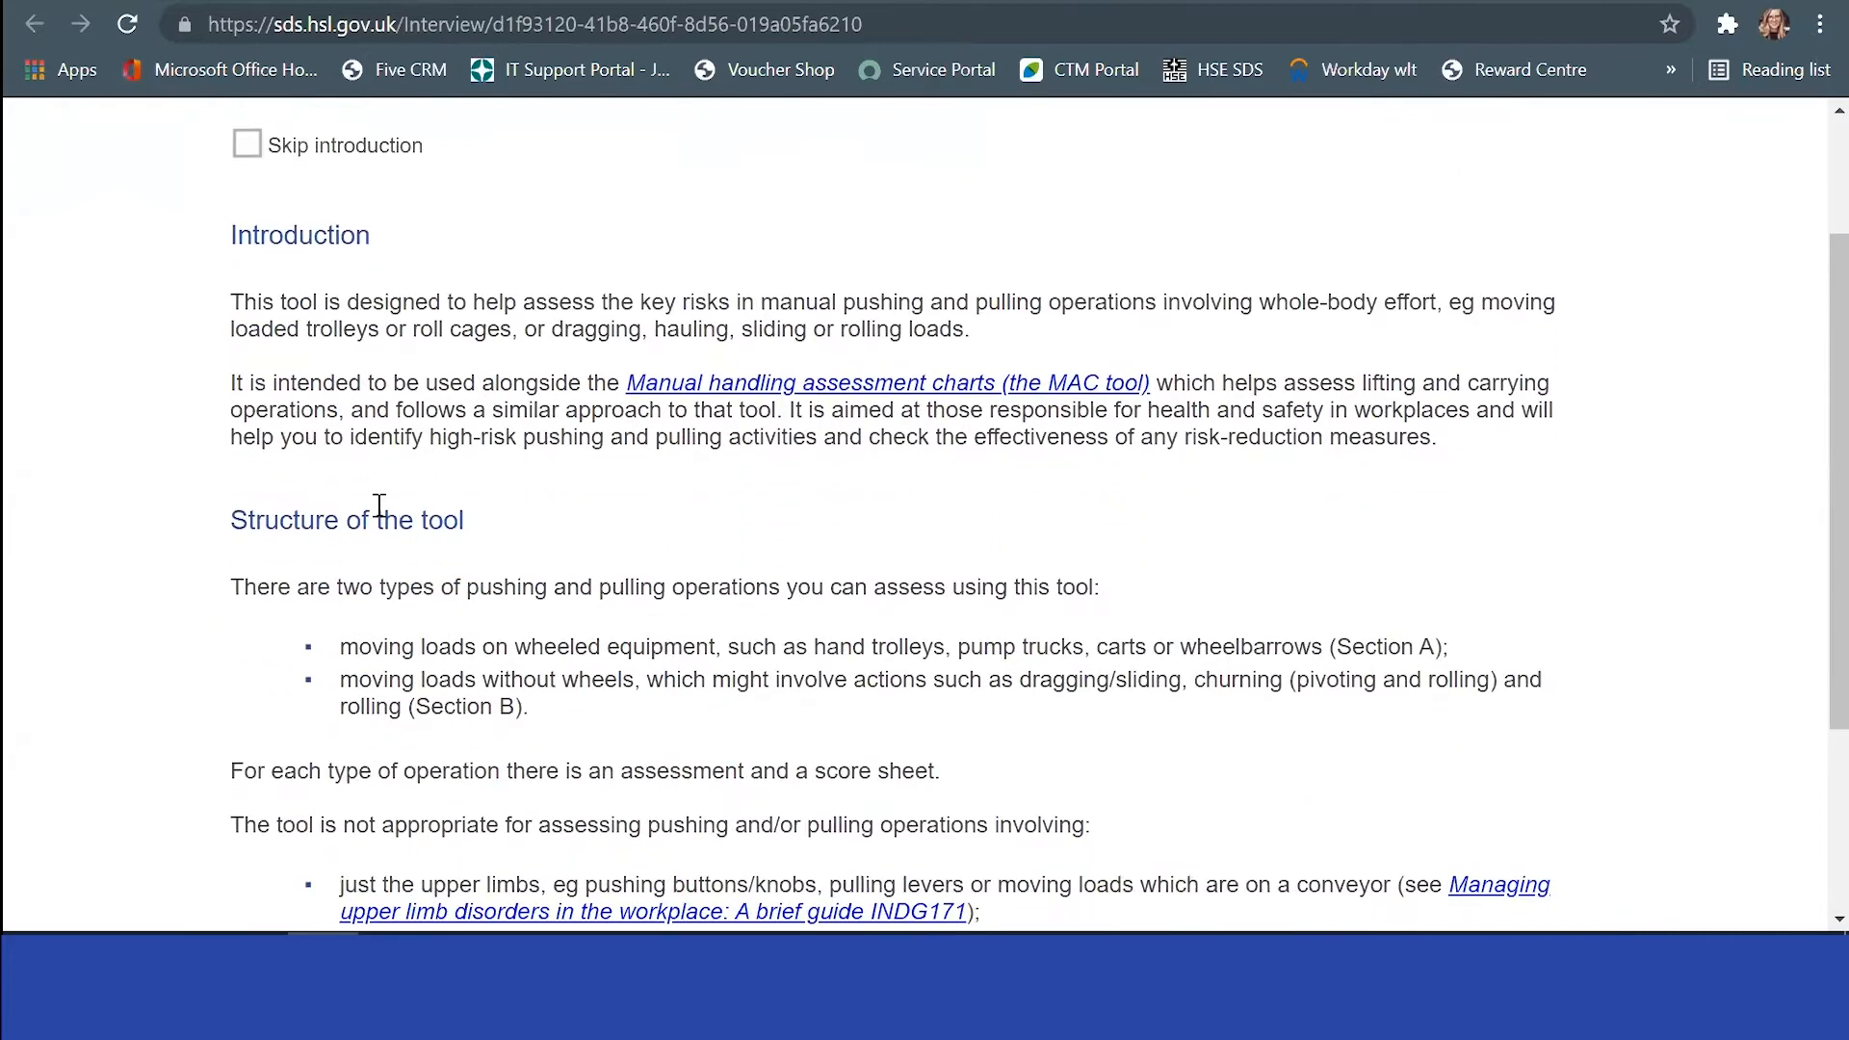
scroll(down, 3)
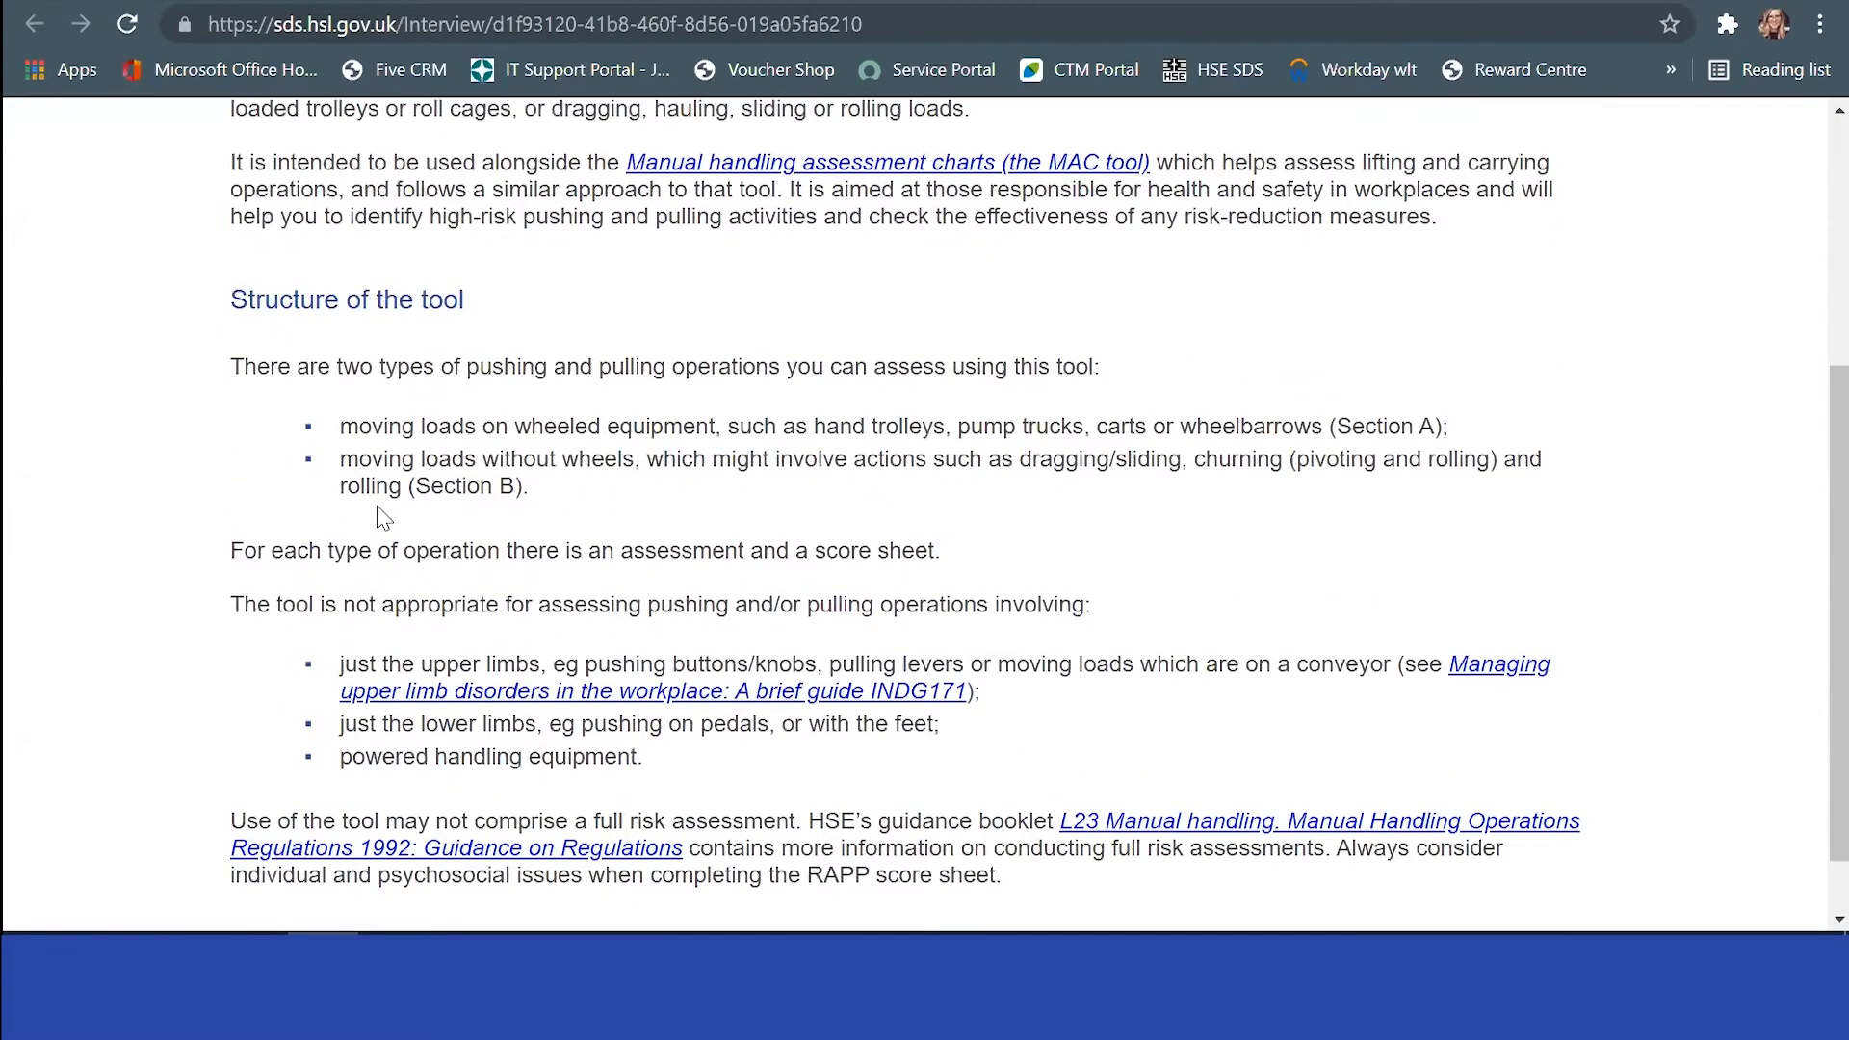
scroll(down, 3)
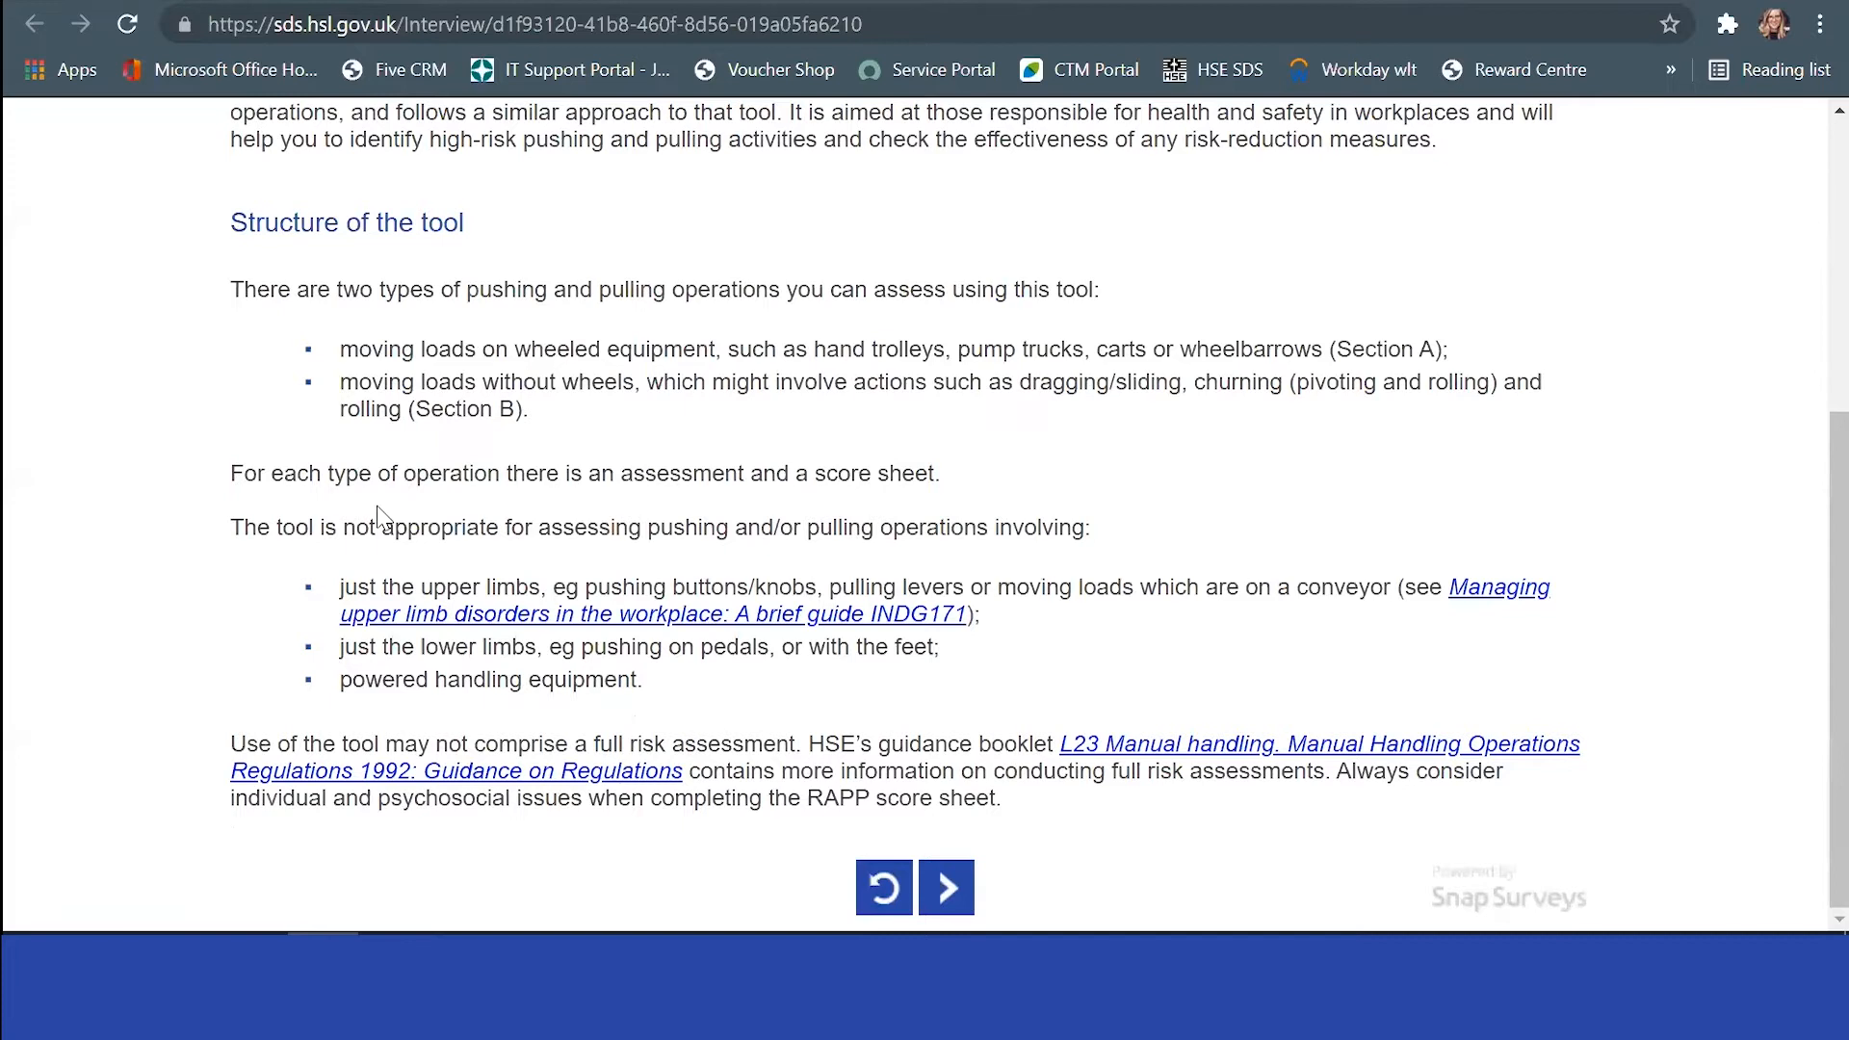
scroll(up, 3)
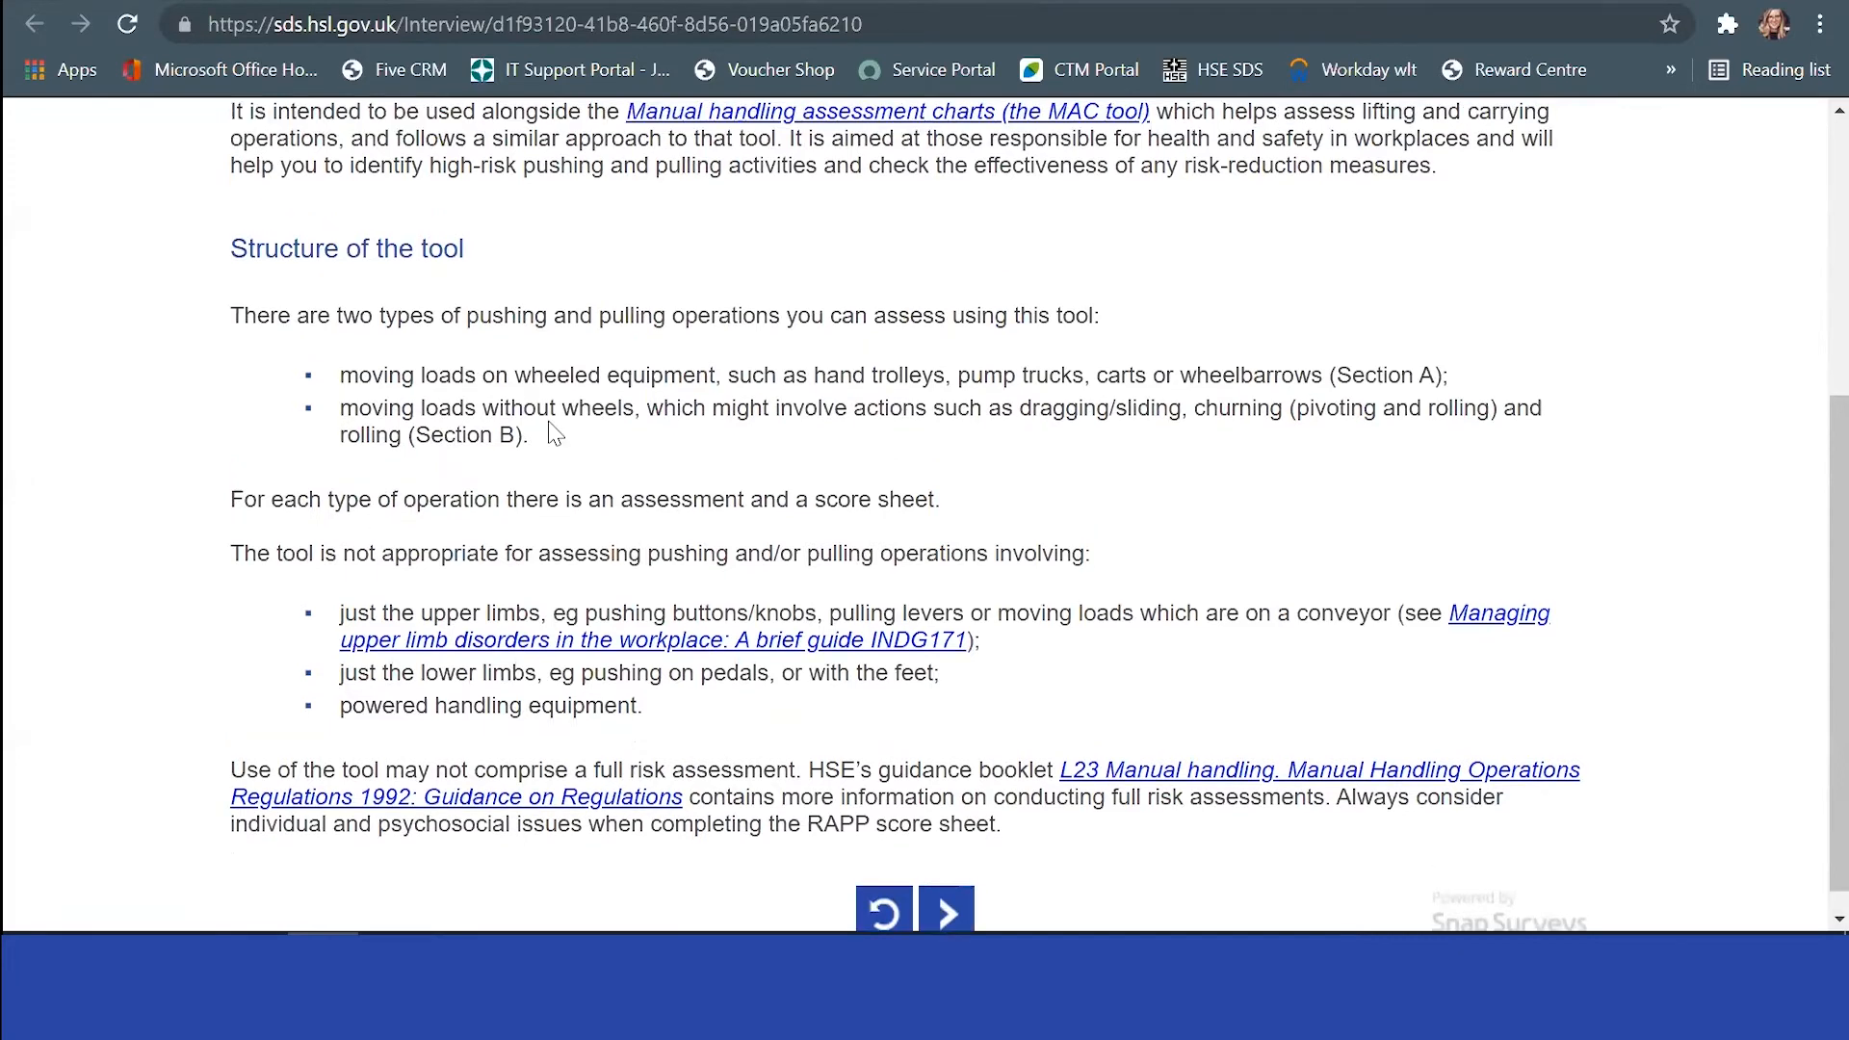
scroll(up, 3)
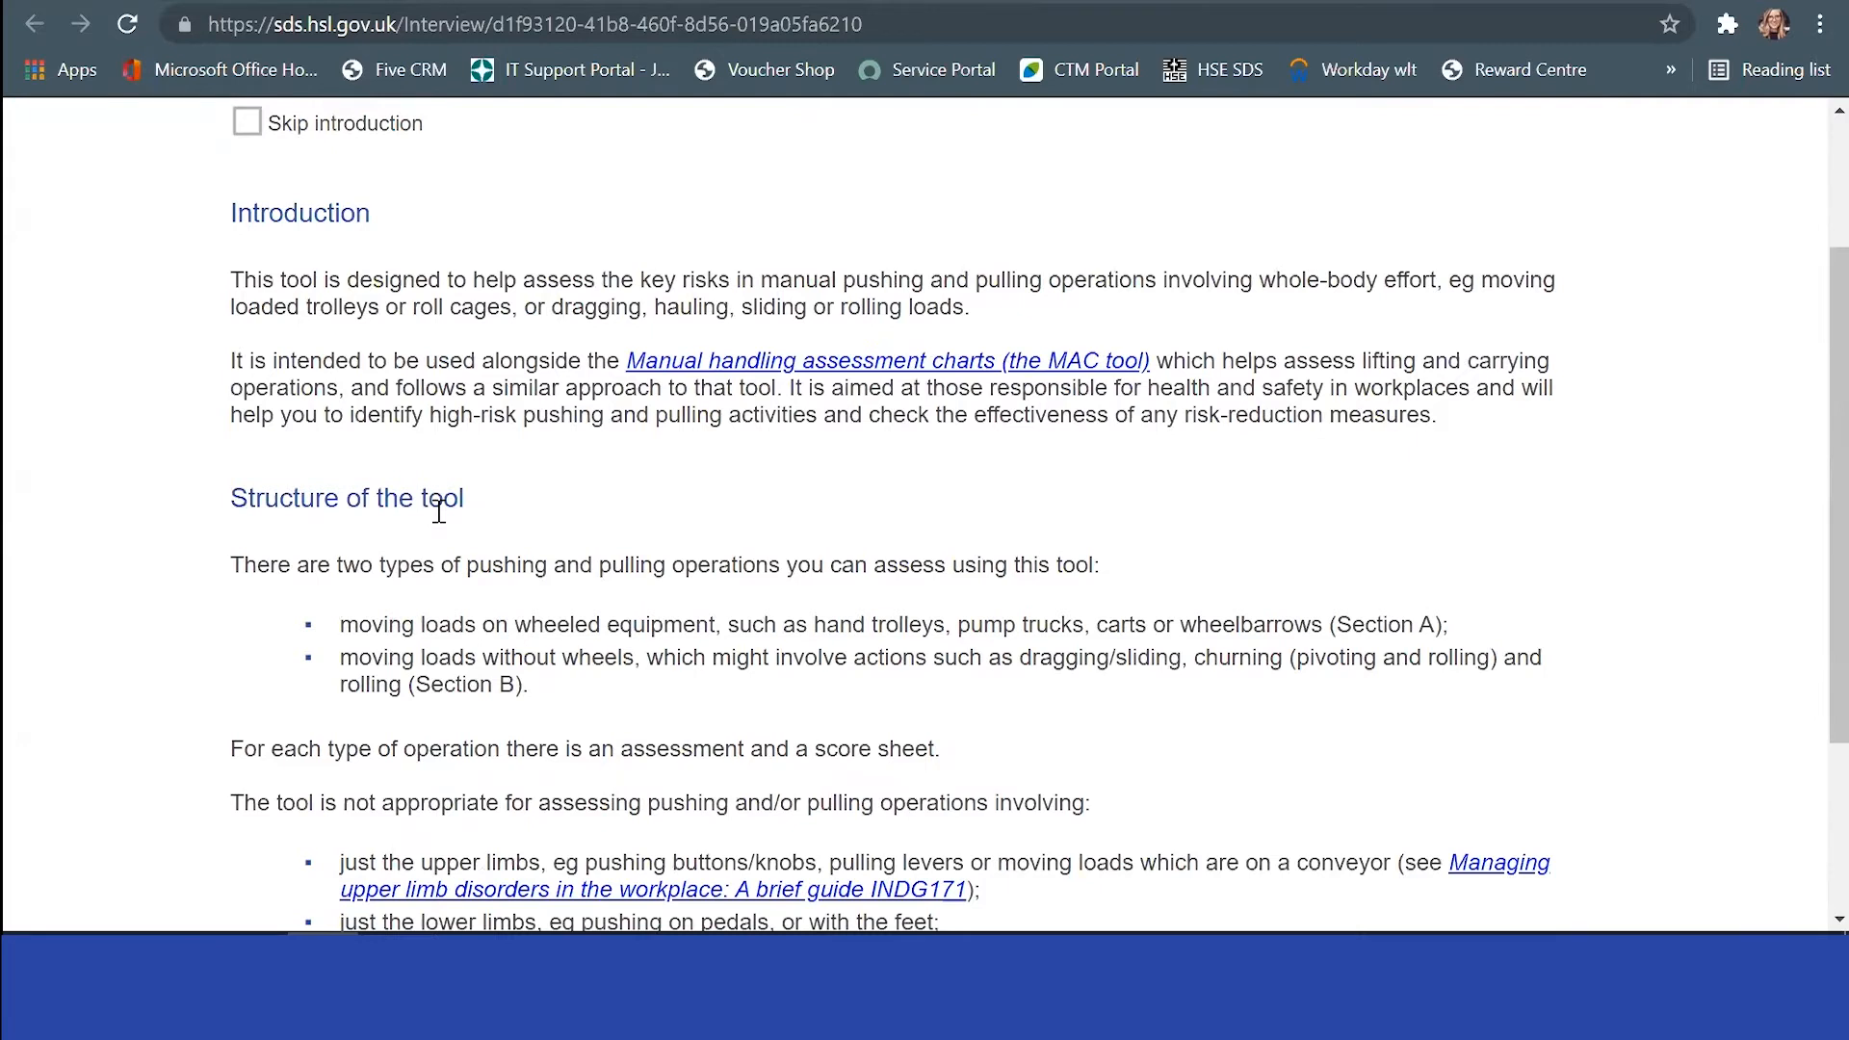
scroll(down, 3)
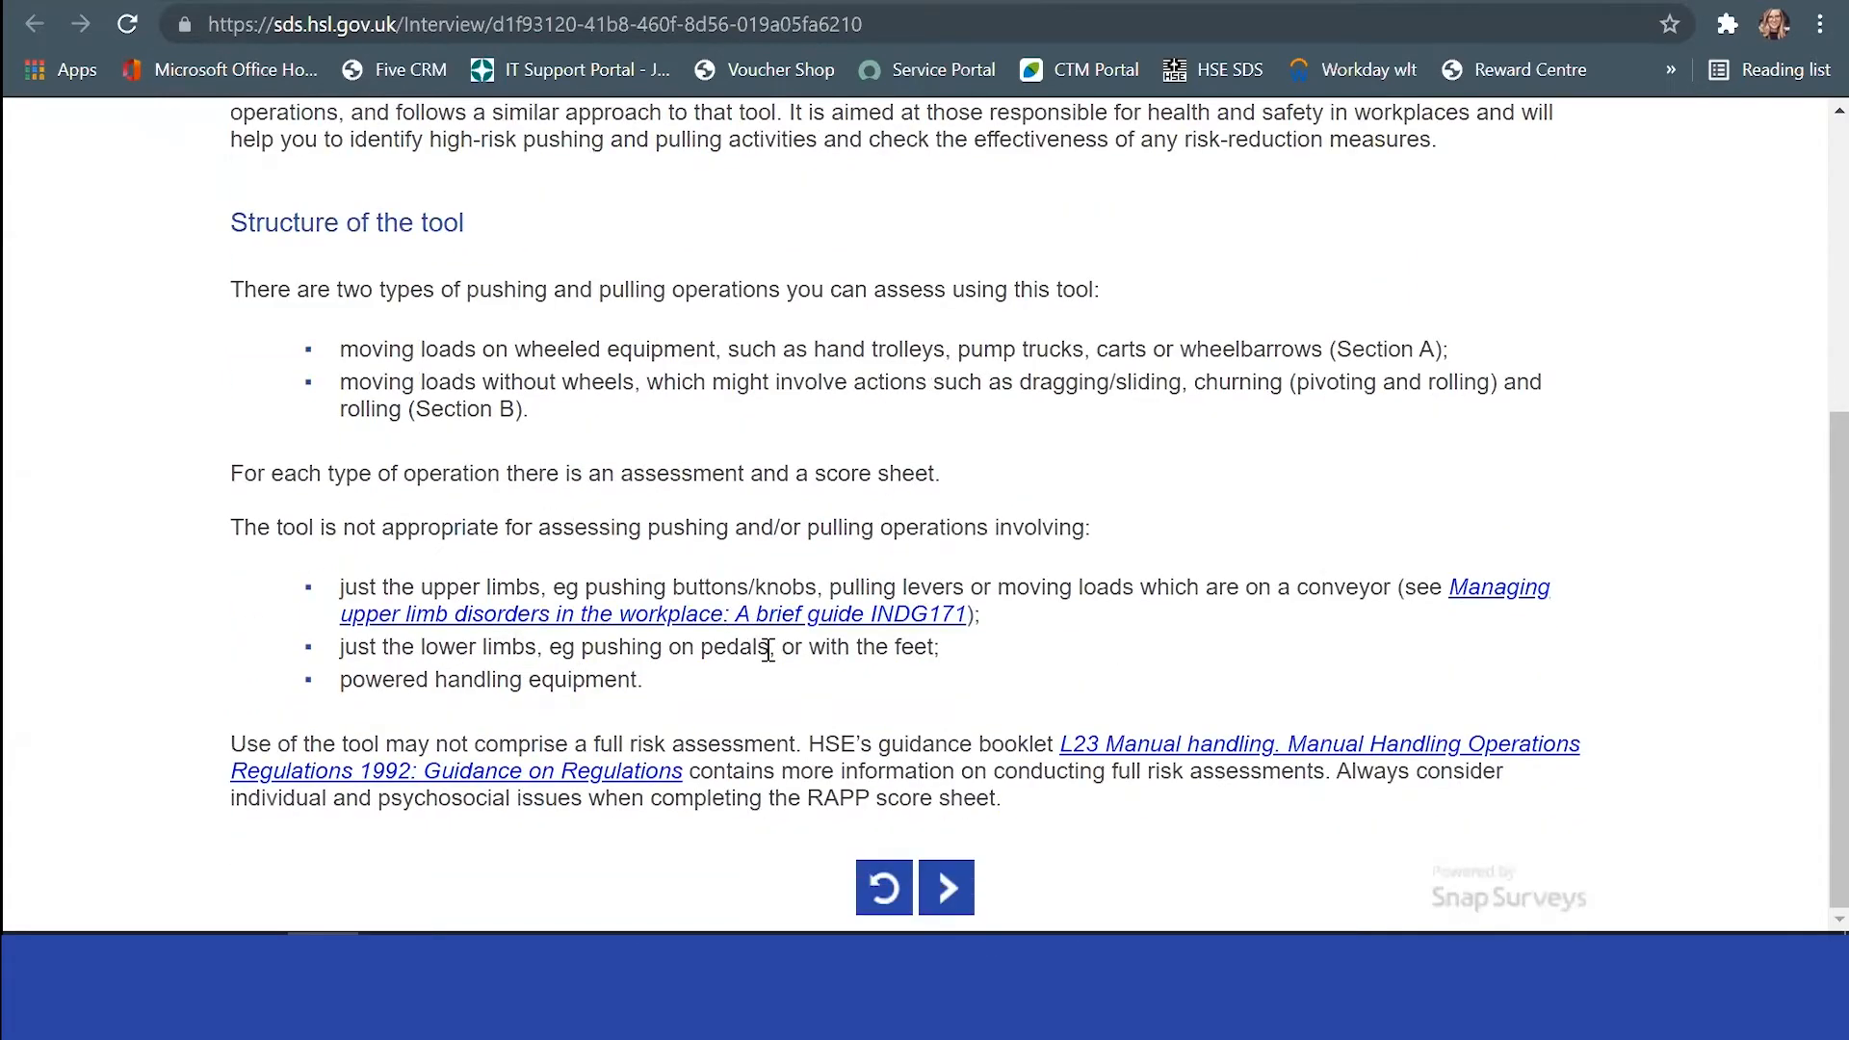
mouse_move(439, 779)
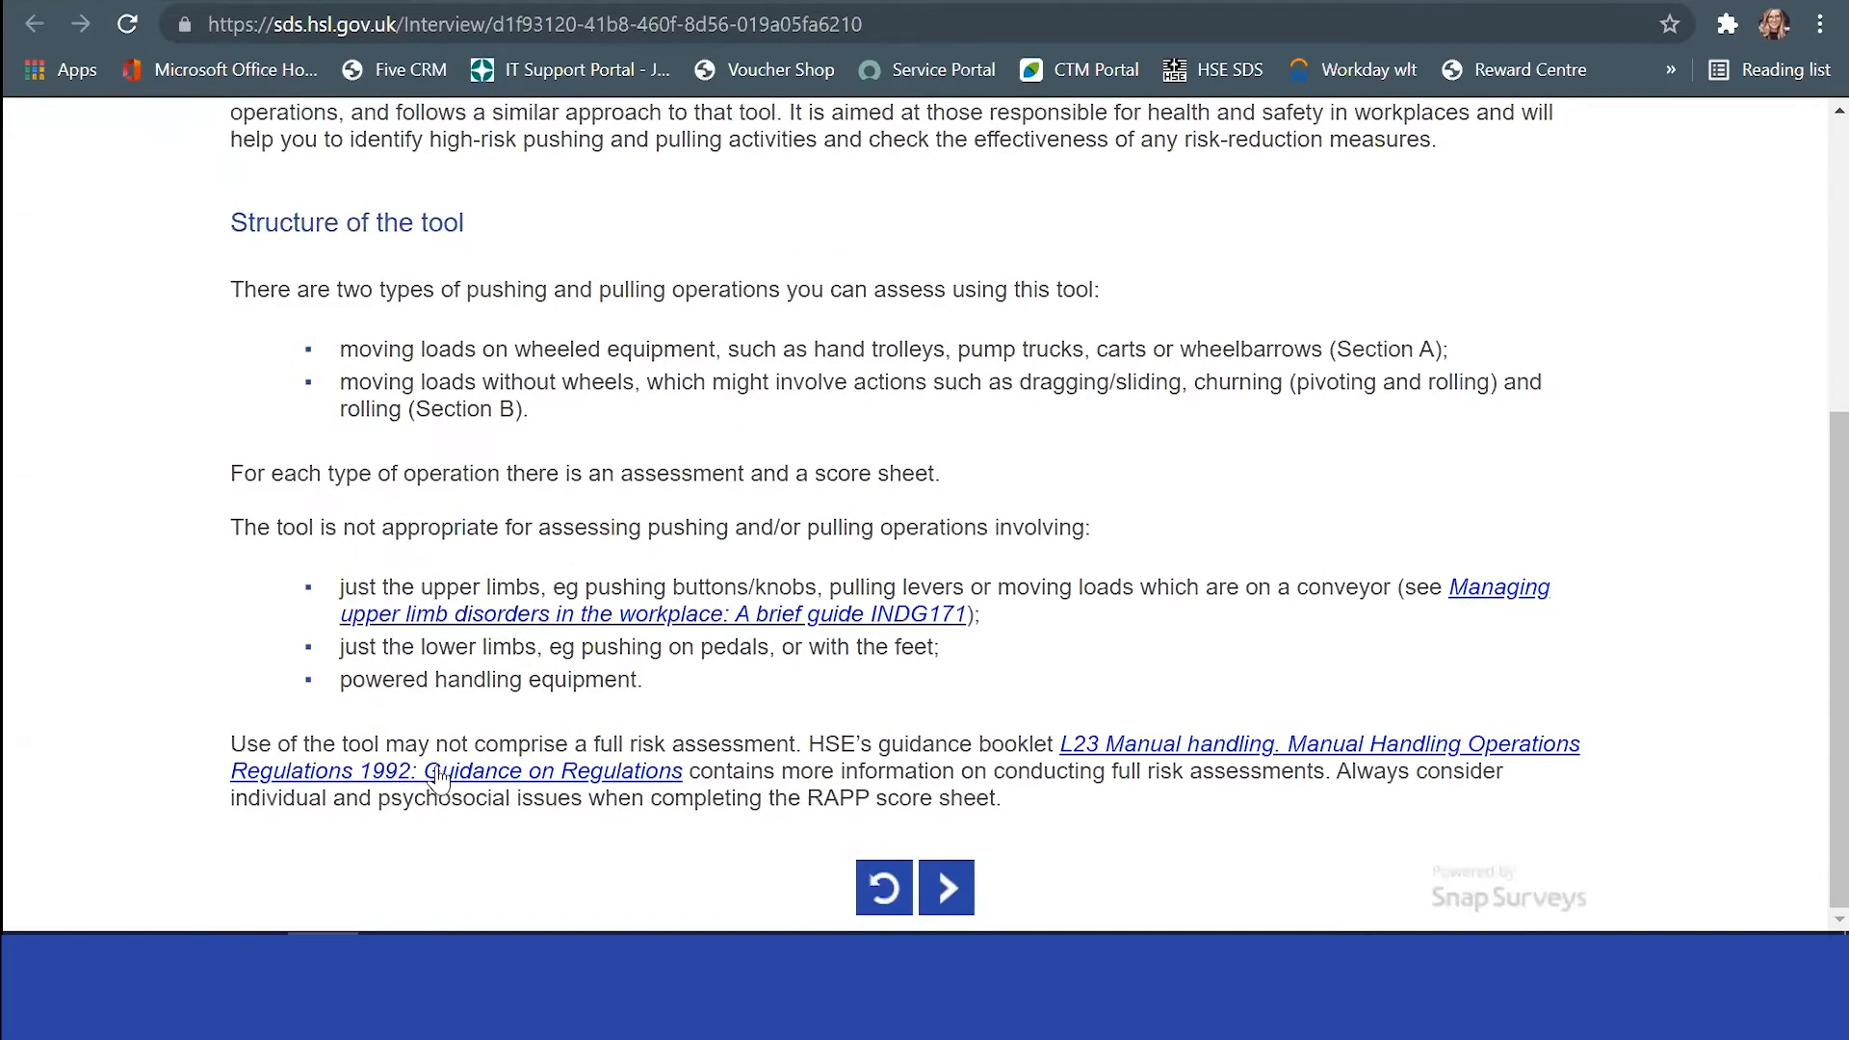
Advance to the How to complete an assessment page and review the risk level colour bands
click(944, 886)
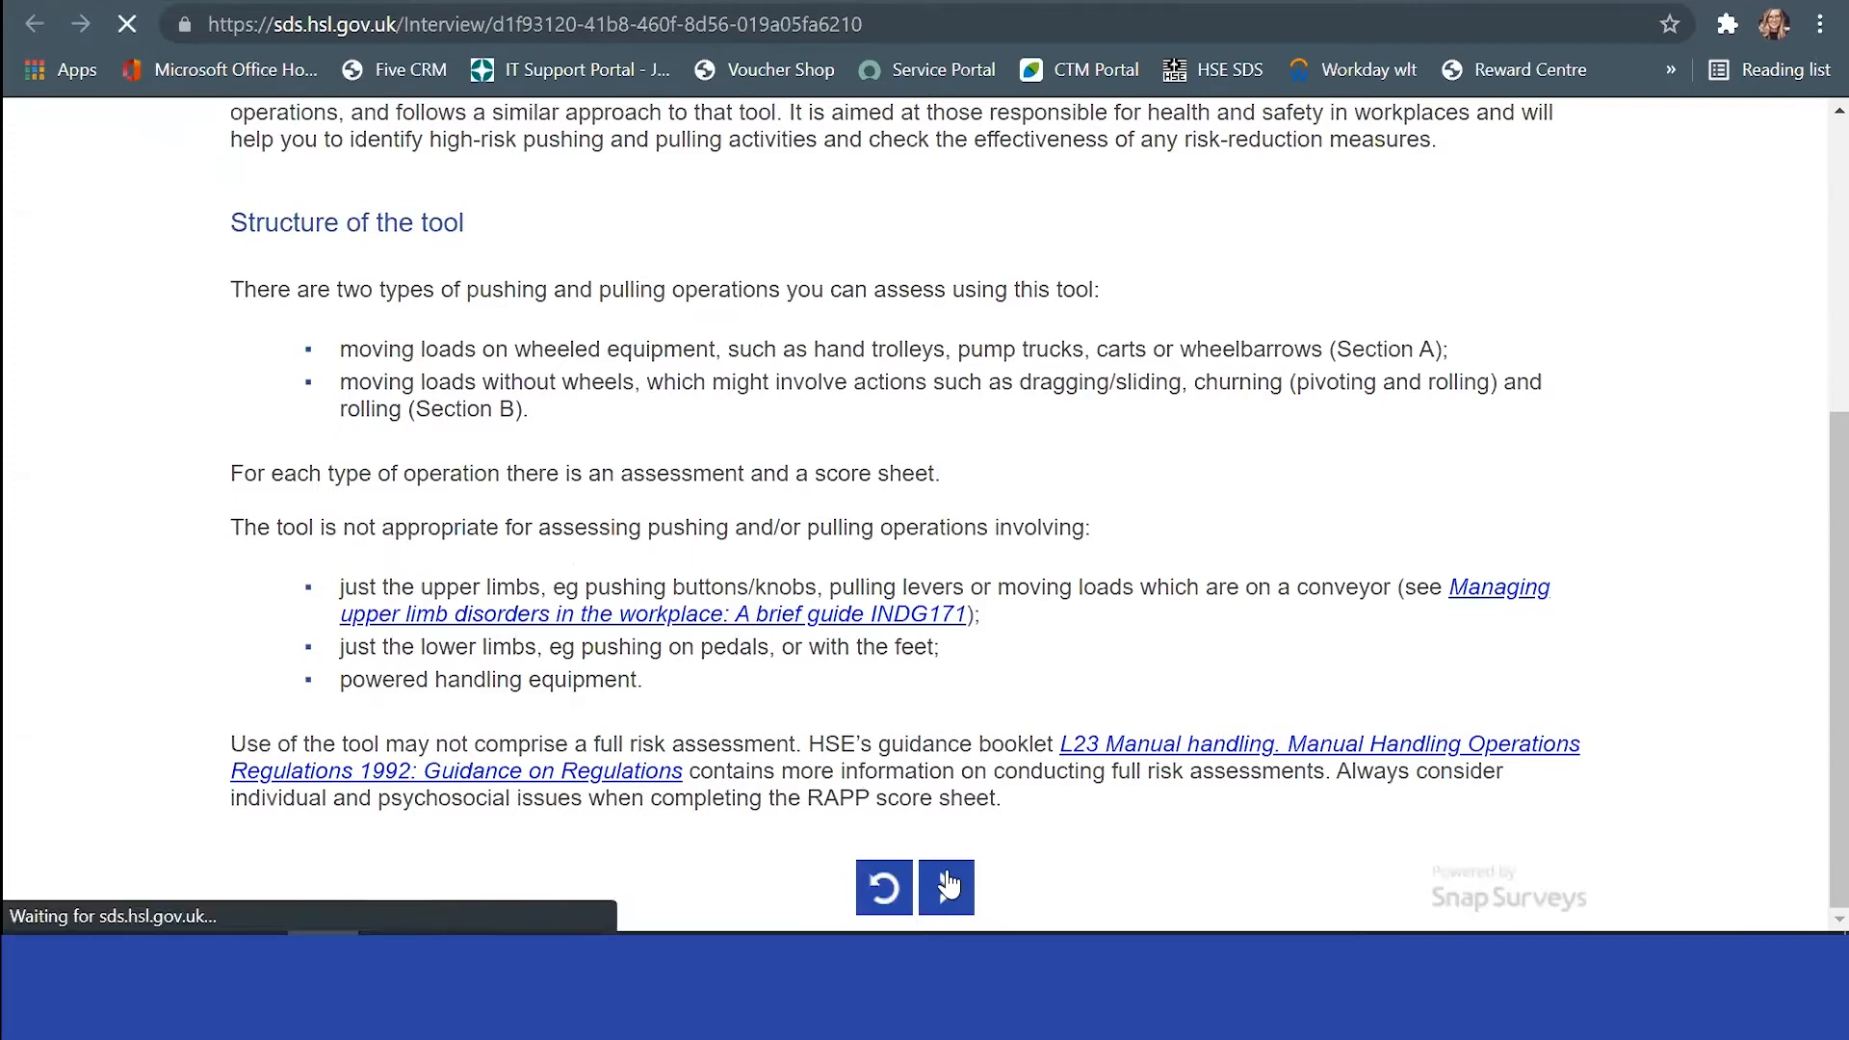
click(944, 886)
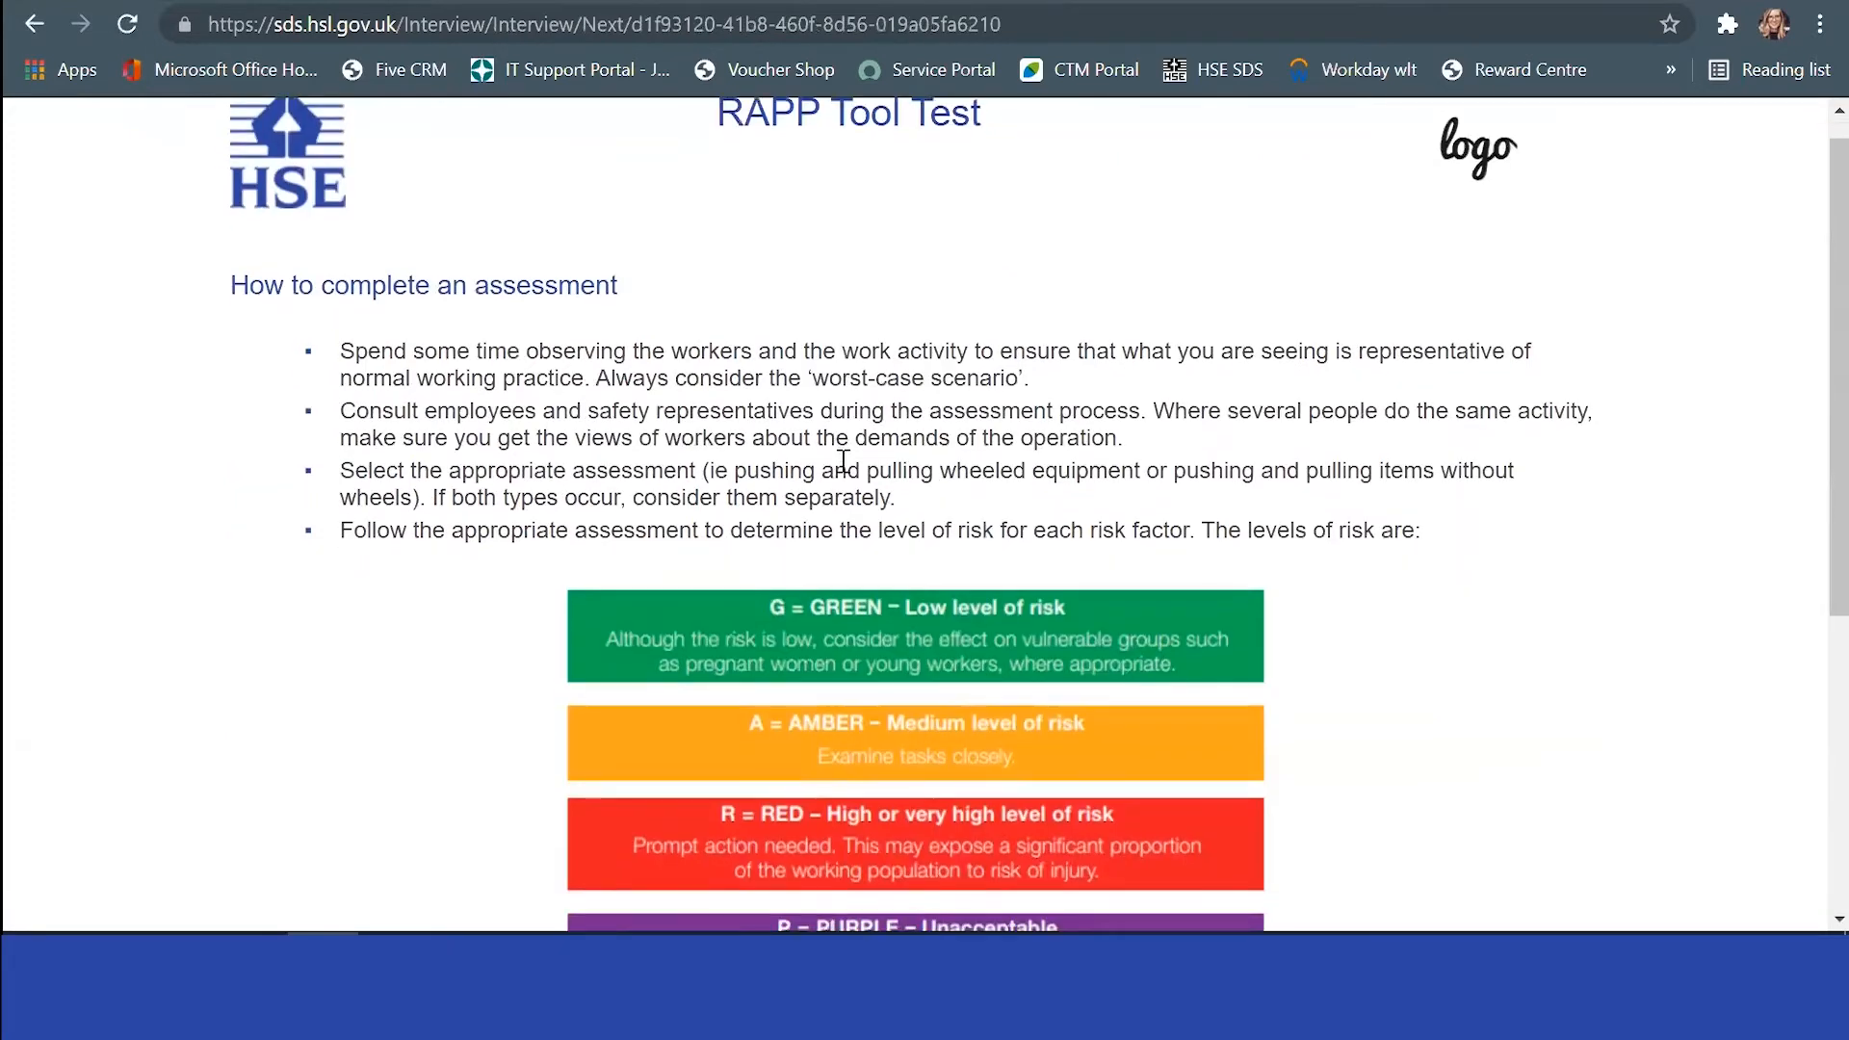
scroll(down, 3)
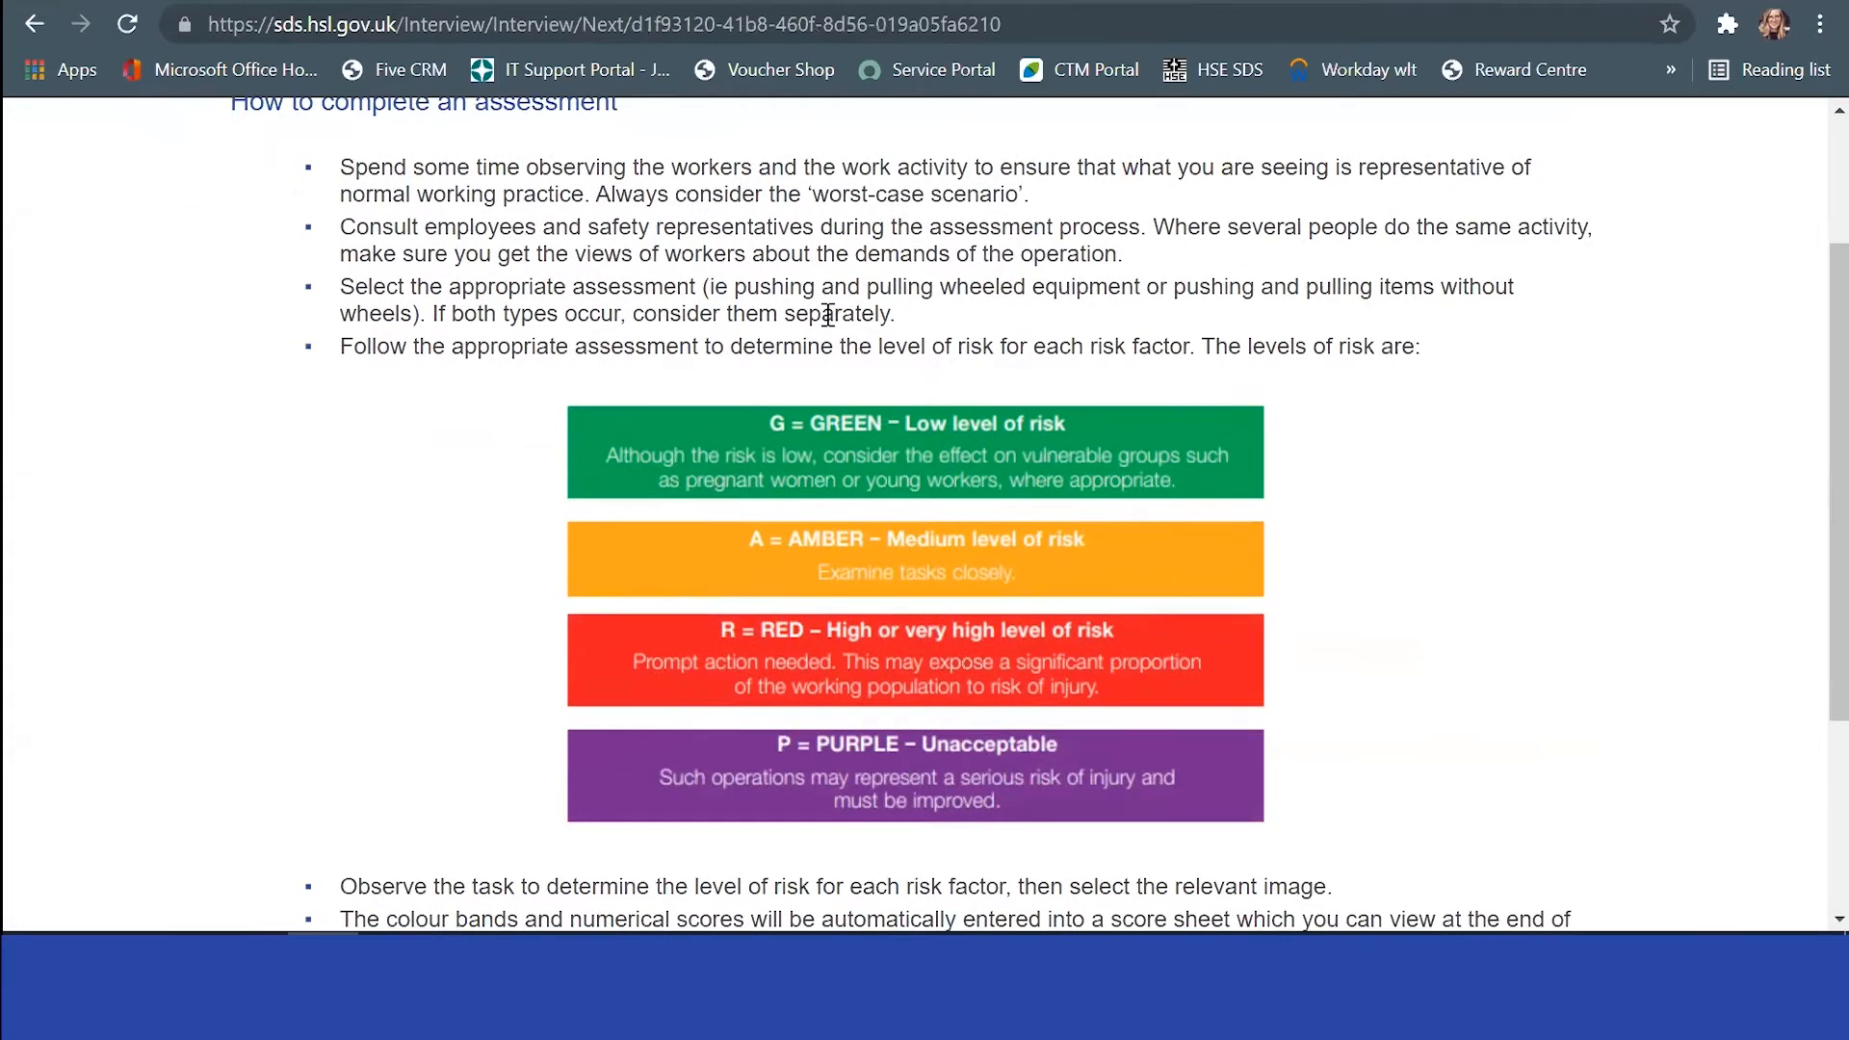
scroll(down, 3)
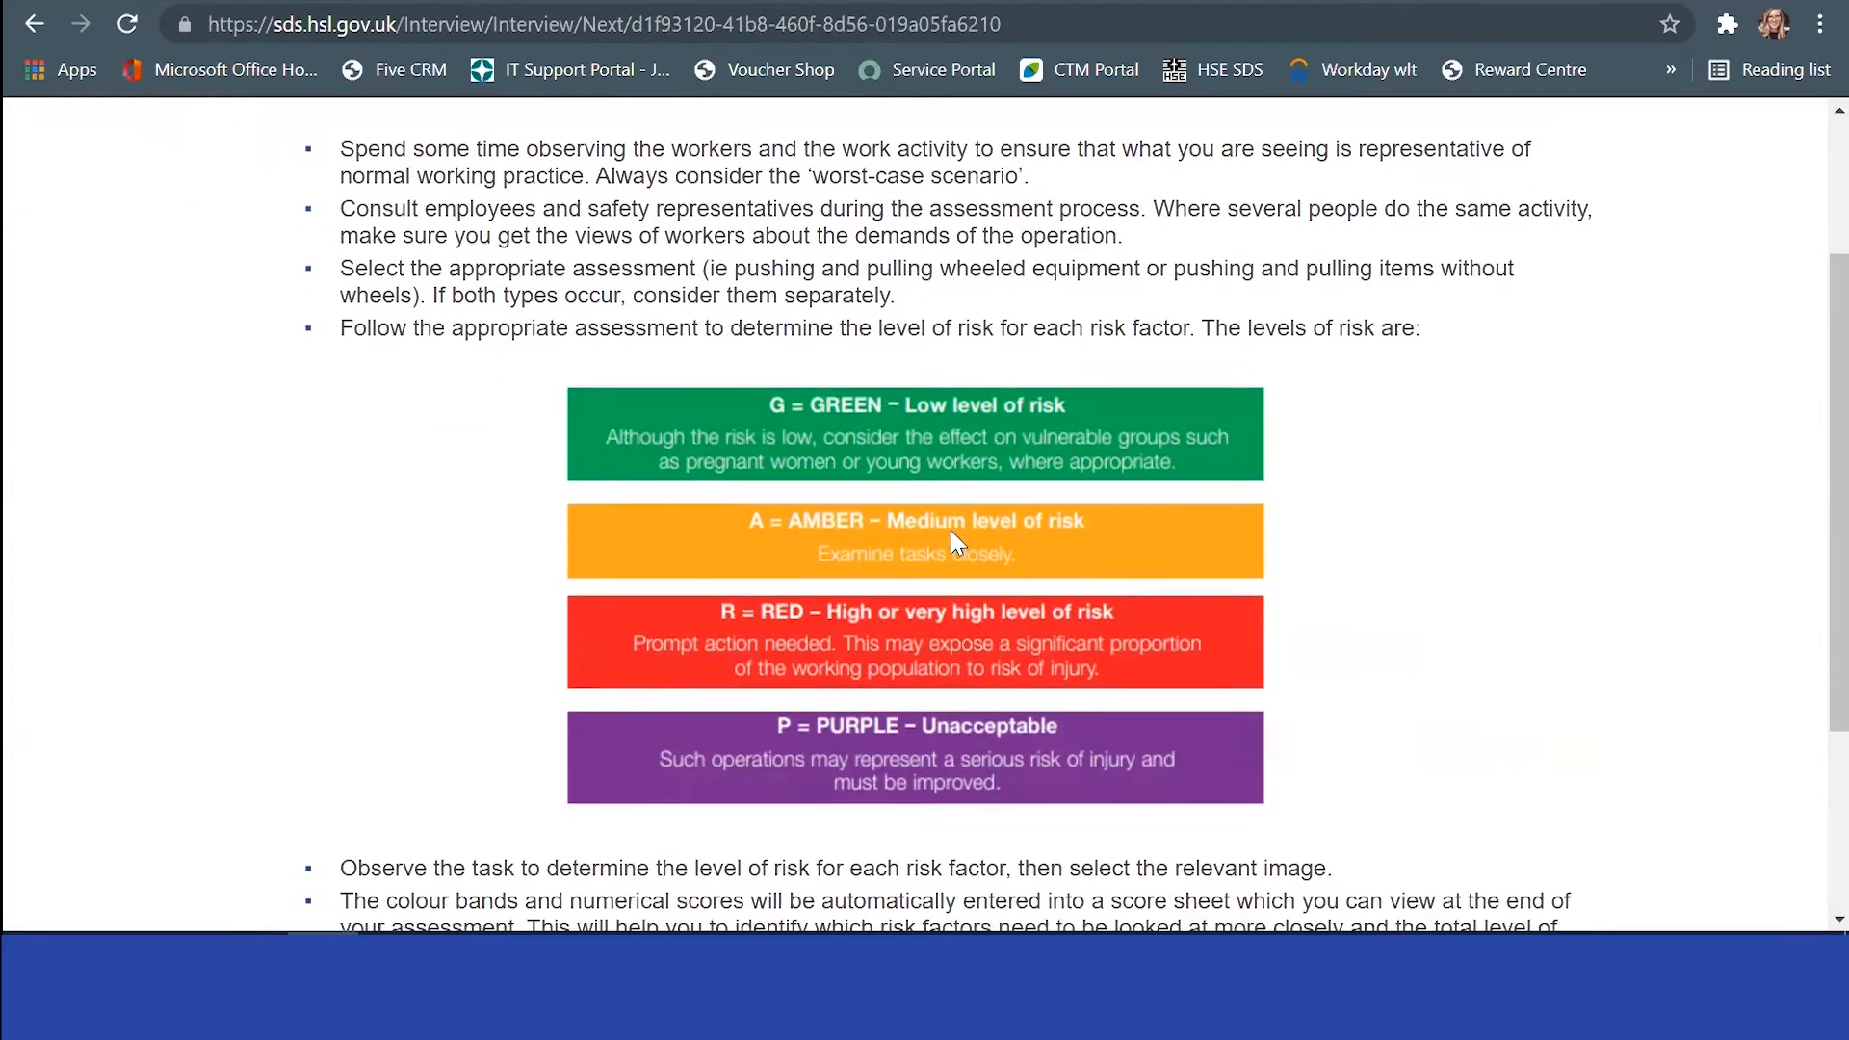
scroll(down, 3)
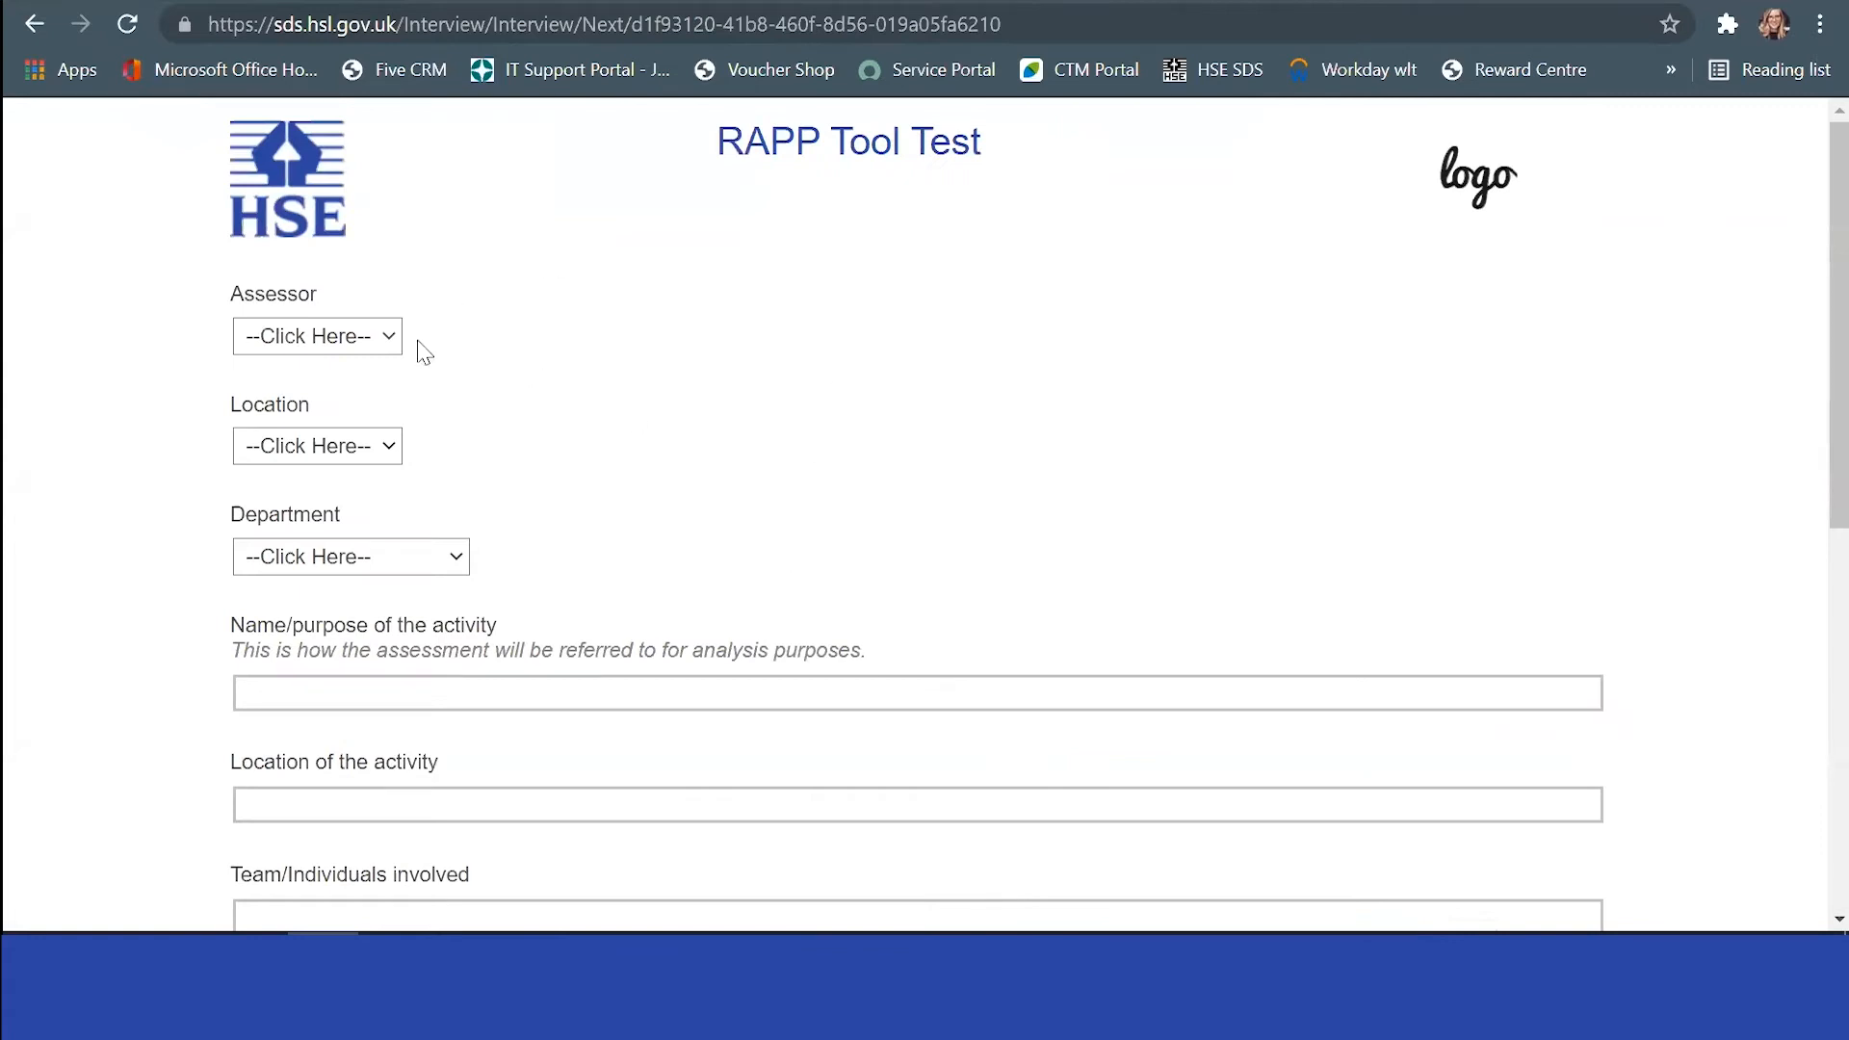
Set assessor Ashley, location Norwich and department Finance
click(316, 335)
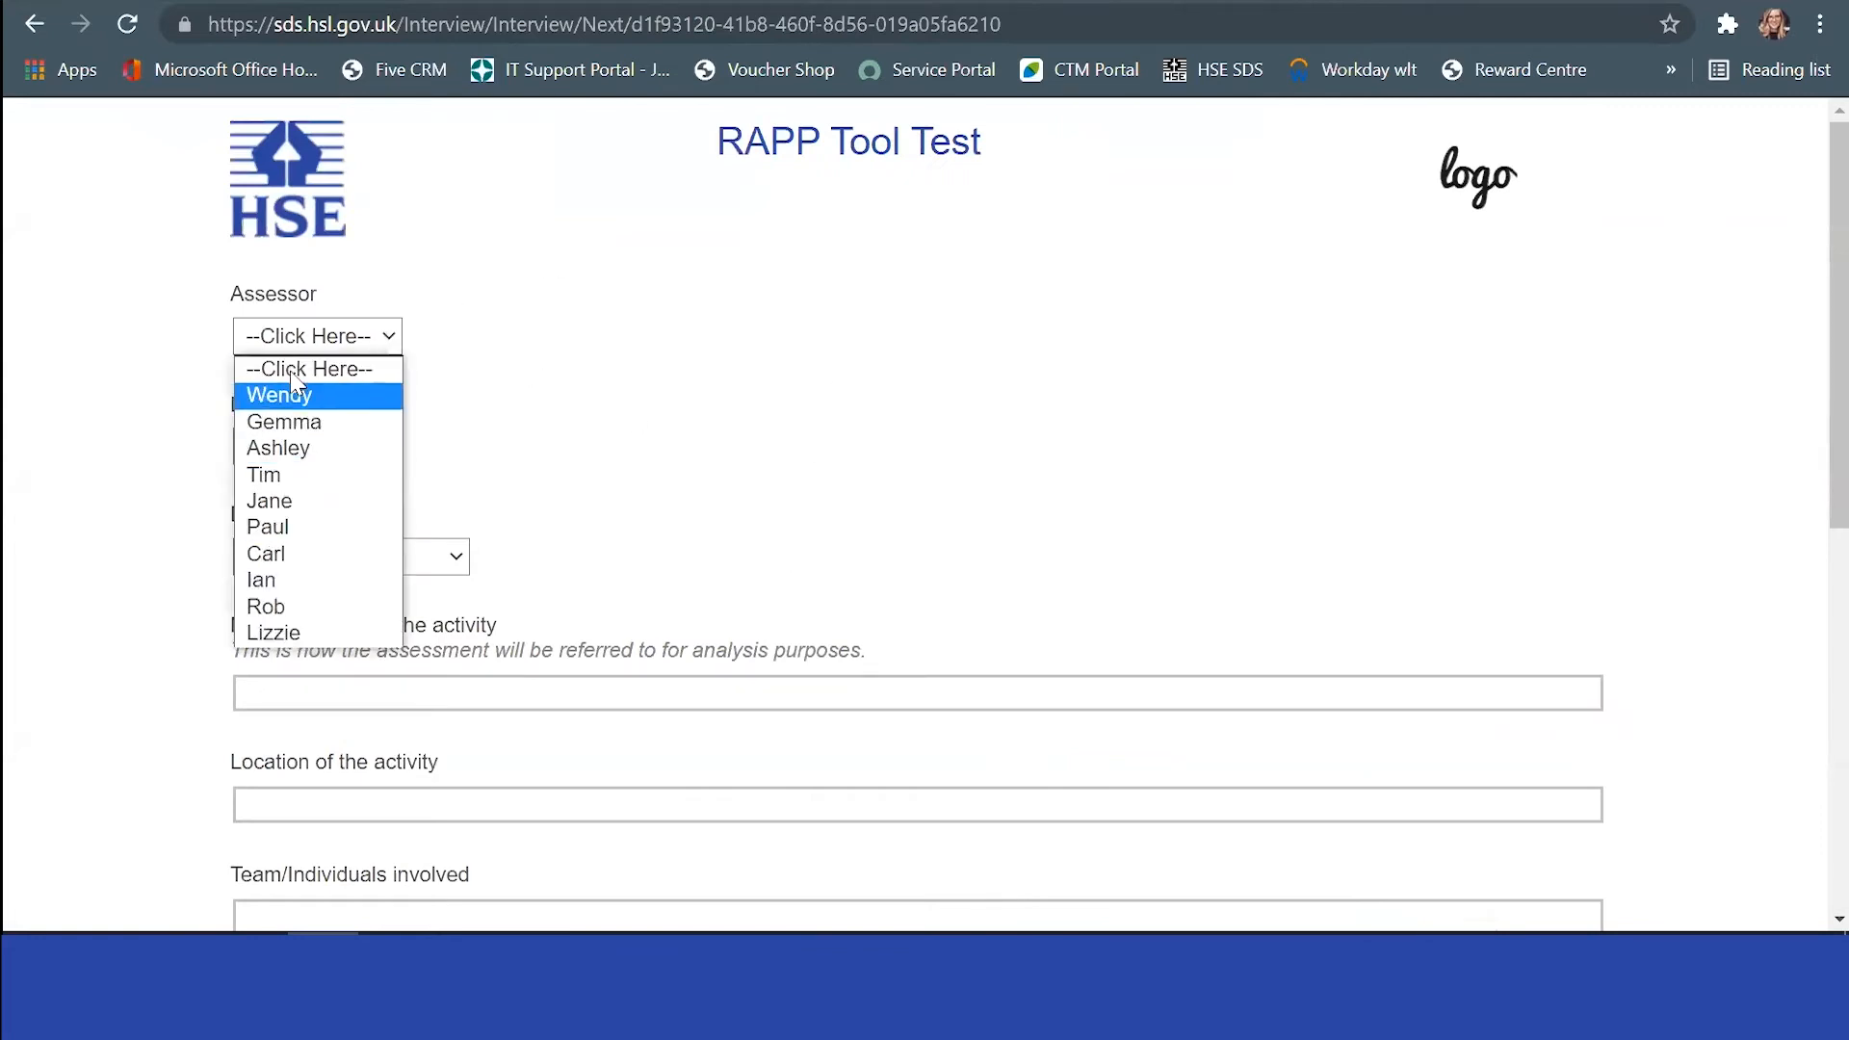
click(316, 445)
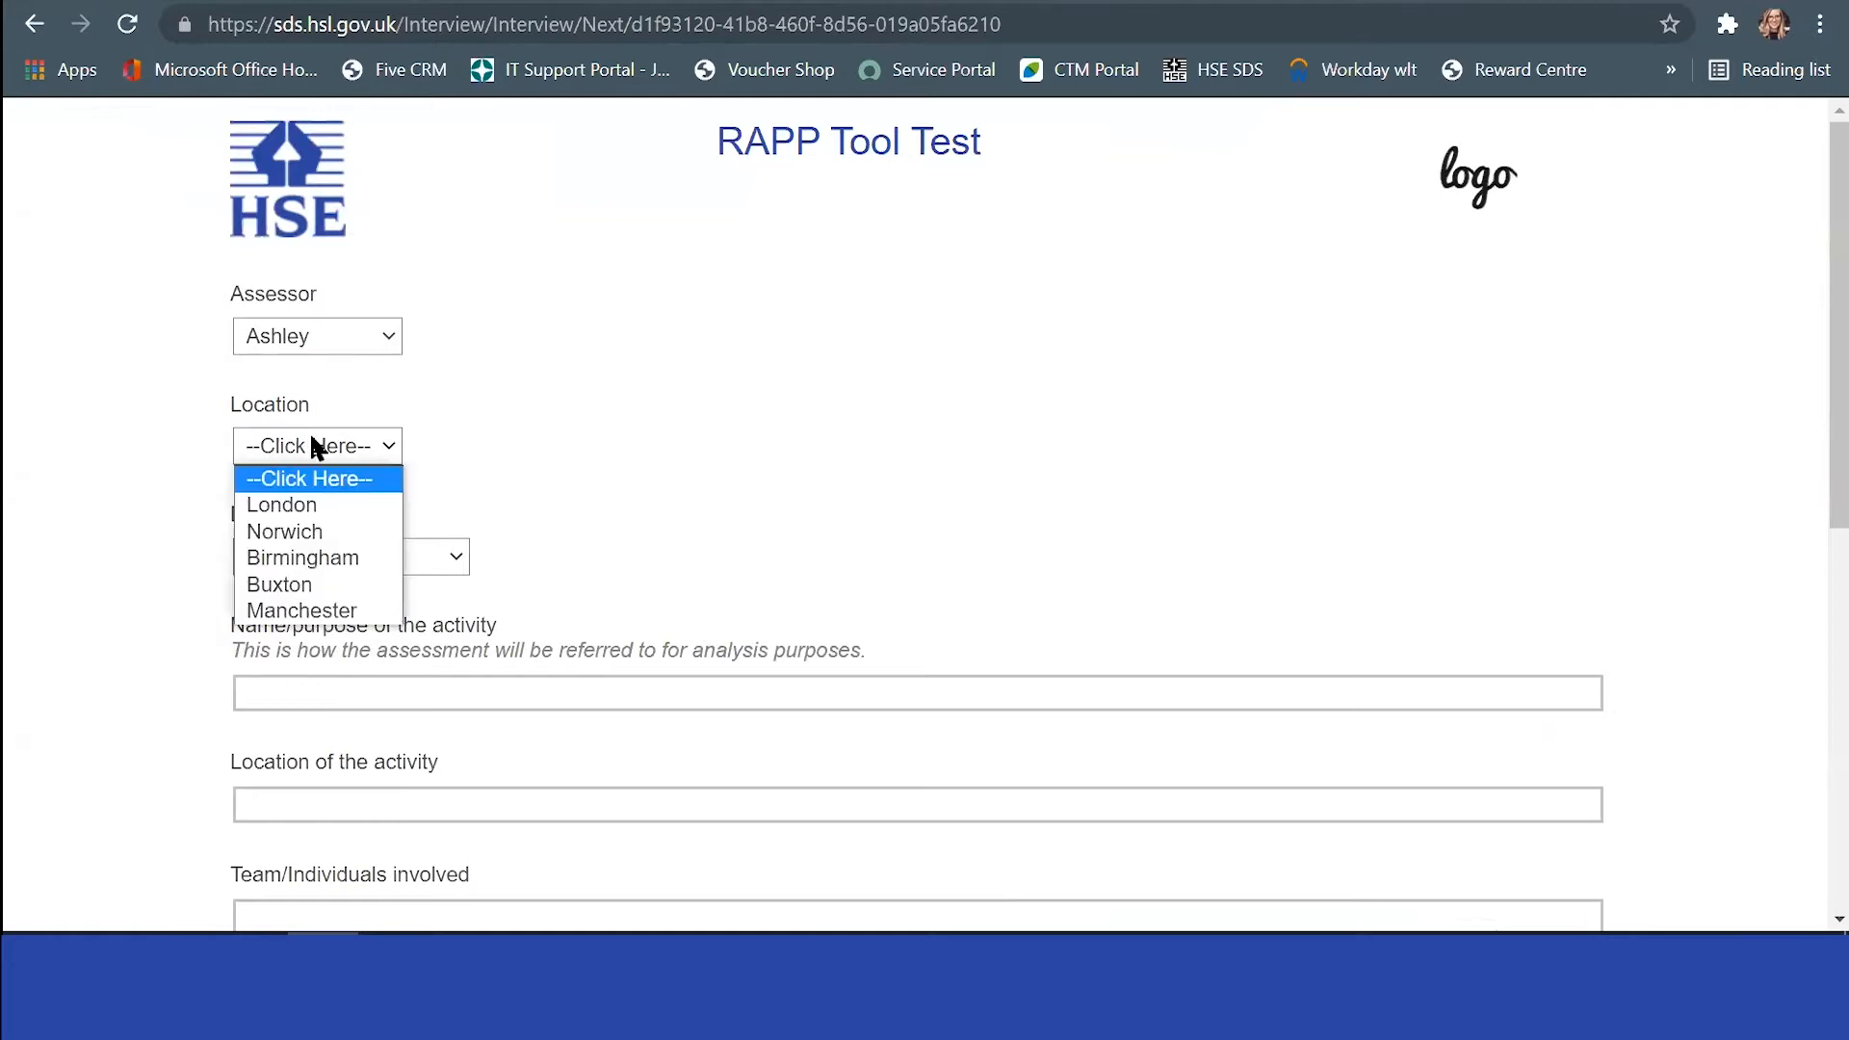
click(285, 532)
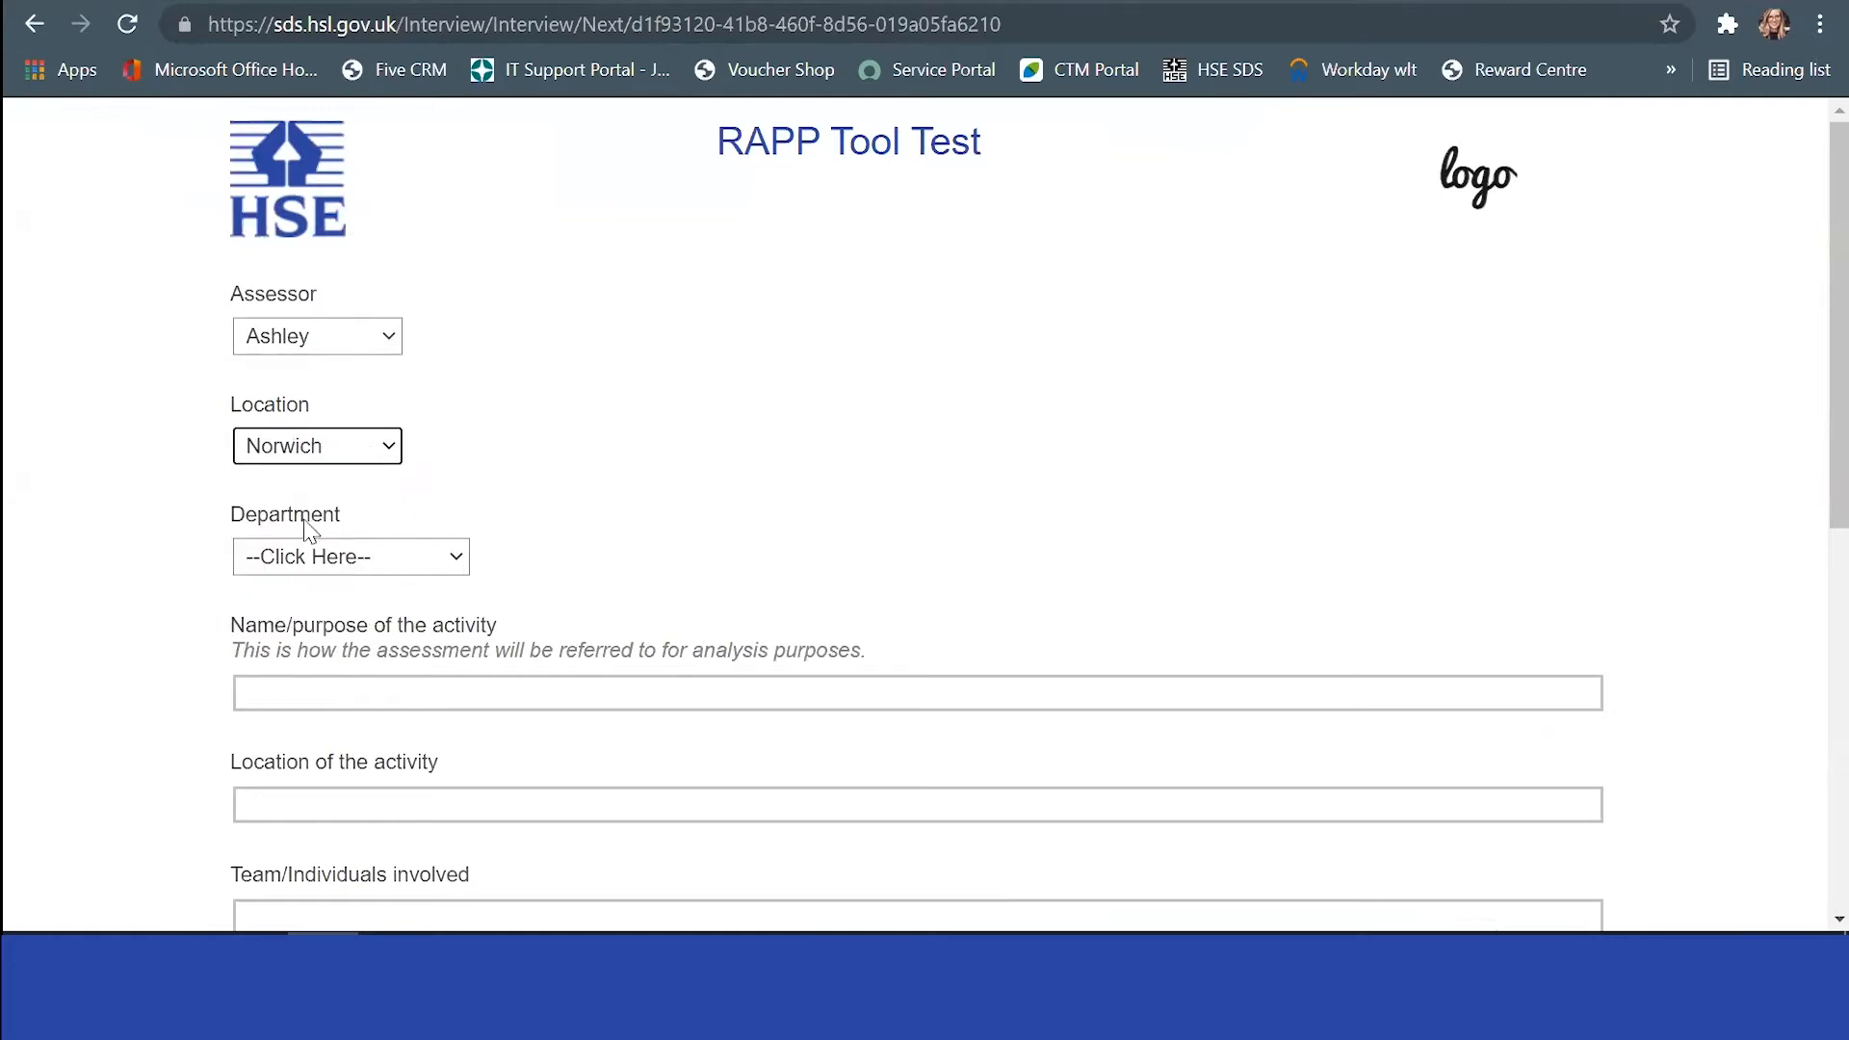
mouse_move(382, 582)
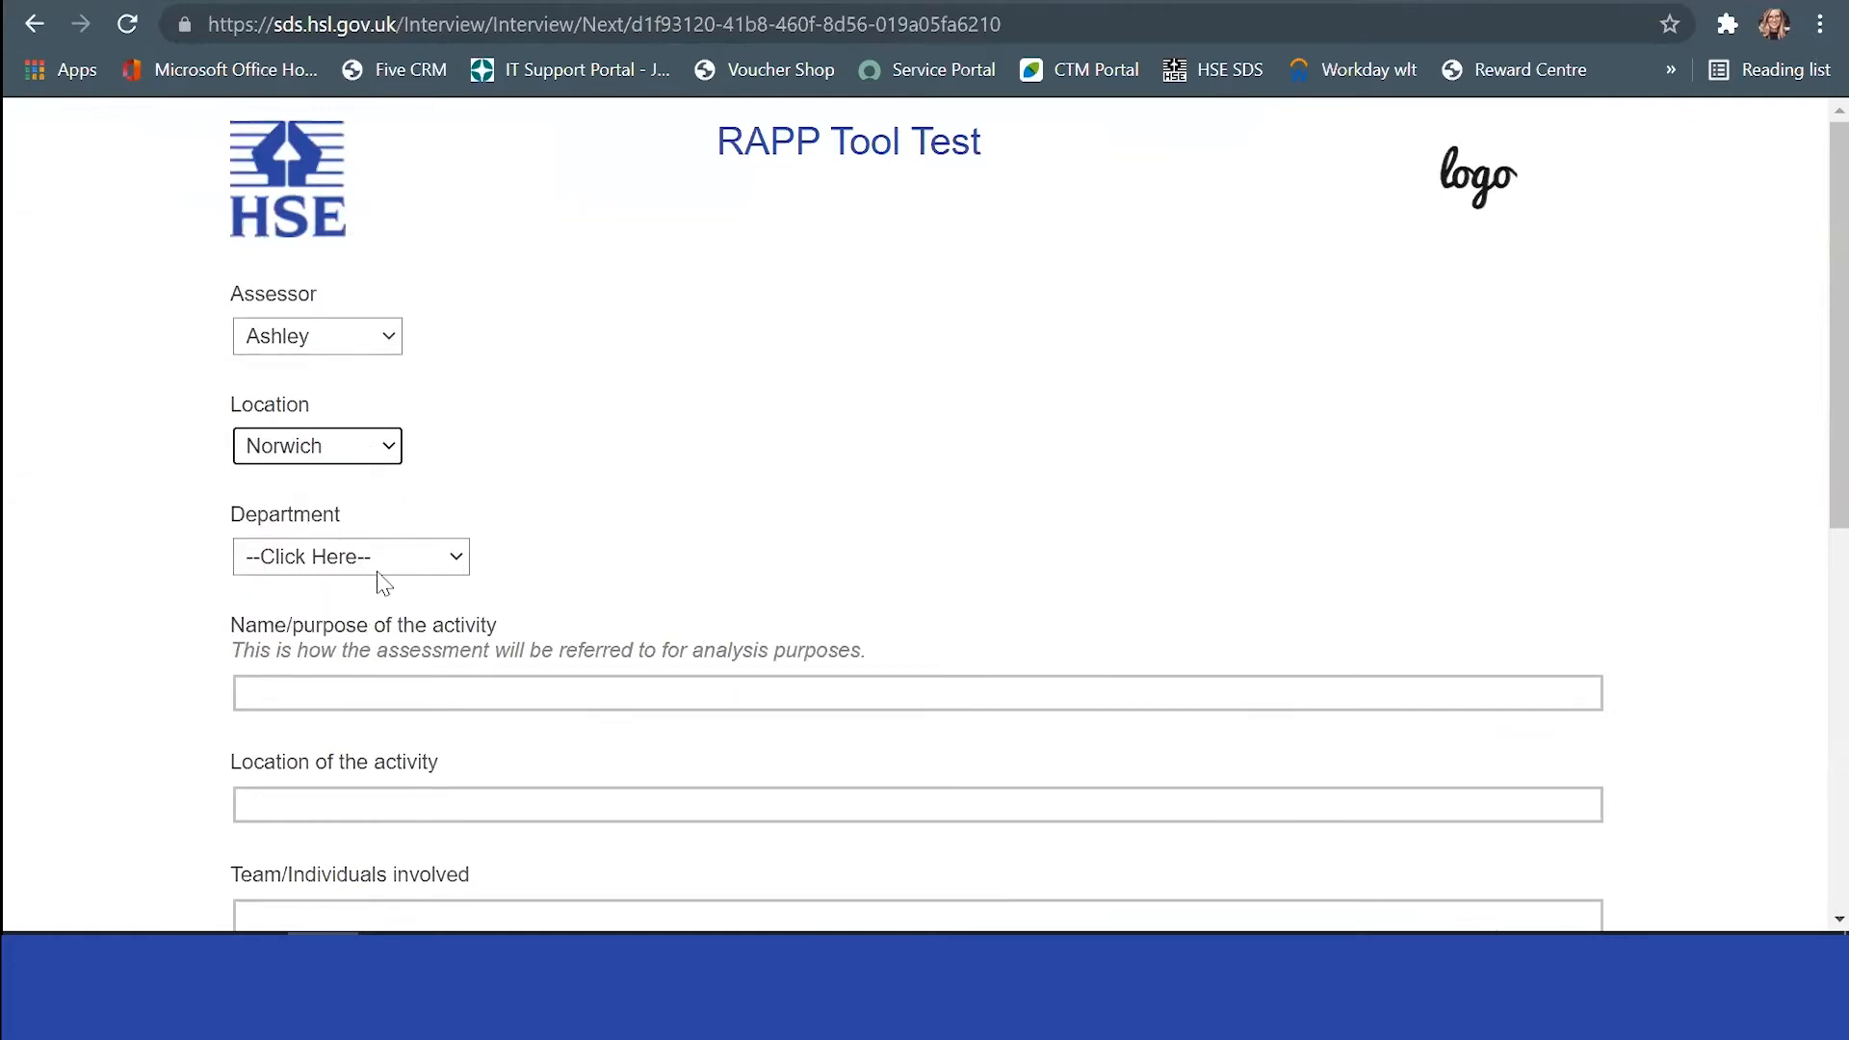
click(350, 554)
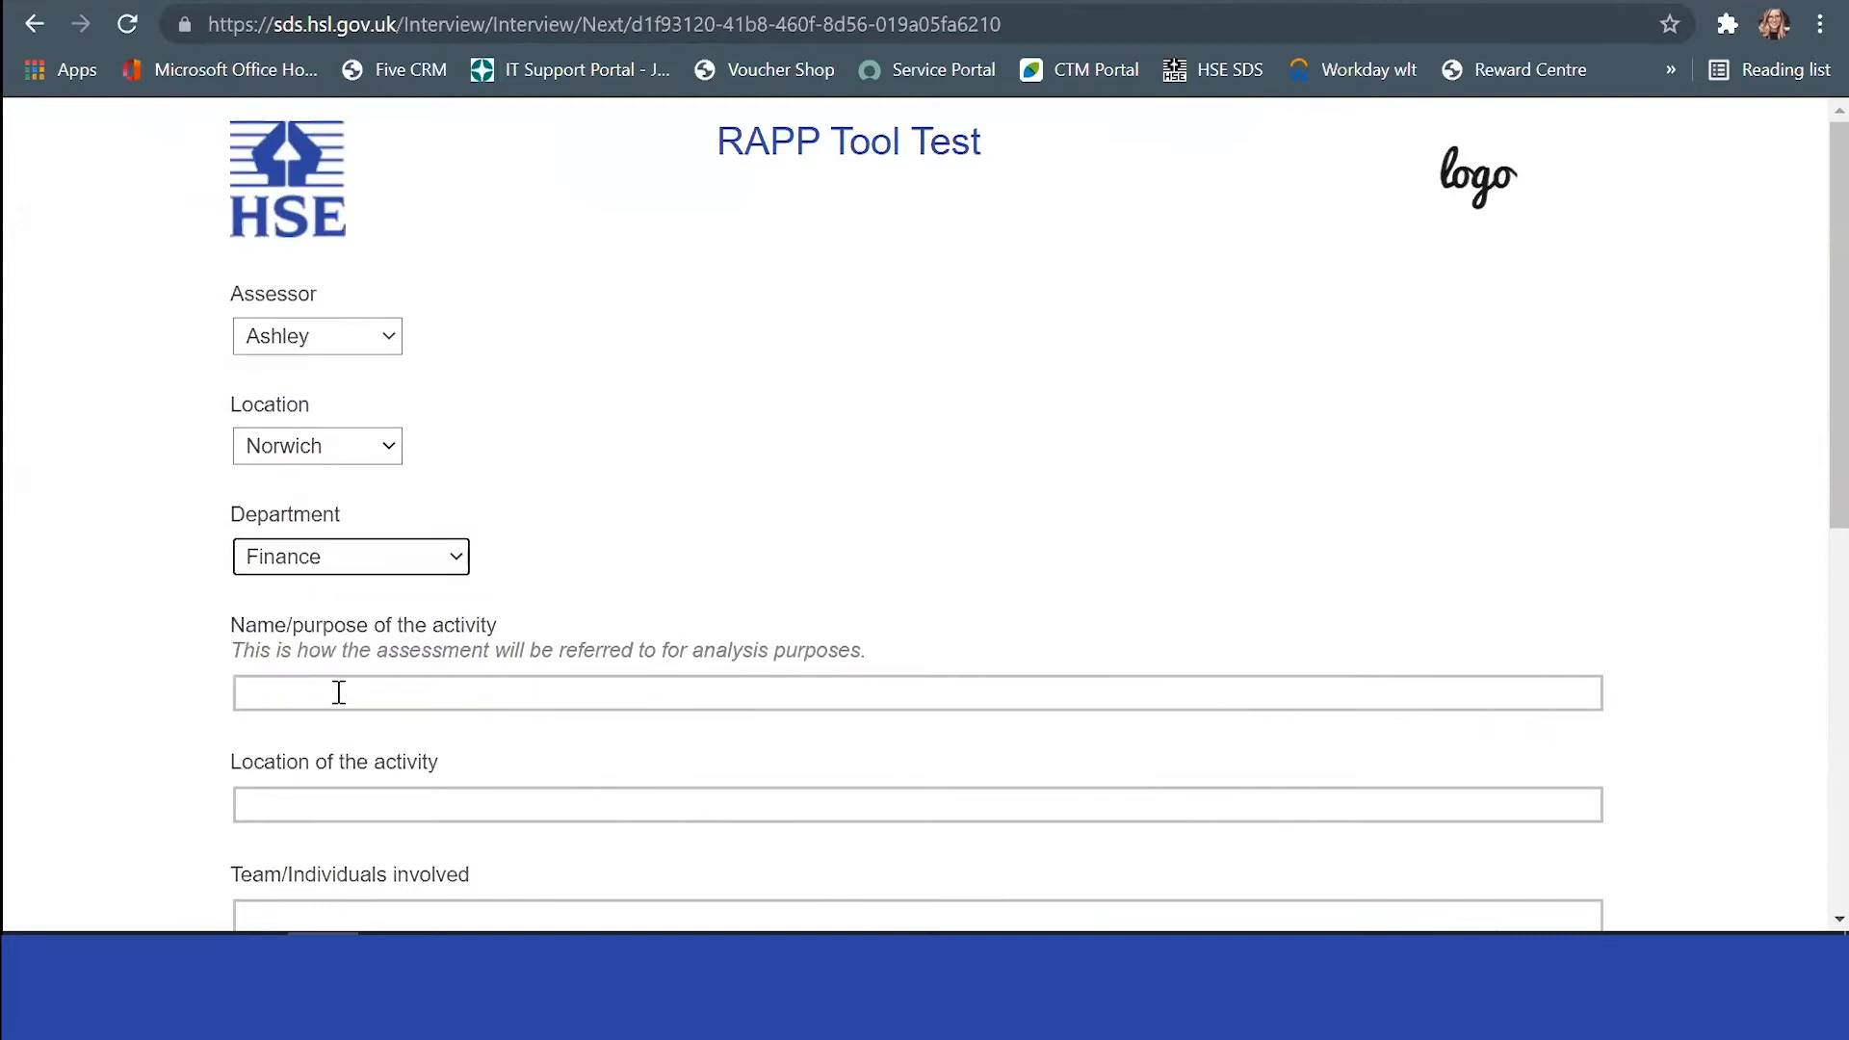
Enter activity 'Pushing a trolley round the office', floor location, one-off task and team Charlie and Max
text(Pu)
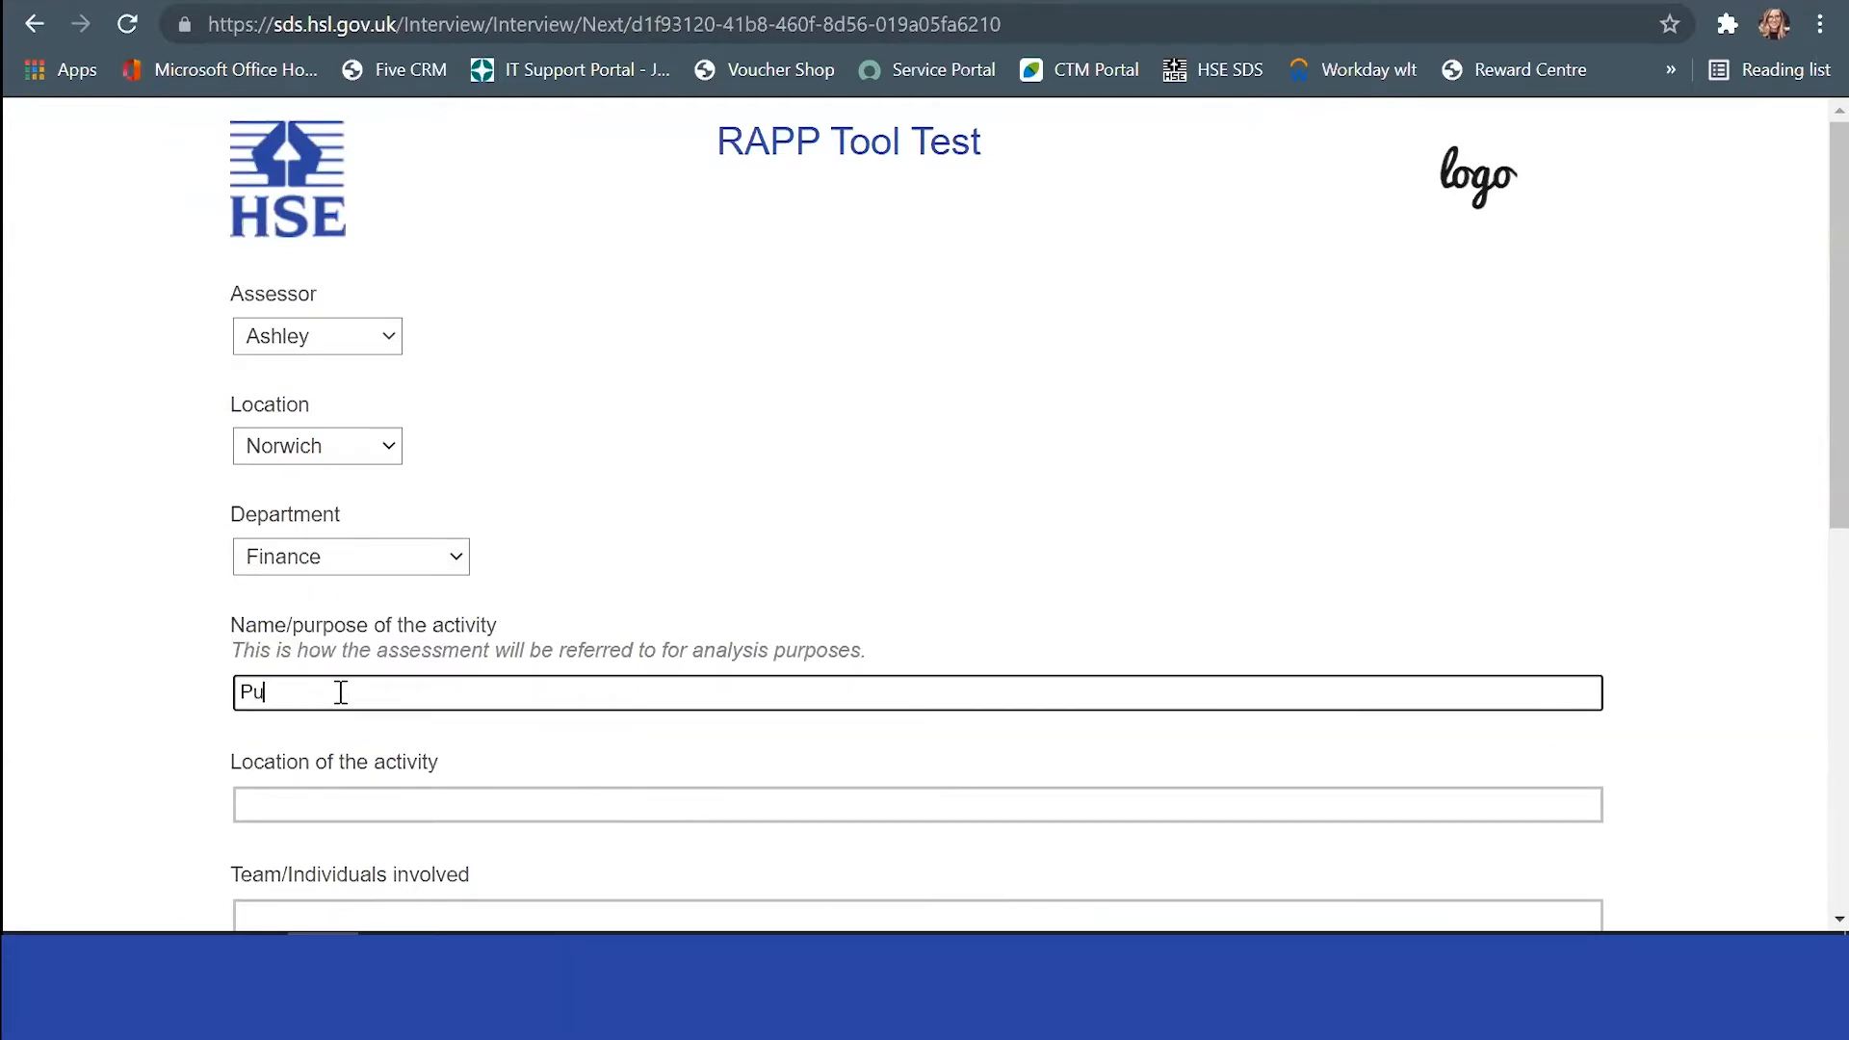
text(shing a trolley)
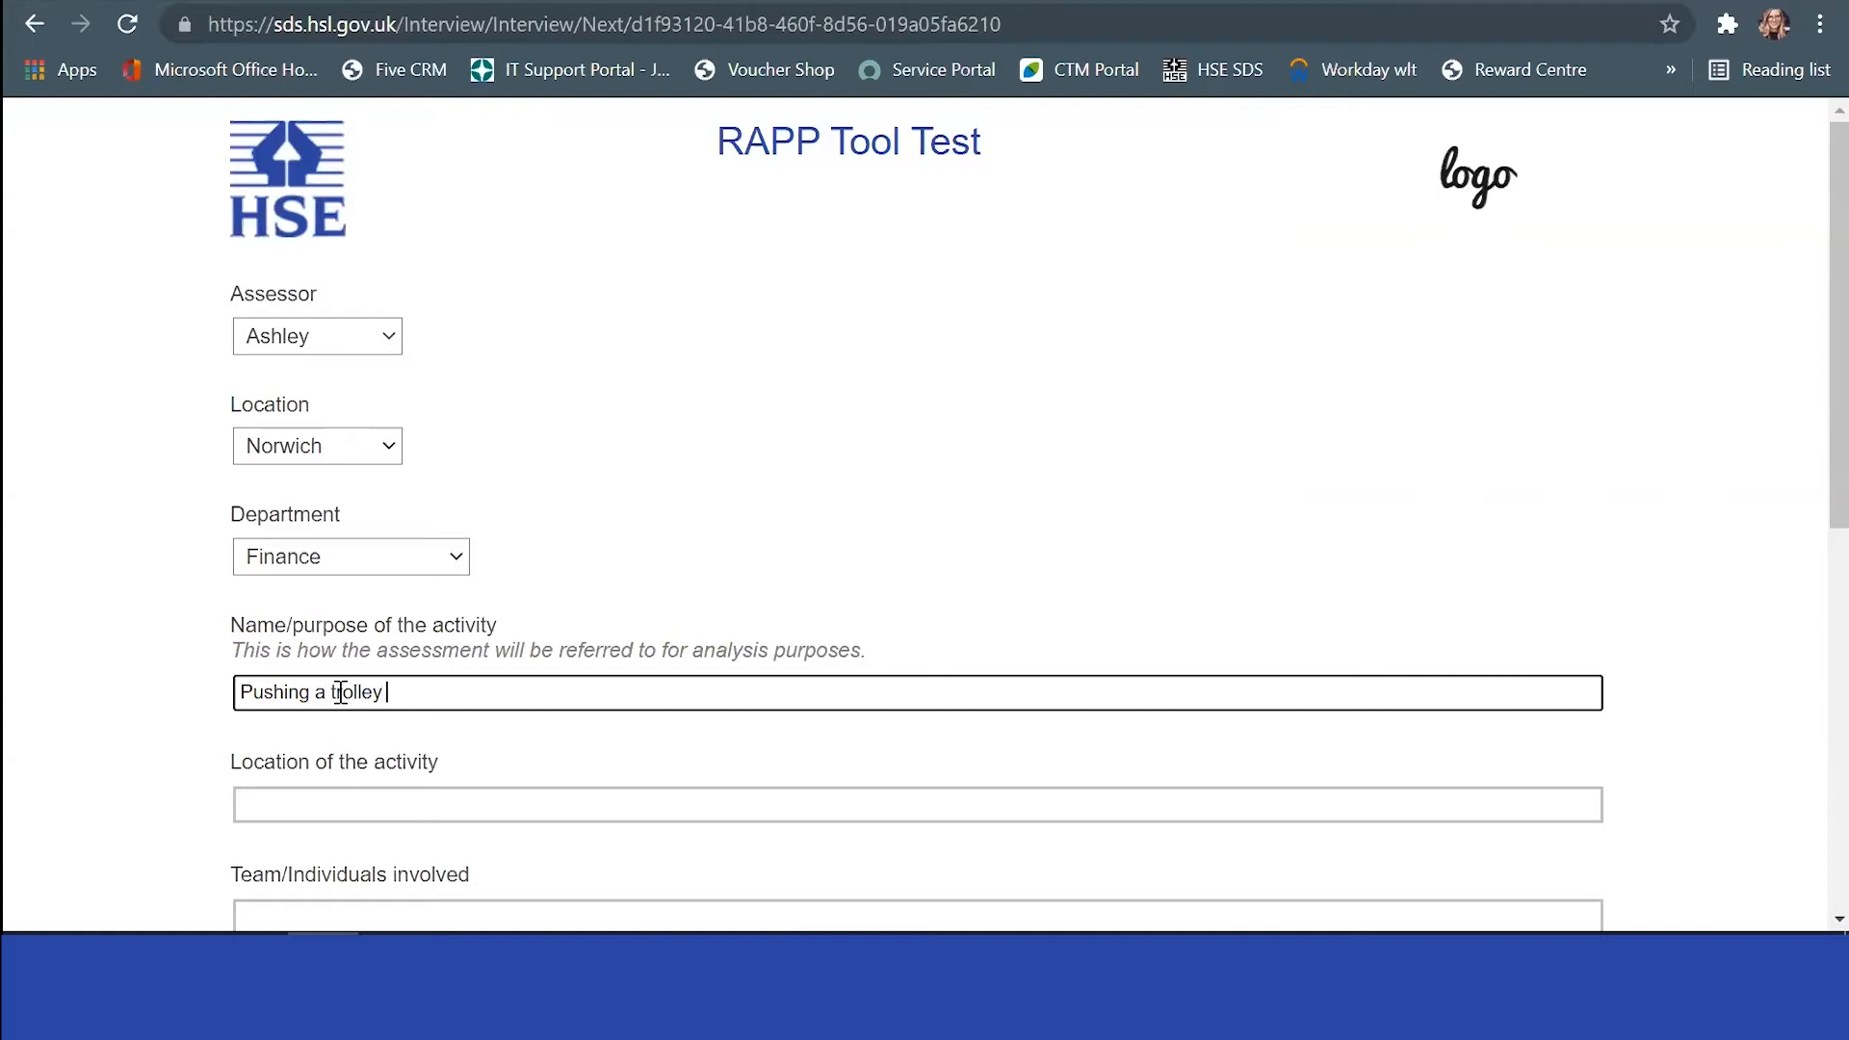
text(round the office with merchandise)
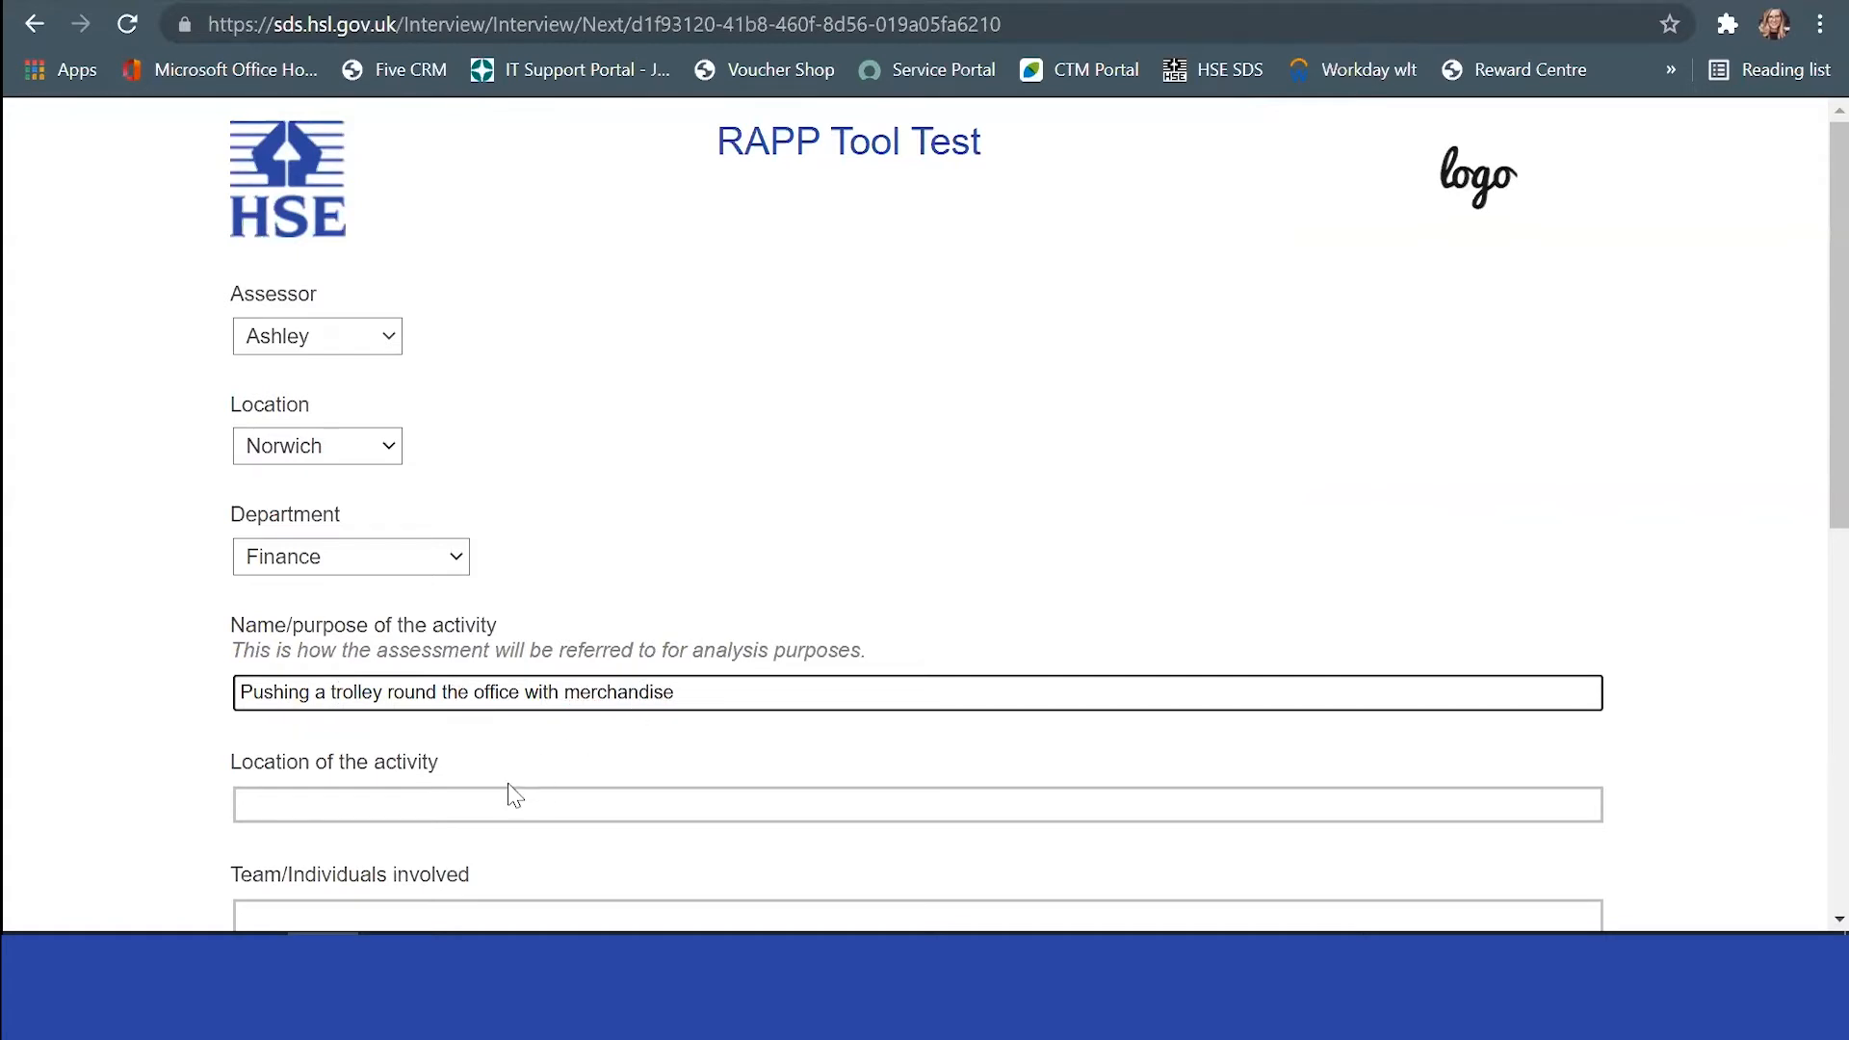
text(Floor)
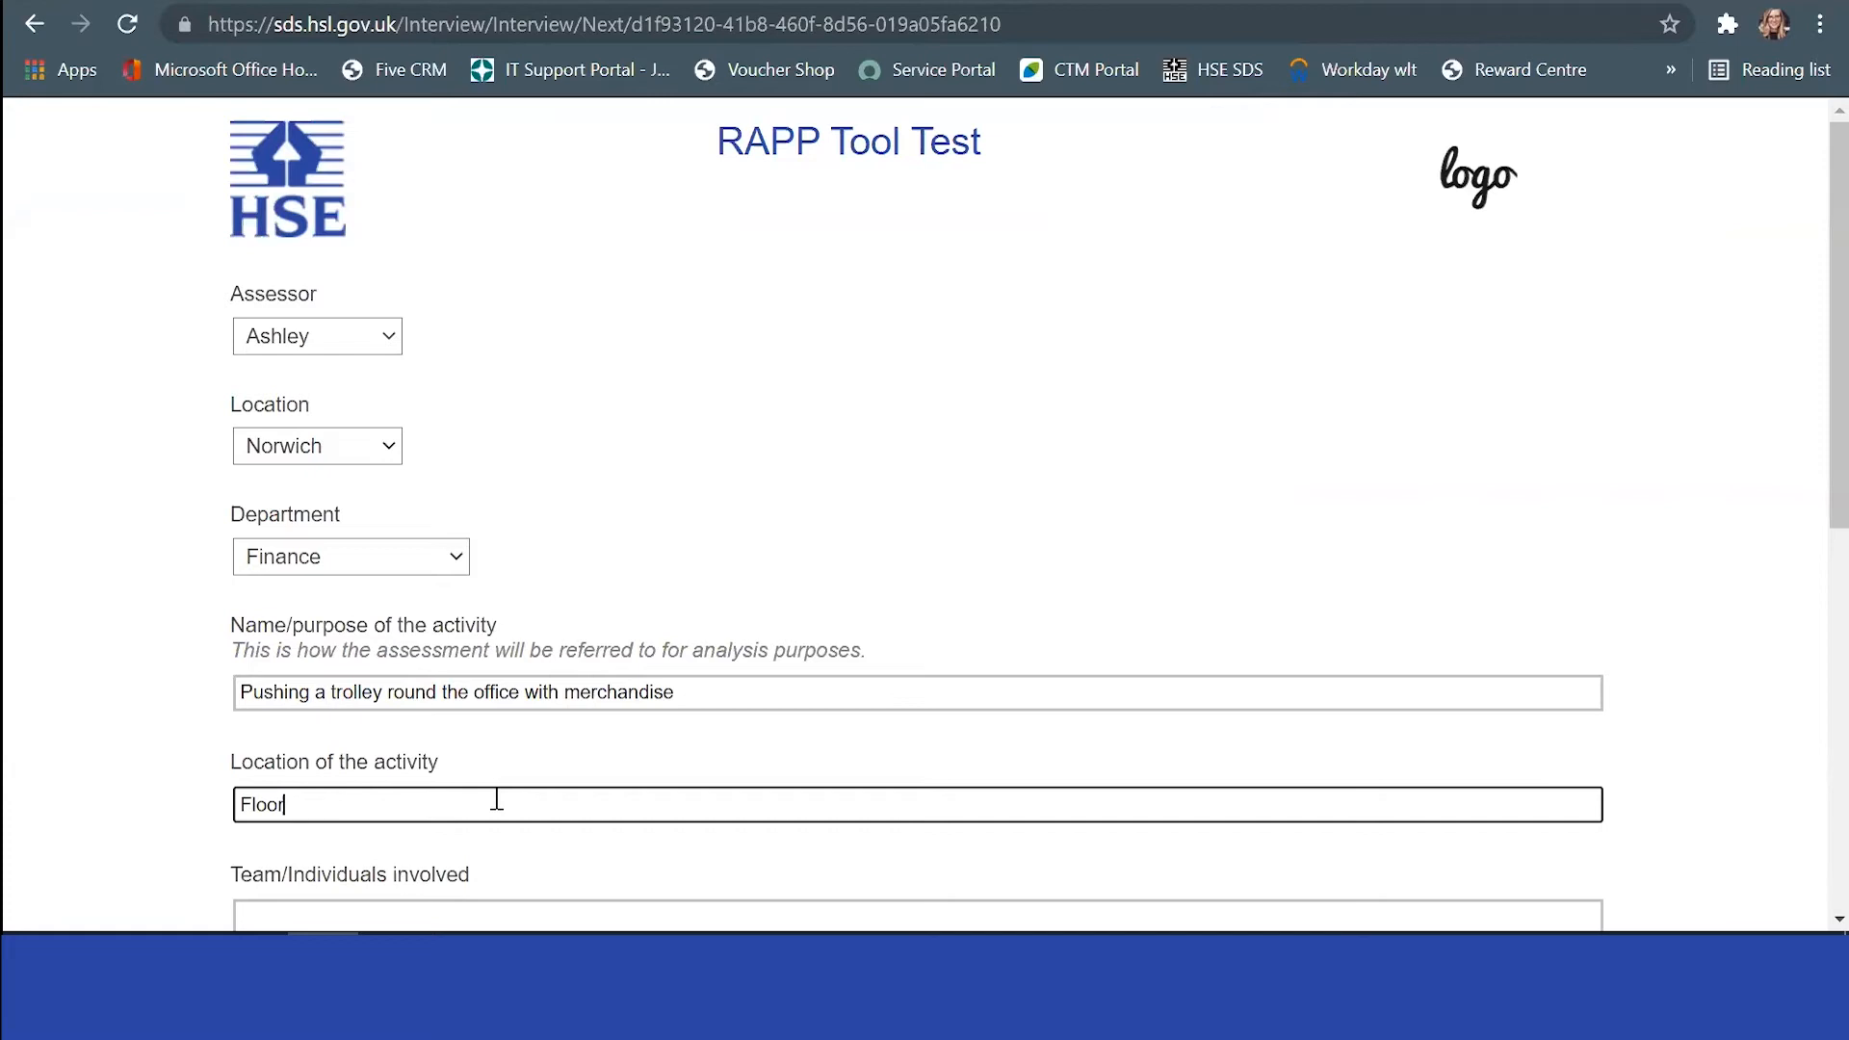
text(one office A)
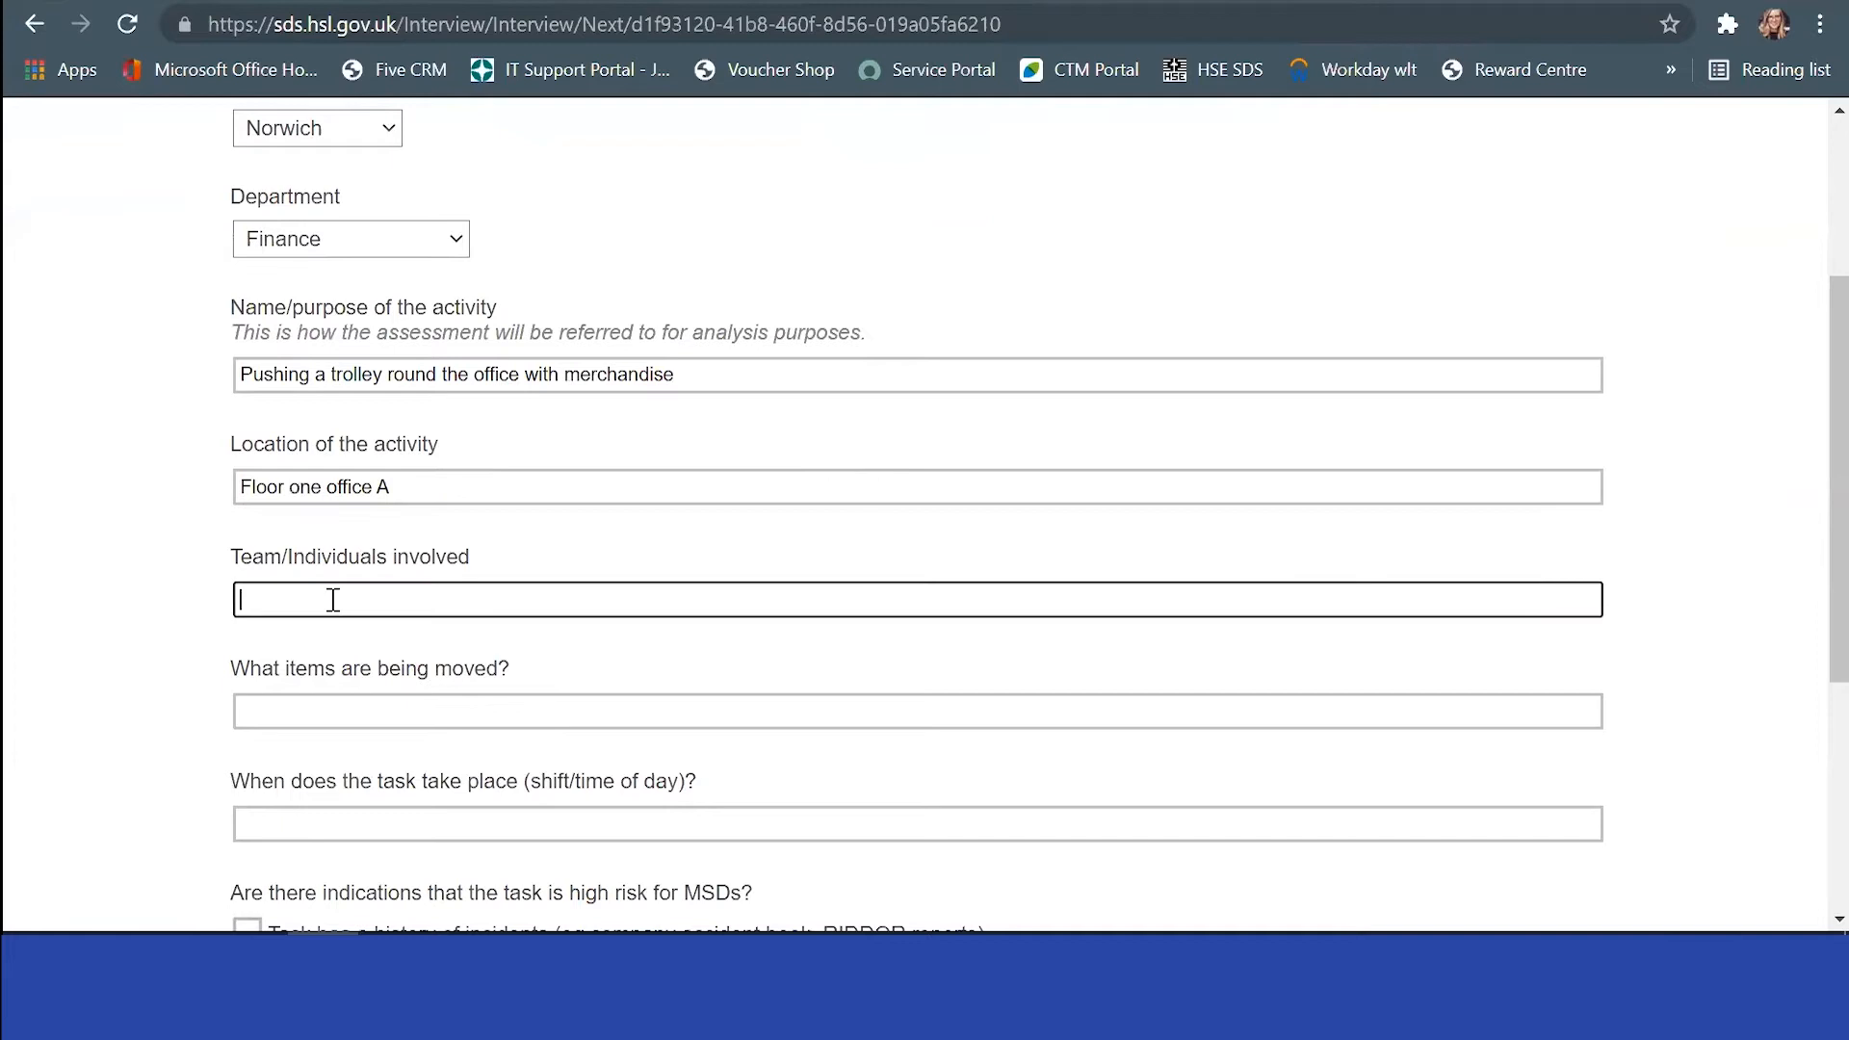
text(Charlie and M)
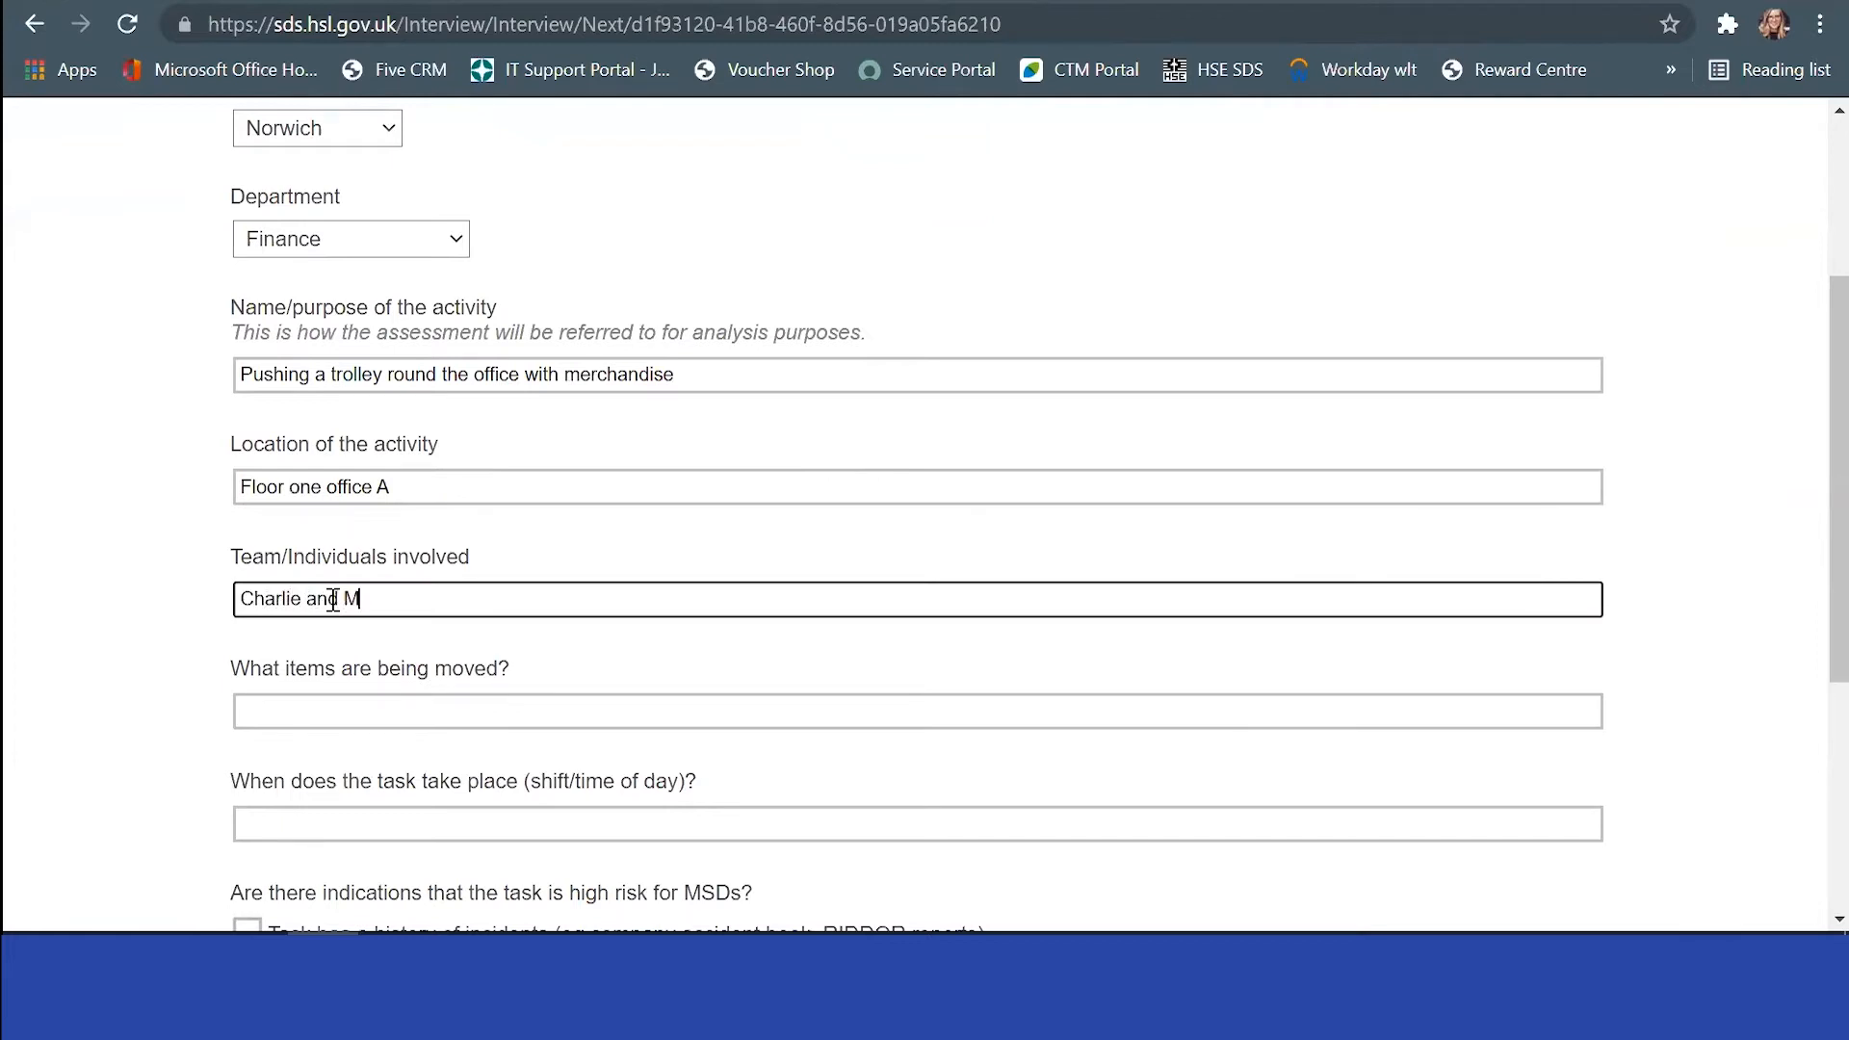
text(AX)
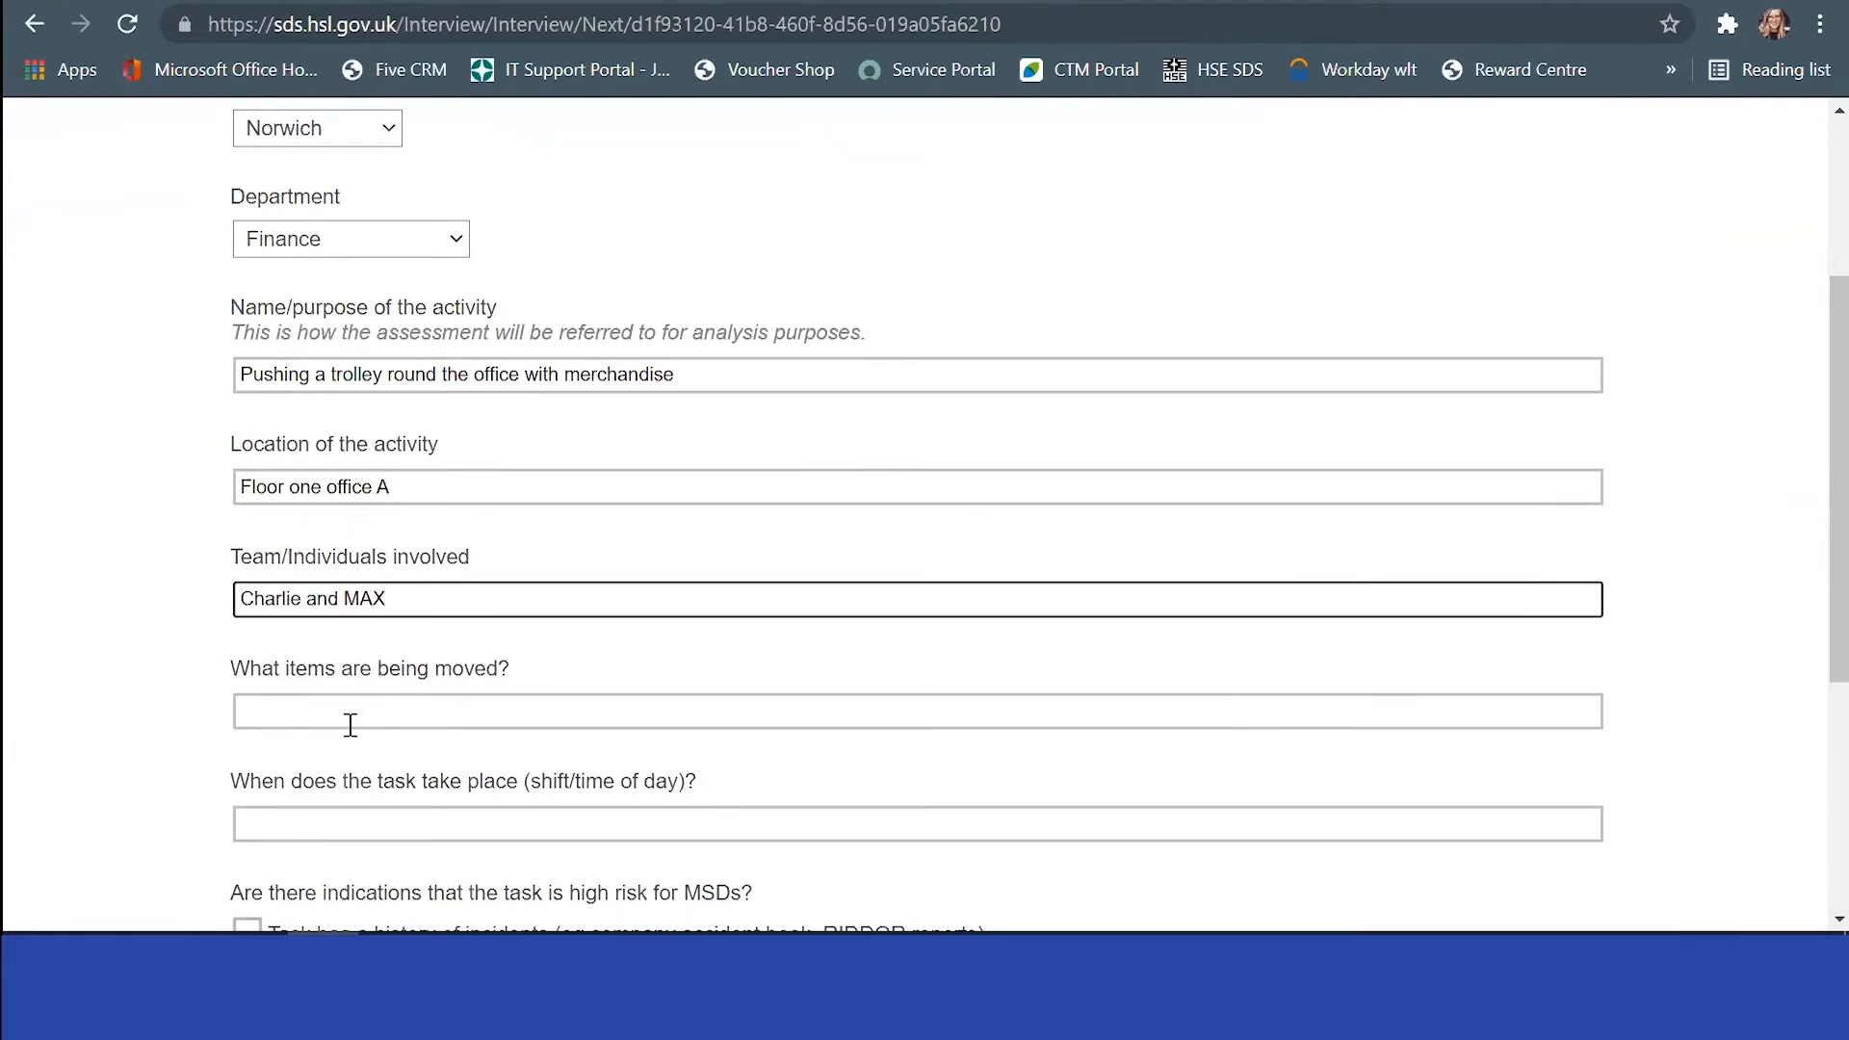
text(MEr)
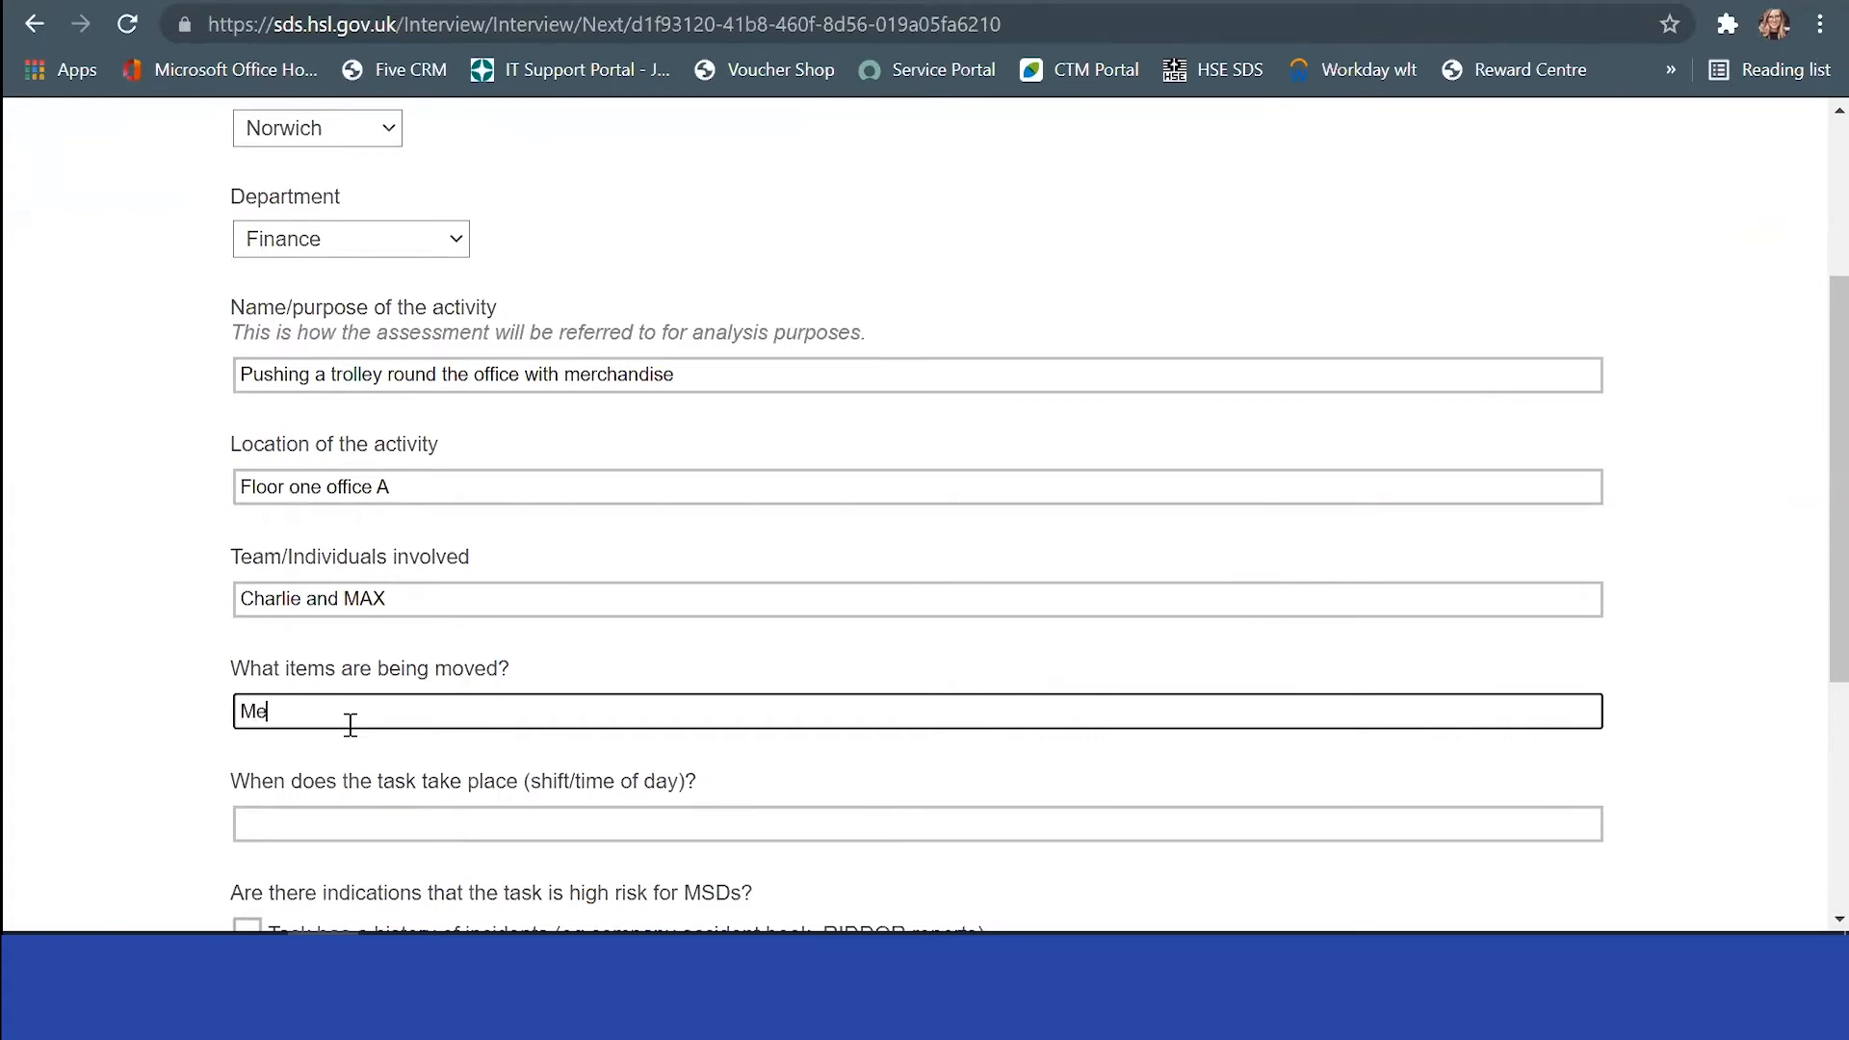
Enter items 'Merch and boxes' and task times '12am' and '7am and 6pm'
text(rch and b)
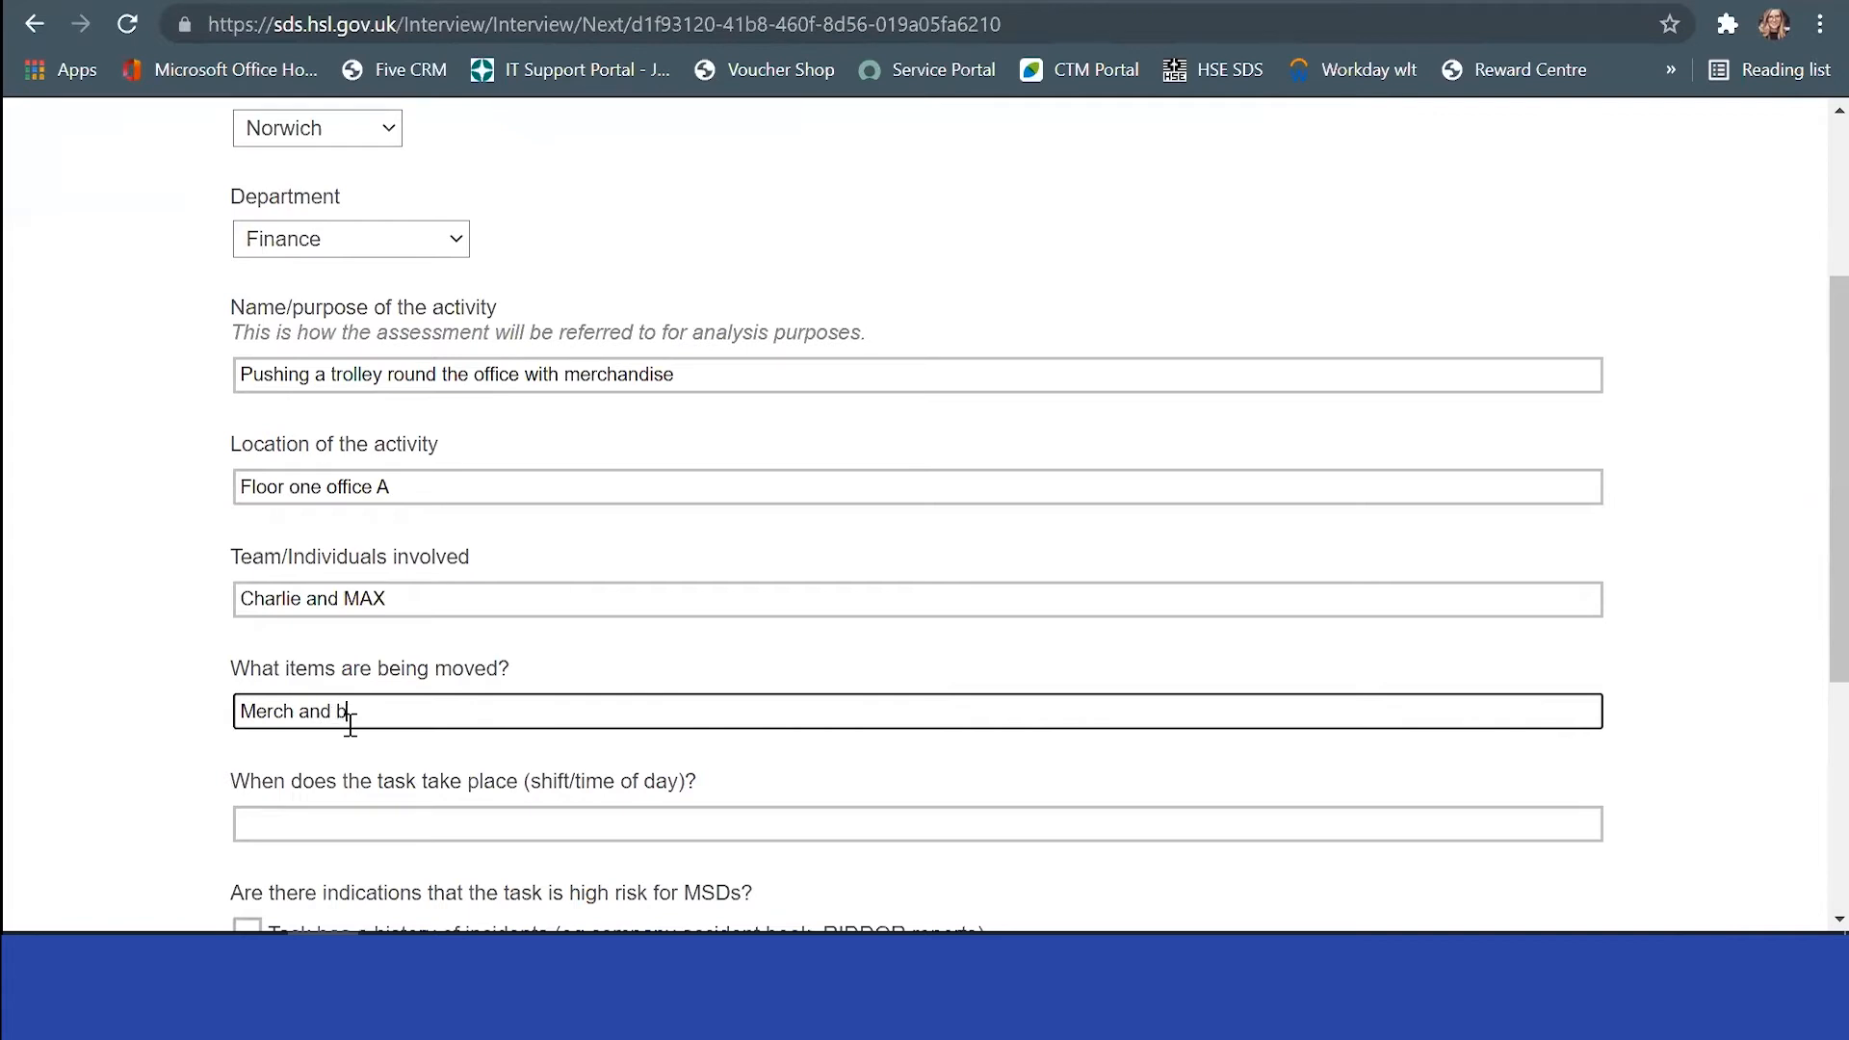
text(oxes)
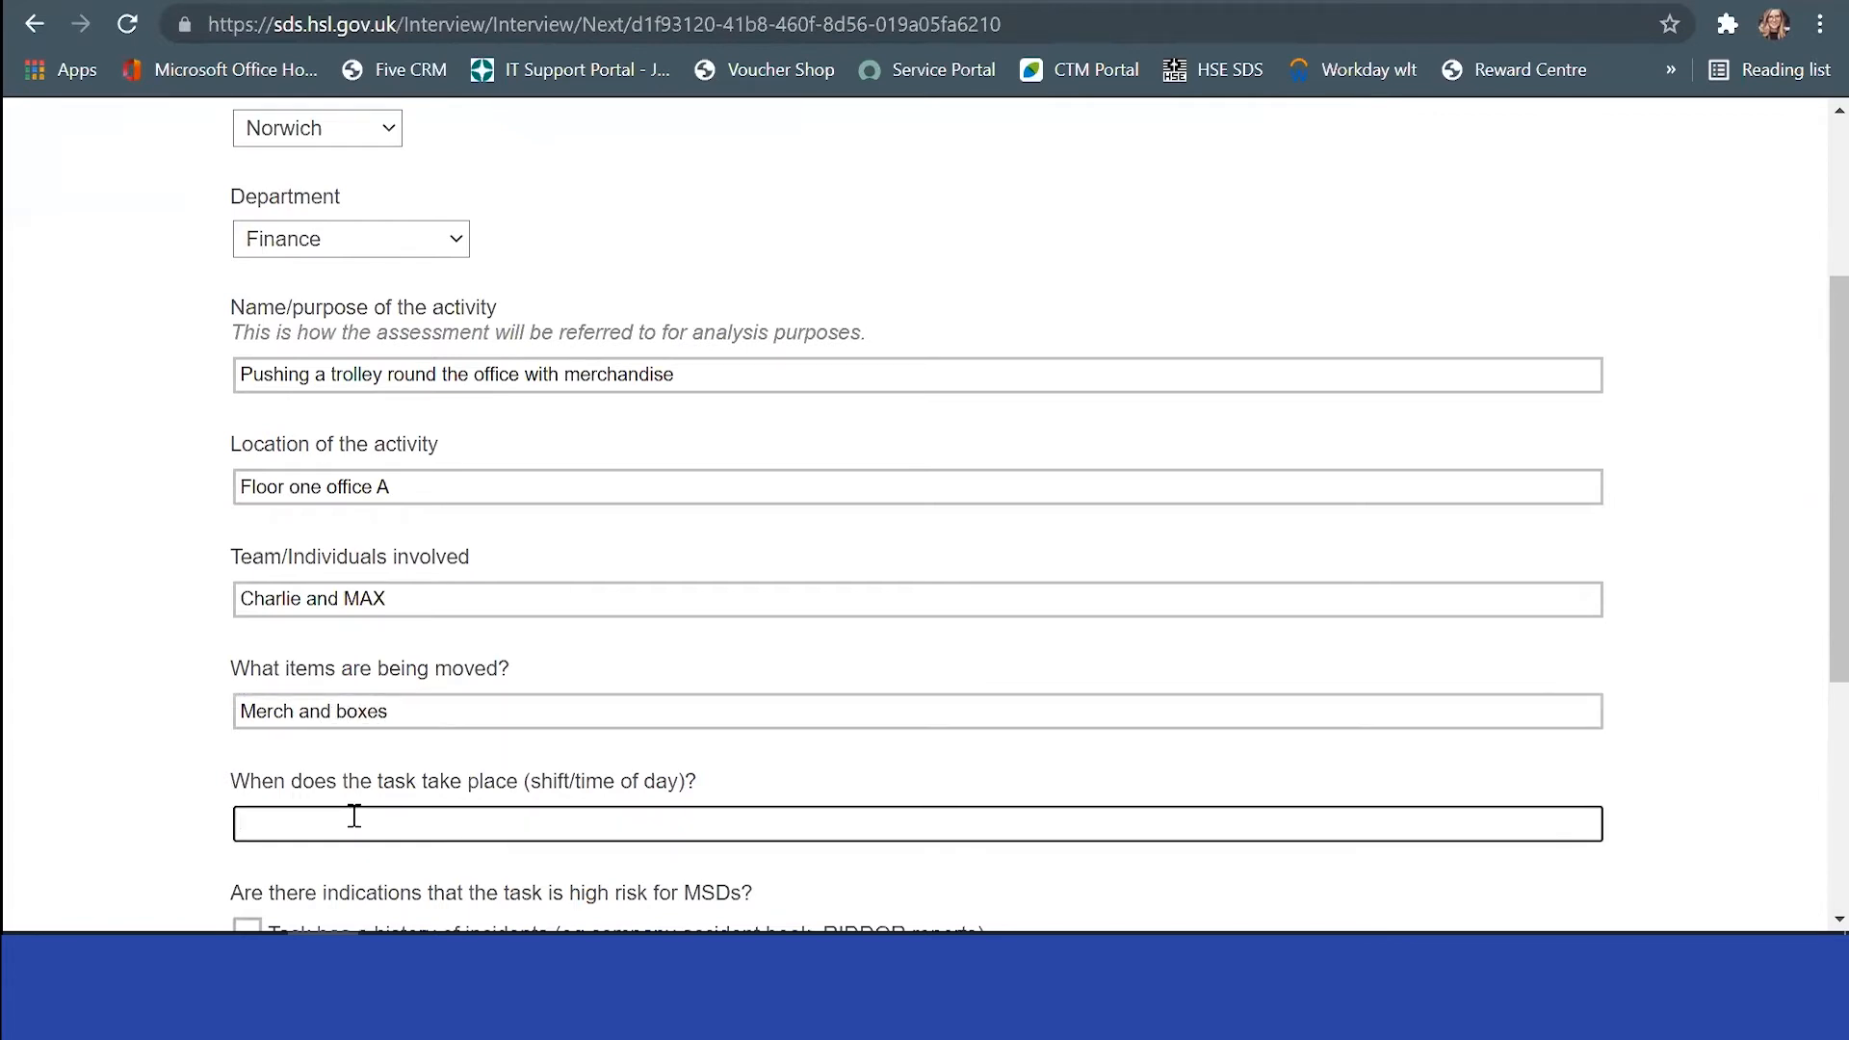
text(12am)
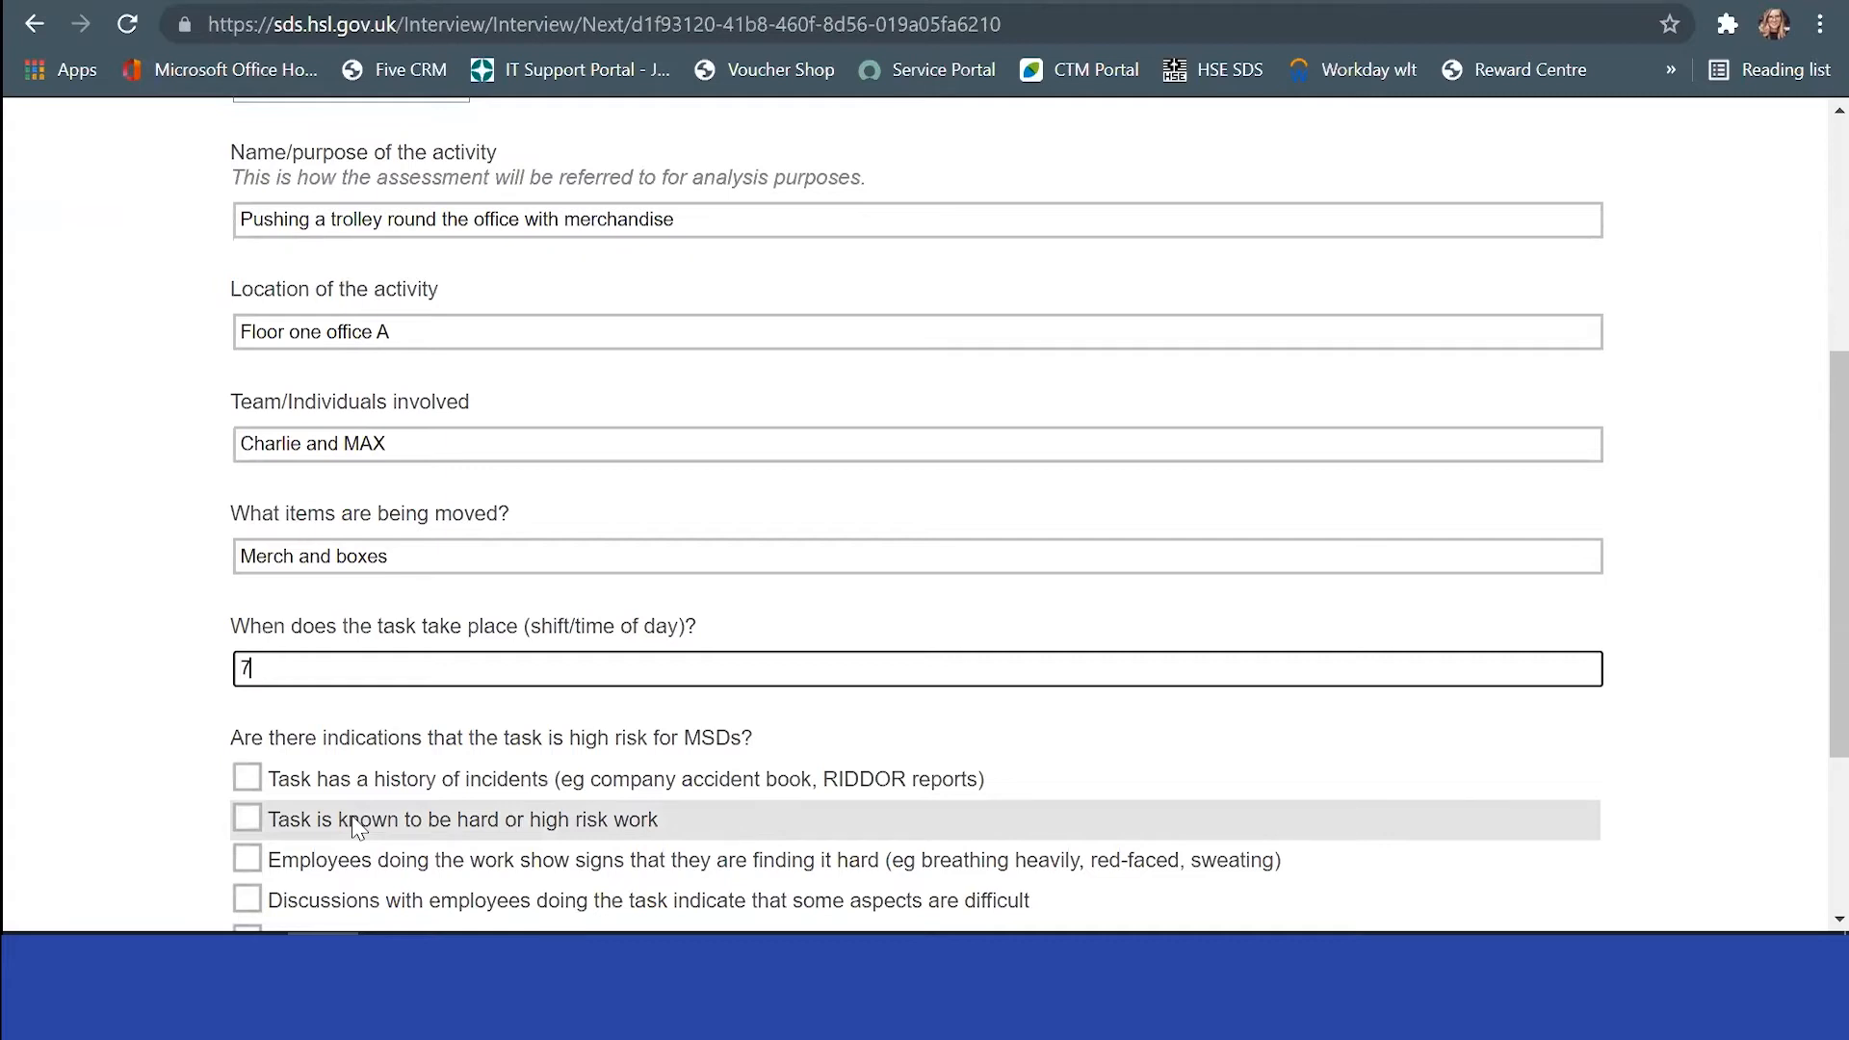
text(am and)
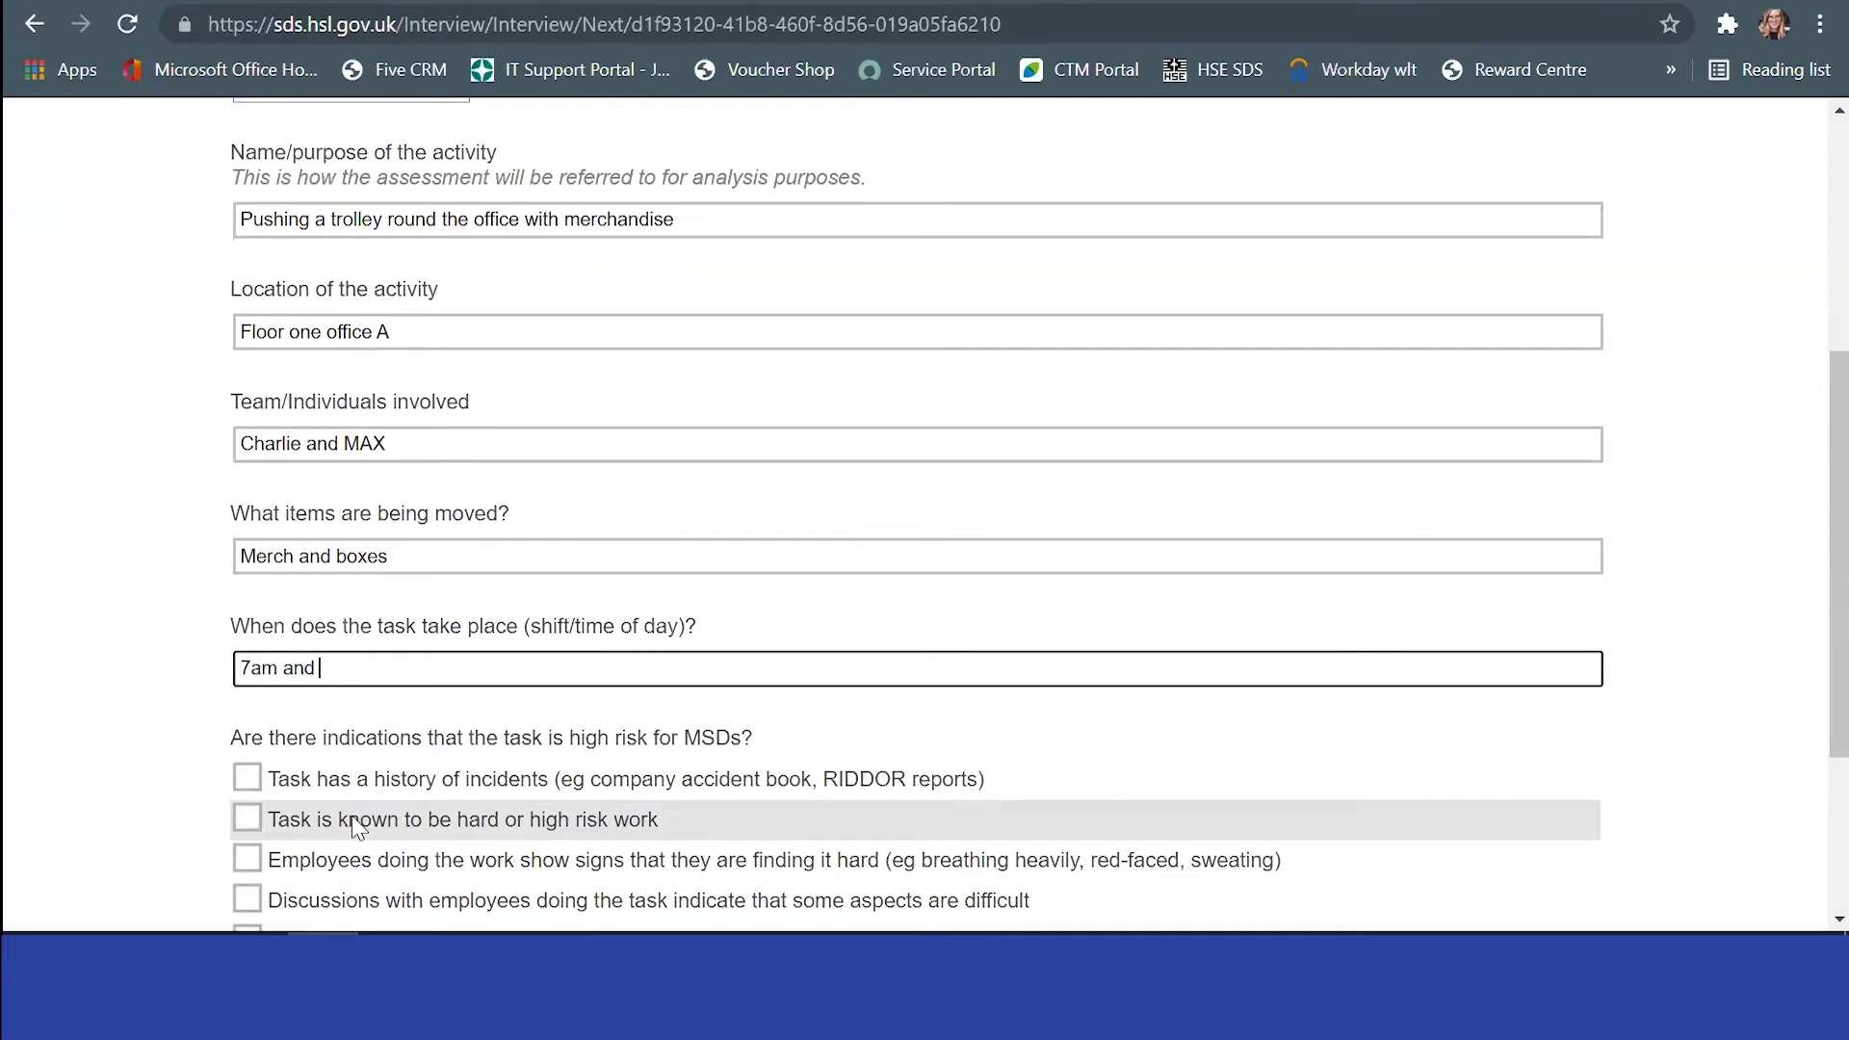
text(6pm)
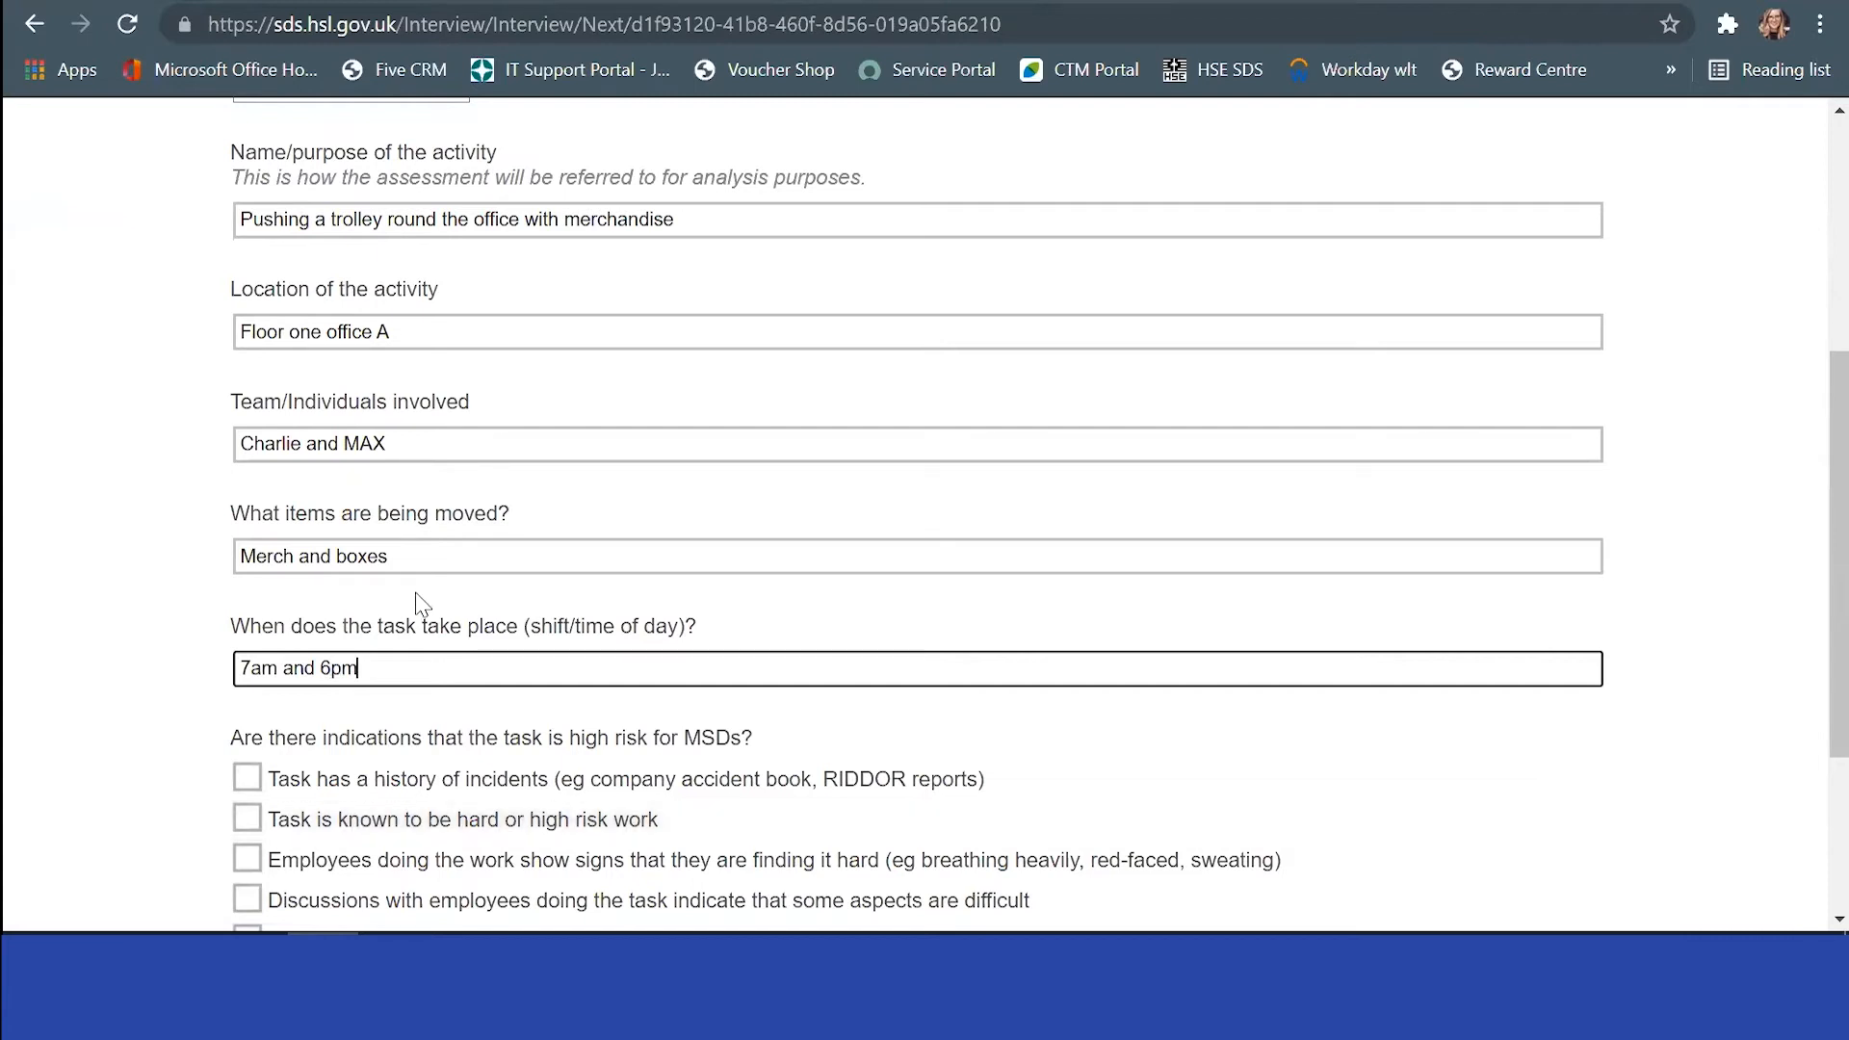
scroll(down, 3)
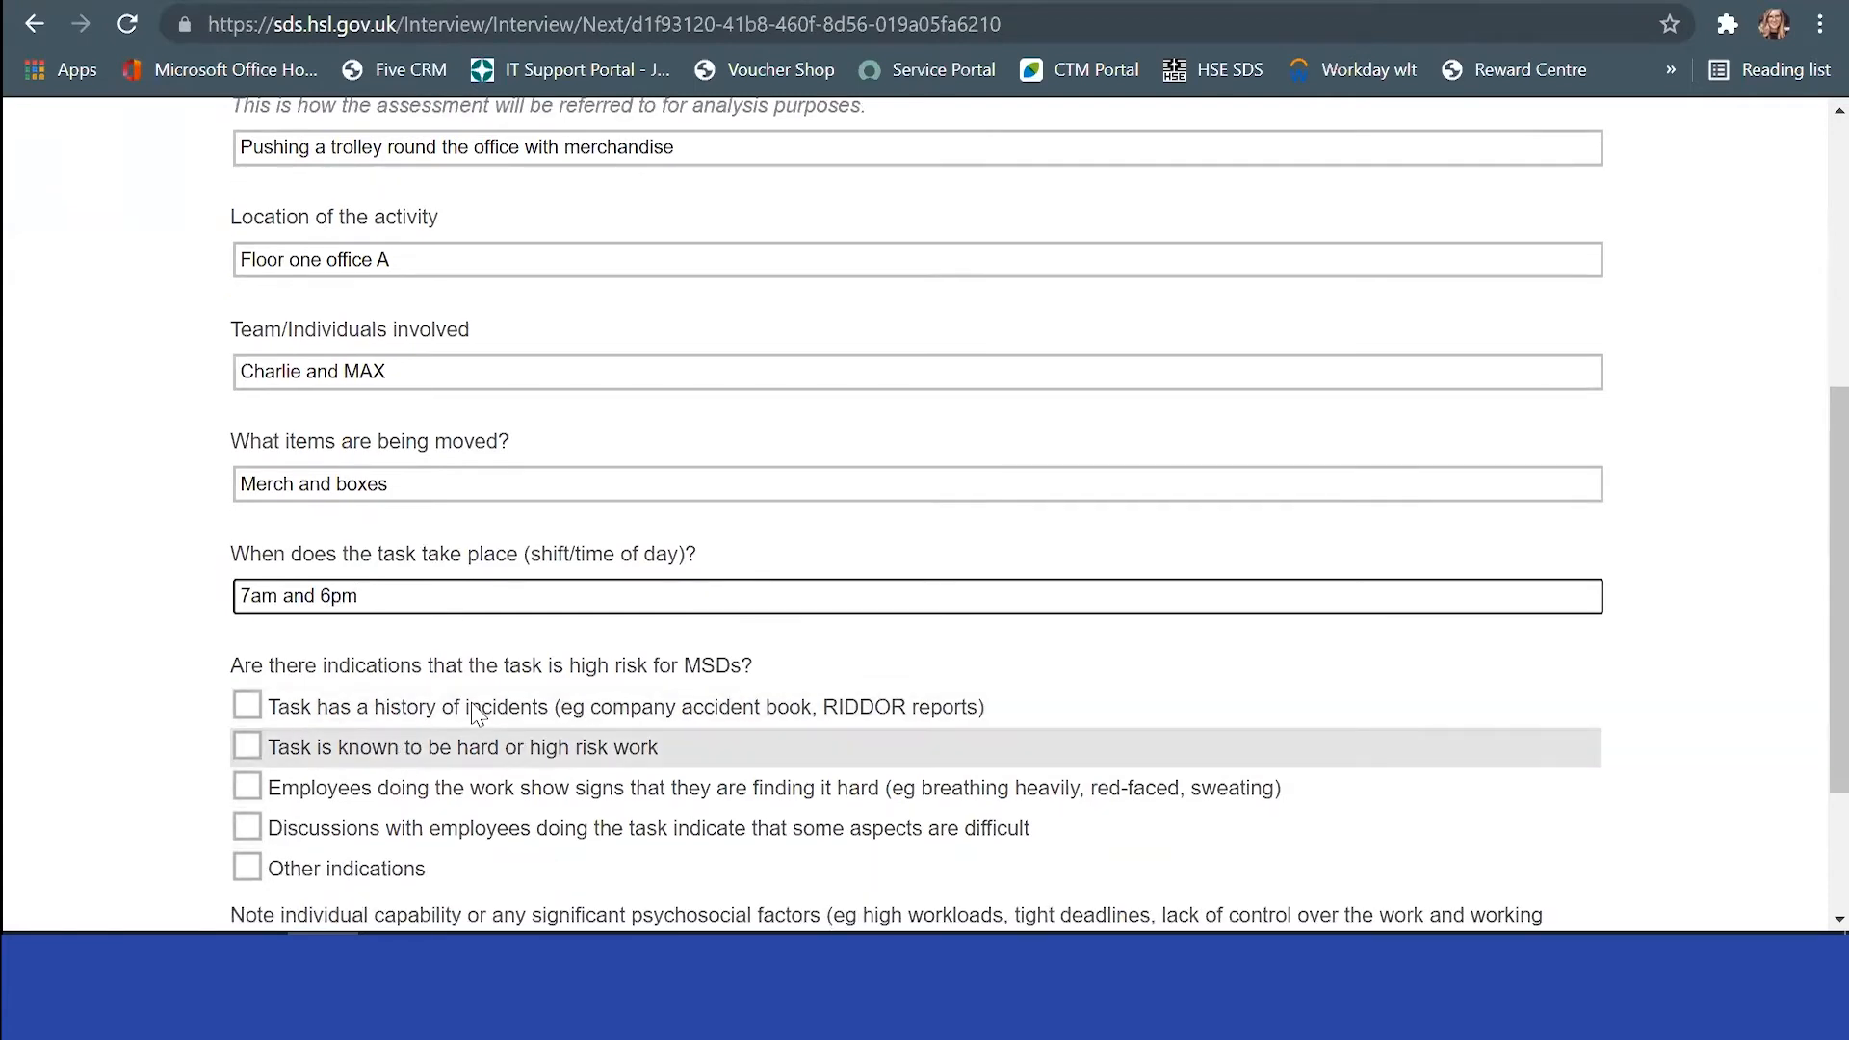
scroll(down, 3)
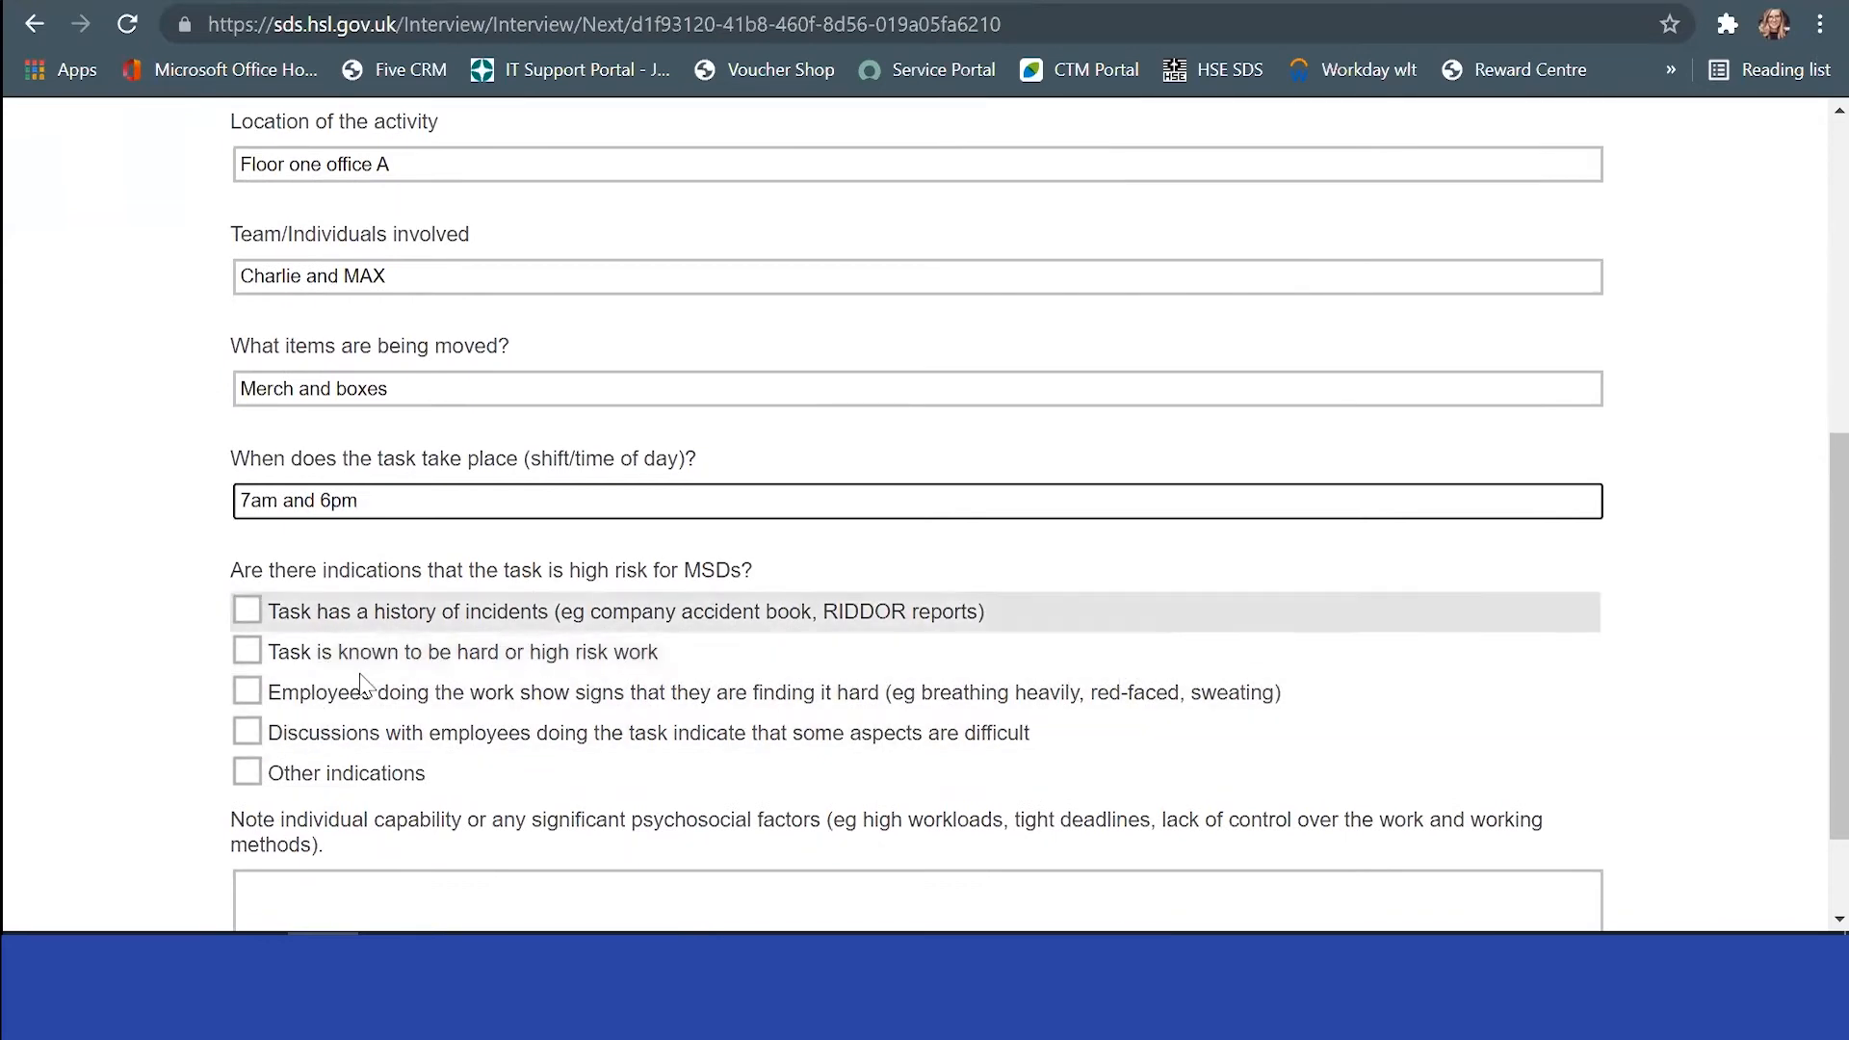
scroll(down, 3)
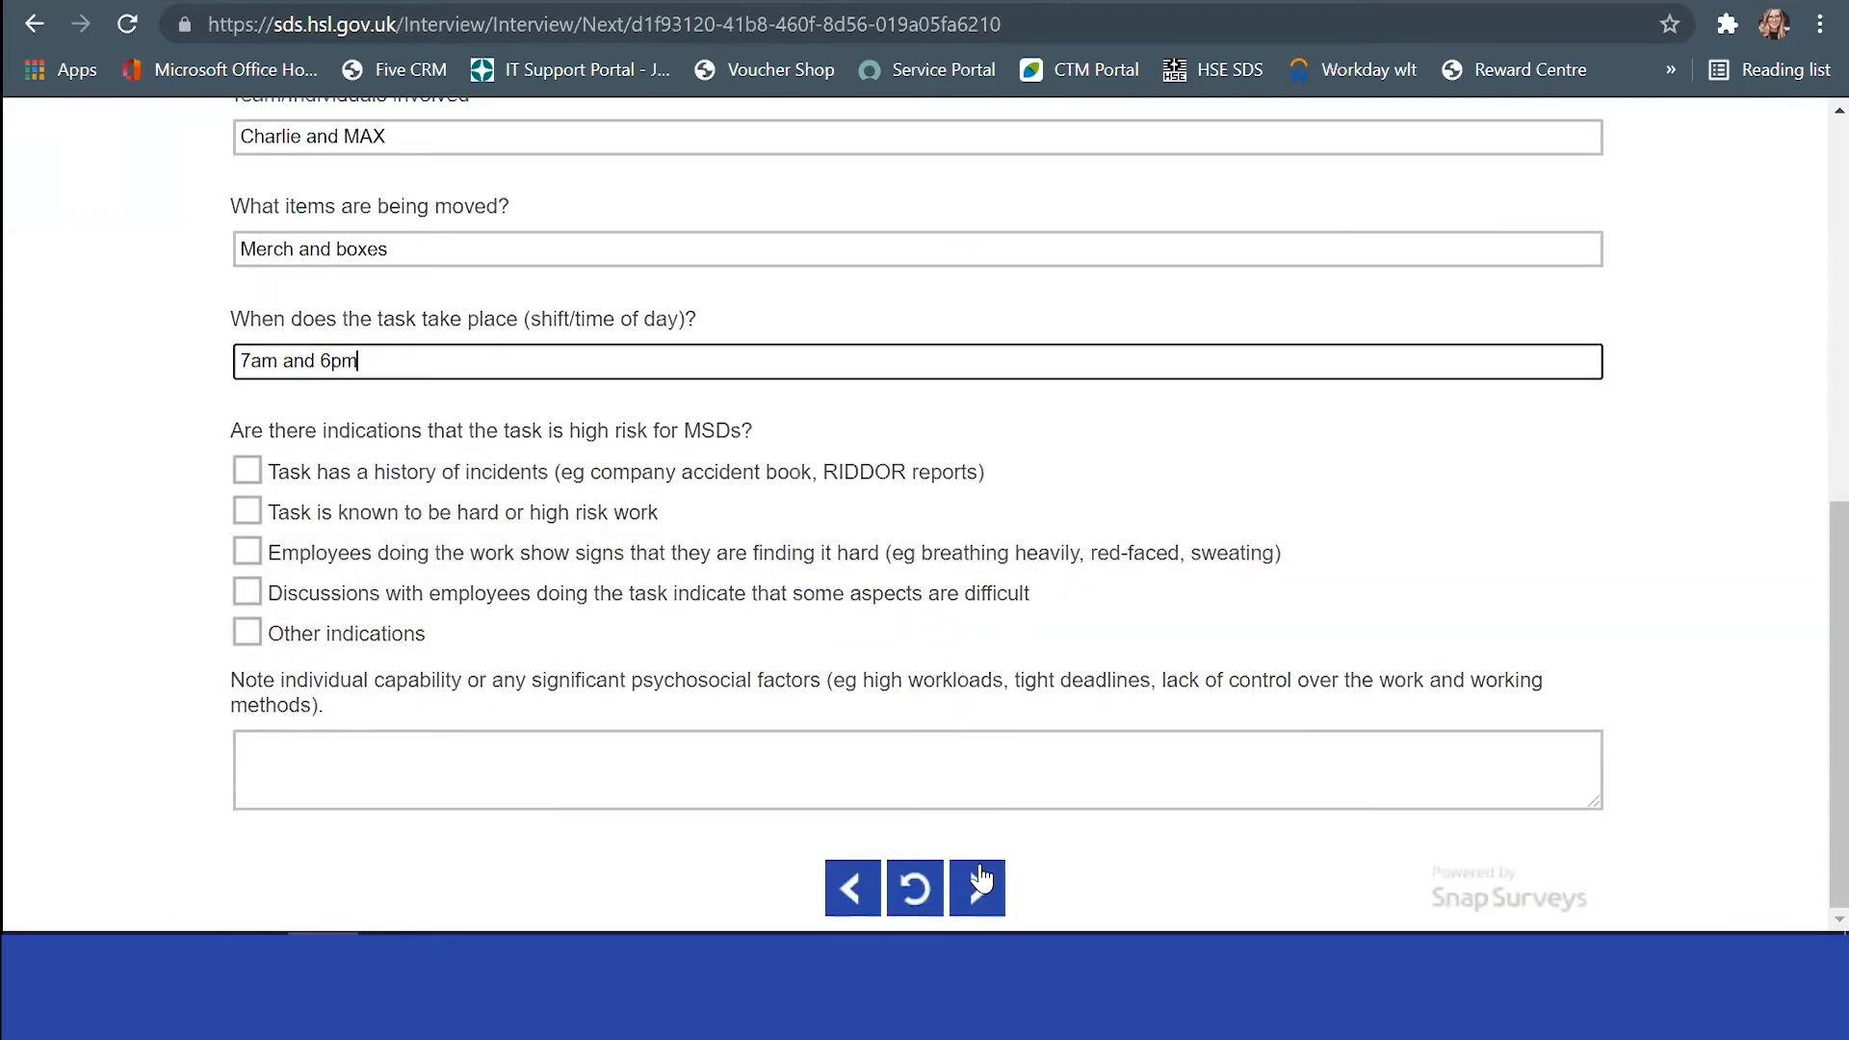
Continue from the details form to the Select assessment page
click(976, 886)
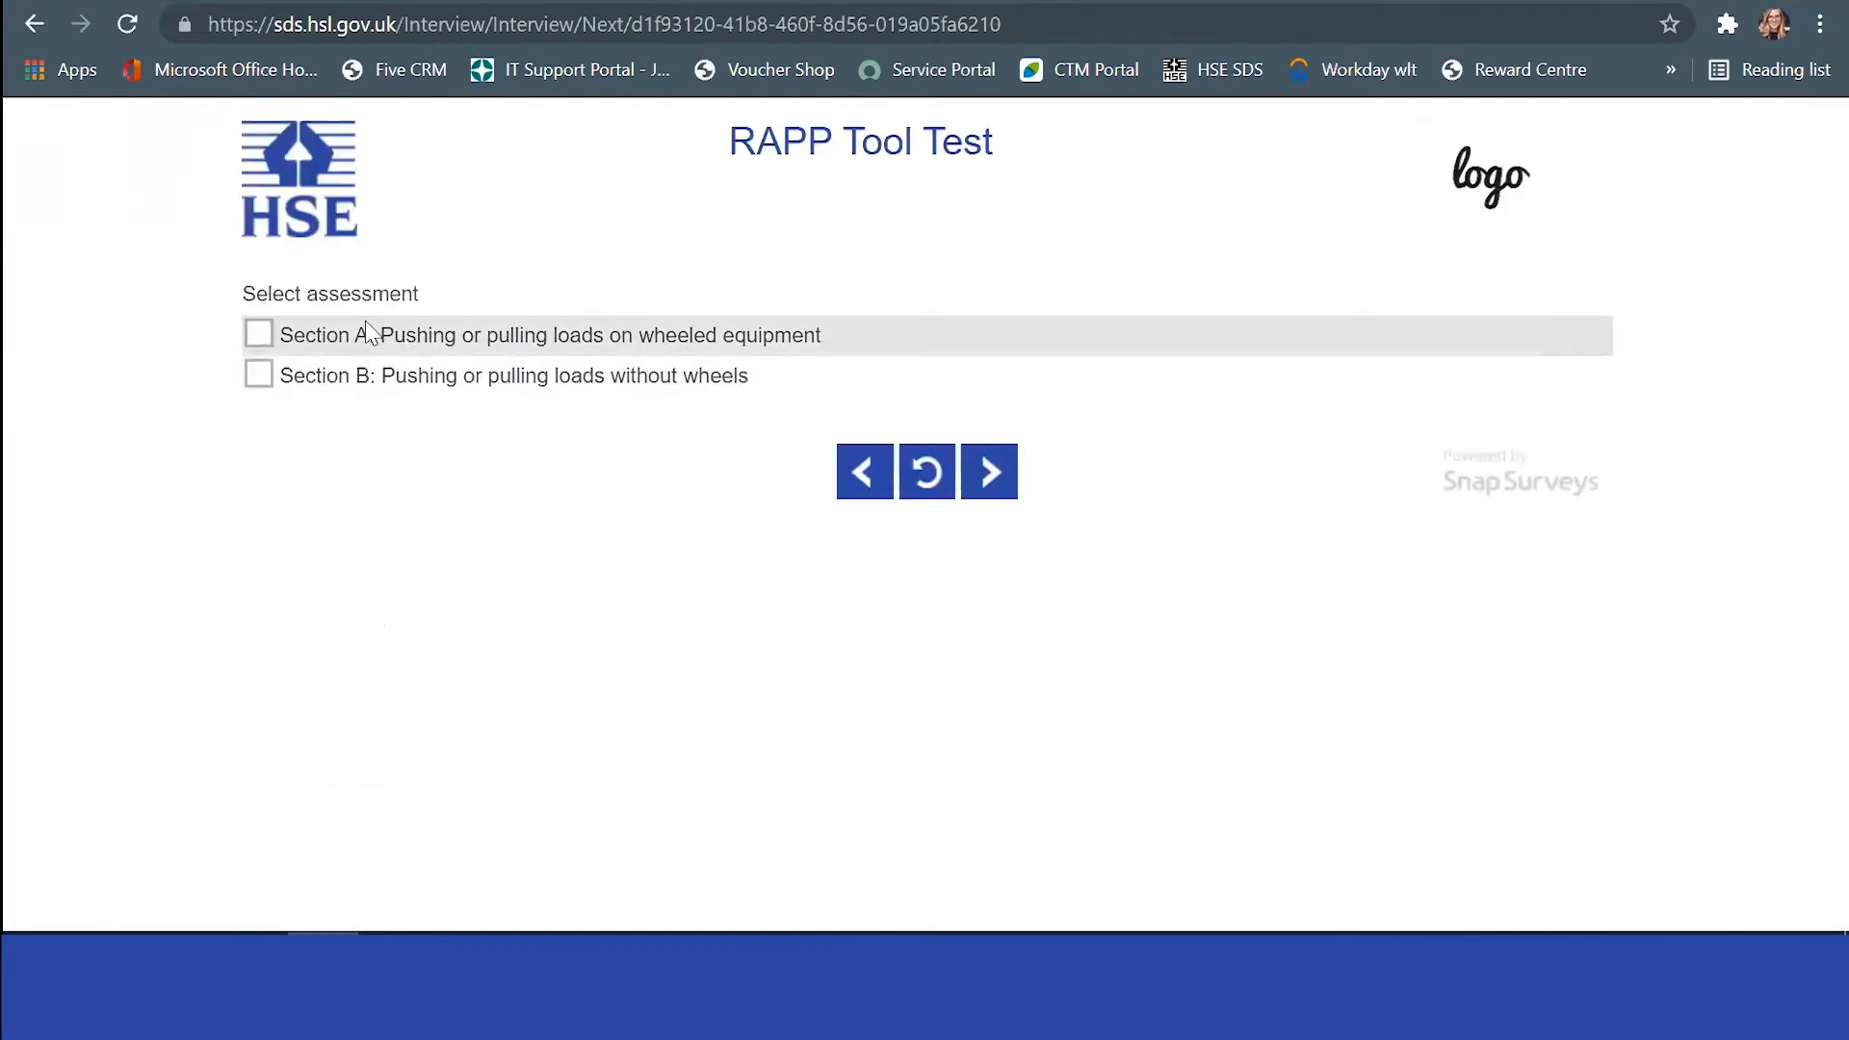
mouse_move(378, 376)
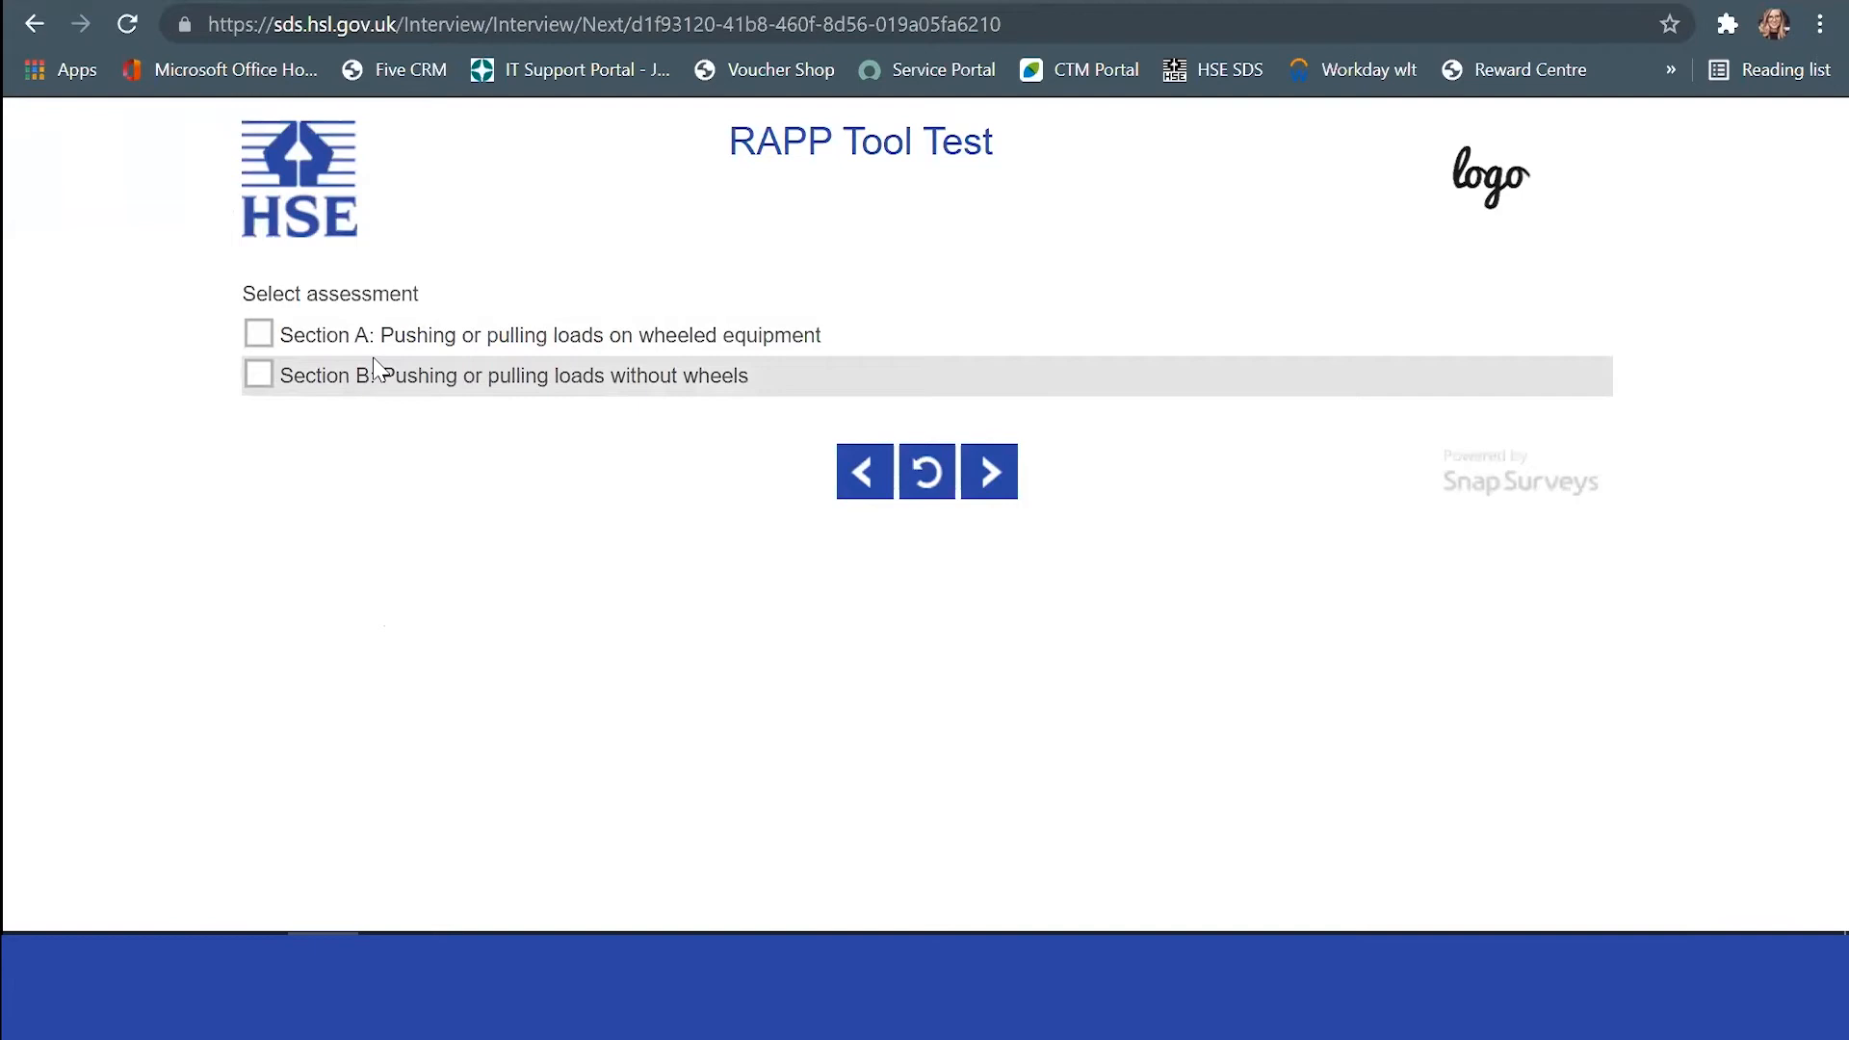
mouse_move(607, 343)
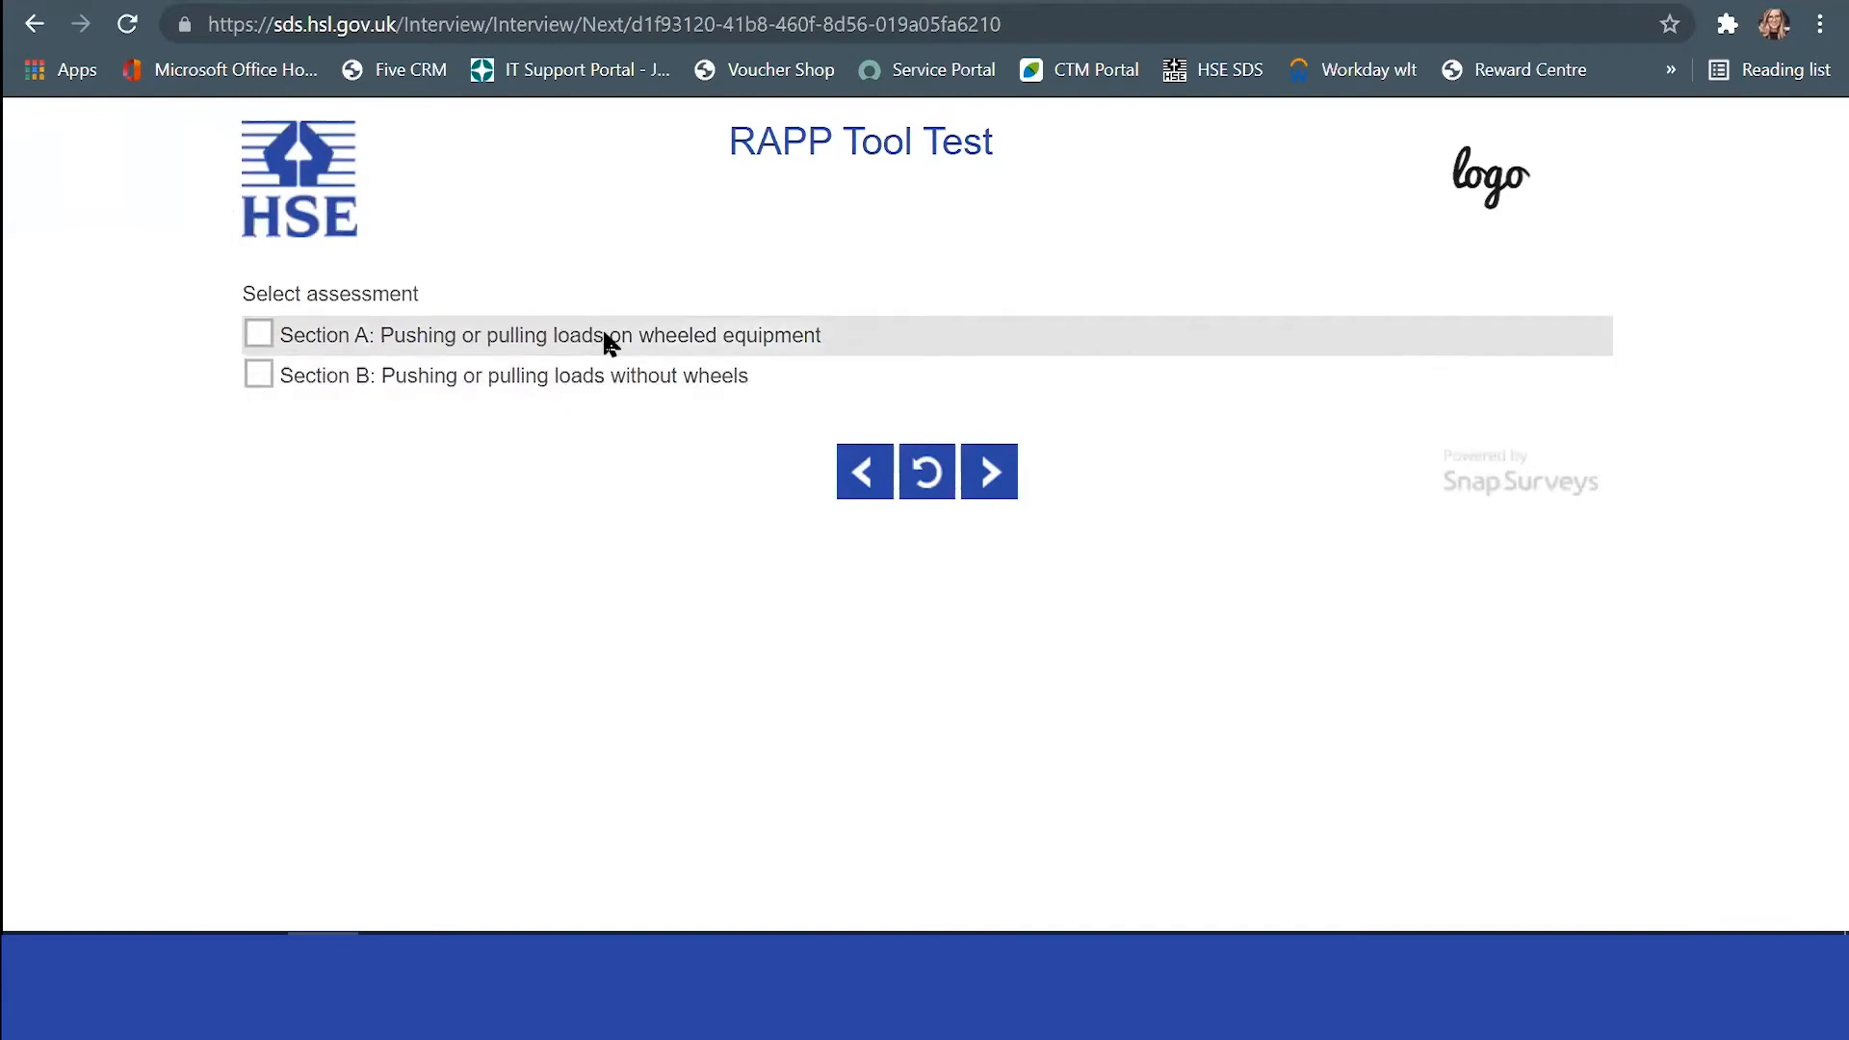
mouse_move(576, 356)
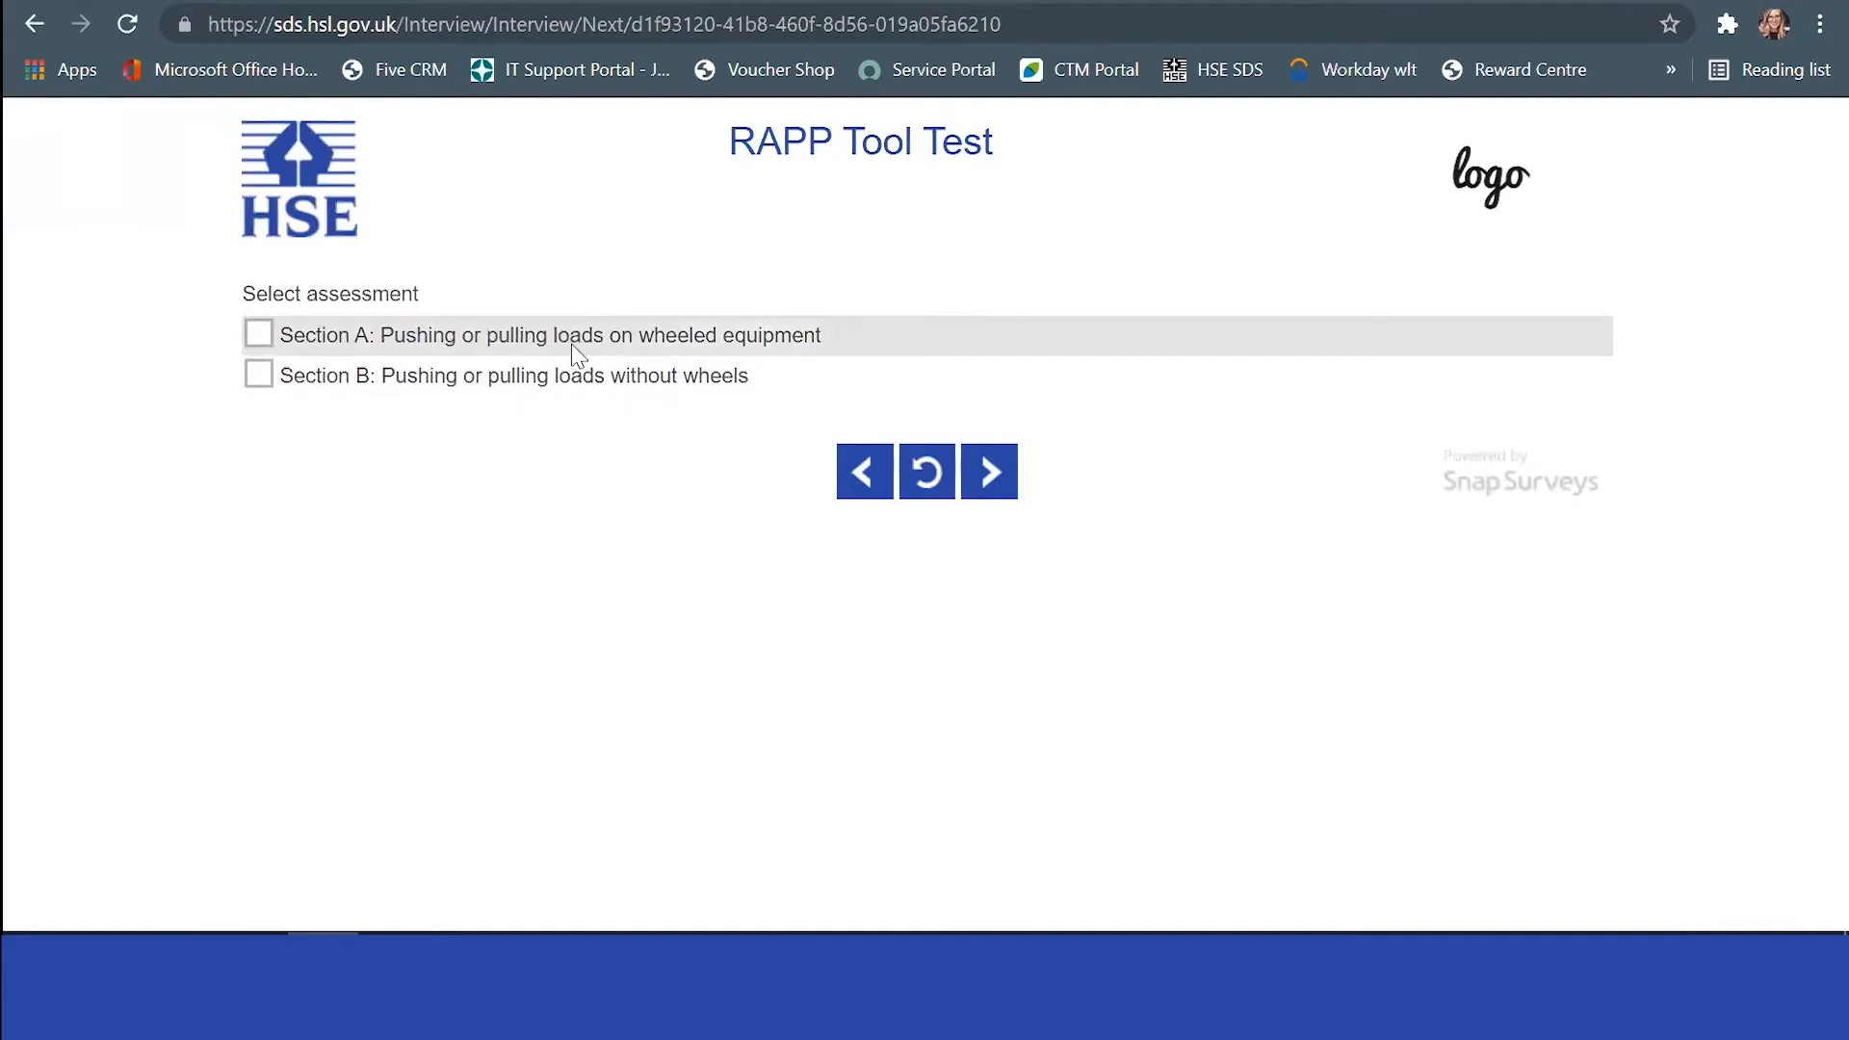
Choose Section A wheeled equipment, medium equipment with castors, load more than 750 kg, and continue to Posture
click(258, 335)
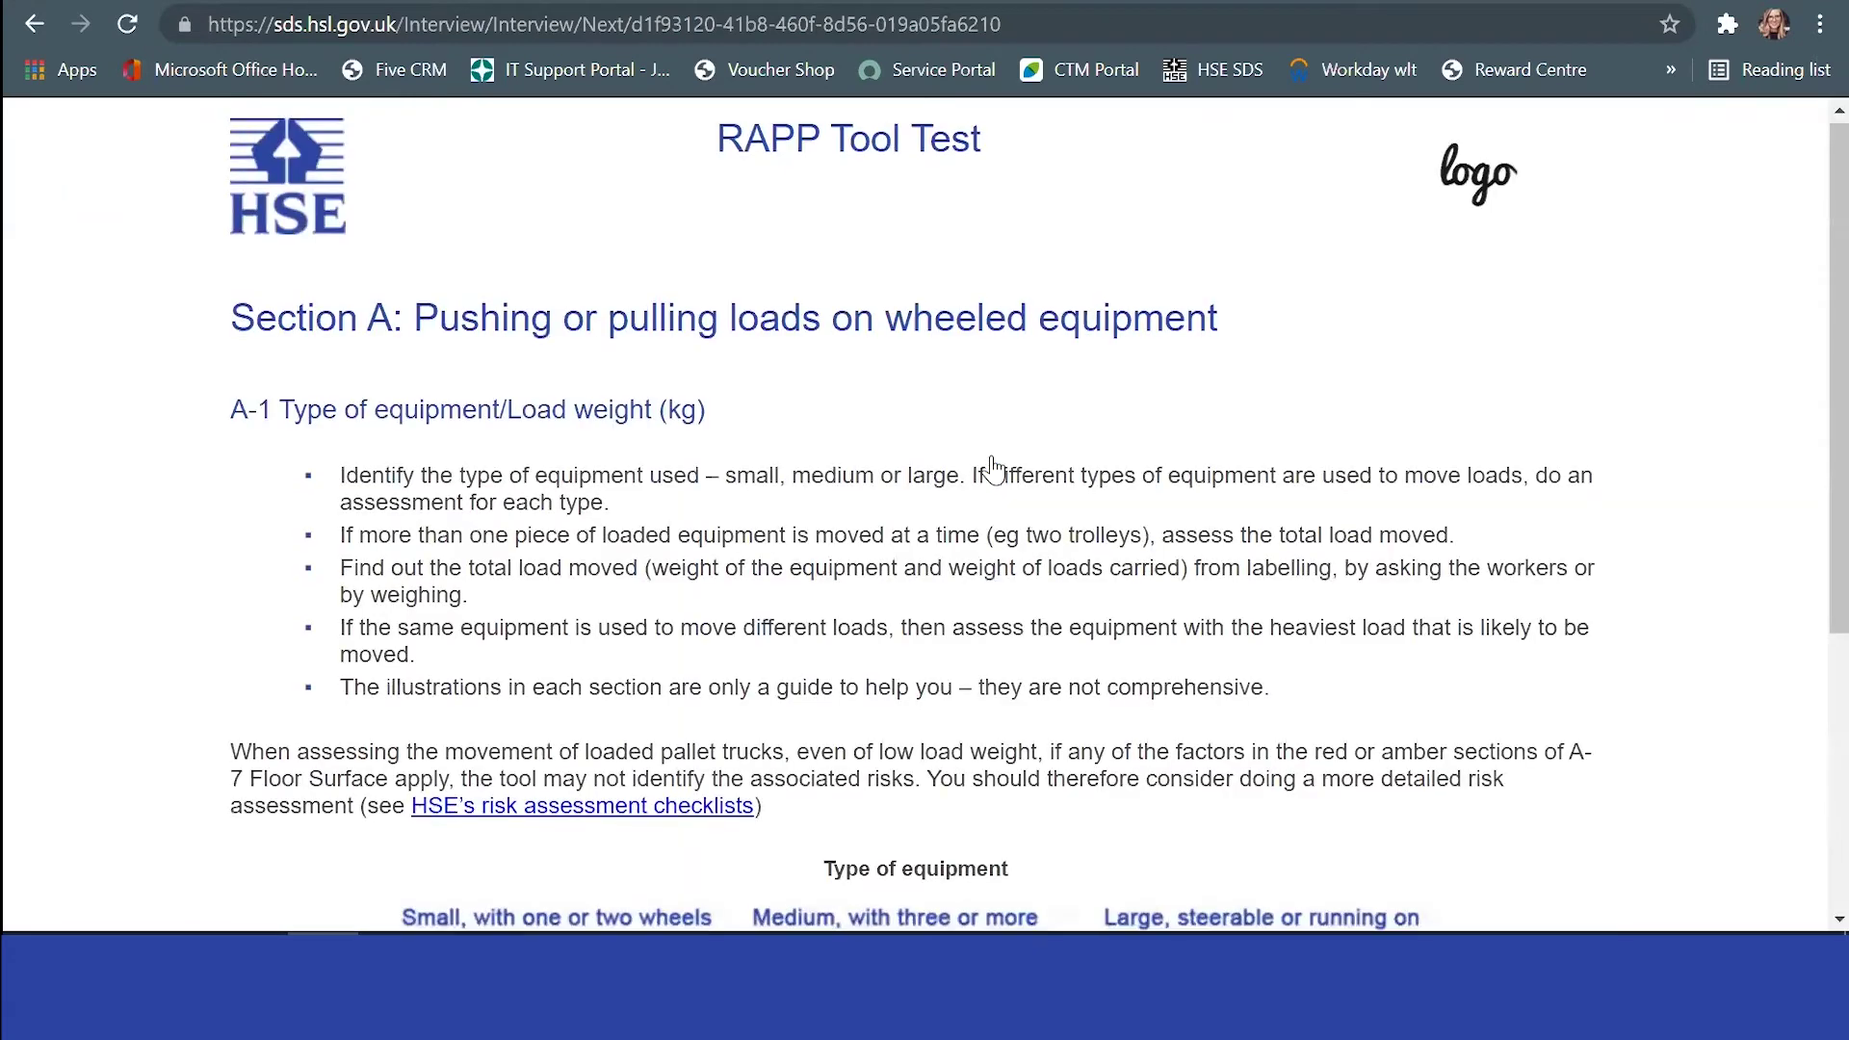
scroll(down, 3)
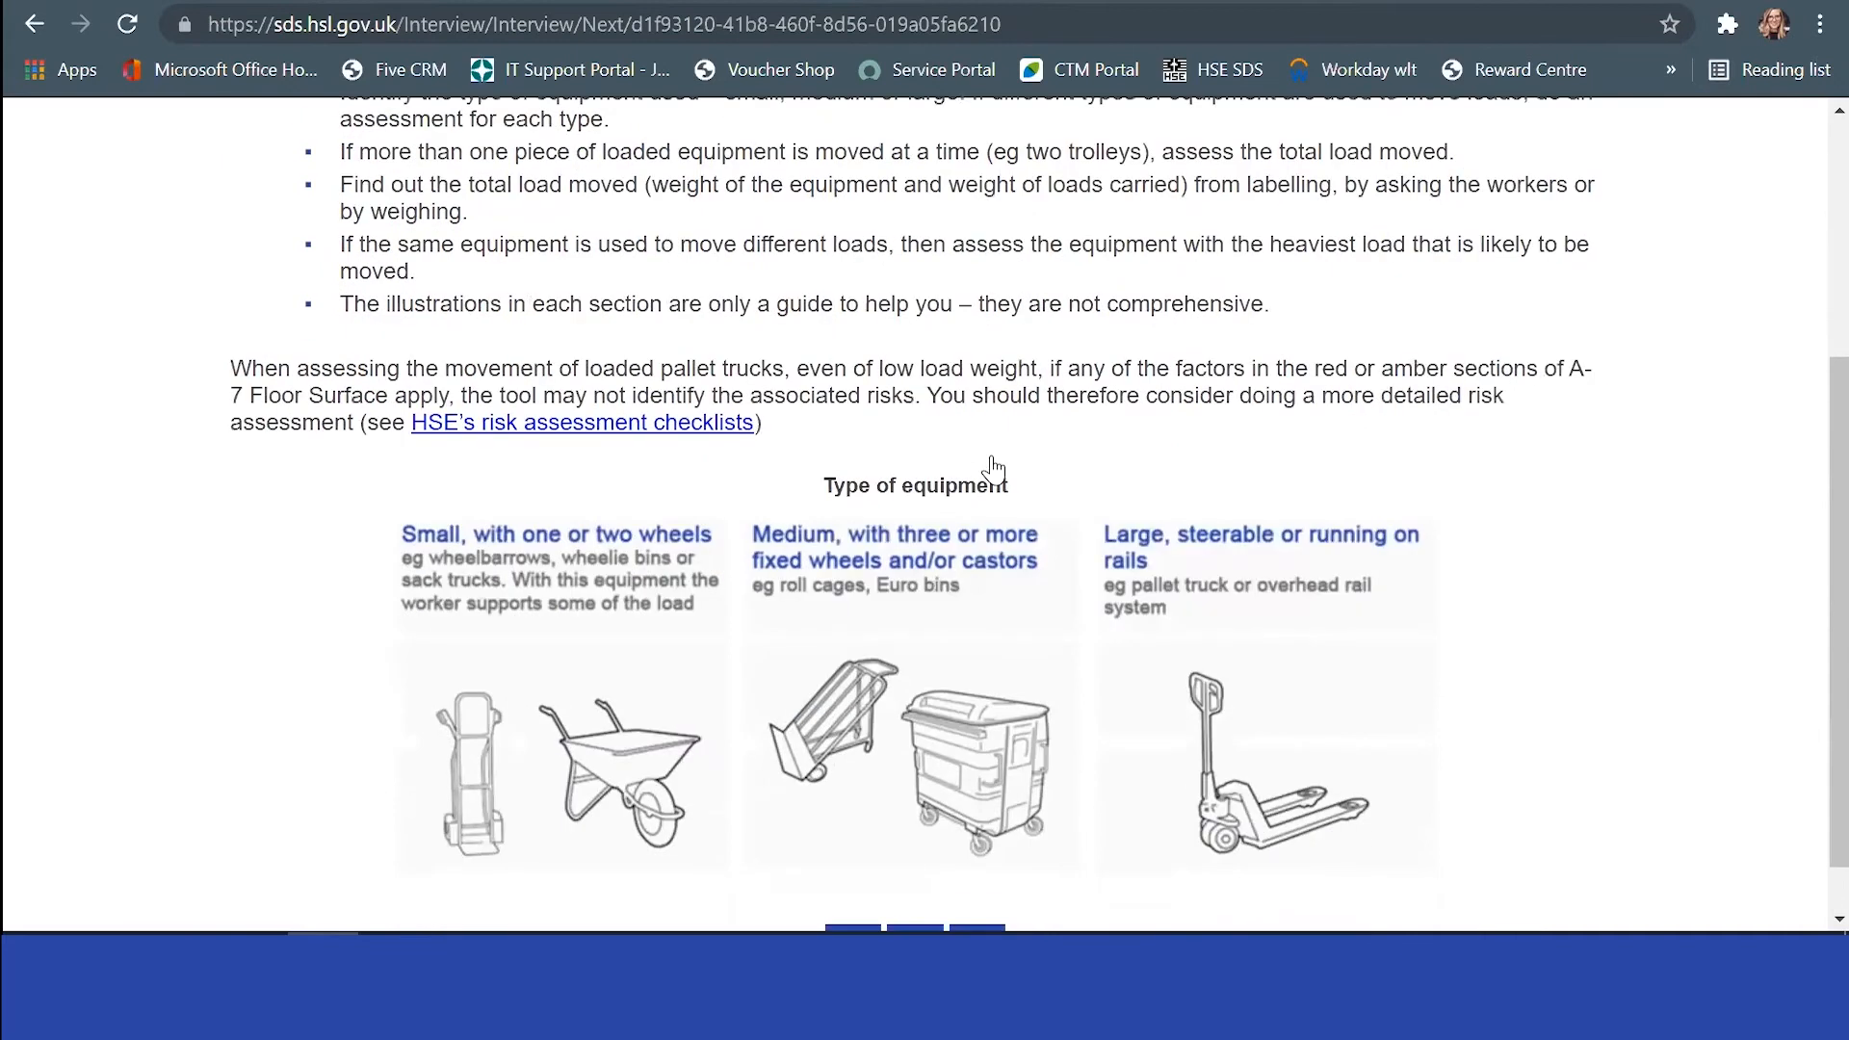
scroll(up, 3)
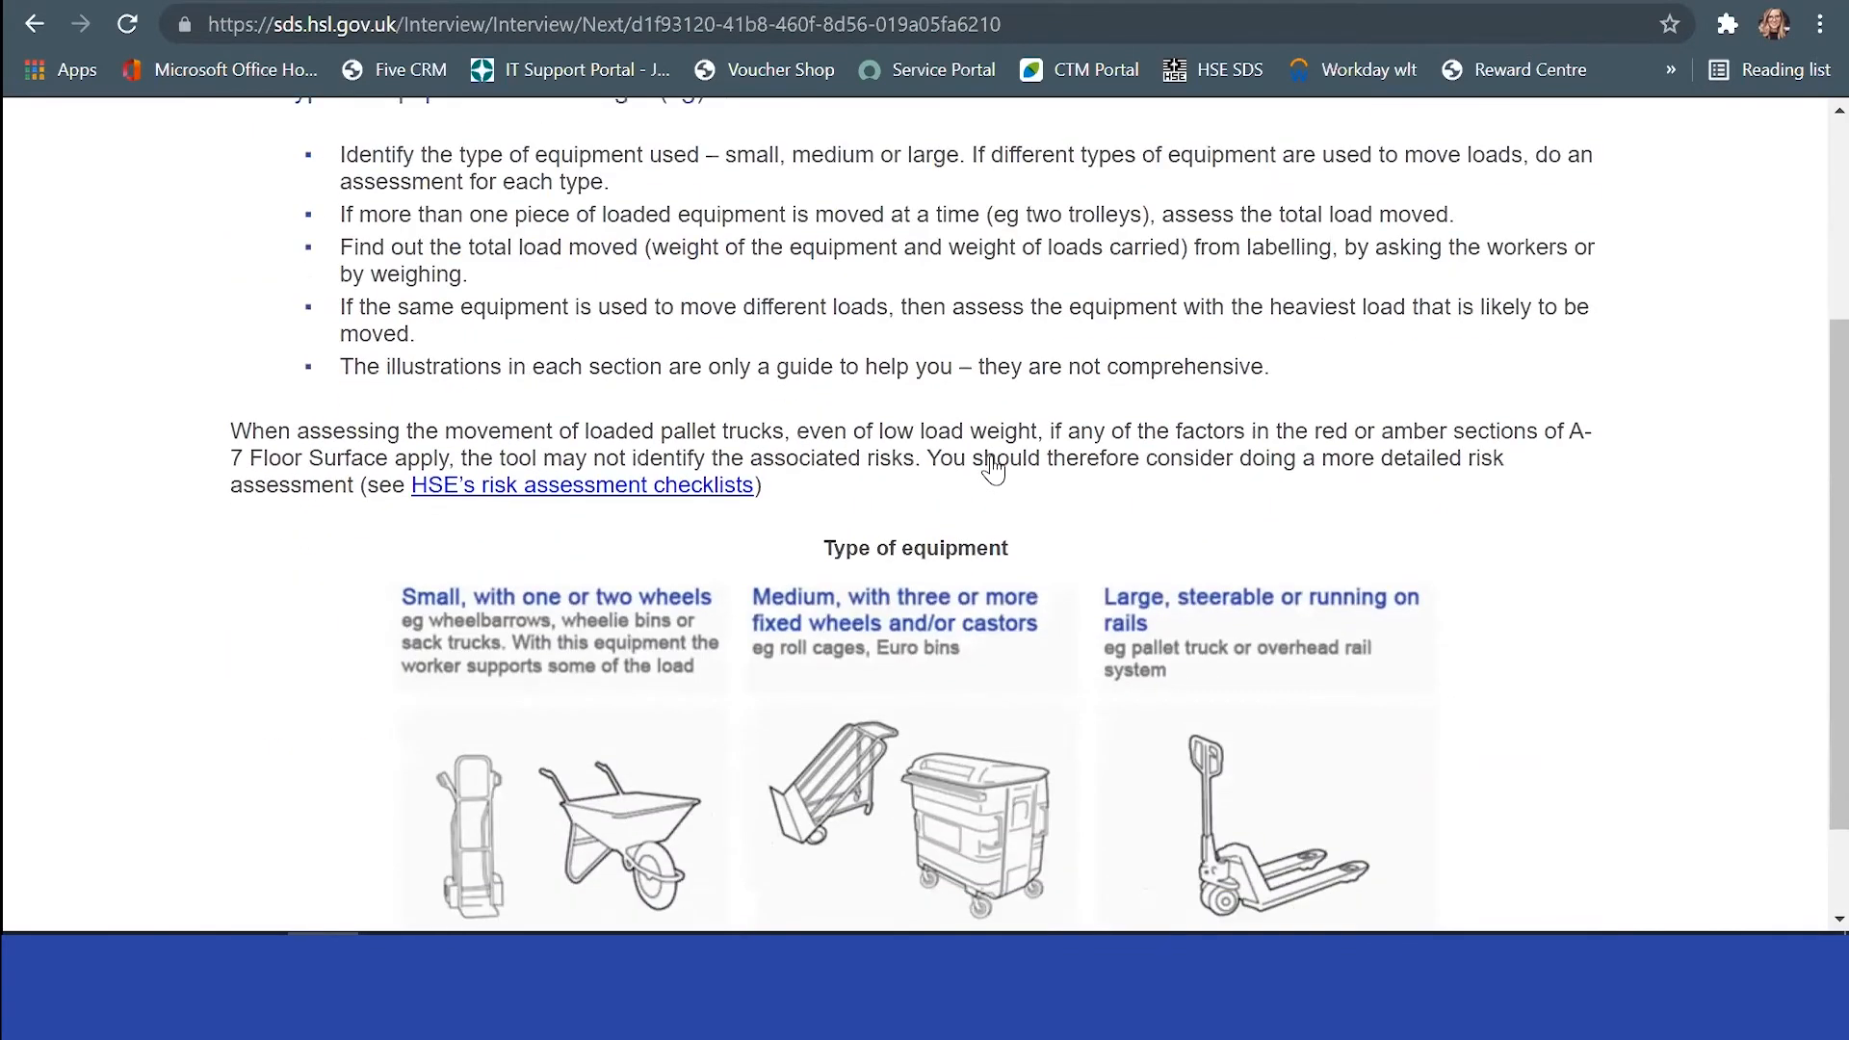
click(561, 624)
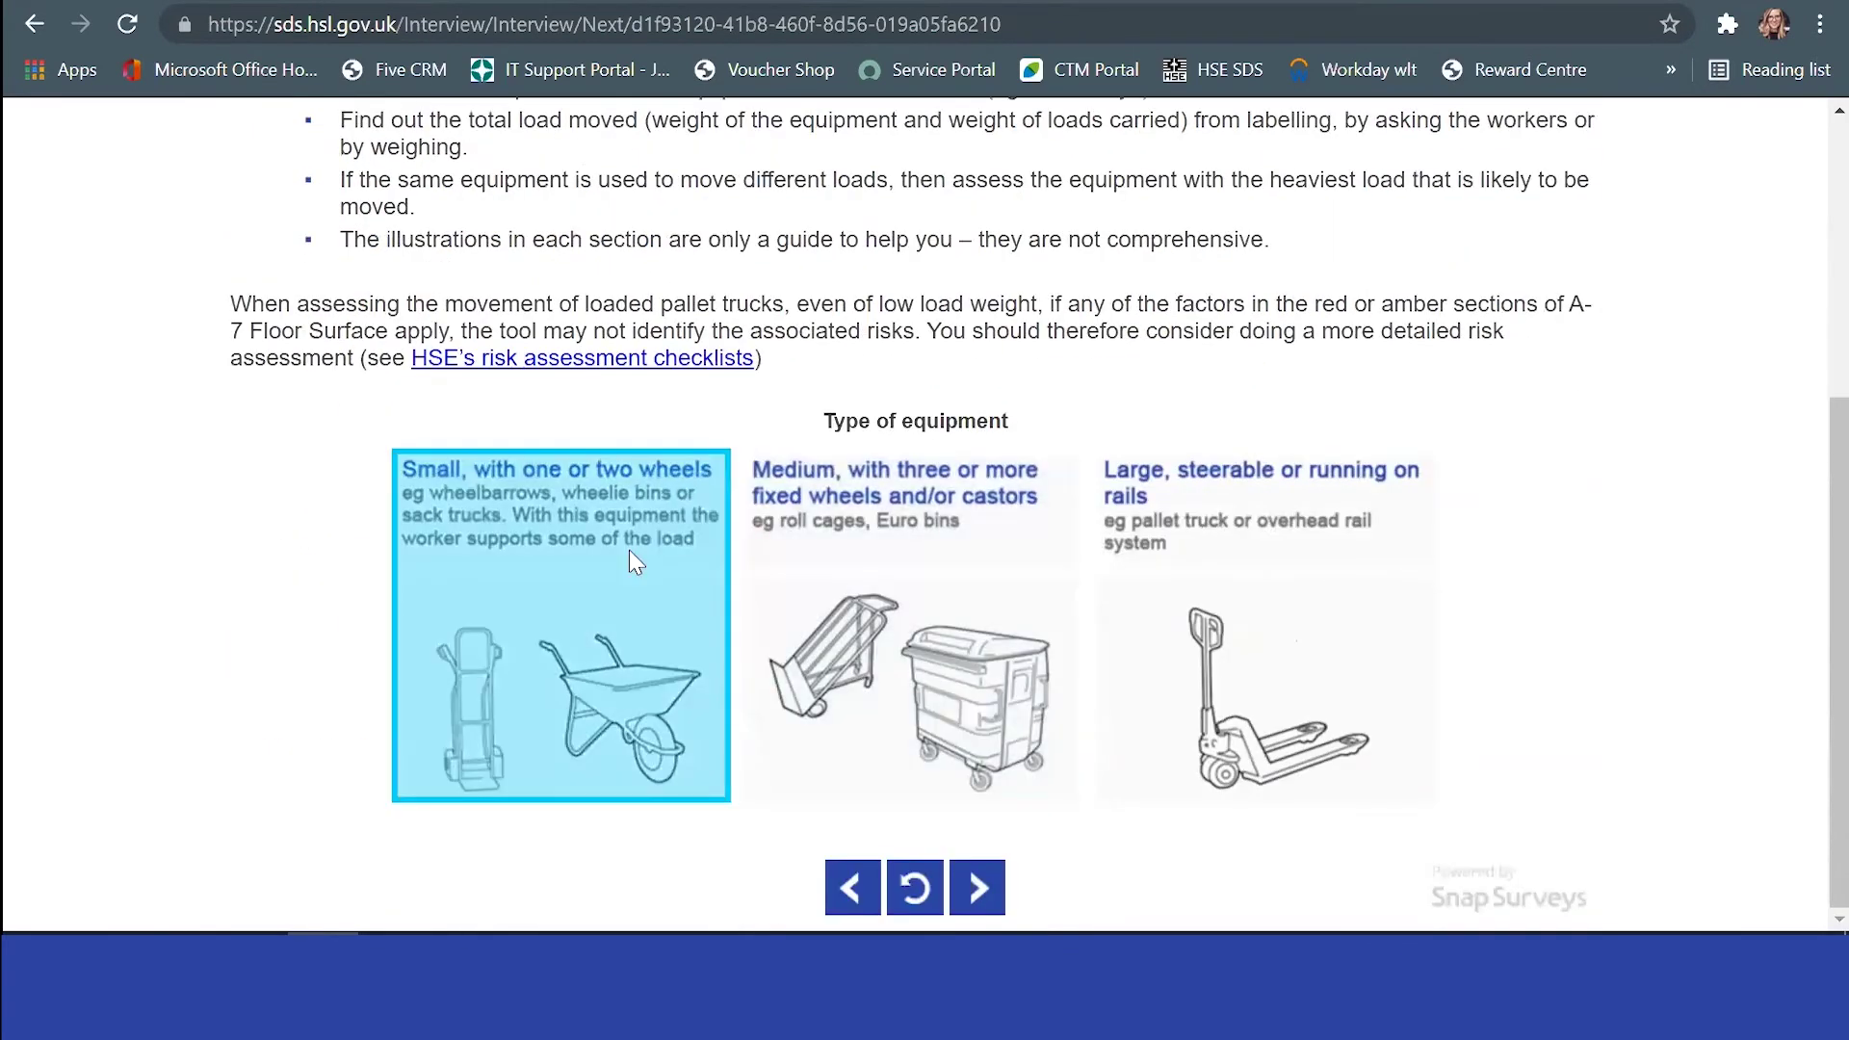
click(1263, 625)
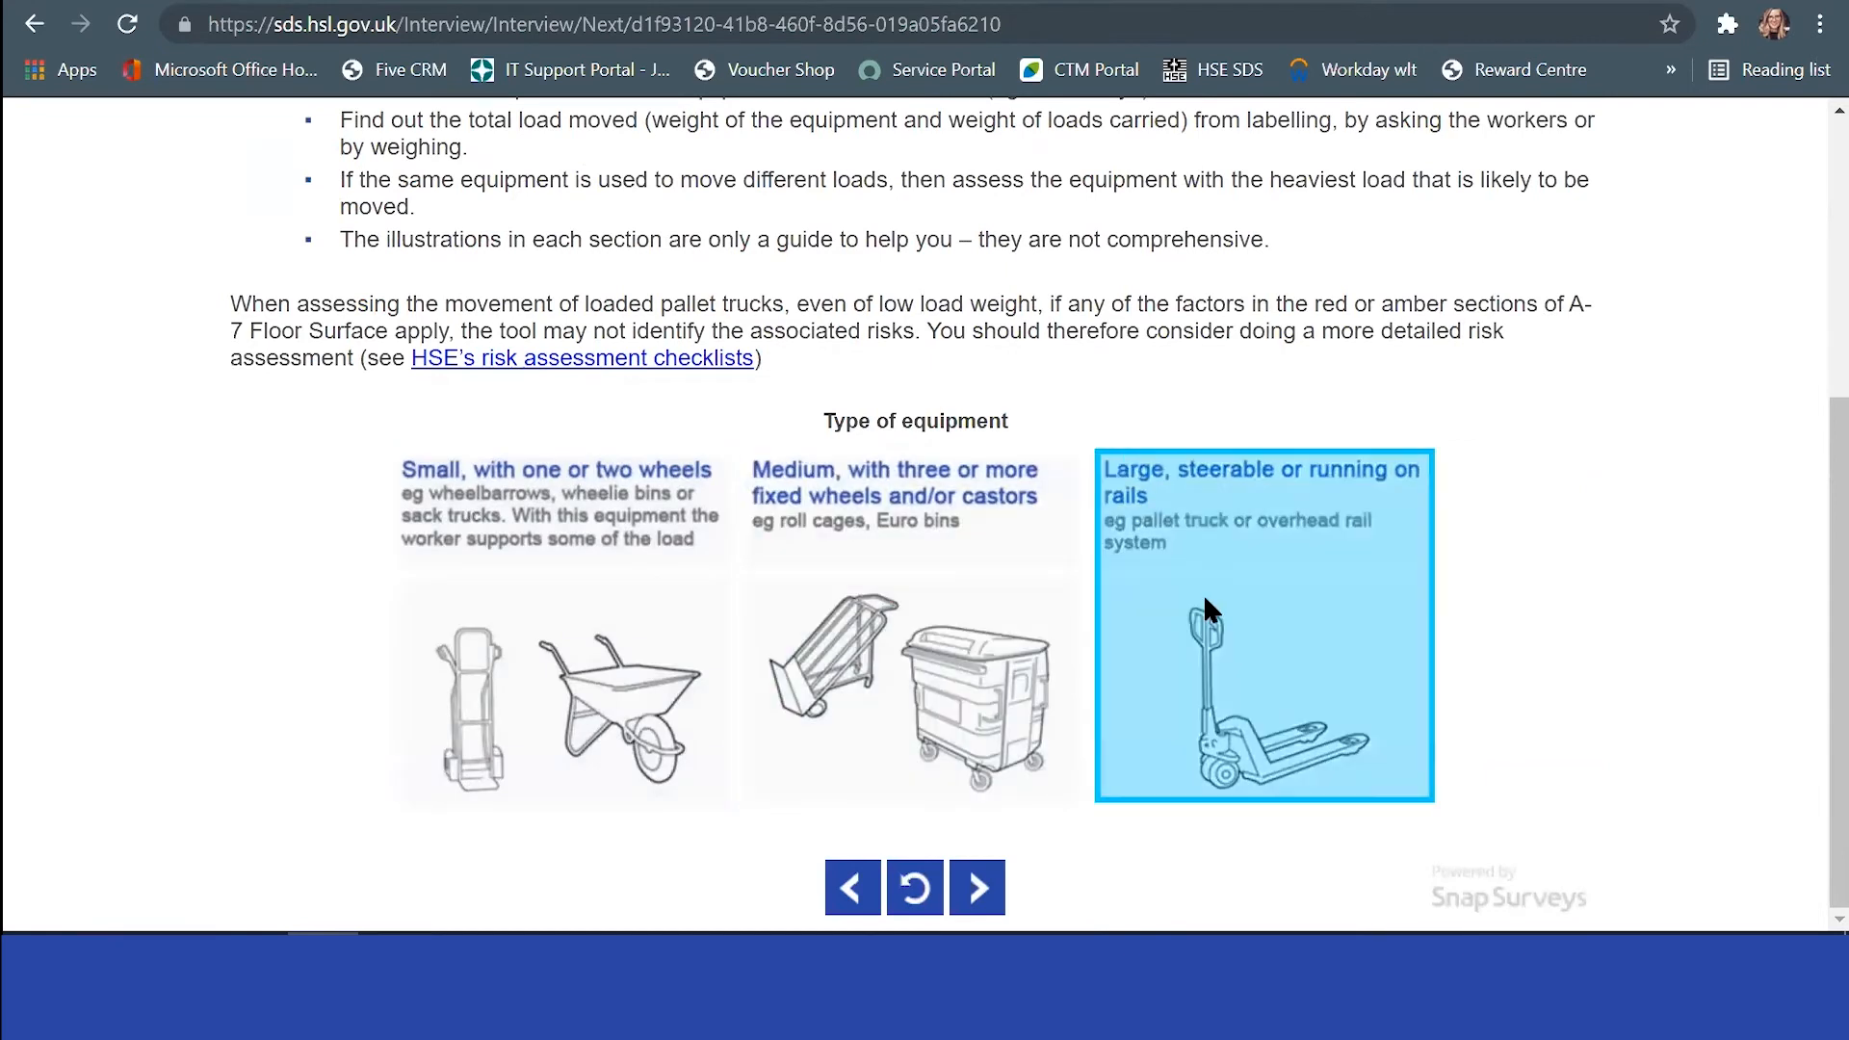
click(910, 624)
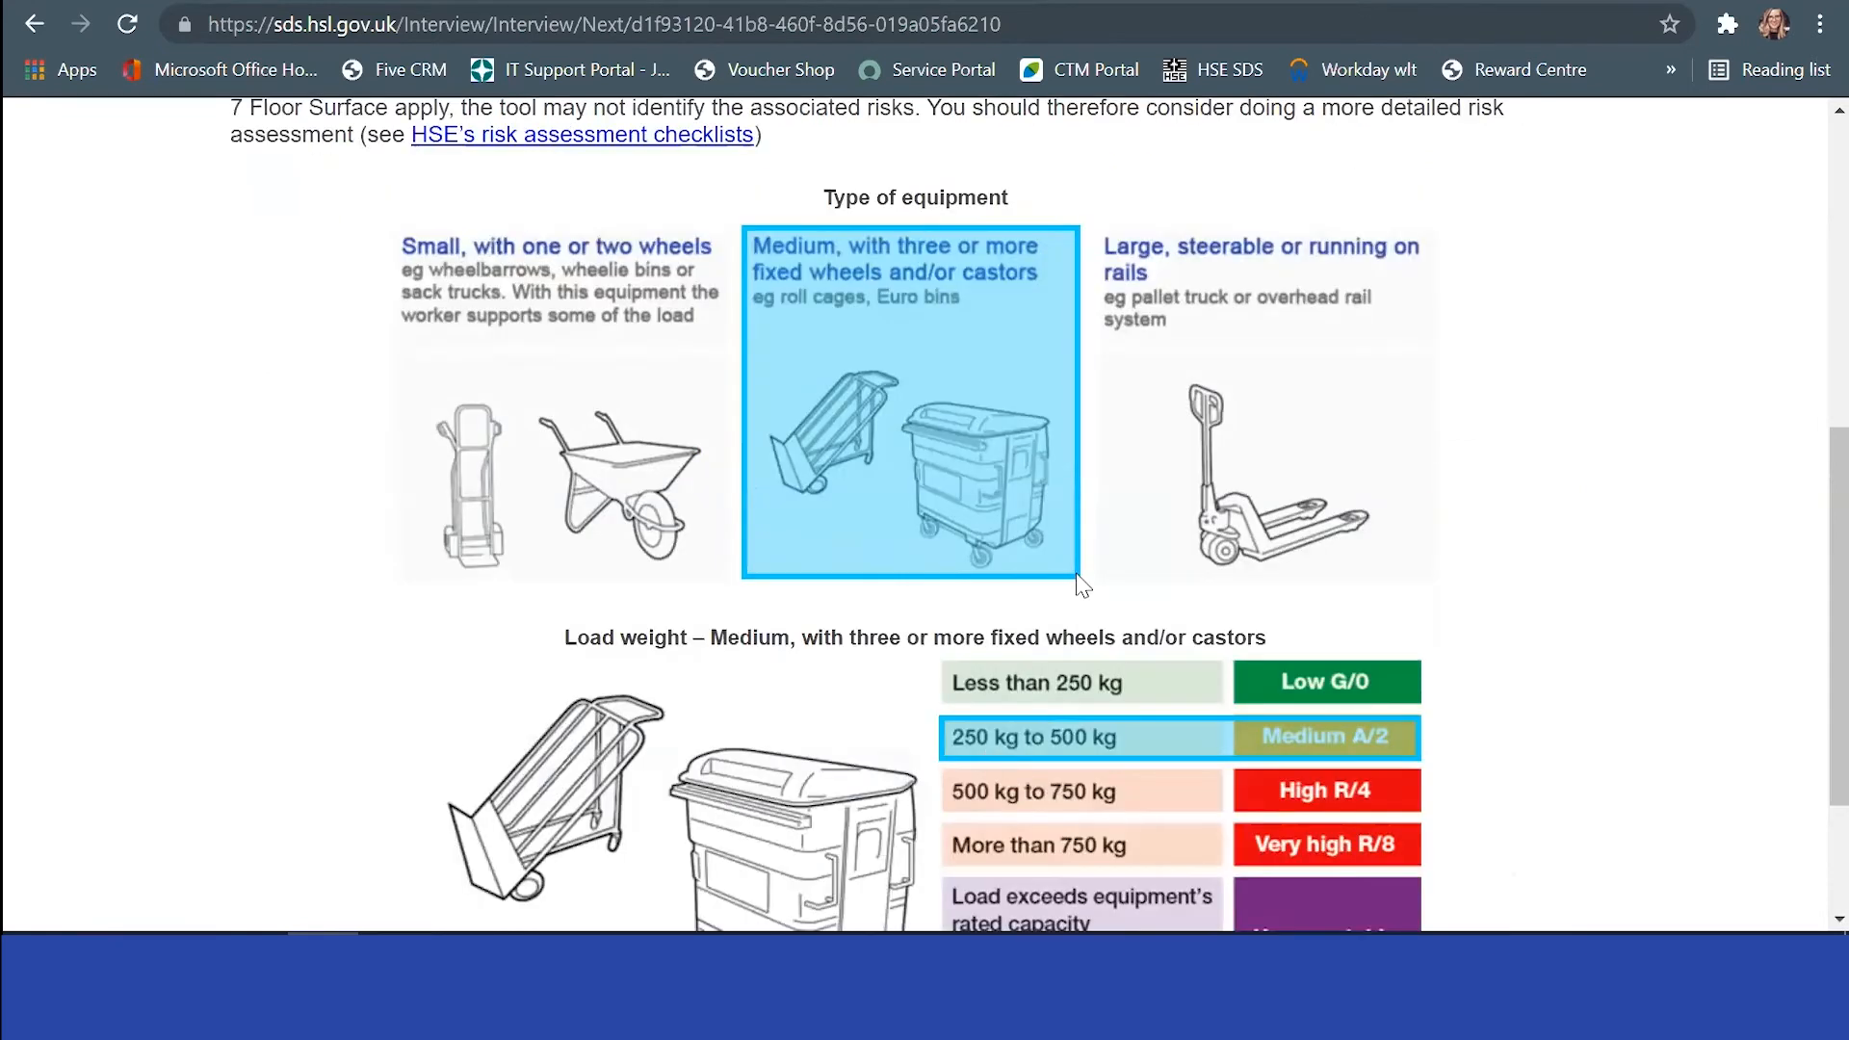
scroll(down, 3)
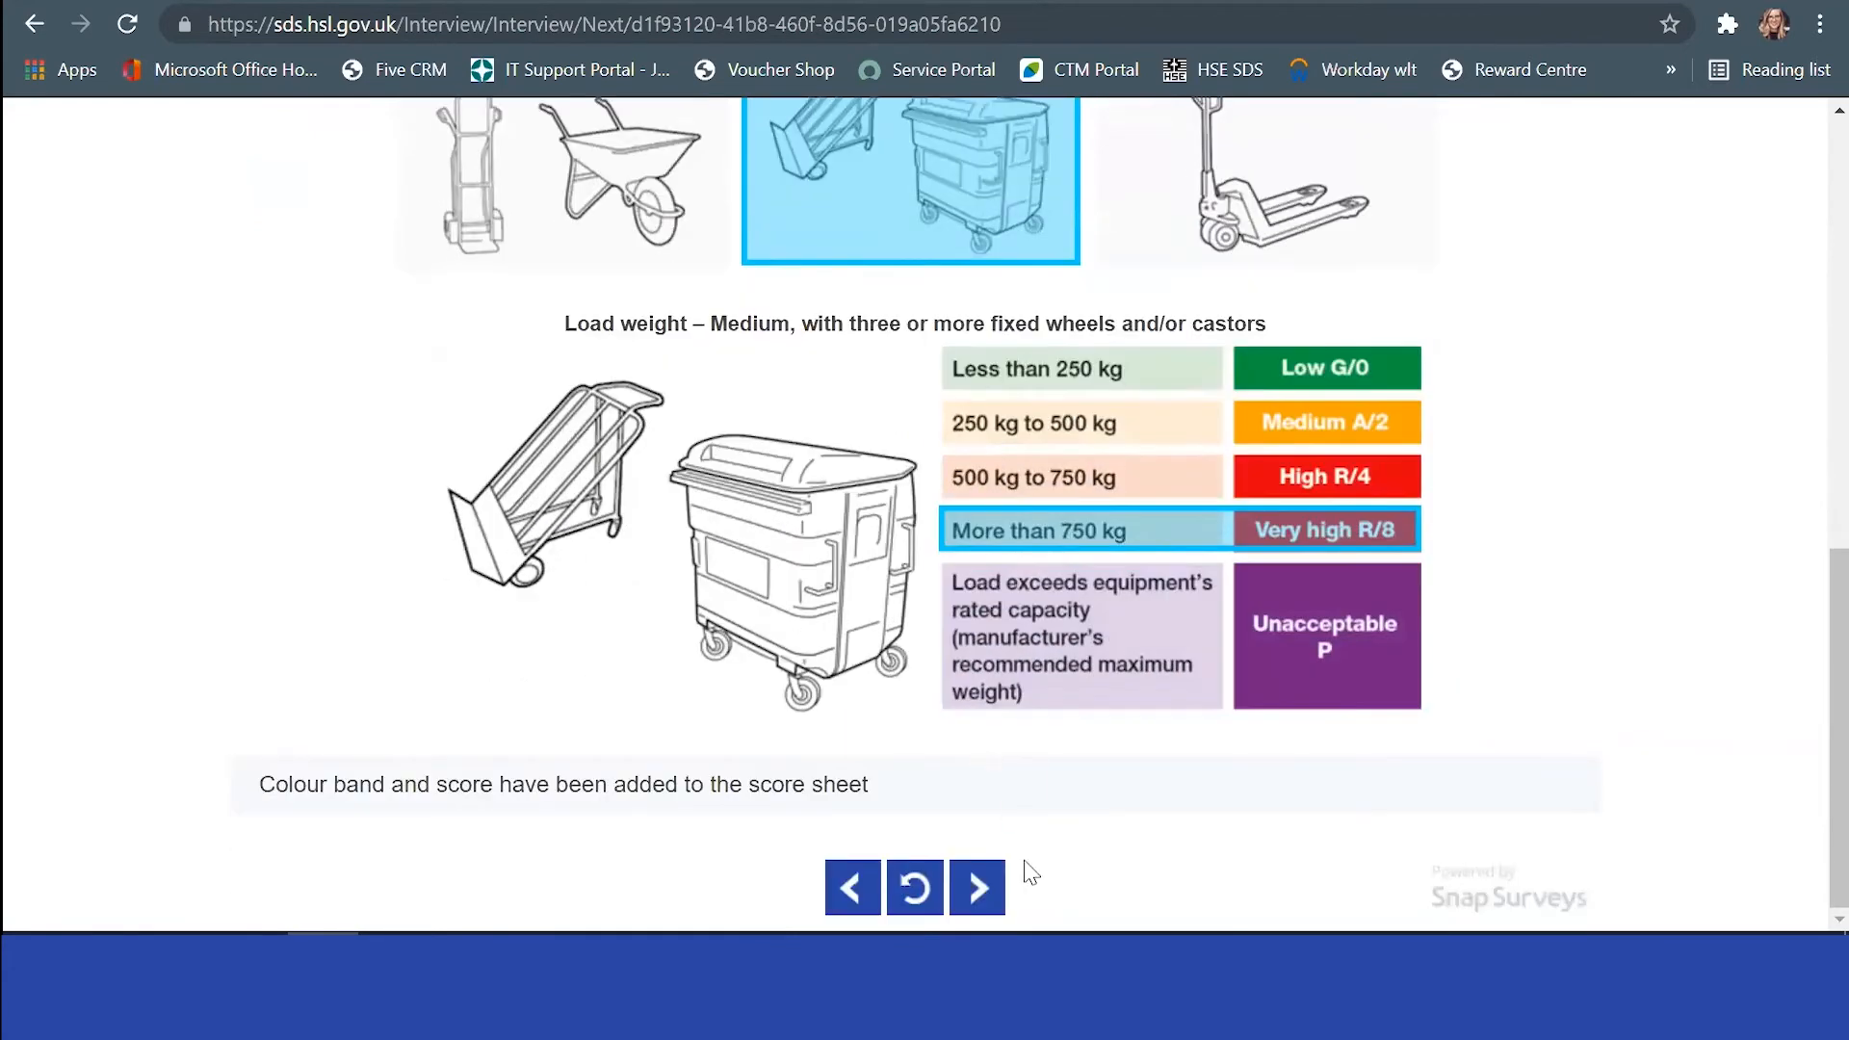
click(976, 886)
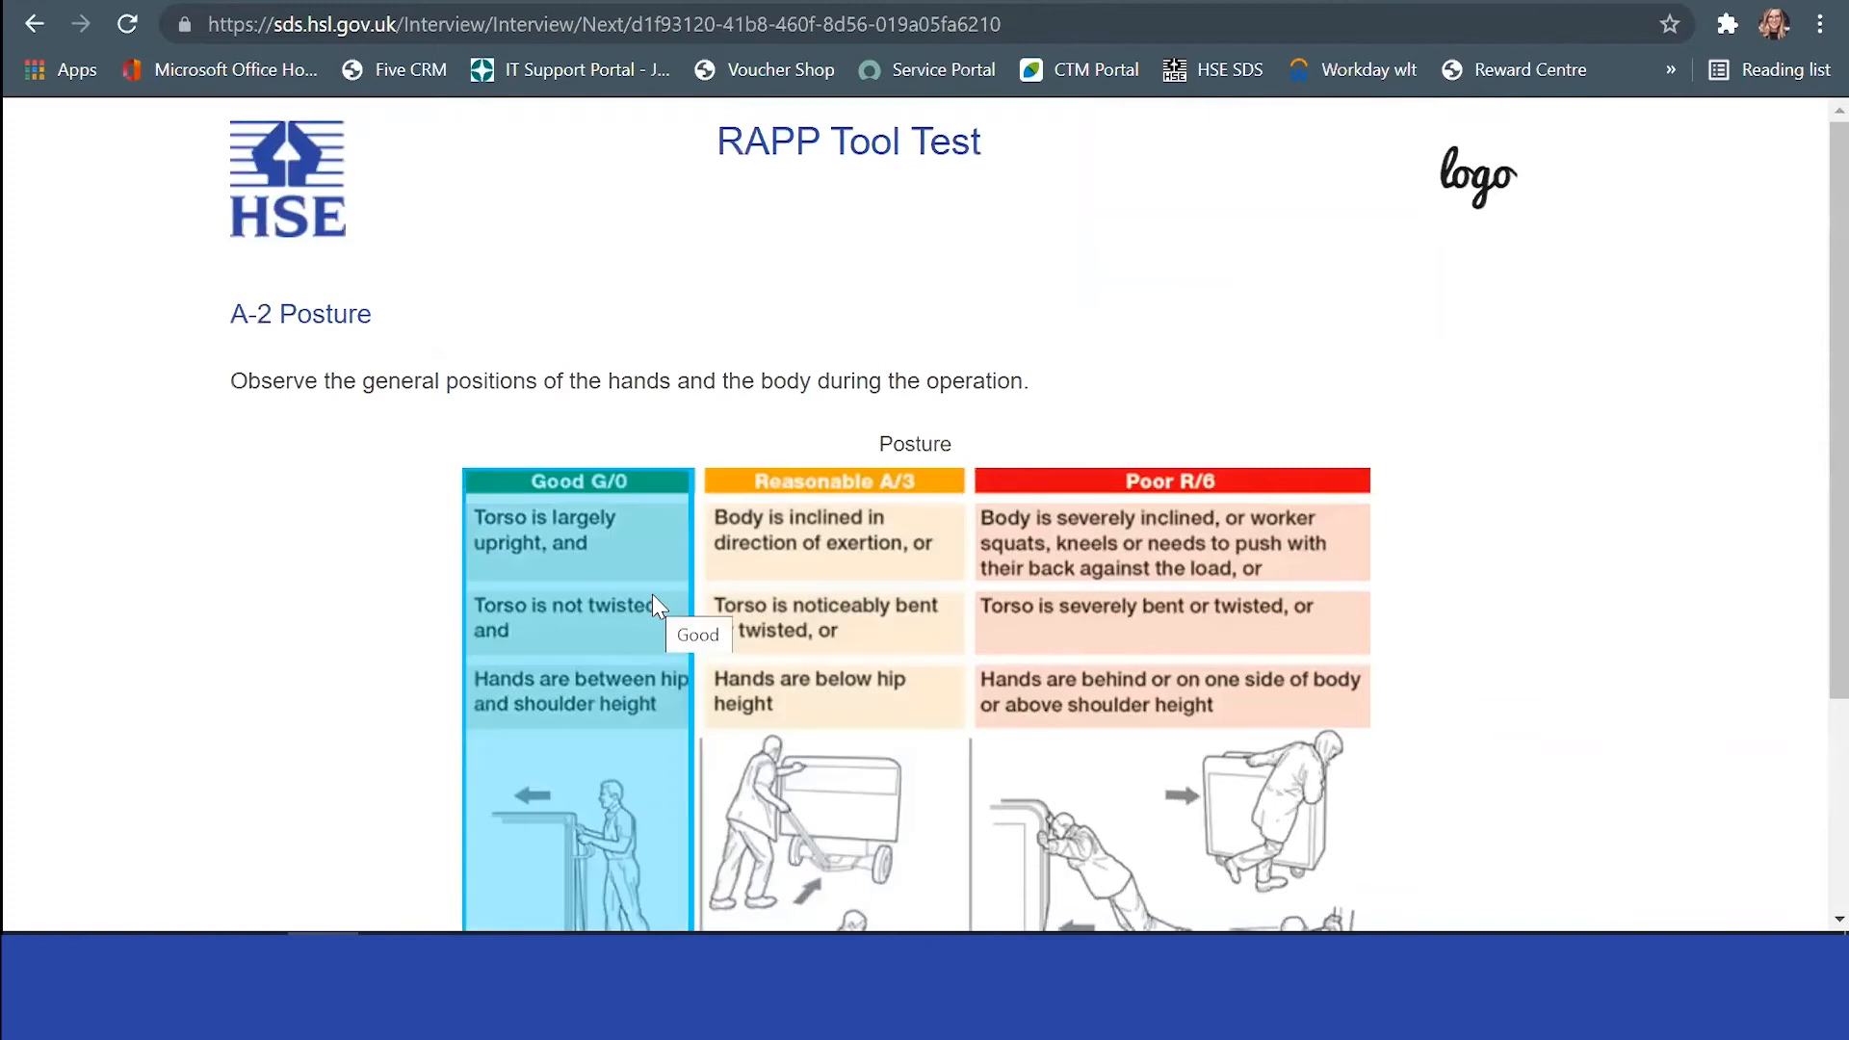
Rate posture Reasonable A/3 and hand grip Reasonable A/1, reaching the work pattern question
click(832, 590)
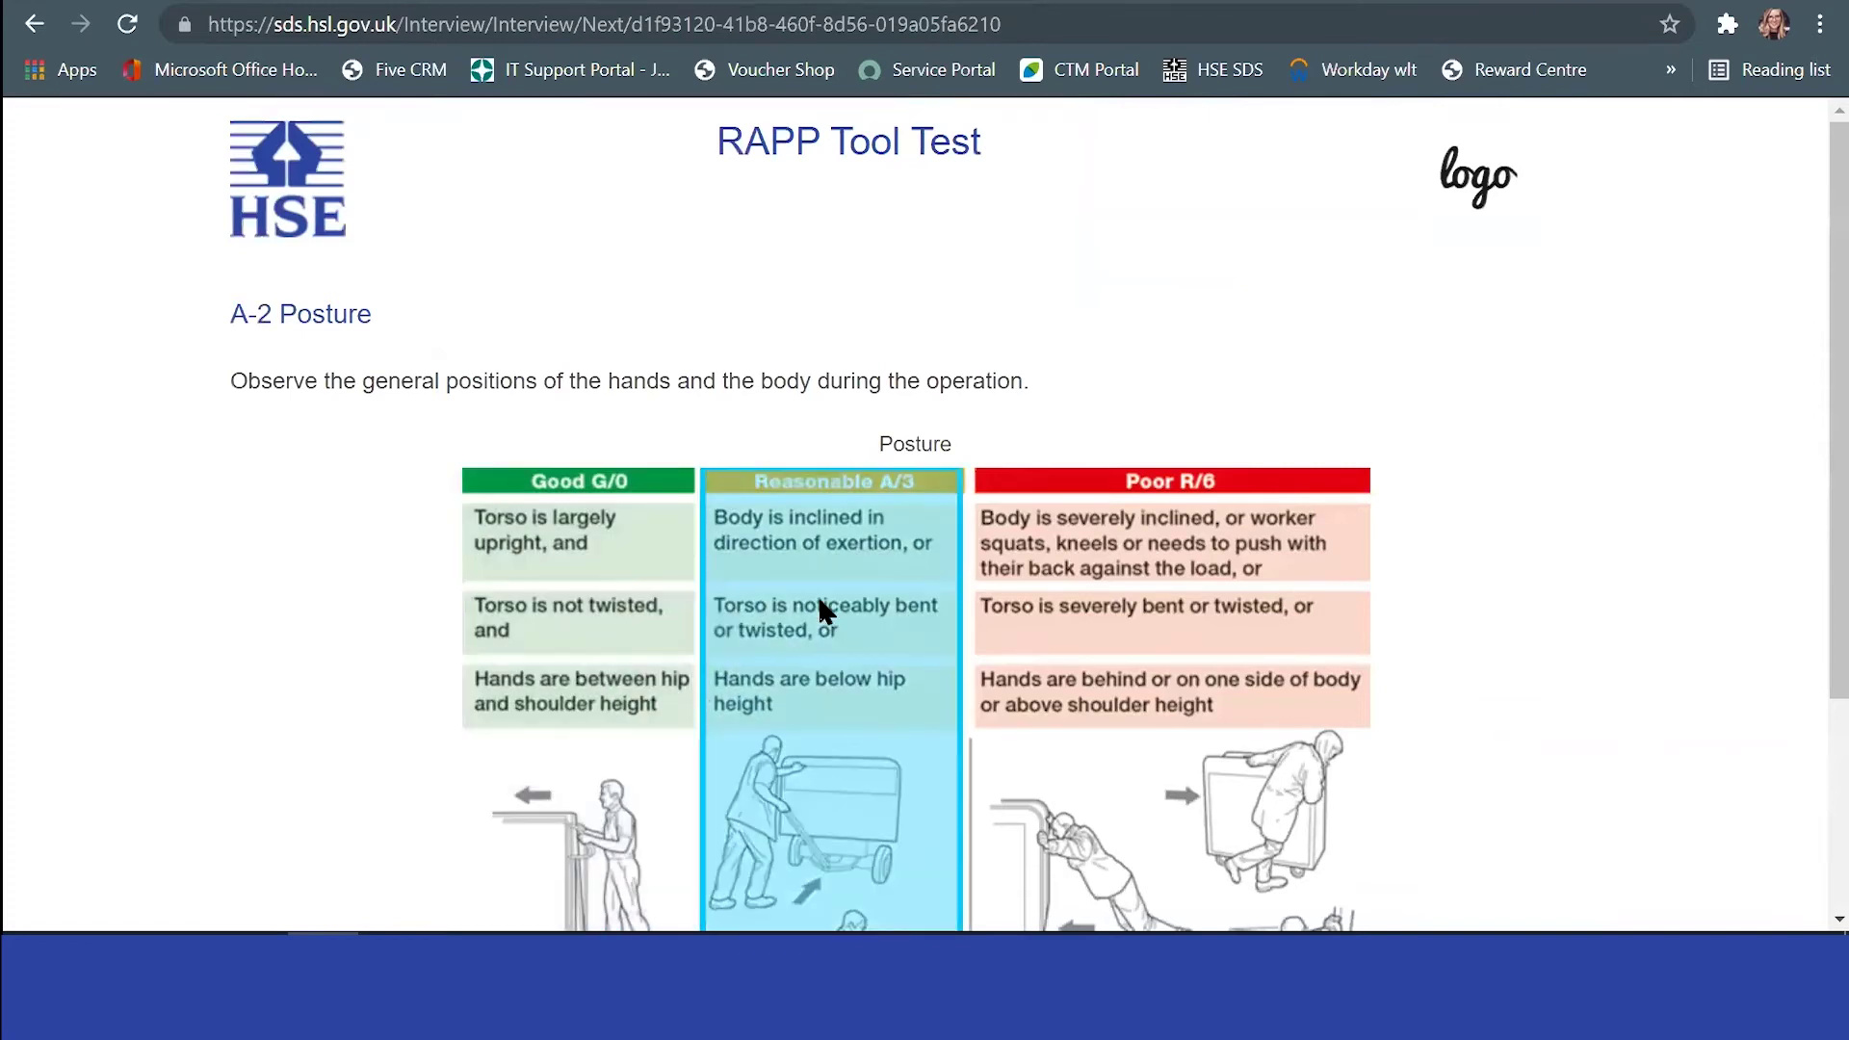
scroll(down, 3)
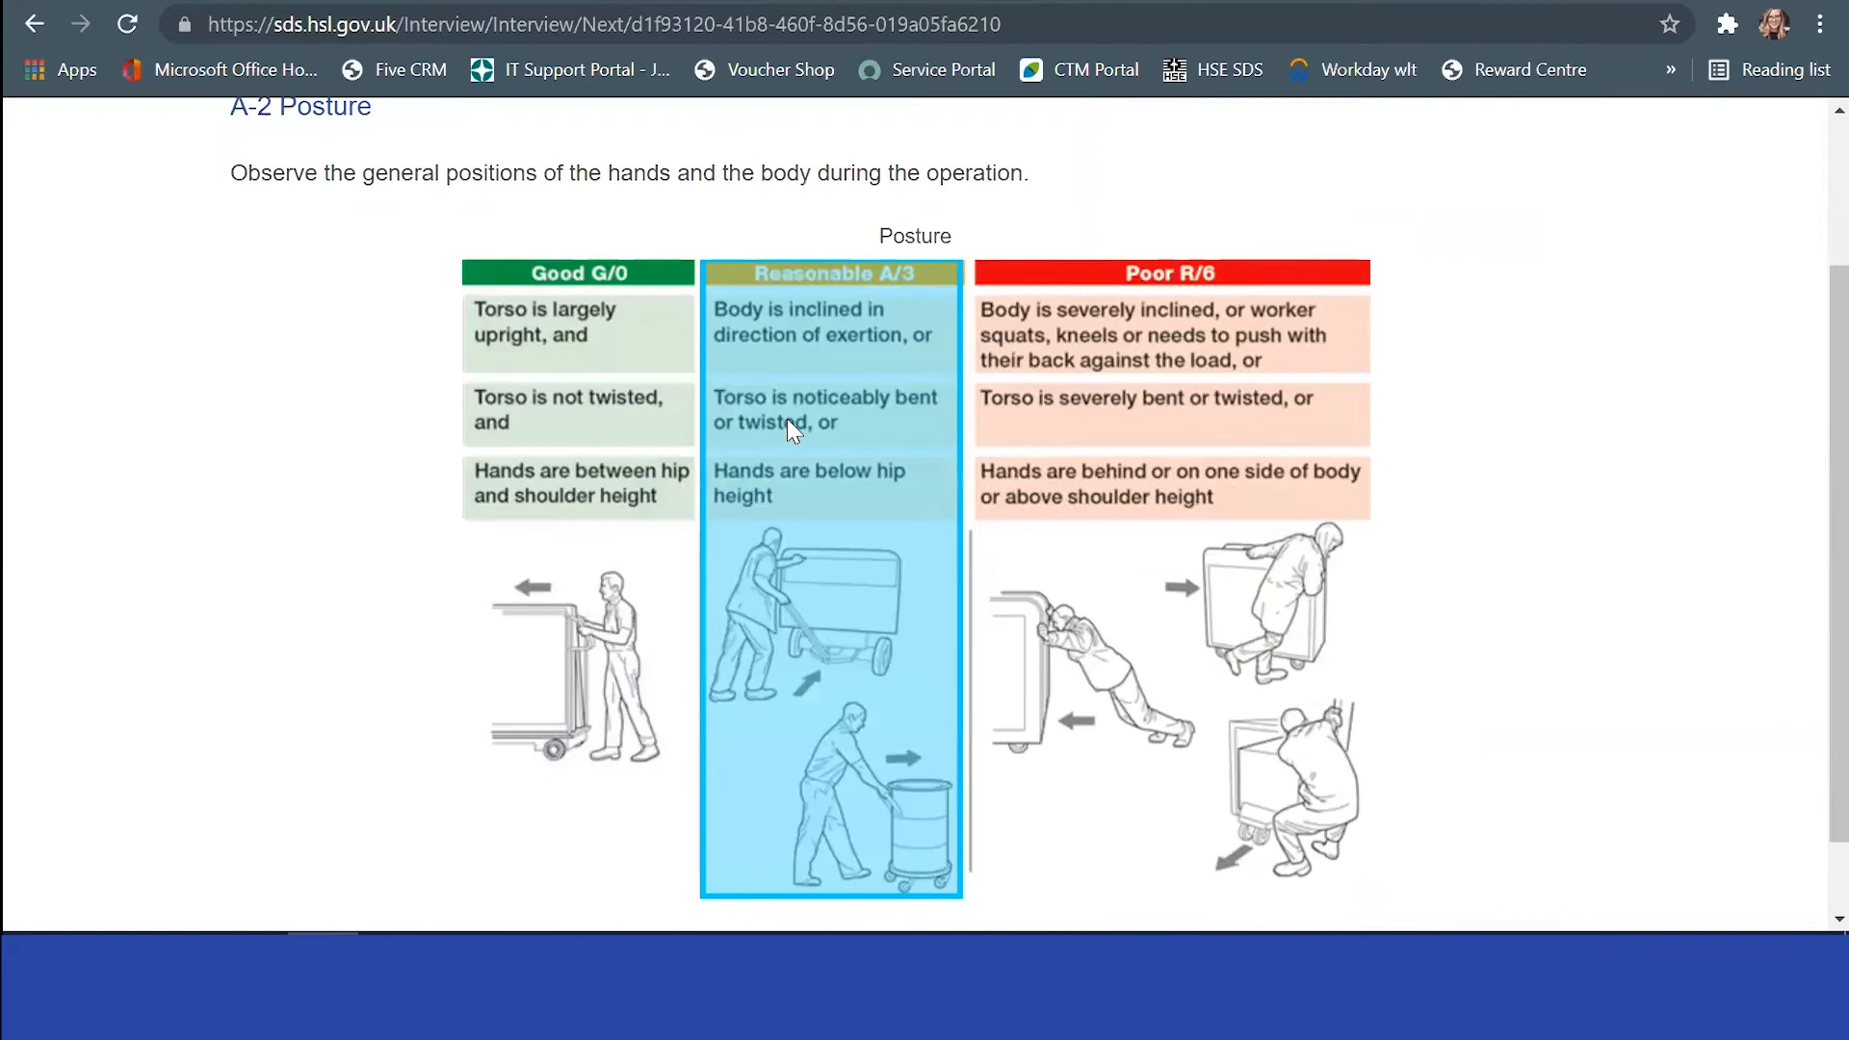
mouse_move(790, 430)
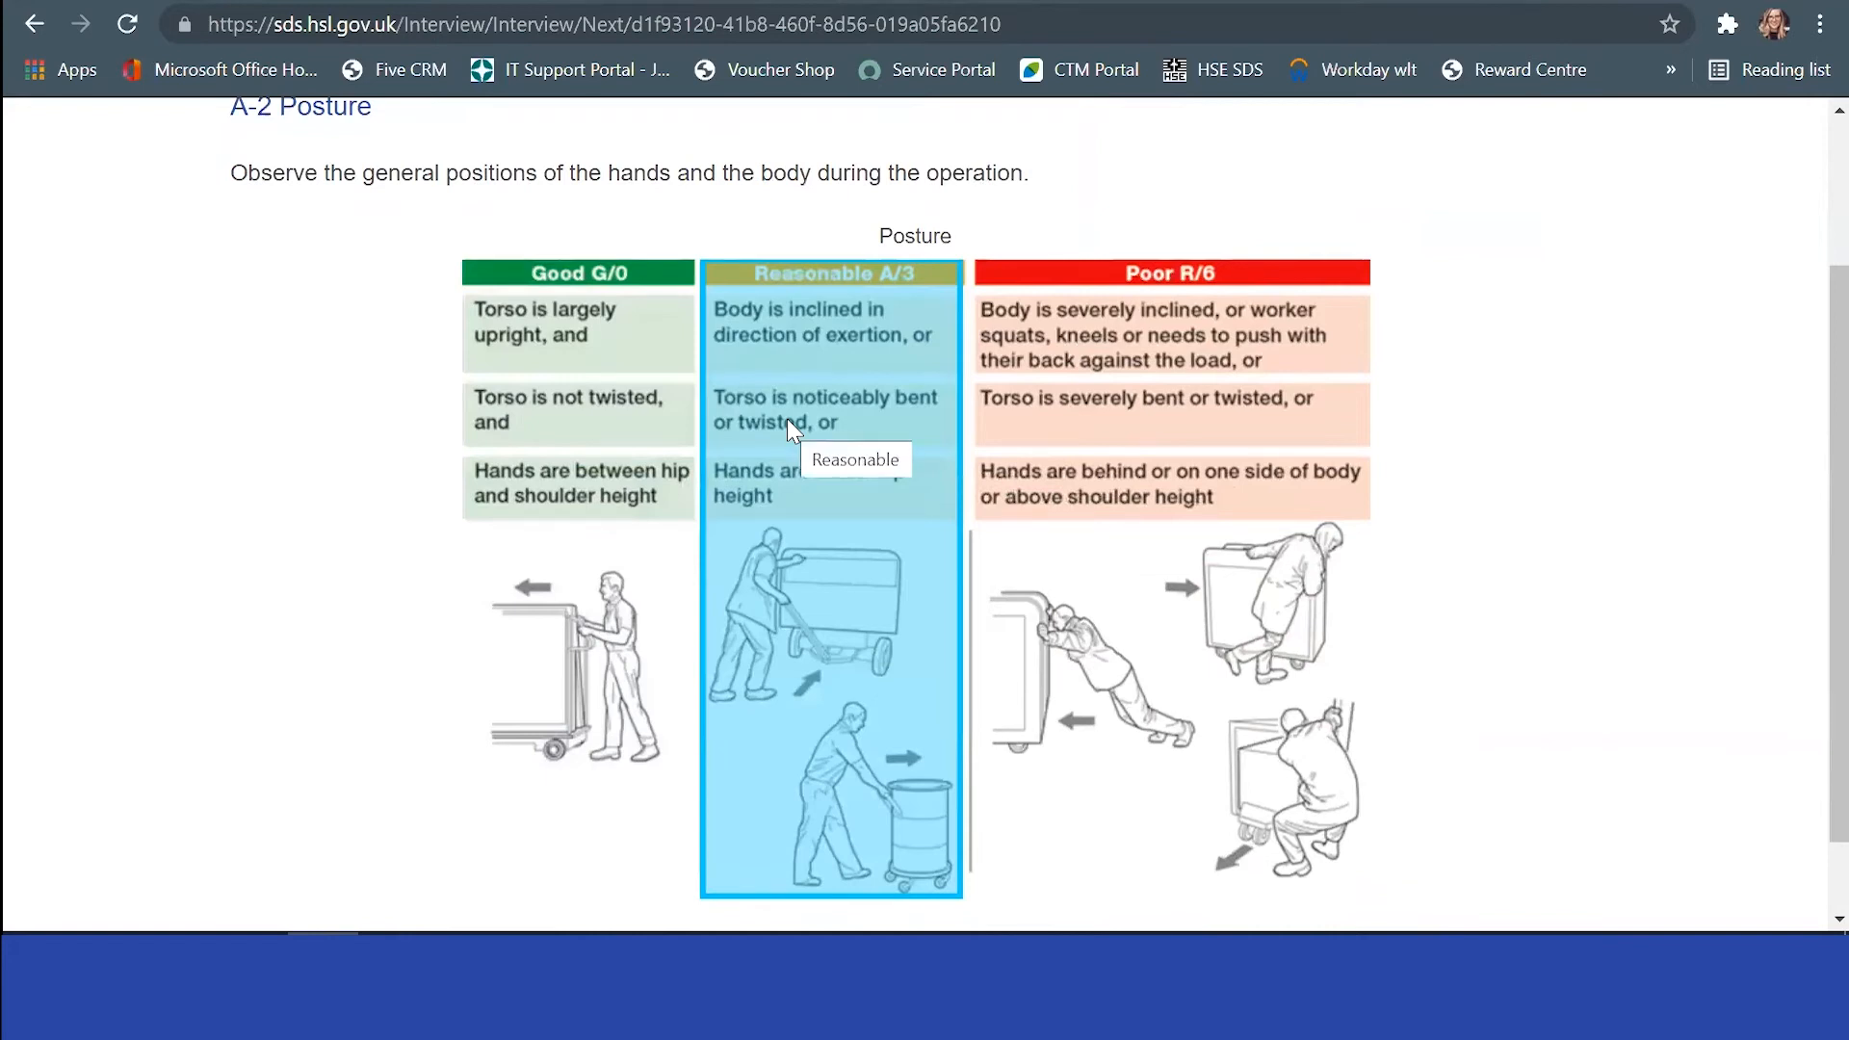
scroll(down, 3)
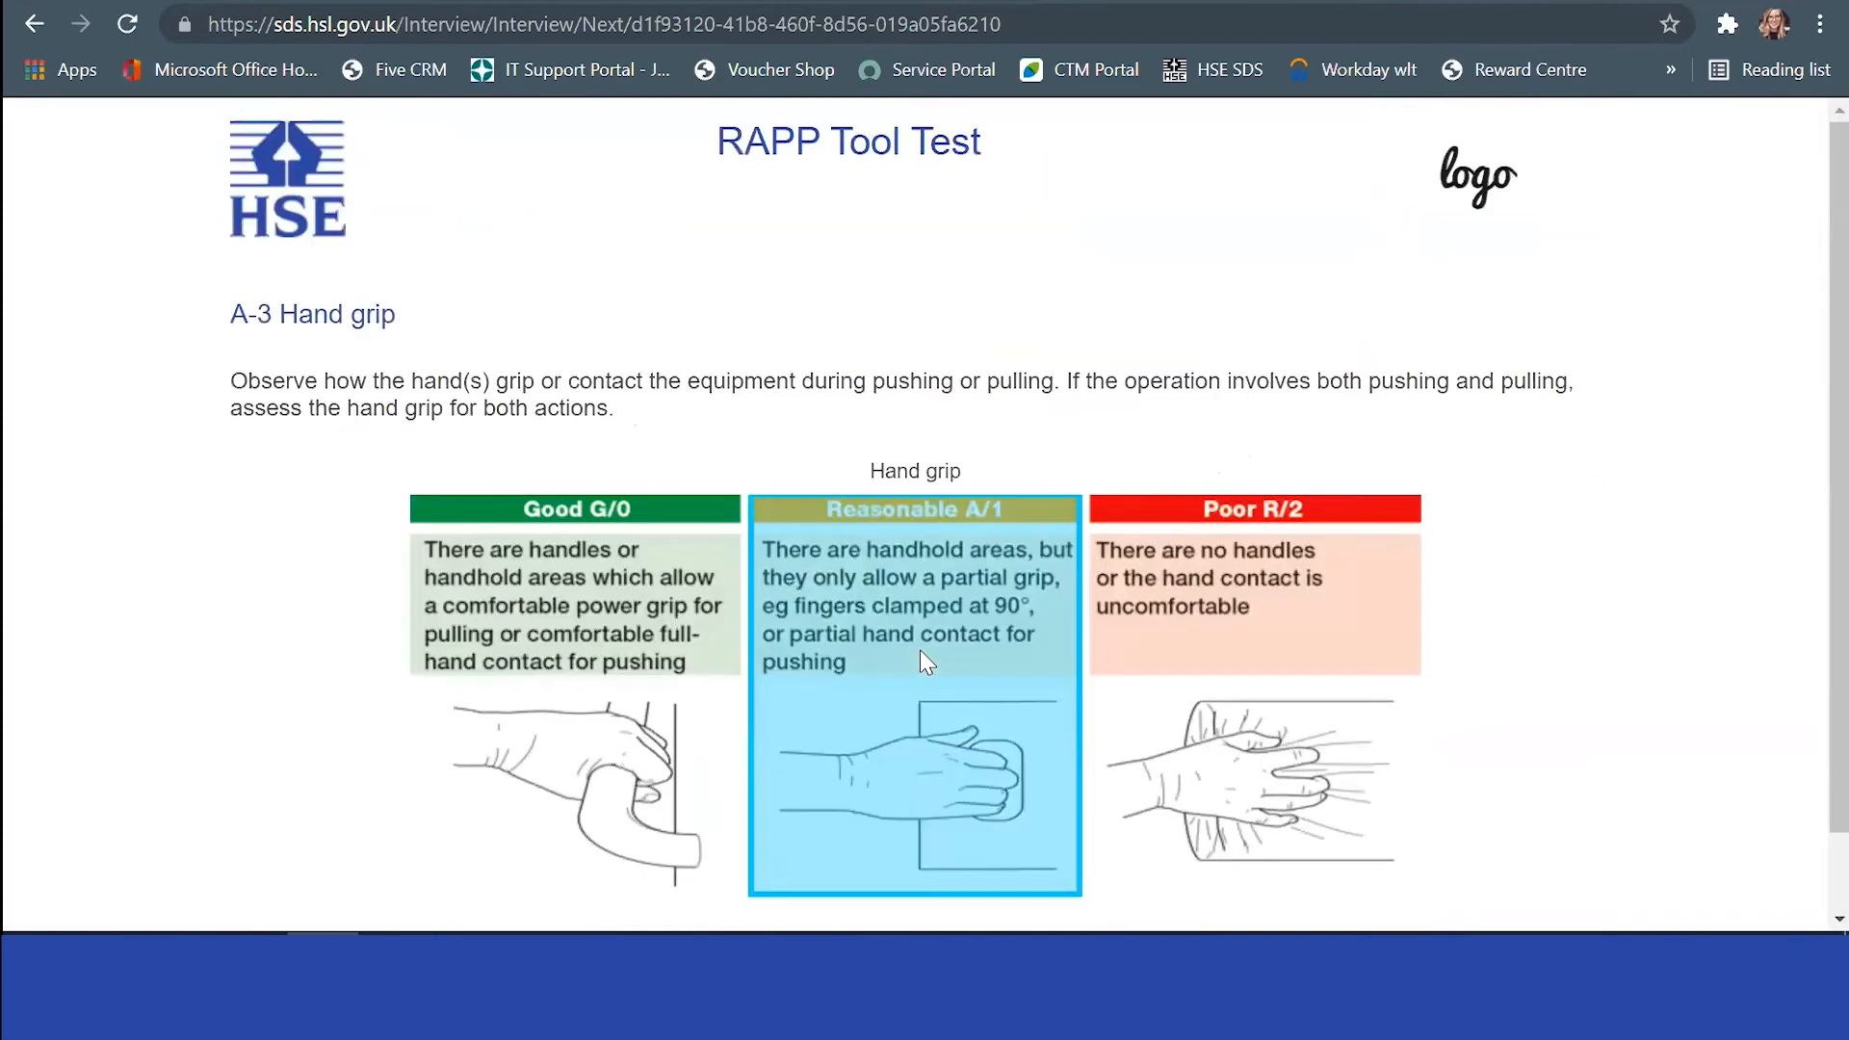
scroll(down, 3)
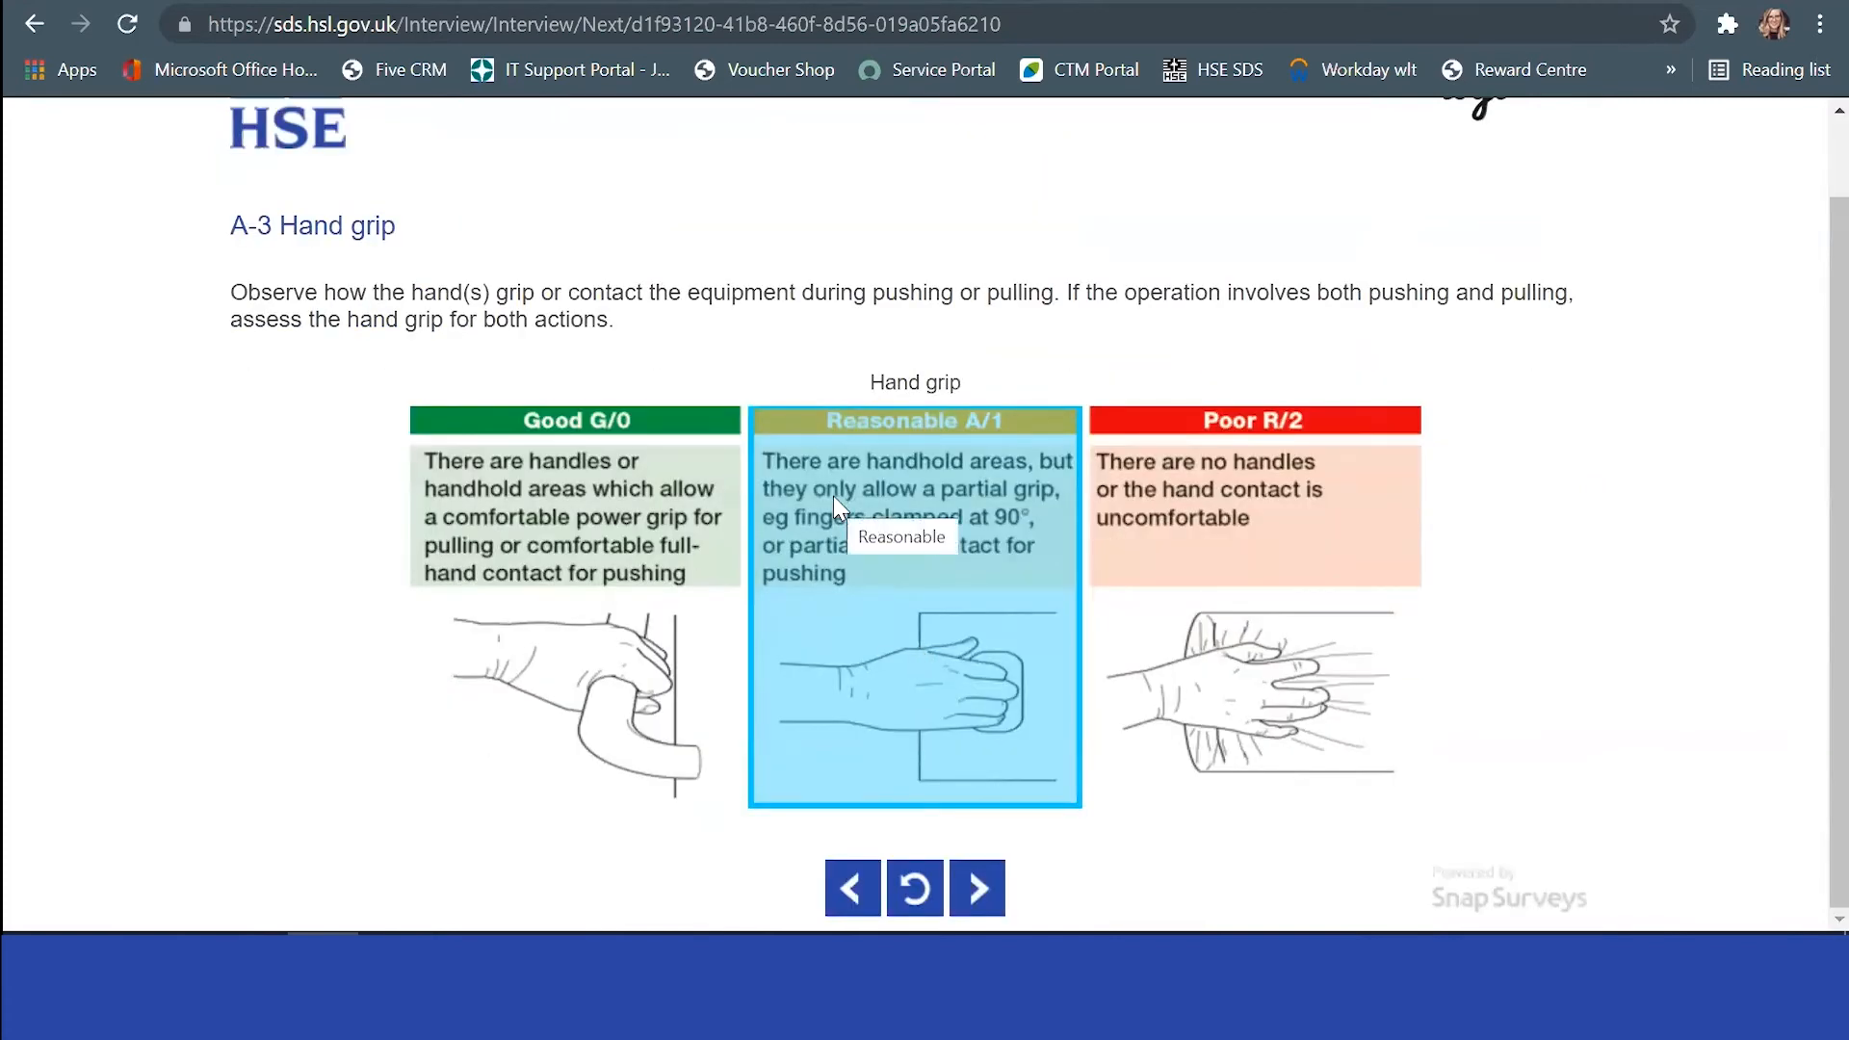
mouse_move(811, 497)
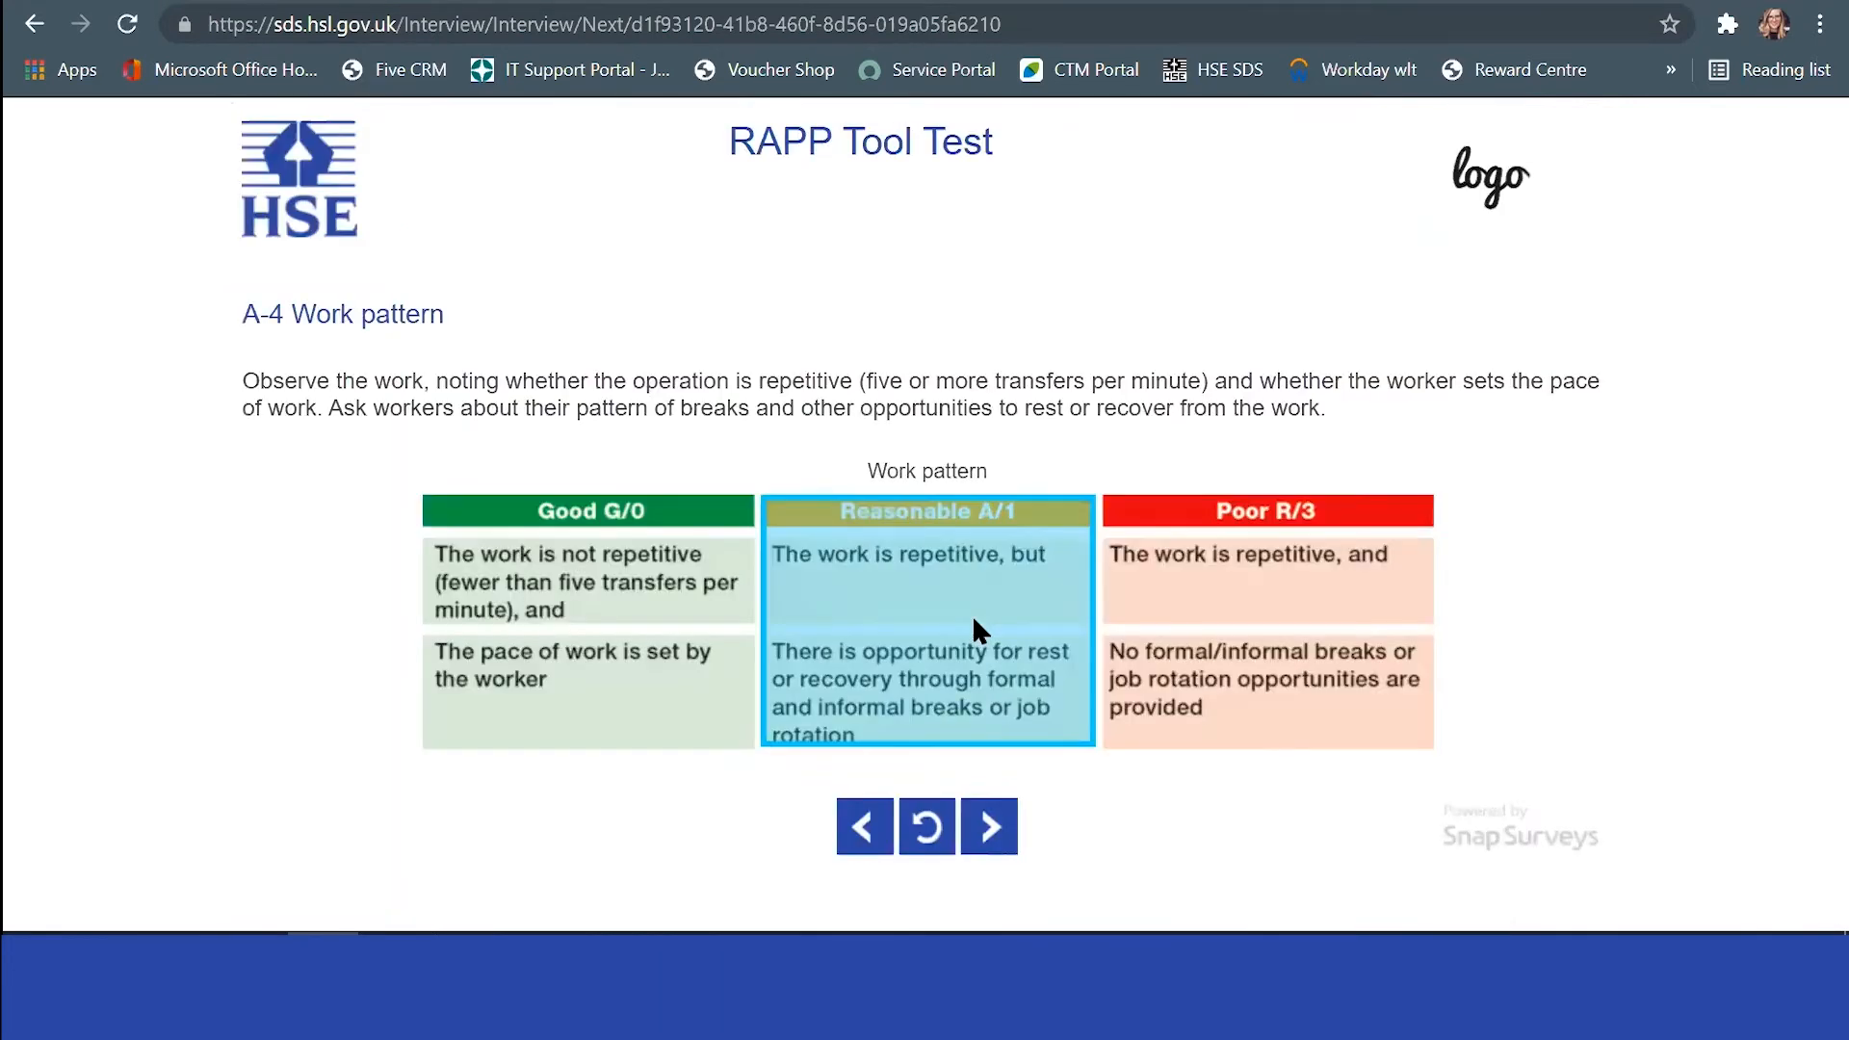
Record work pattern, travel distance Long R/3 and equipment condition Reasonable A/2
click(988, 826)
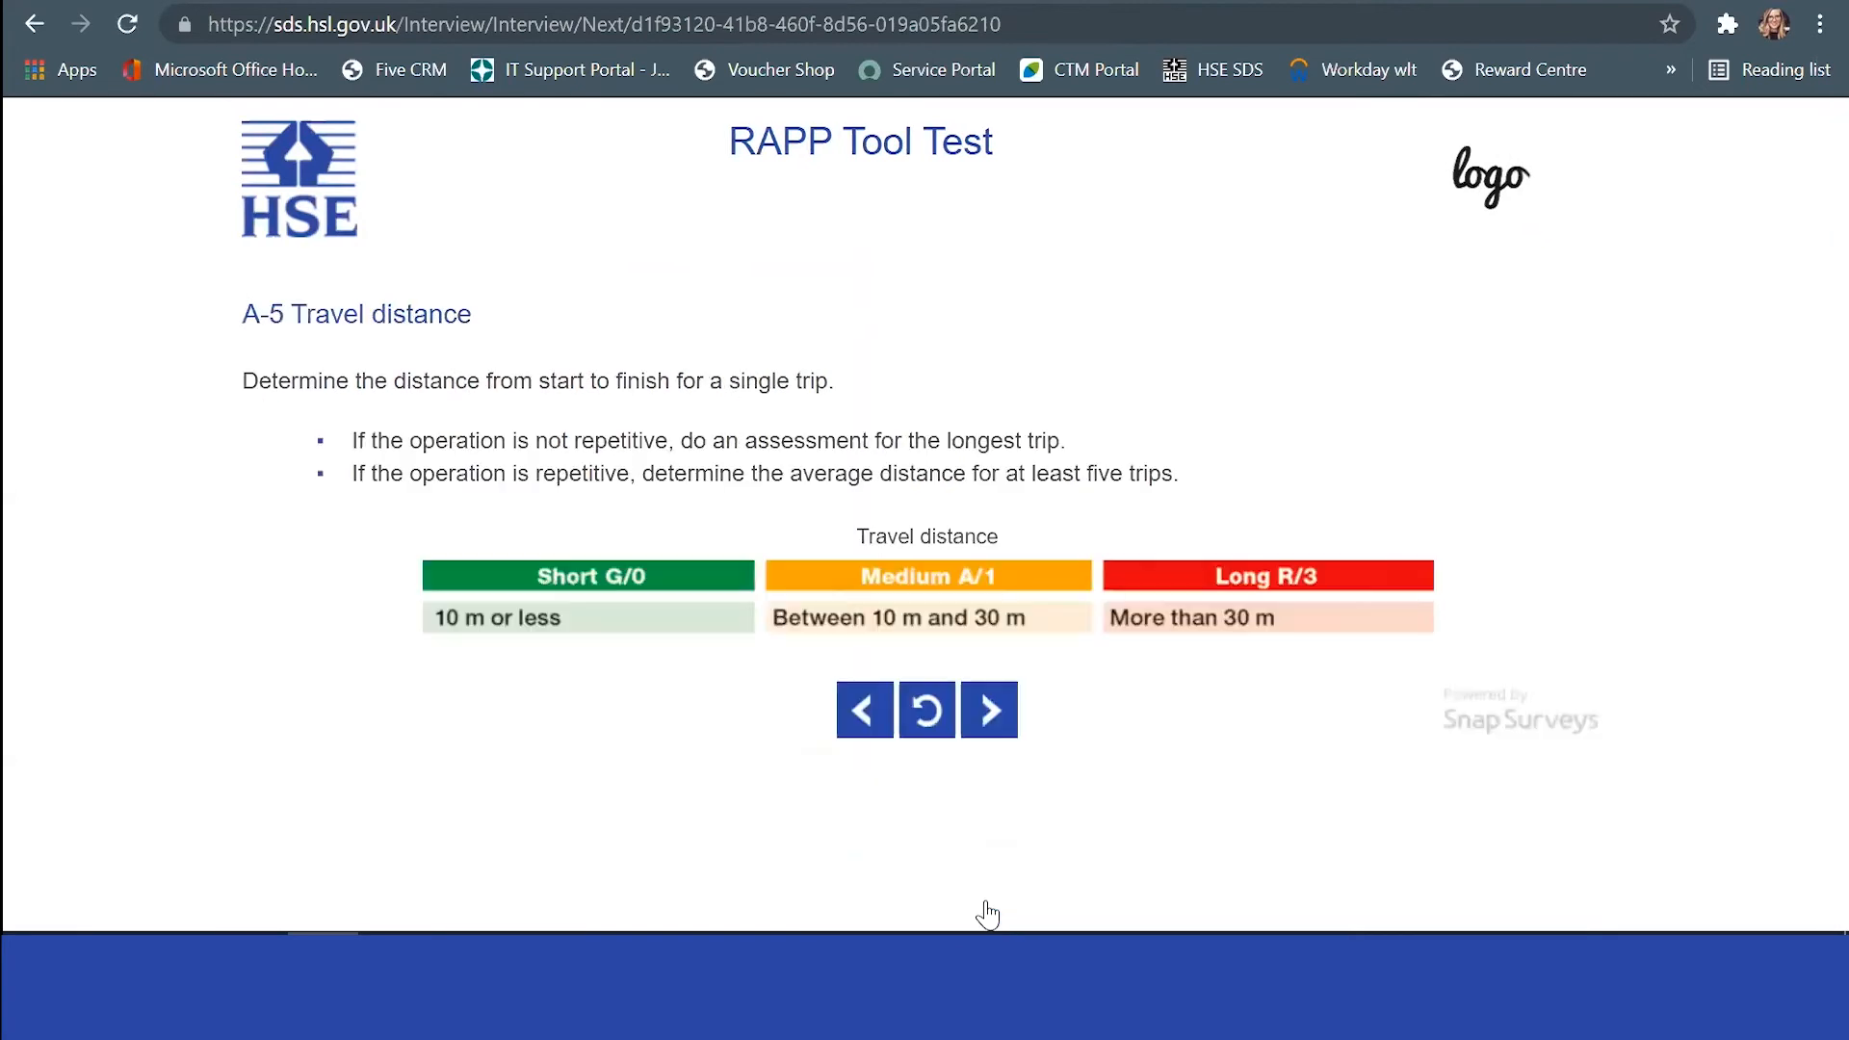
mouse_move(480, 335)
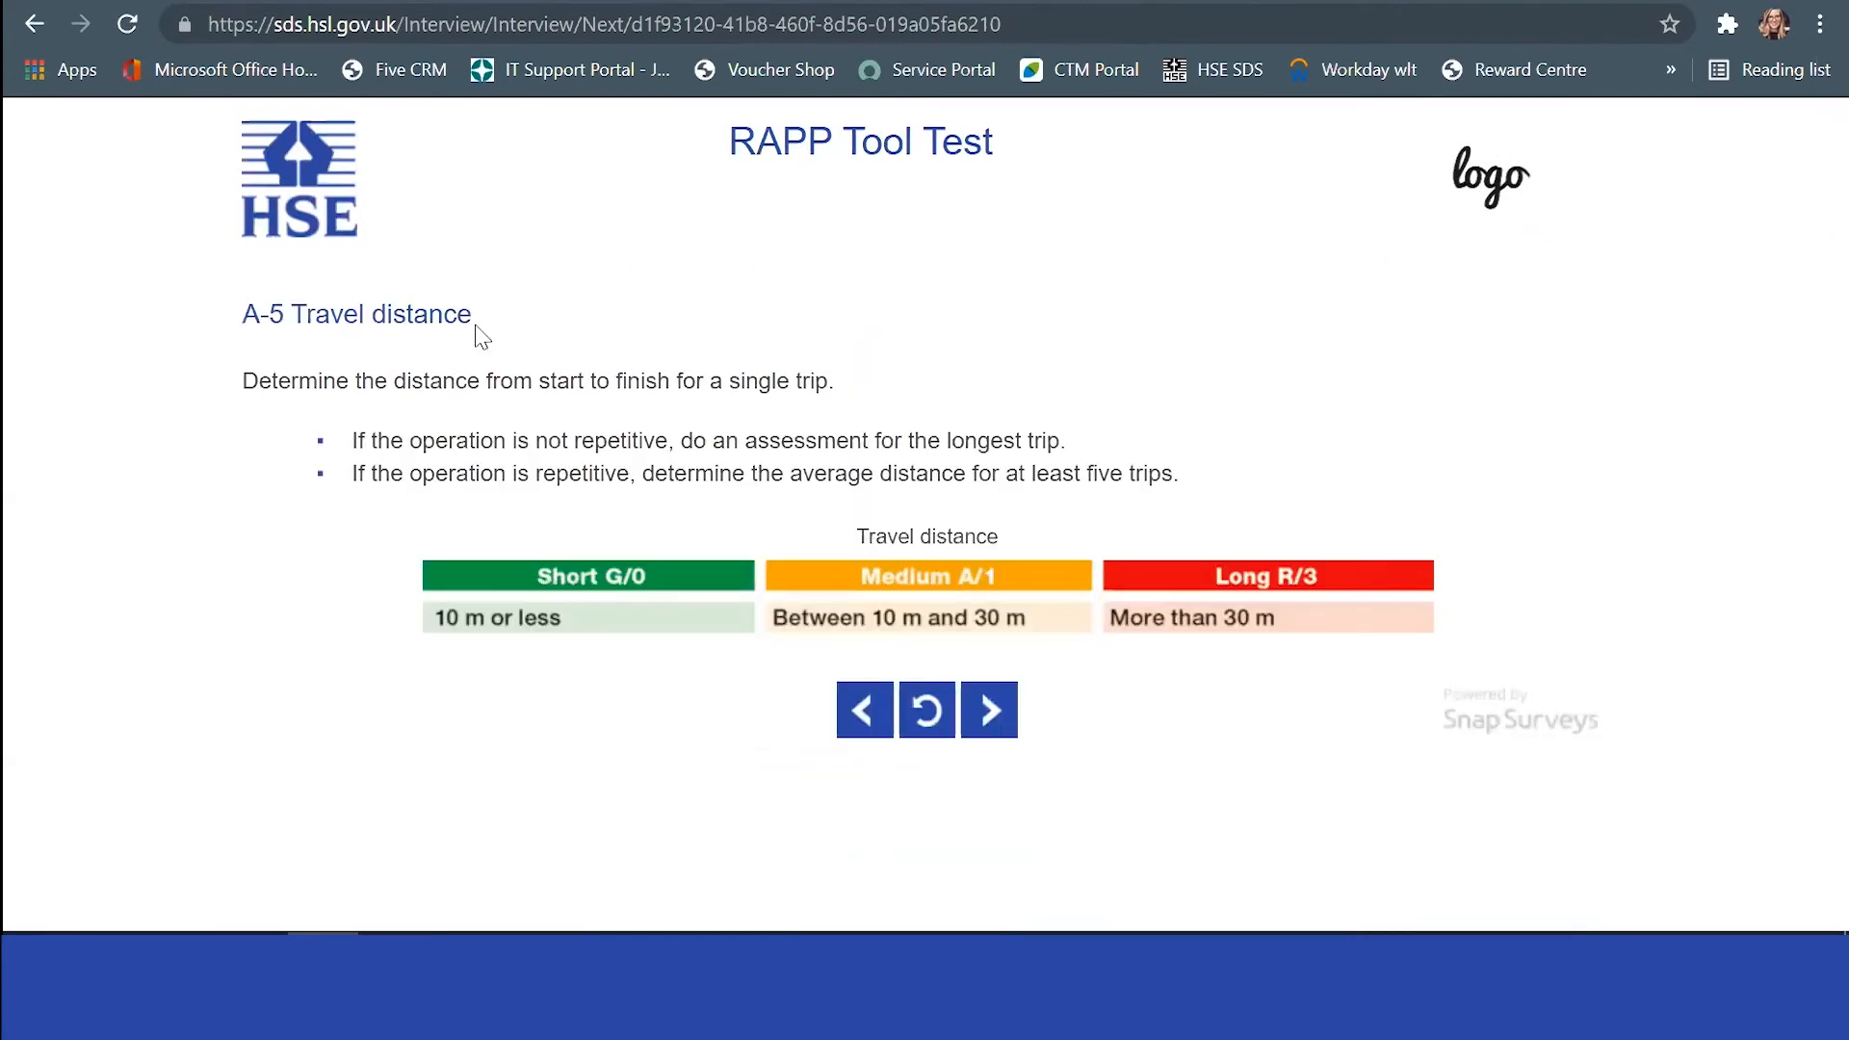
click(1266, 595)
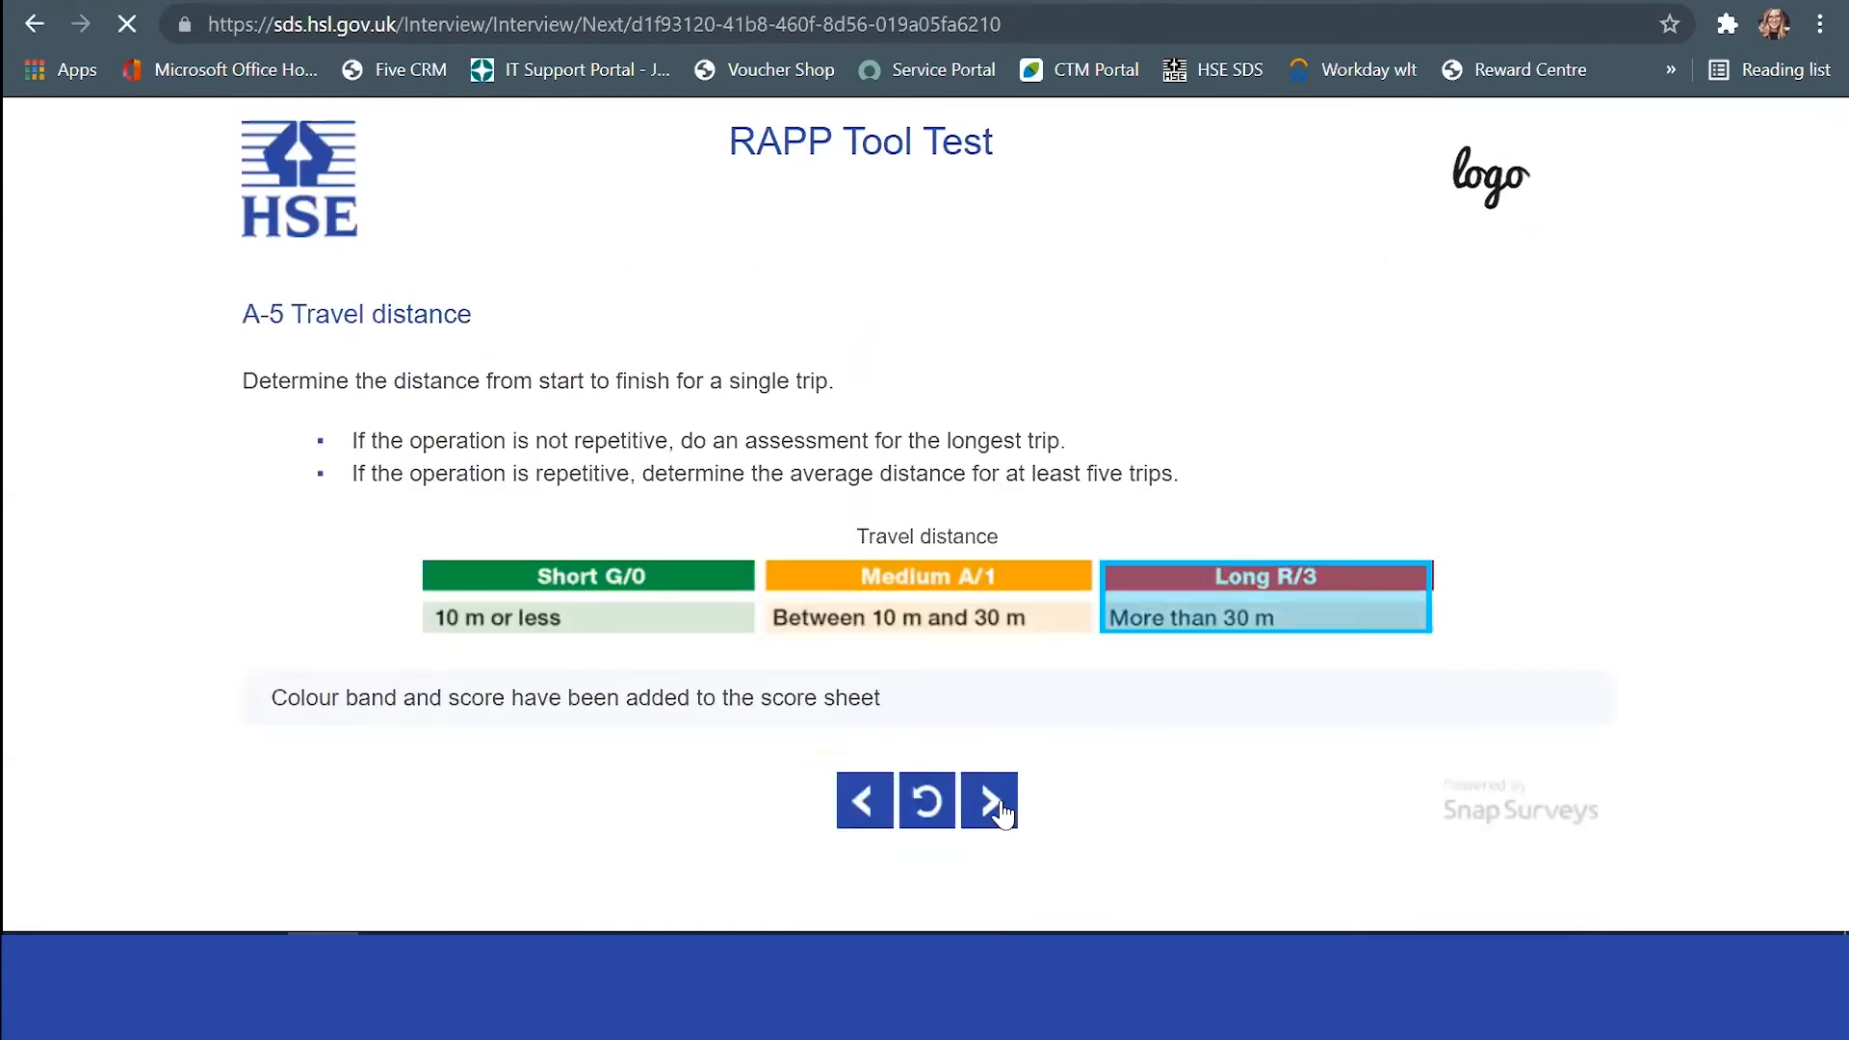
click(988, 799)
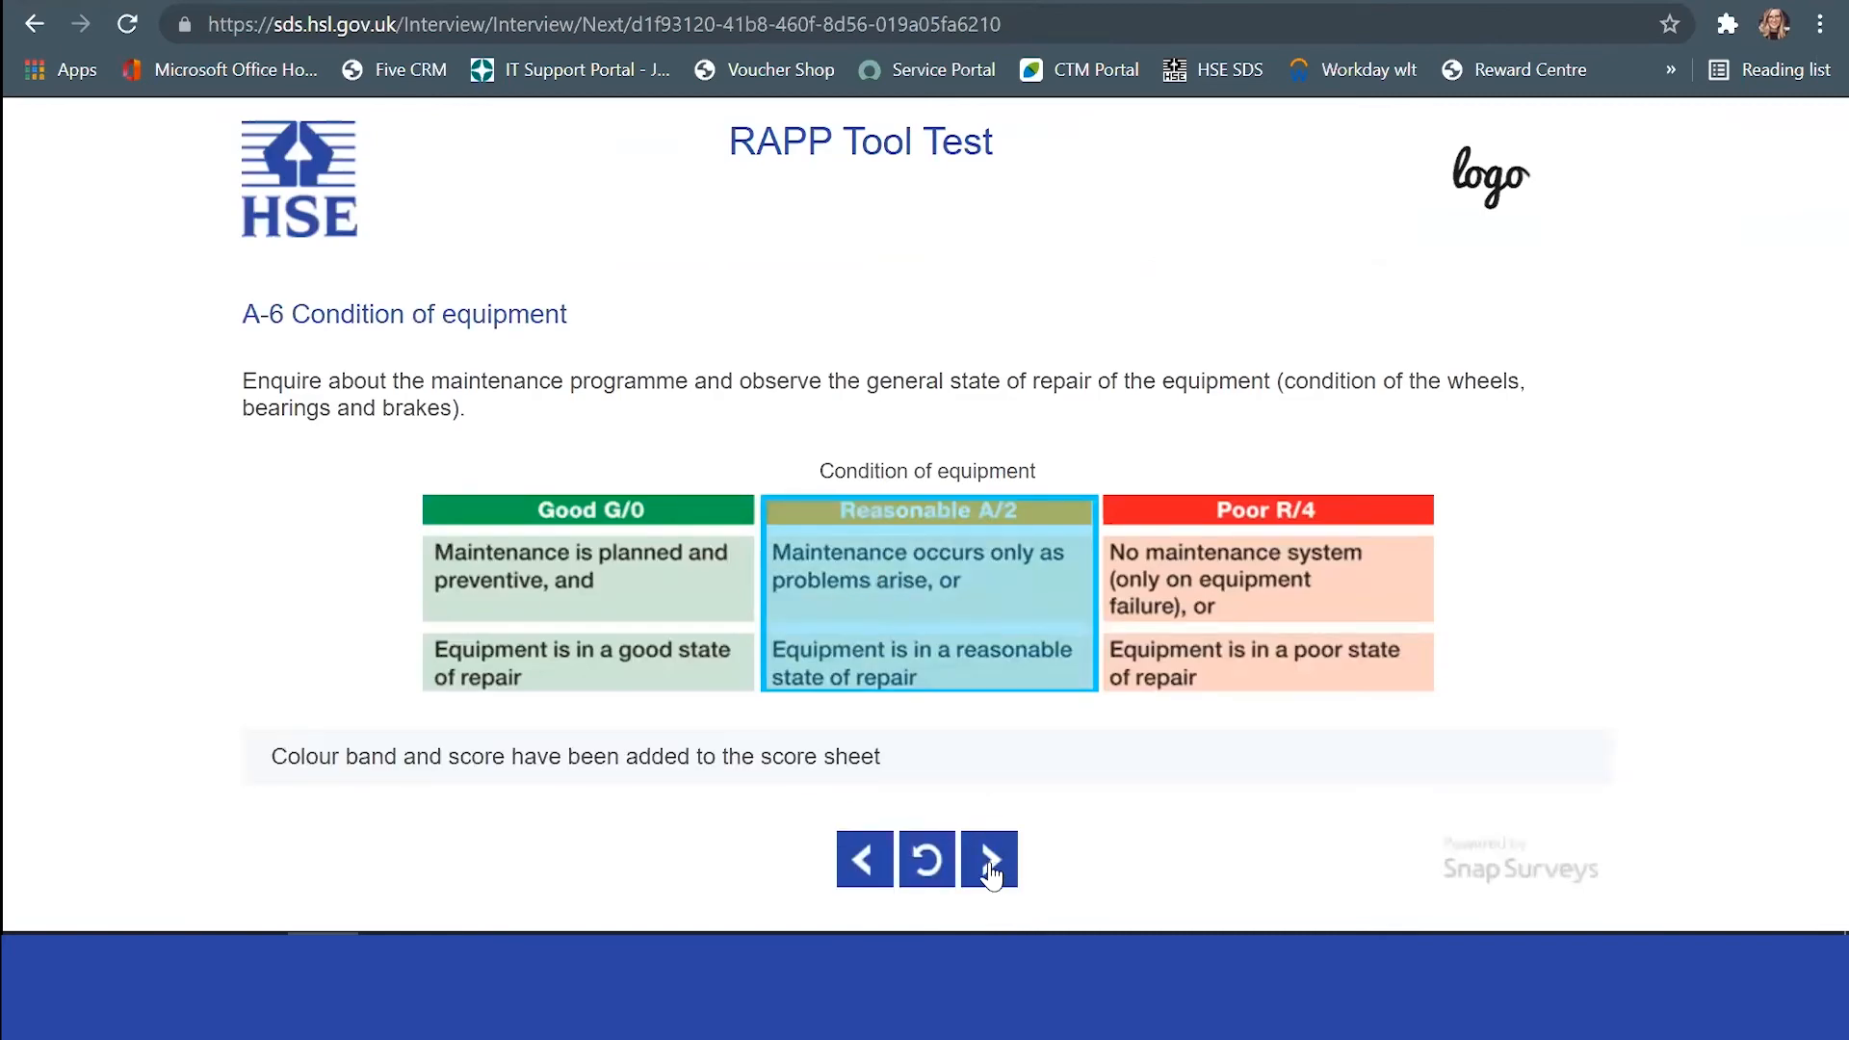
click(988, 859)
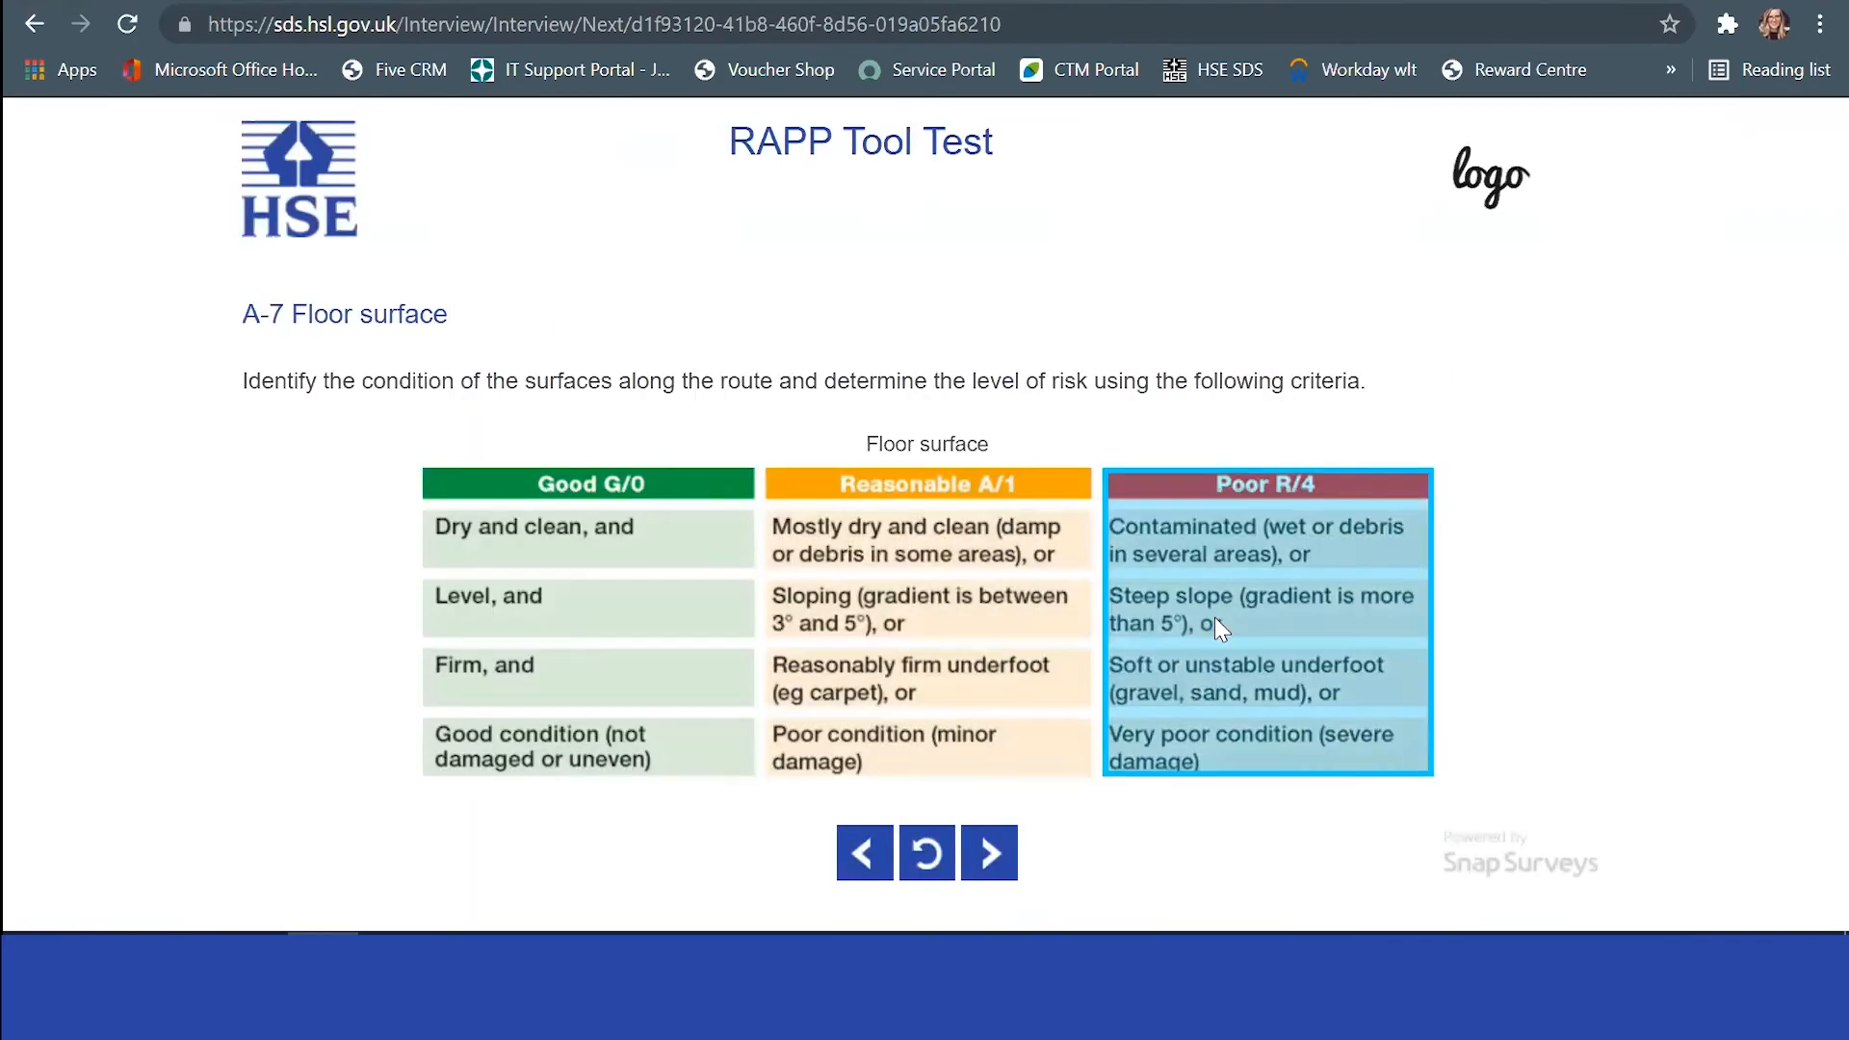
Rate floor surface Poor R/4, obstacles Reasonable, one other factor A/1, and finish to the score sheet
click(988, 852)
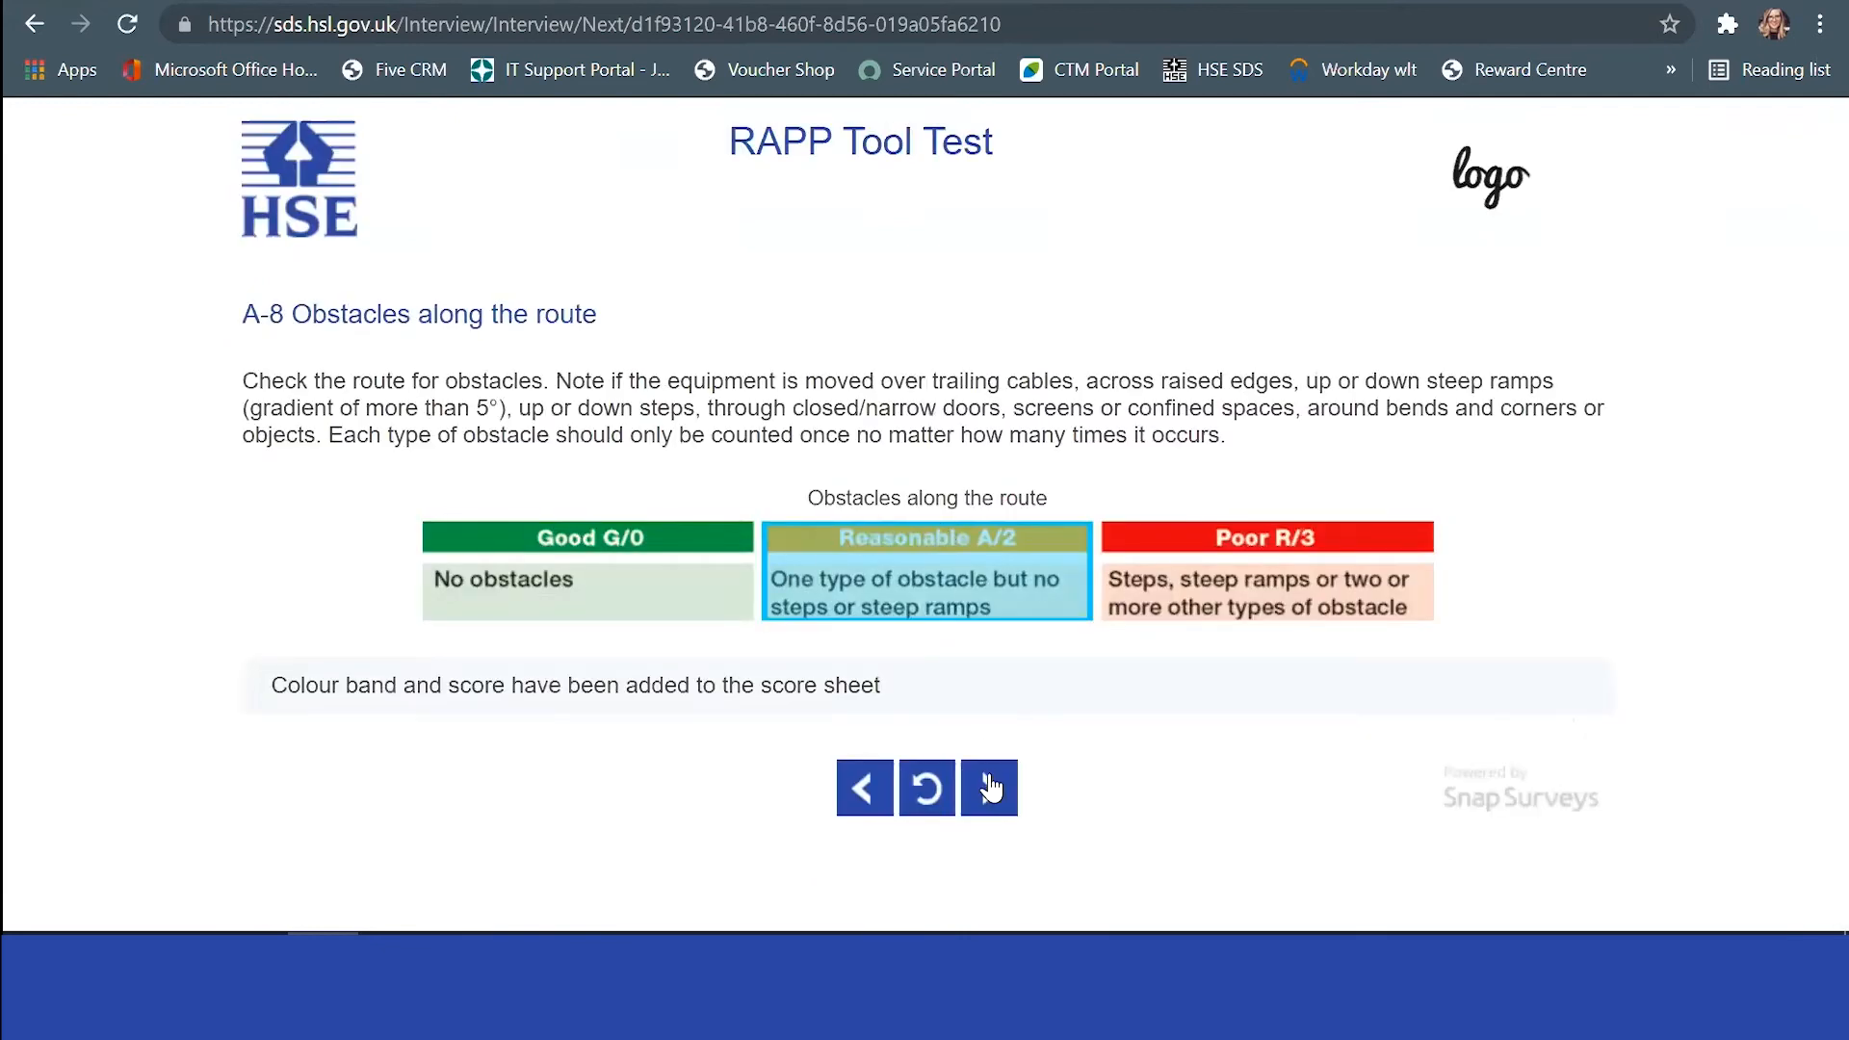
click(988, 788)
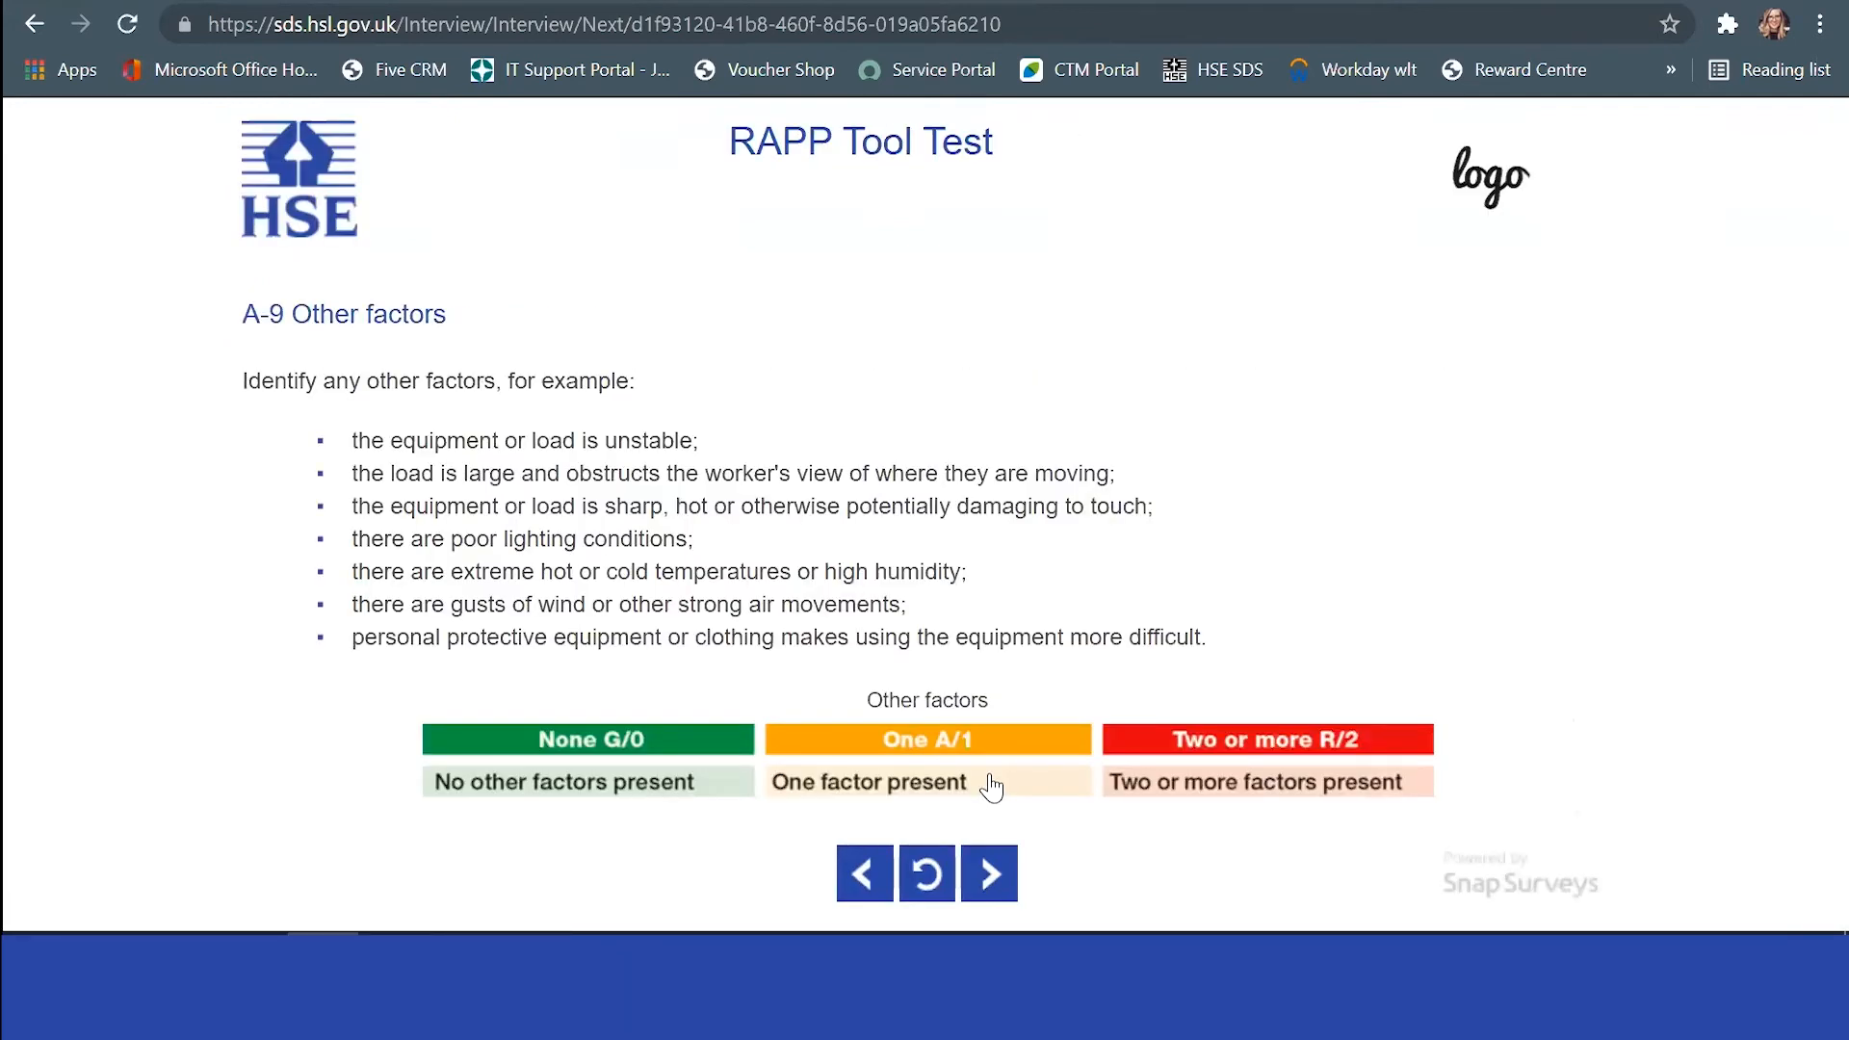
click(927, 740)
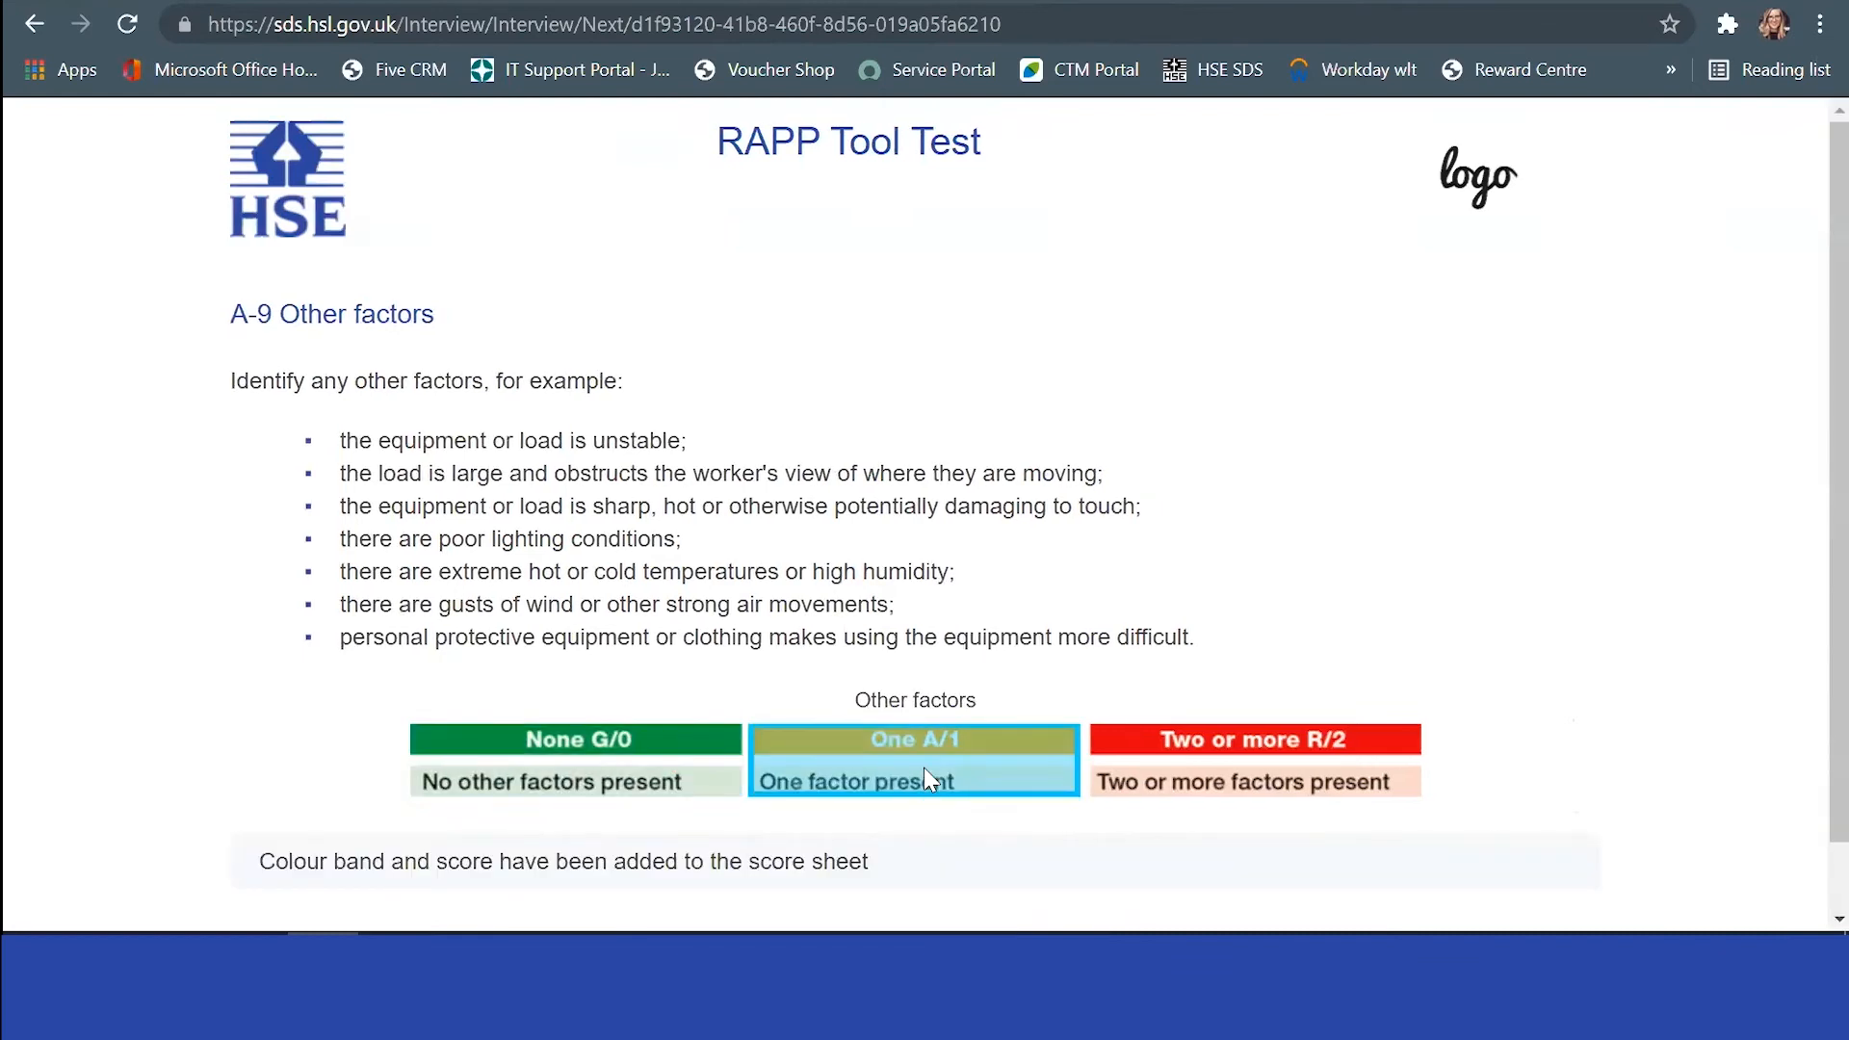
click(913, 759)
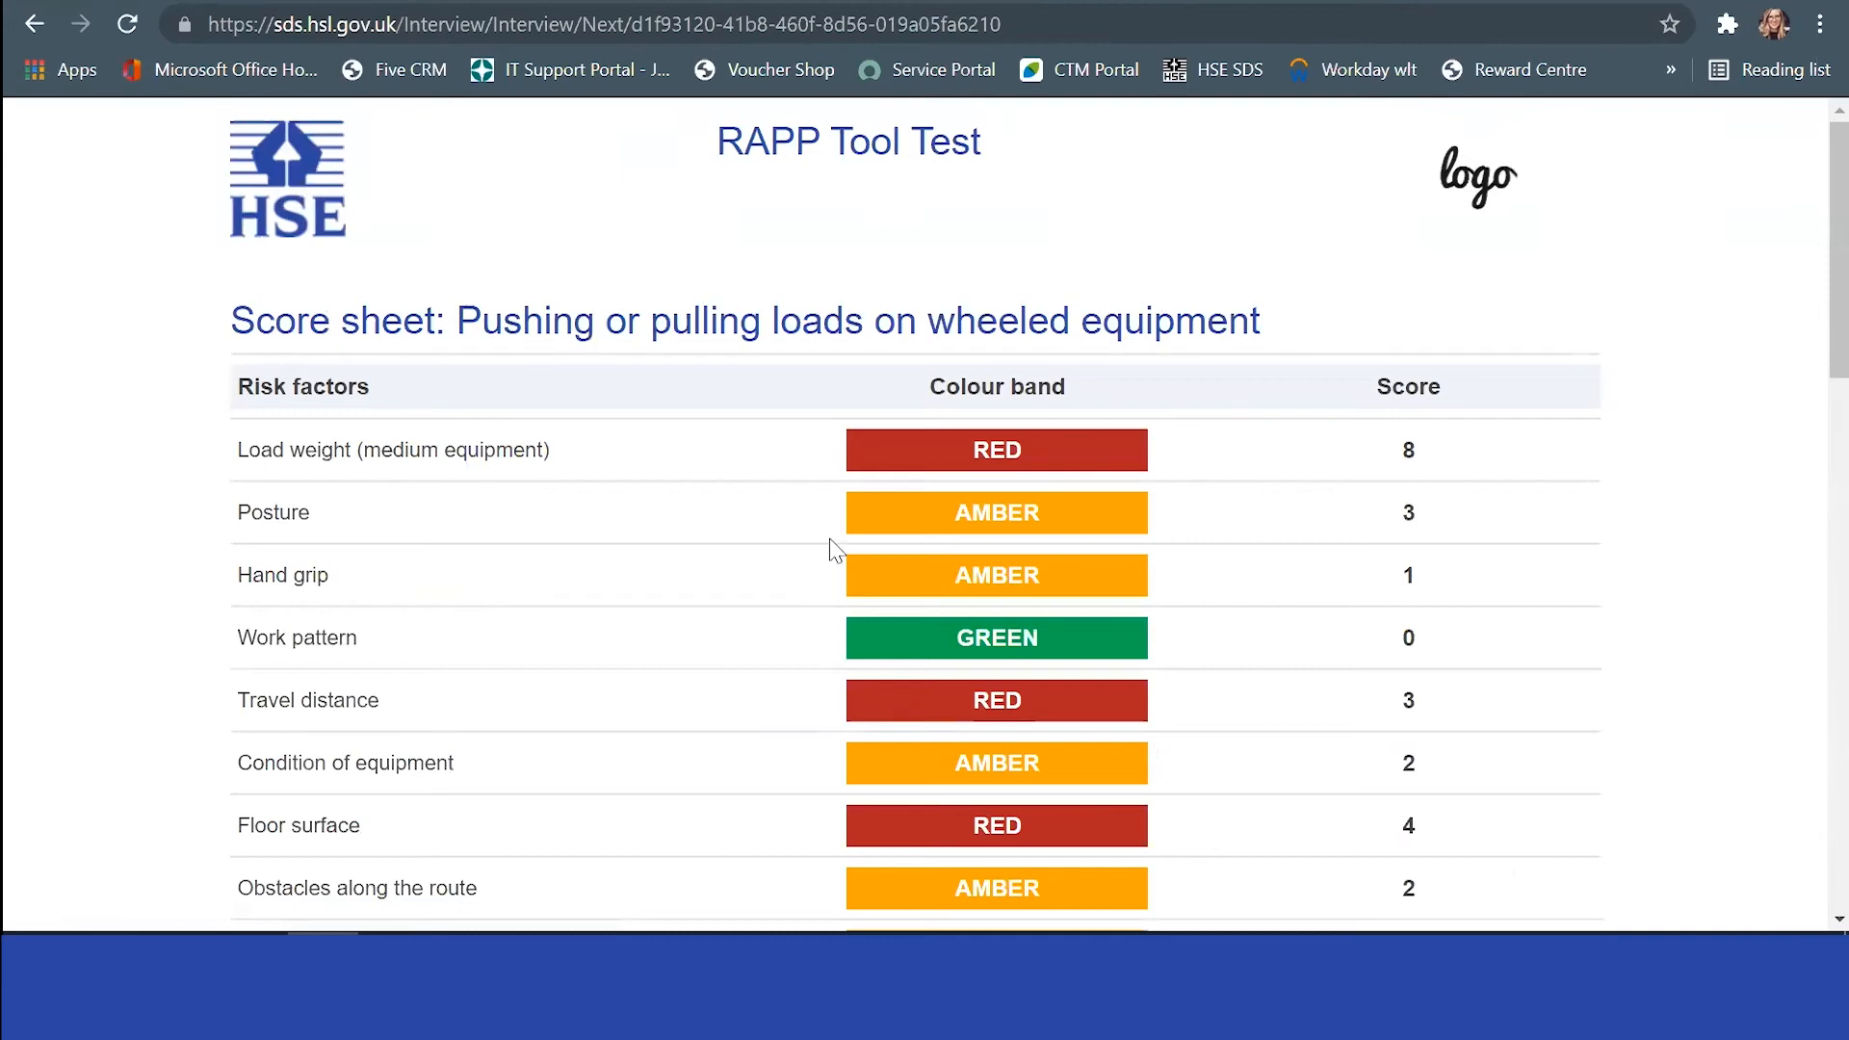
scroll(down, 3)
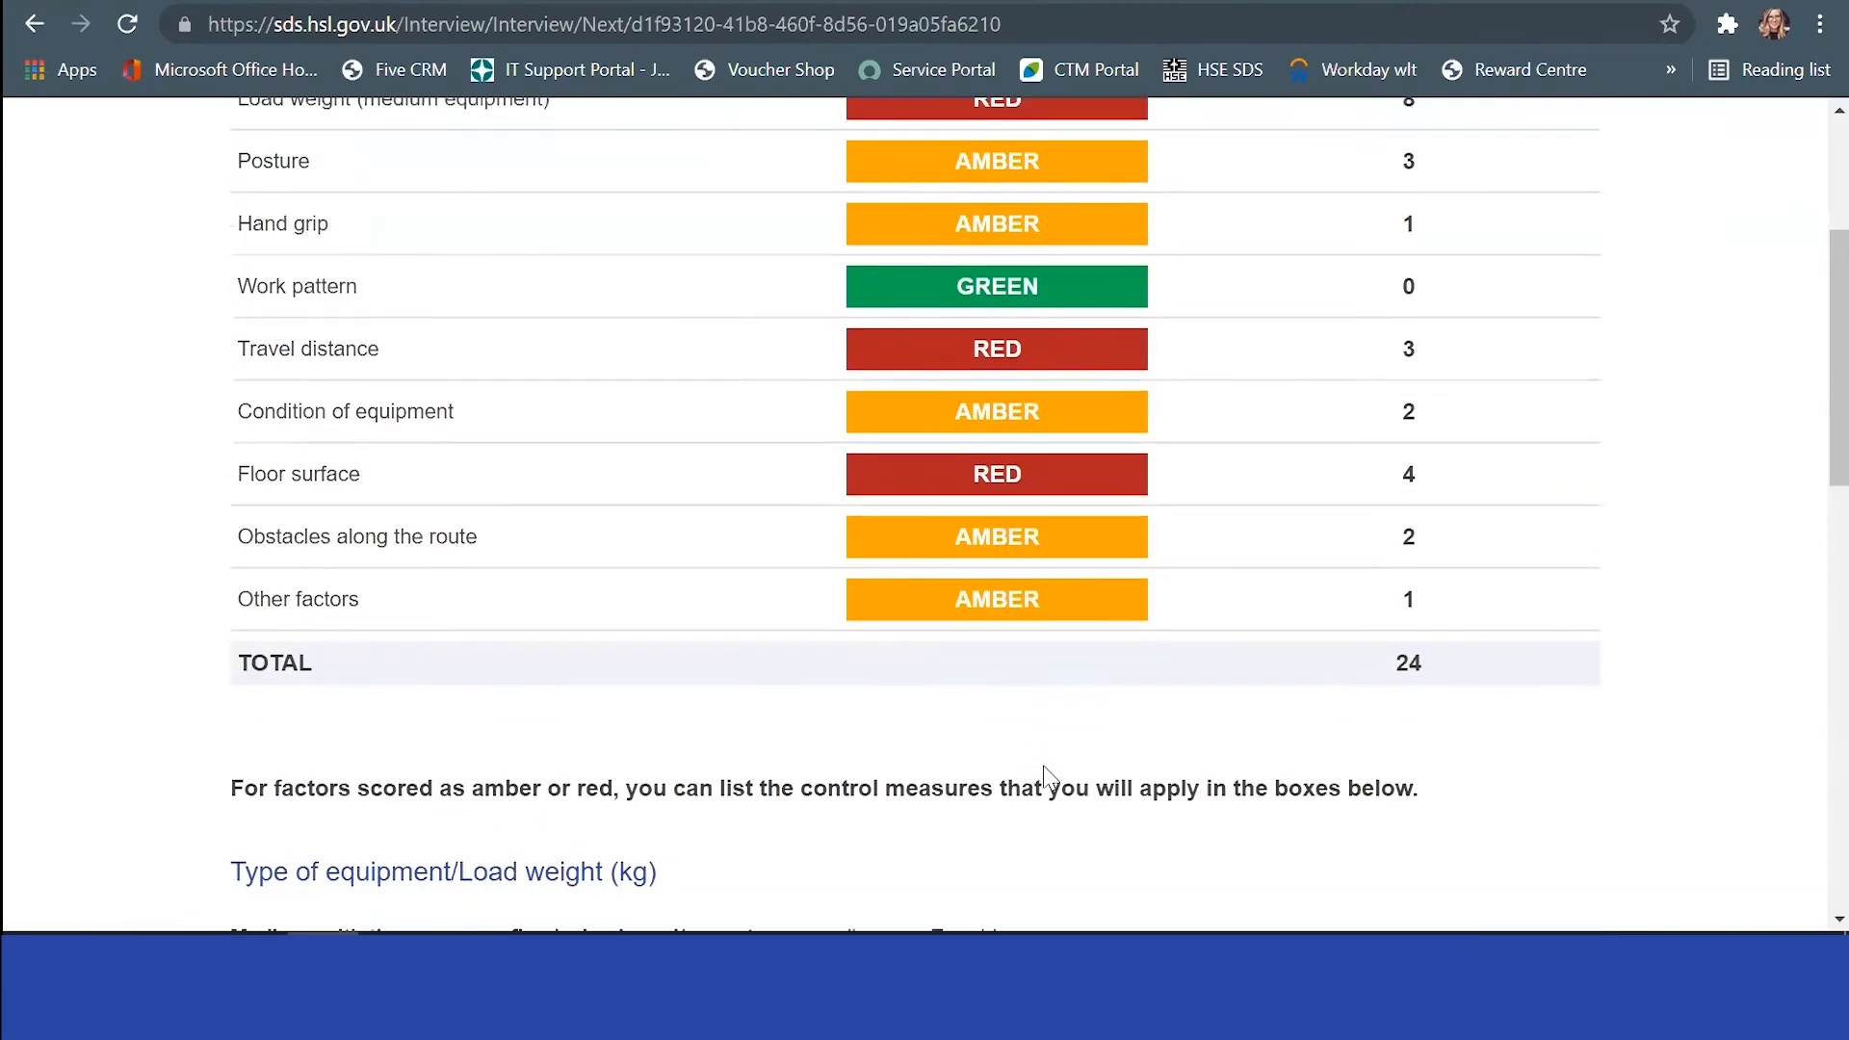
mouse_move(960, 522)
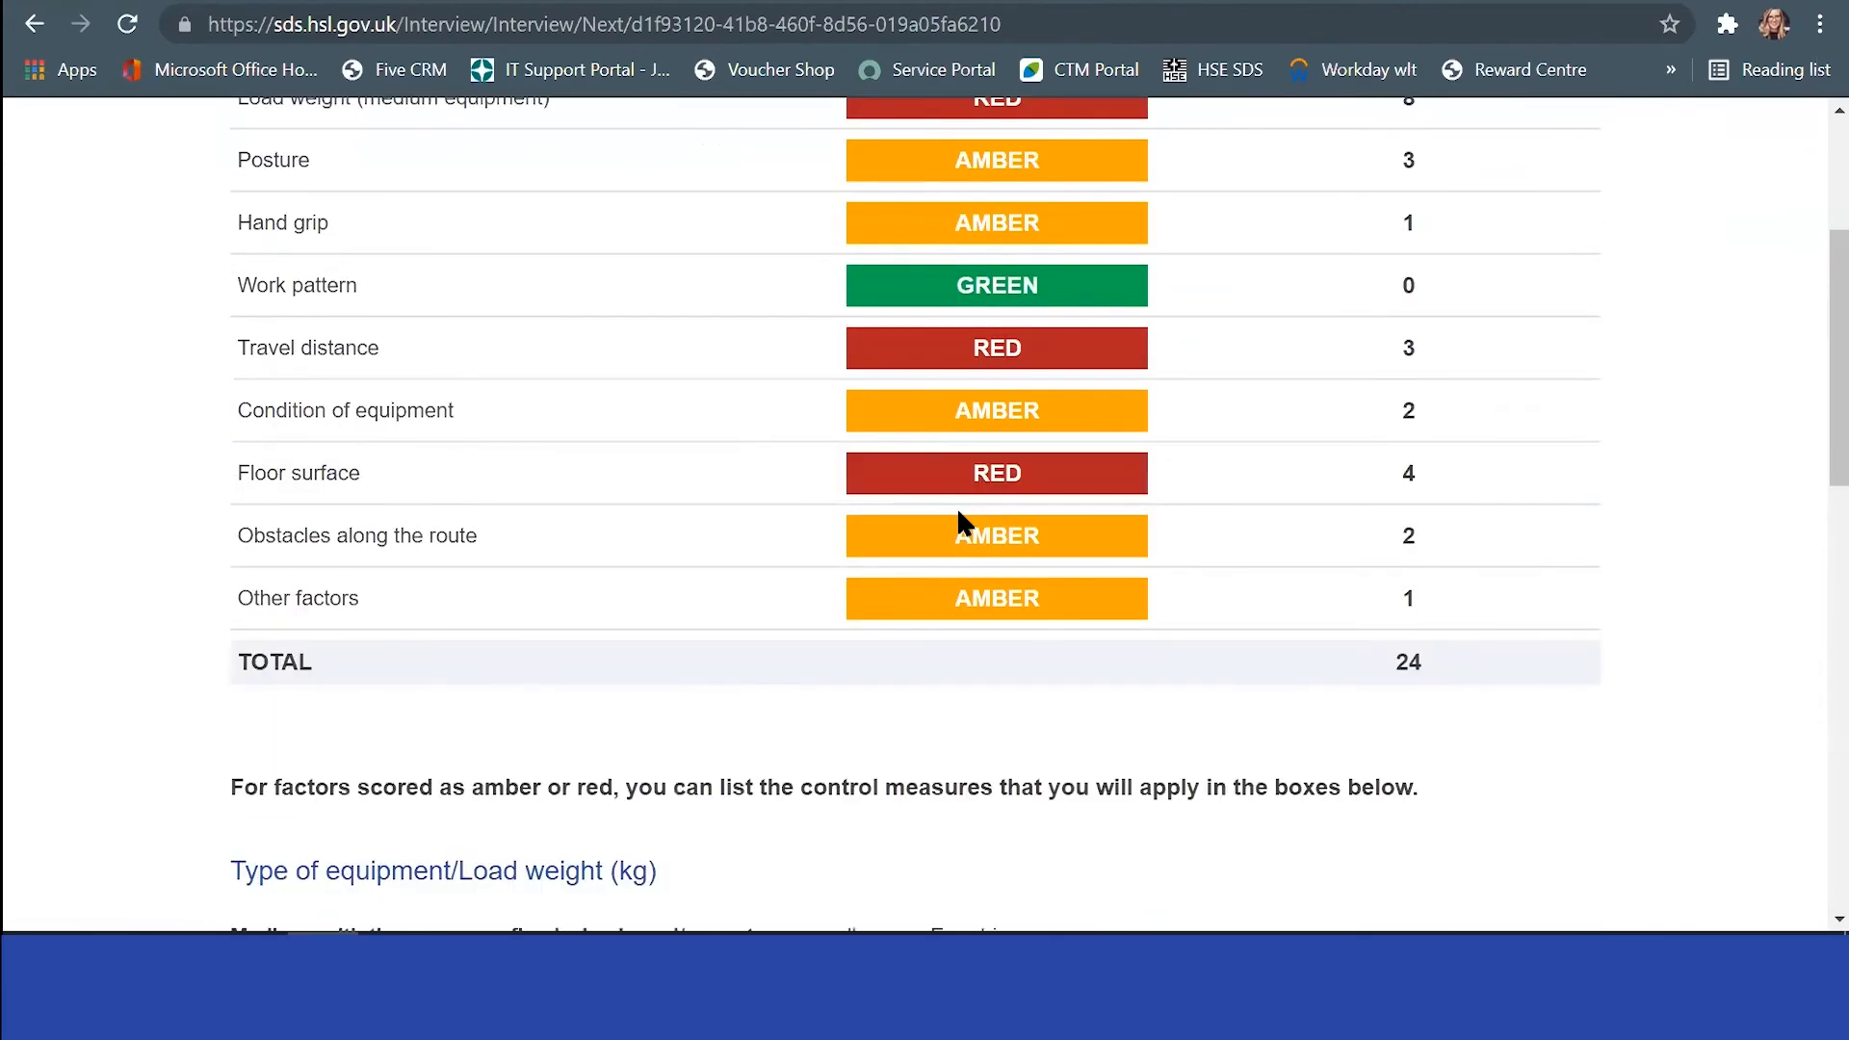
scroll(up, 3)
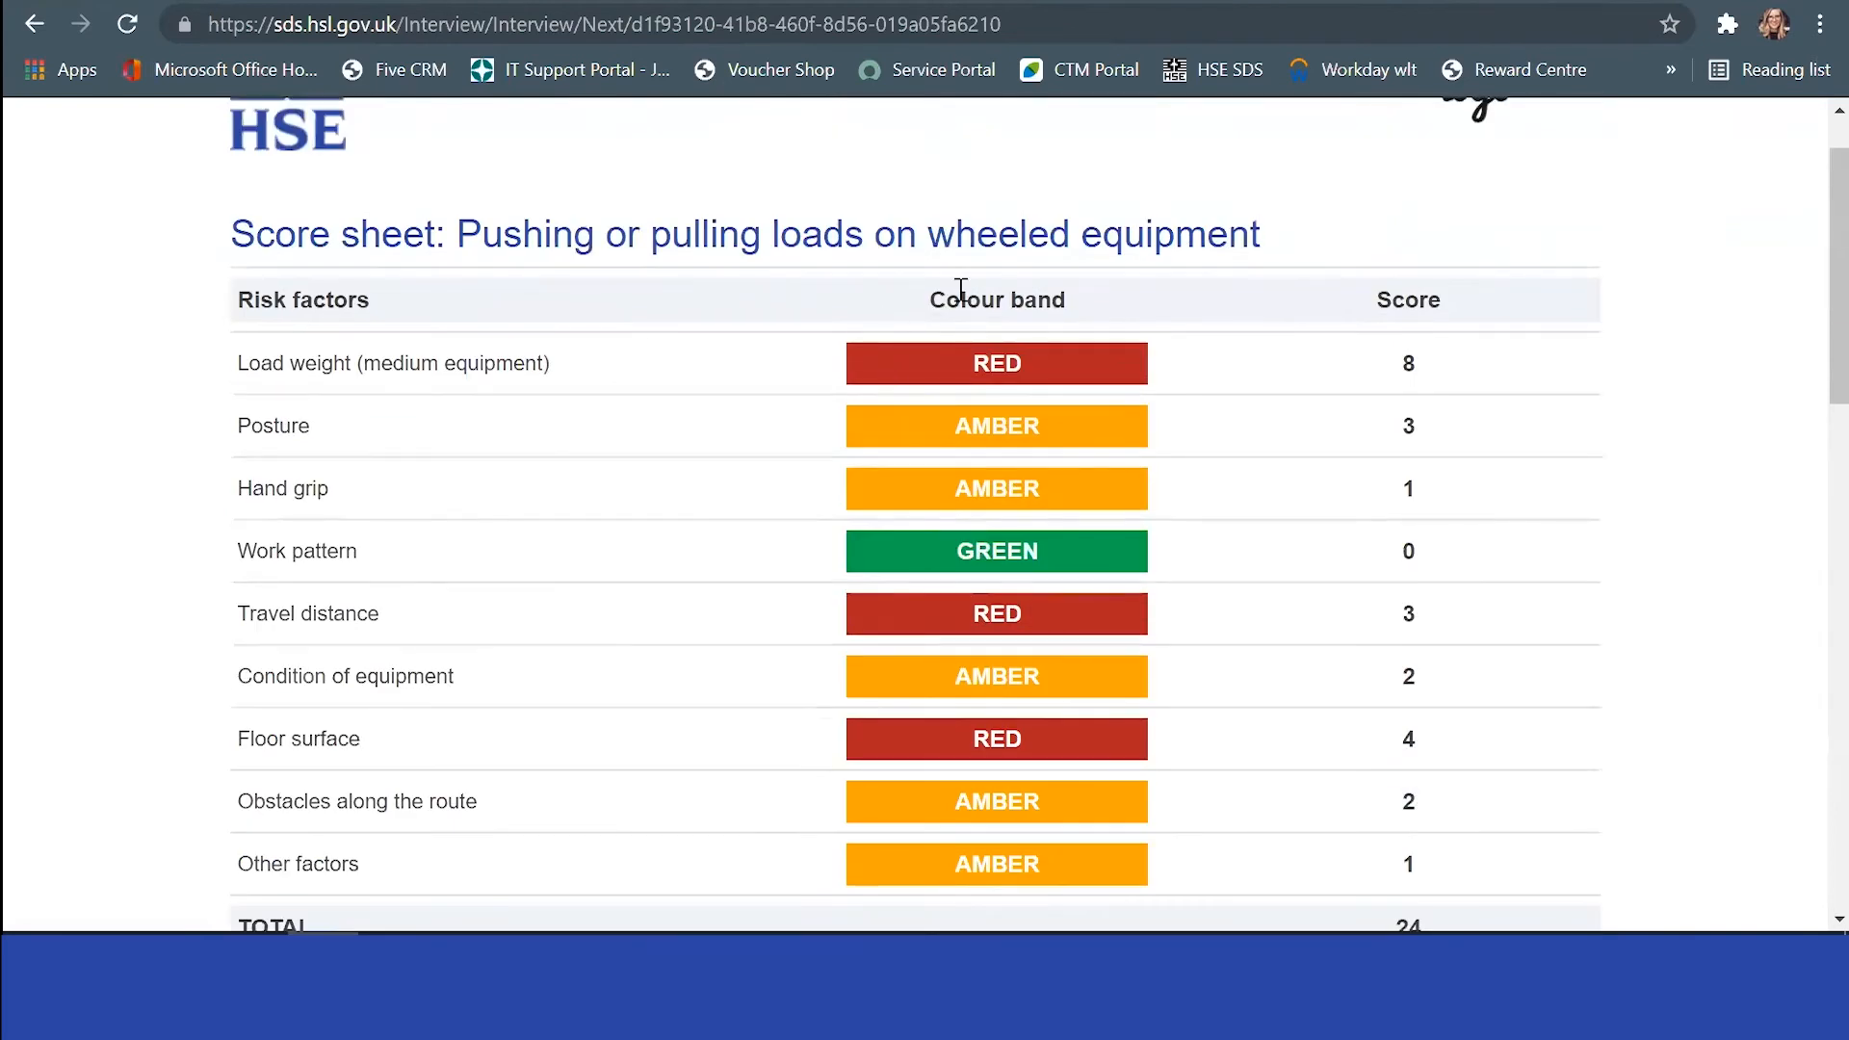
scroll(down, 3)
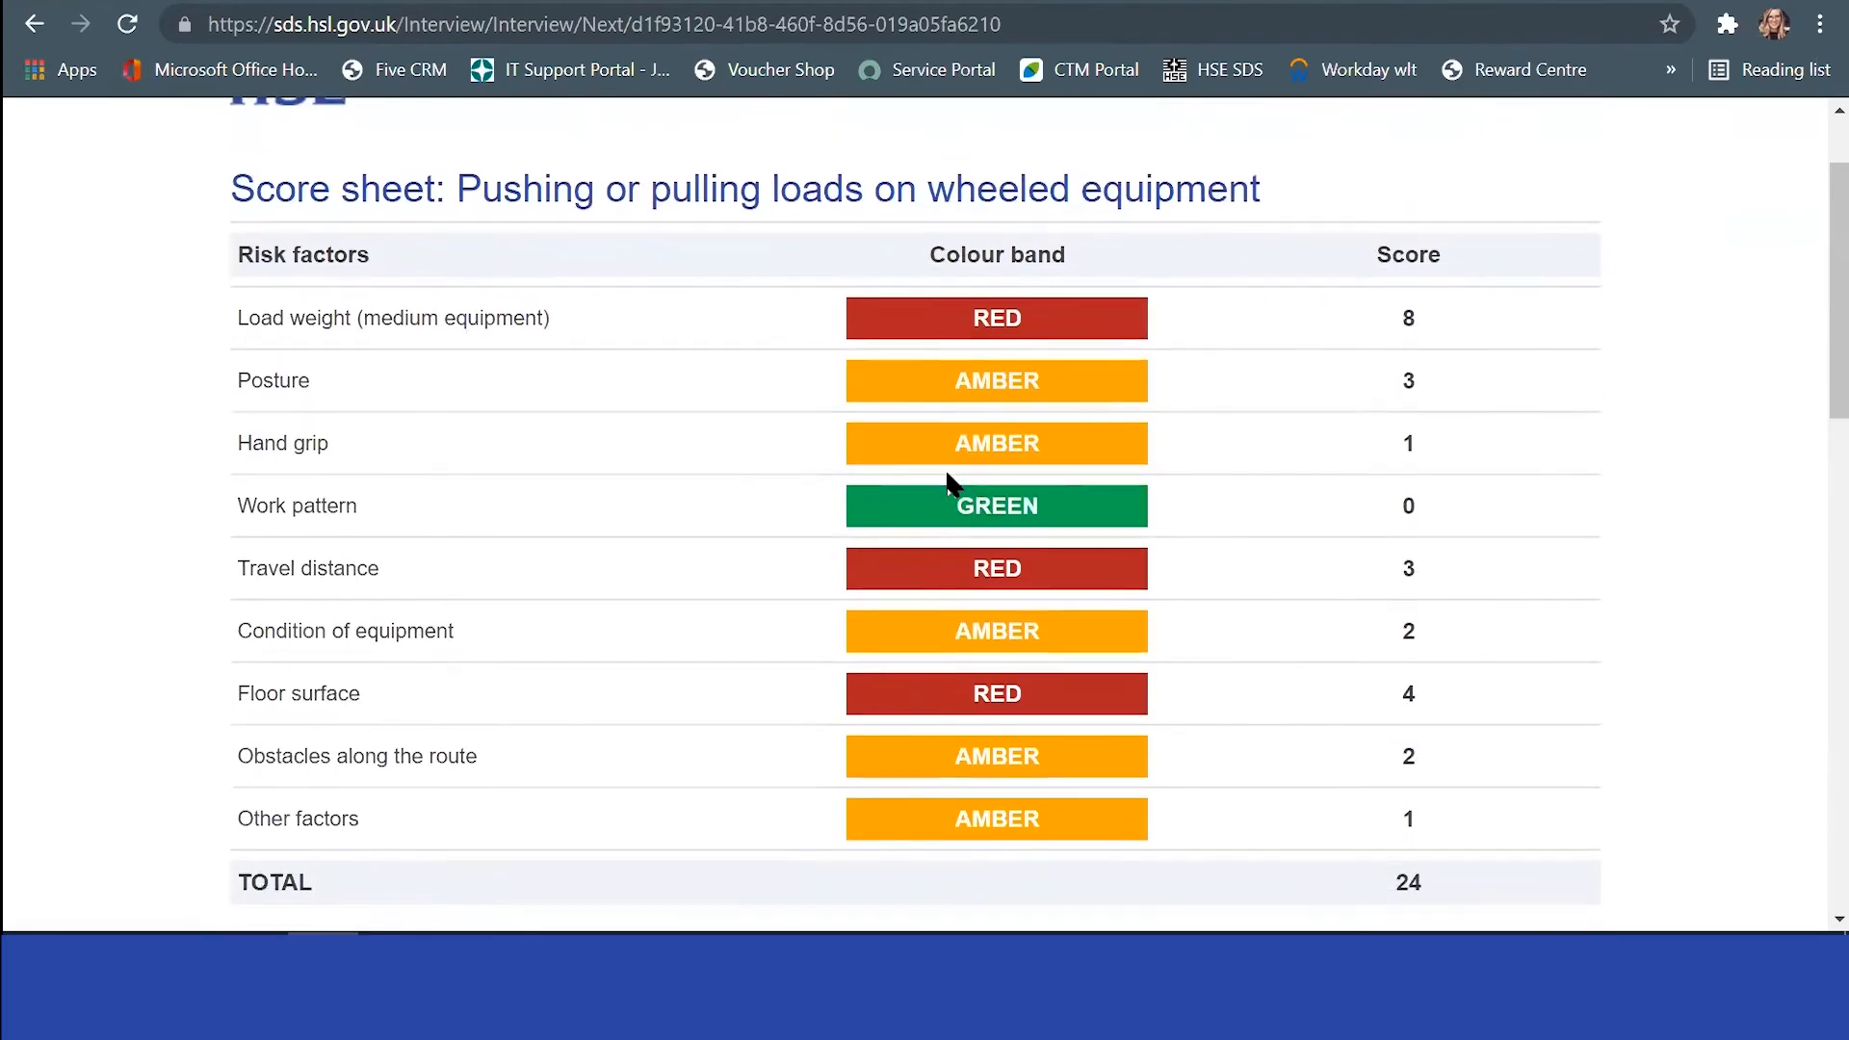
scroll(down, 3)
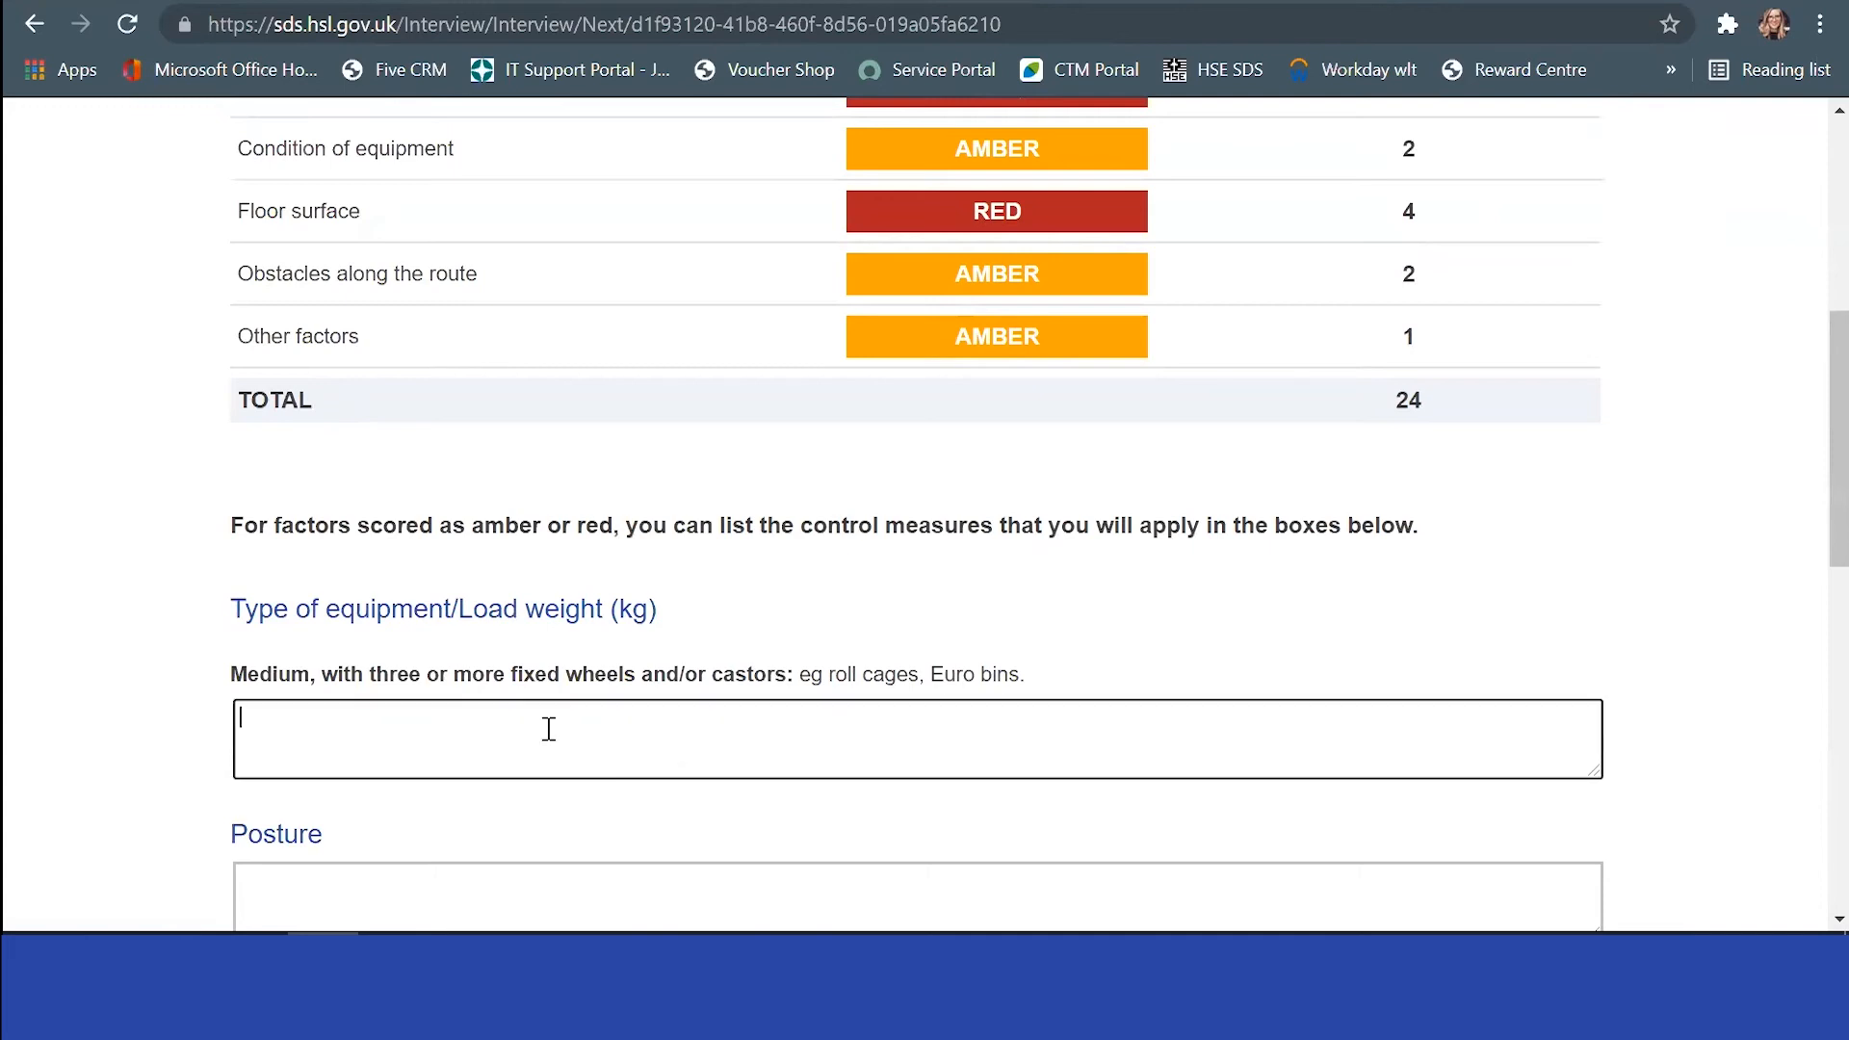
mouse_move(481, 680)
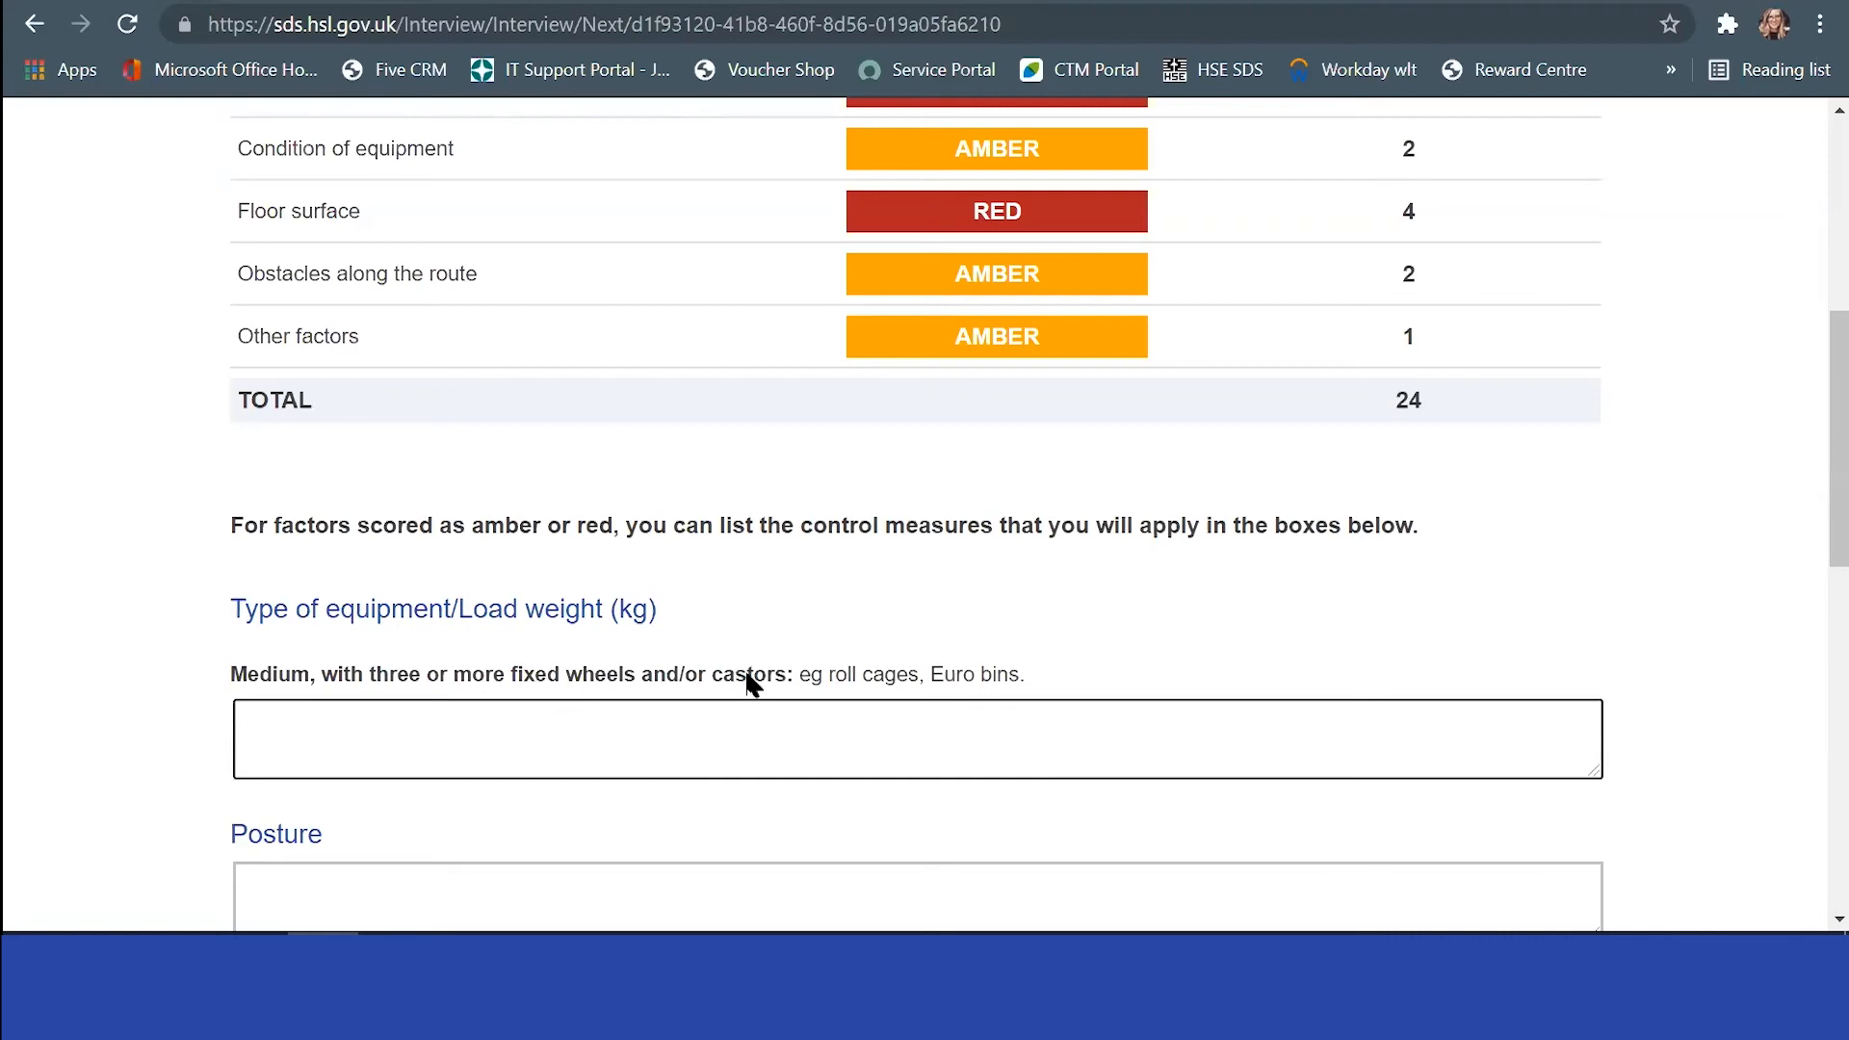
mouse_move(770, 653)
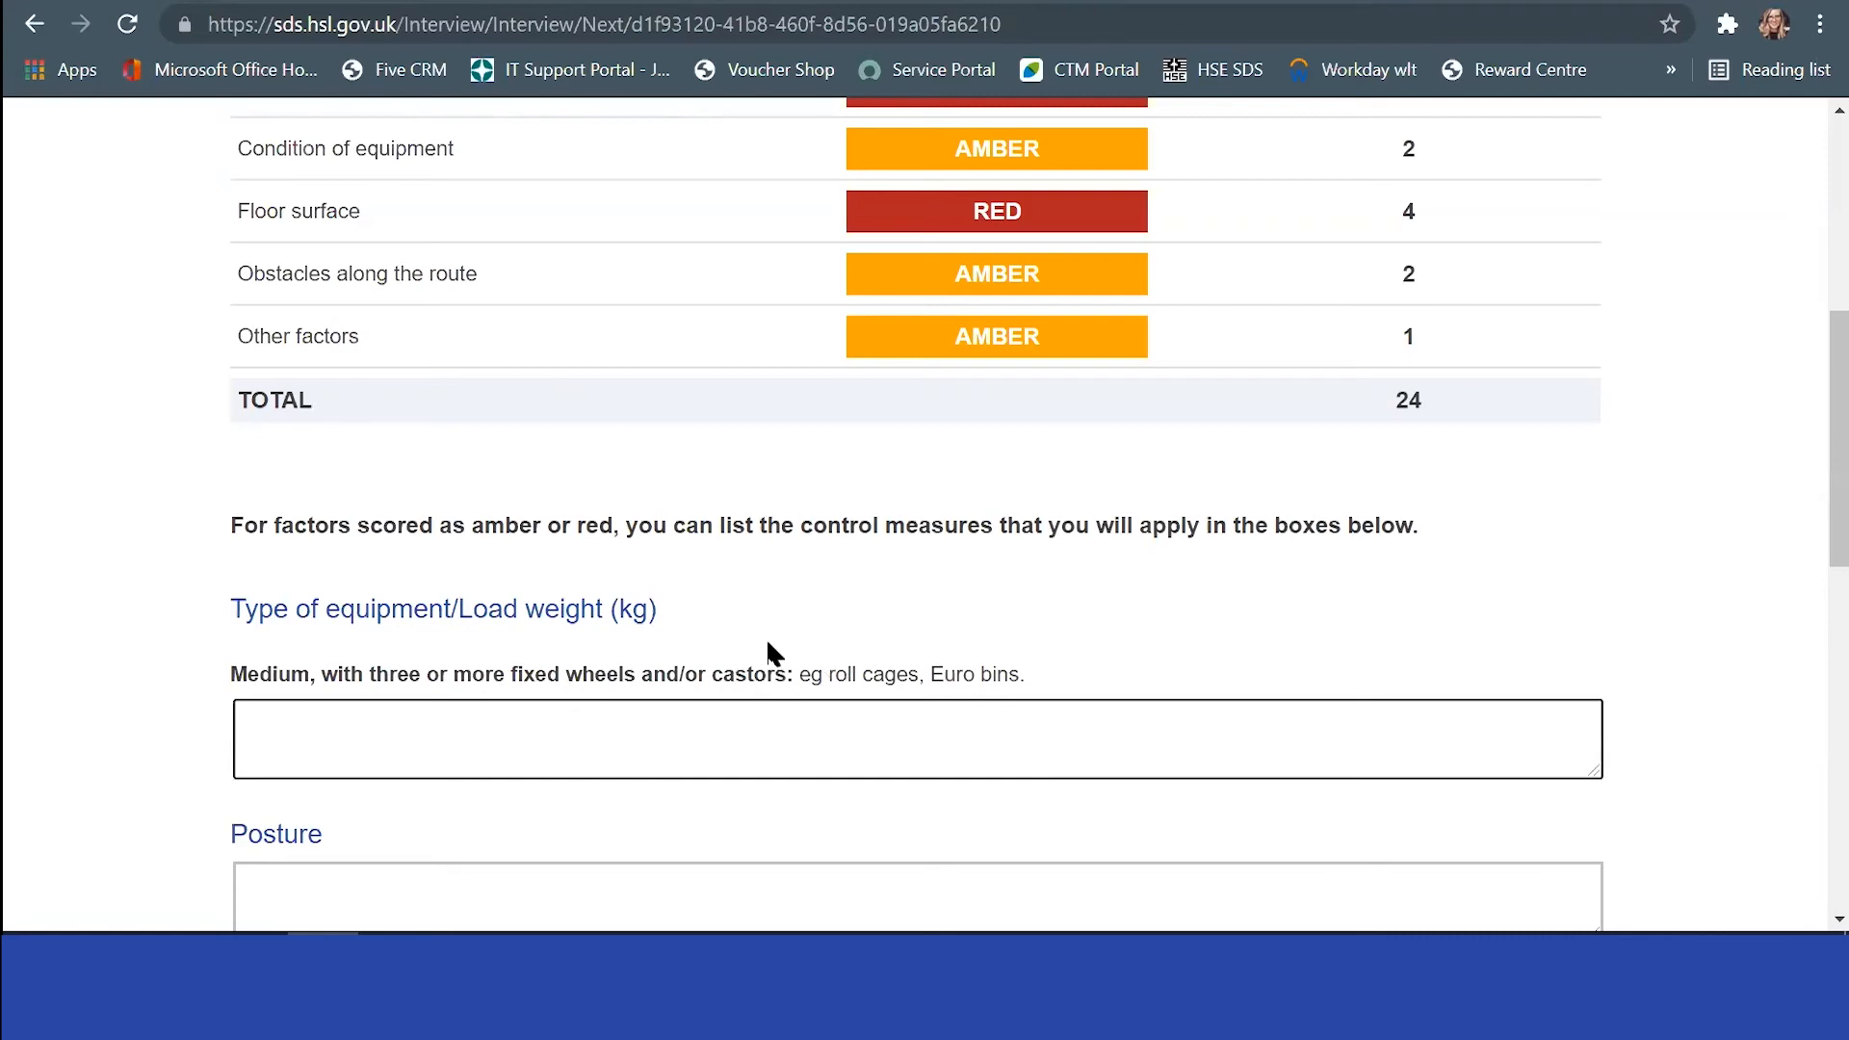
scroll(down, 3)
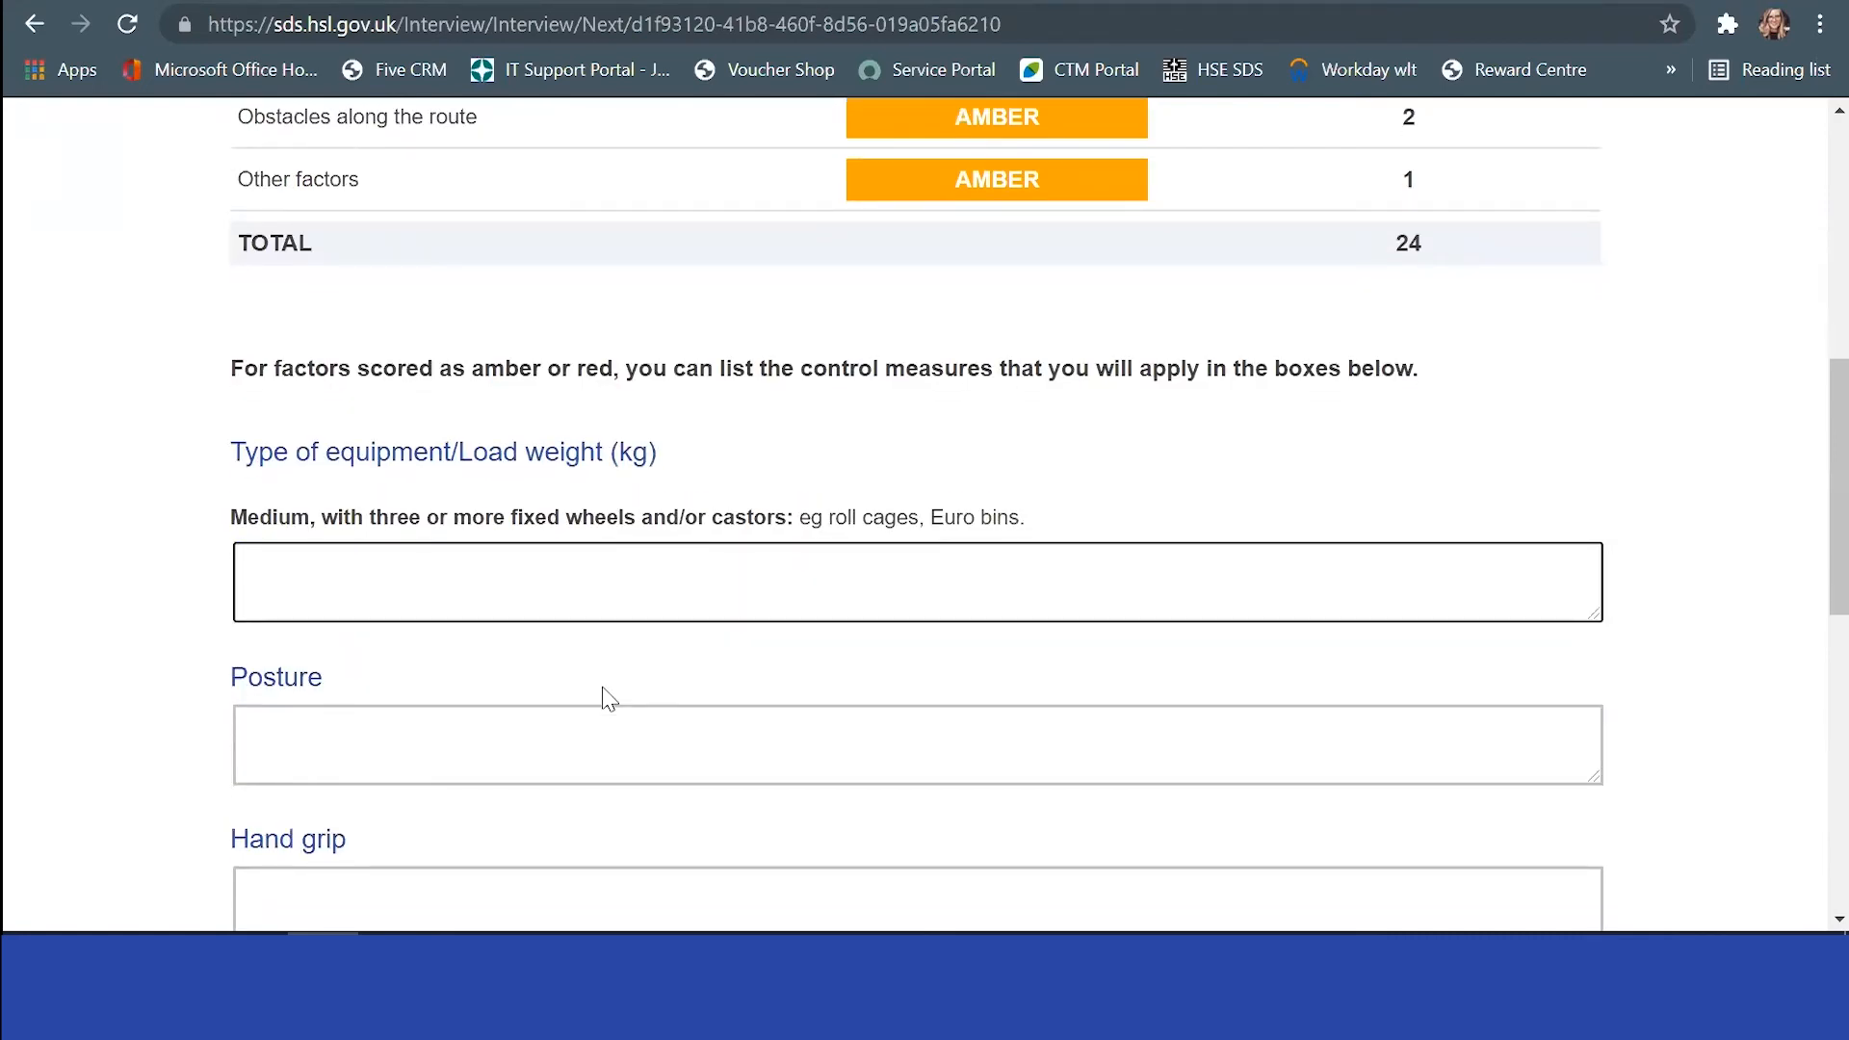
Enter controls 'use gloves to improve grip', 'sweep prior' and 'time restrictive', then view the finished score sheet
text(well)
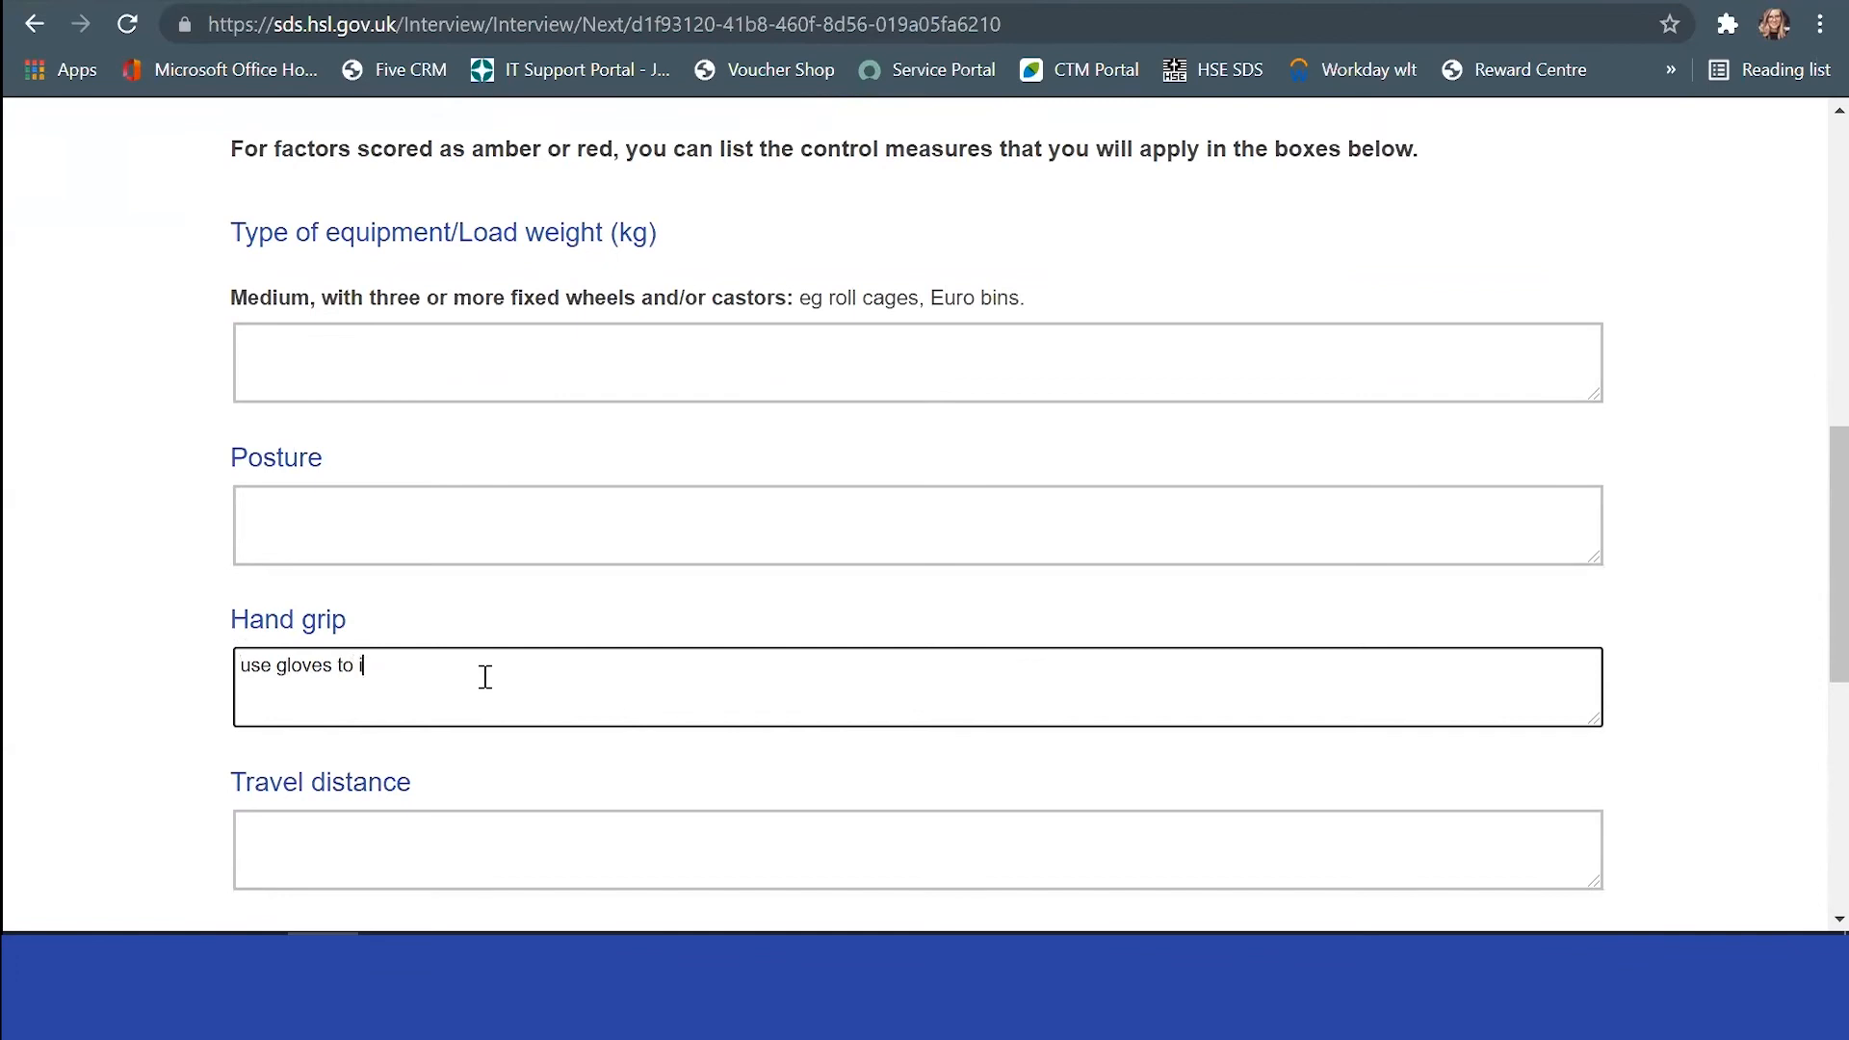
text(mprove grip)
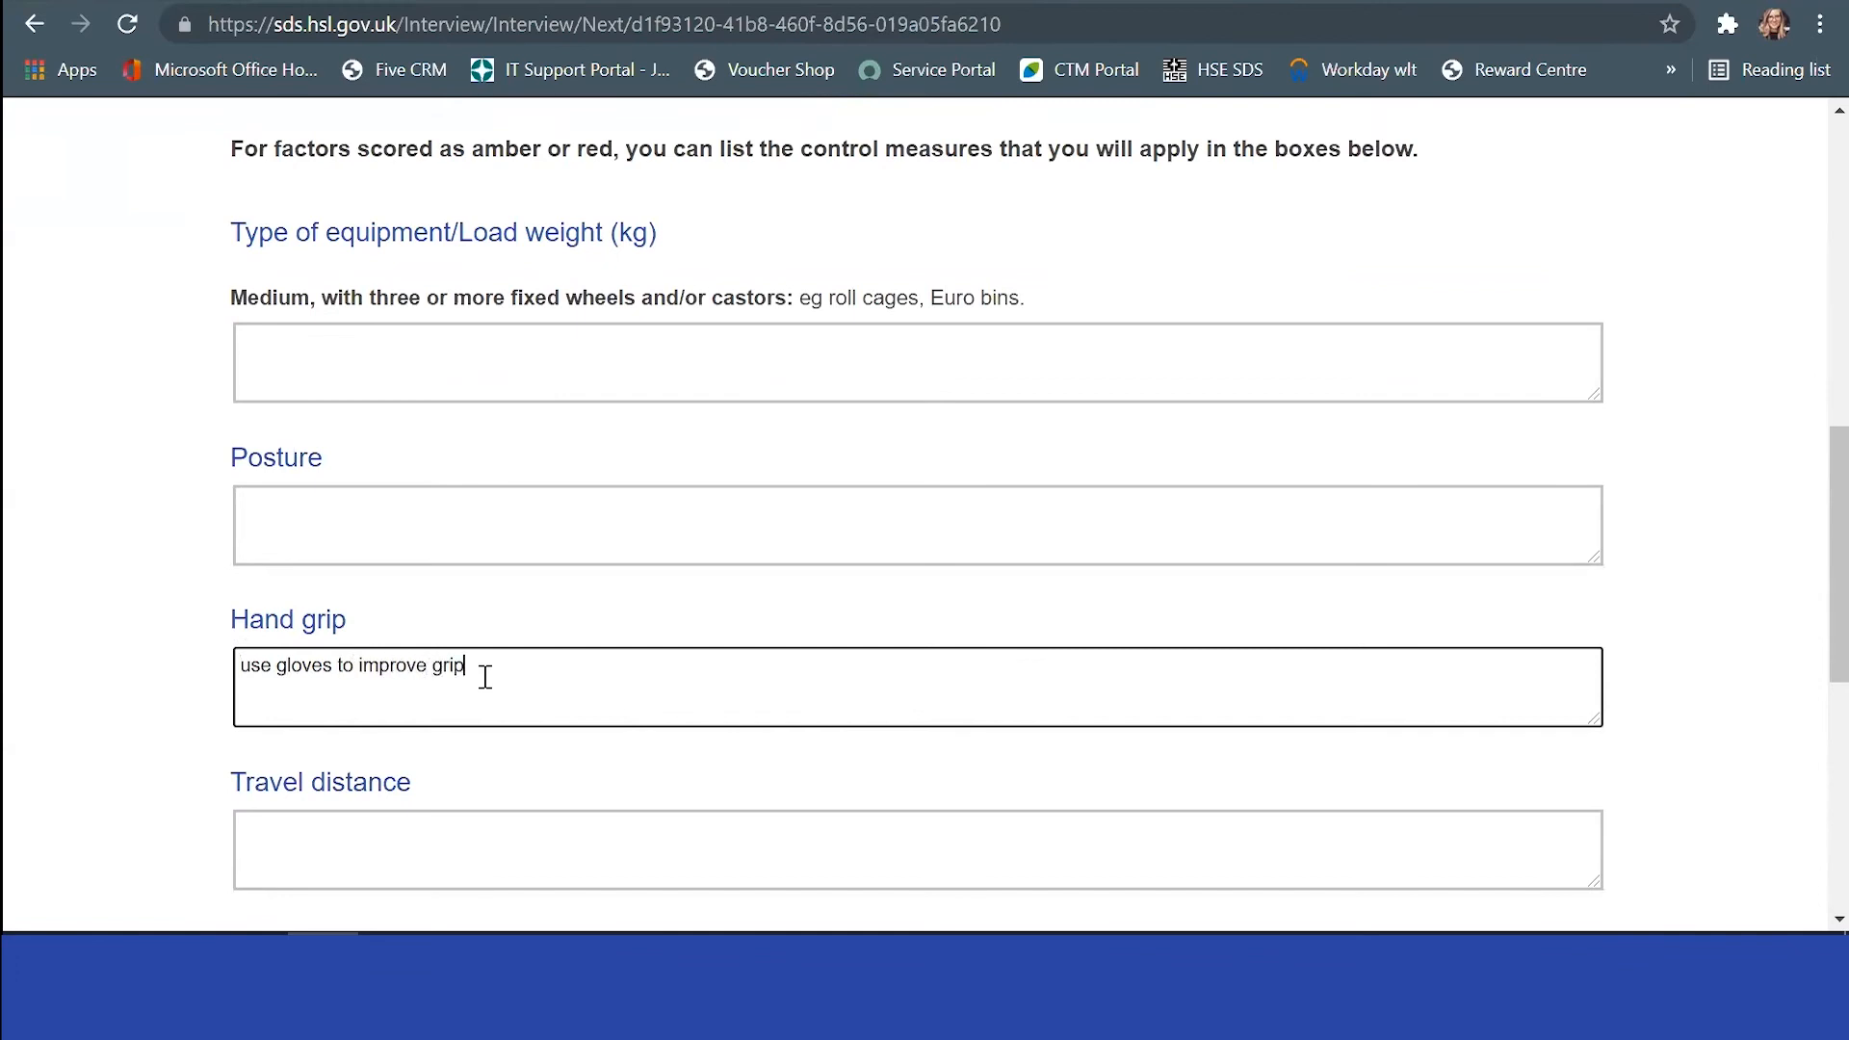
scroll(down, 3)
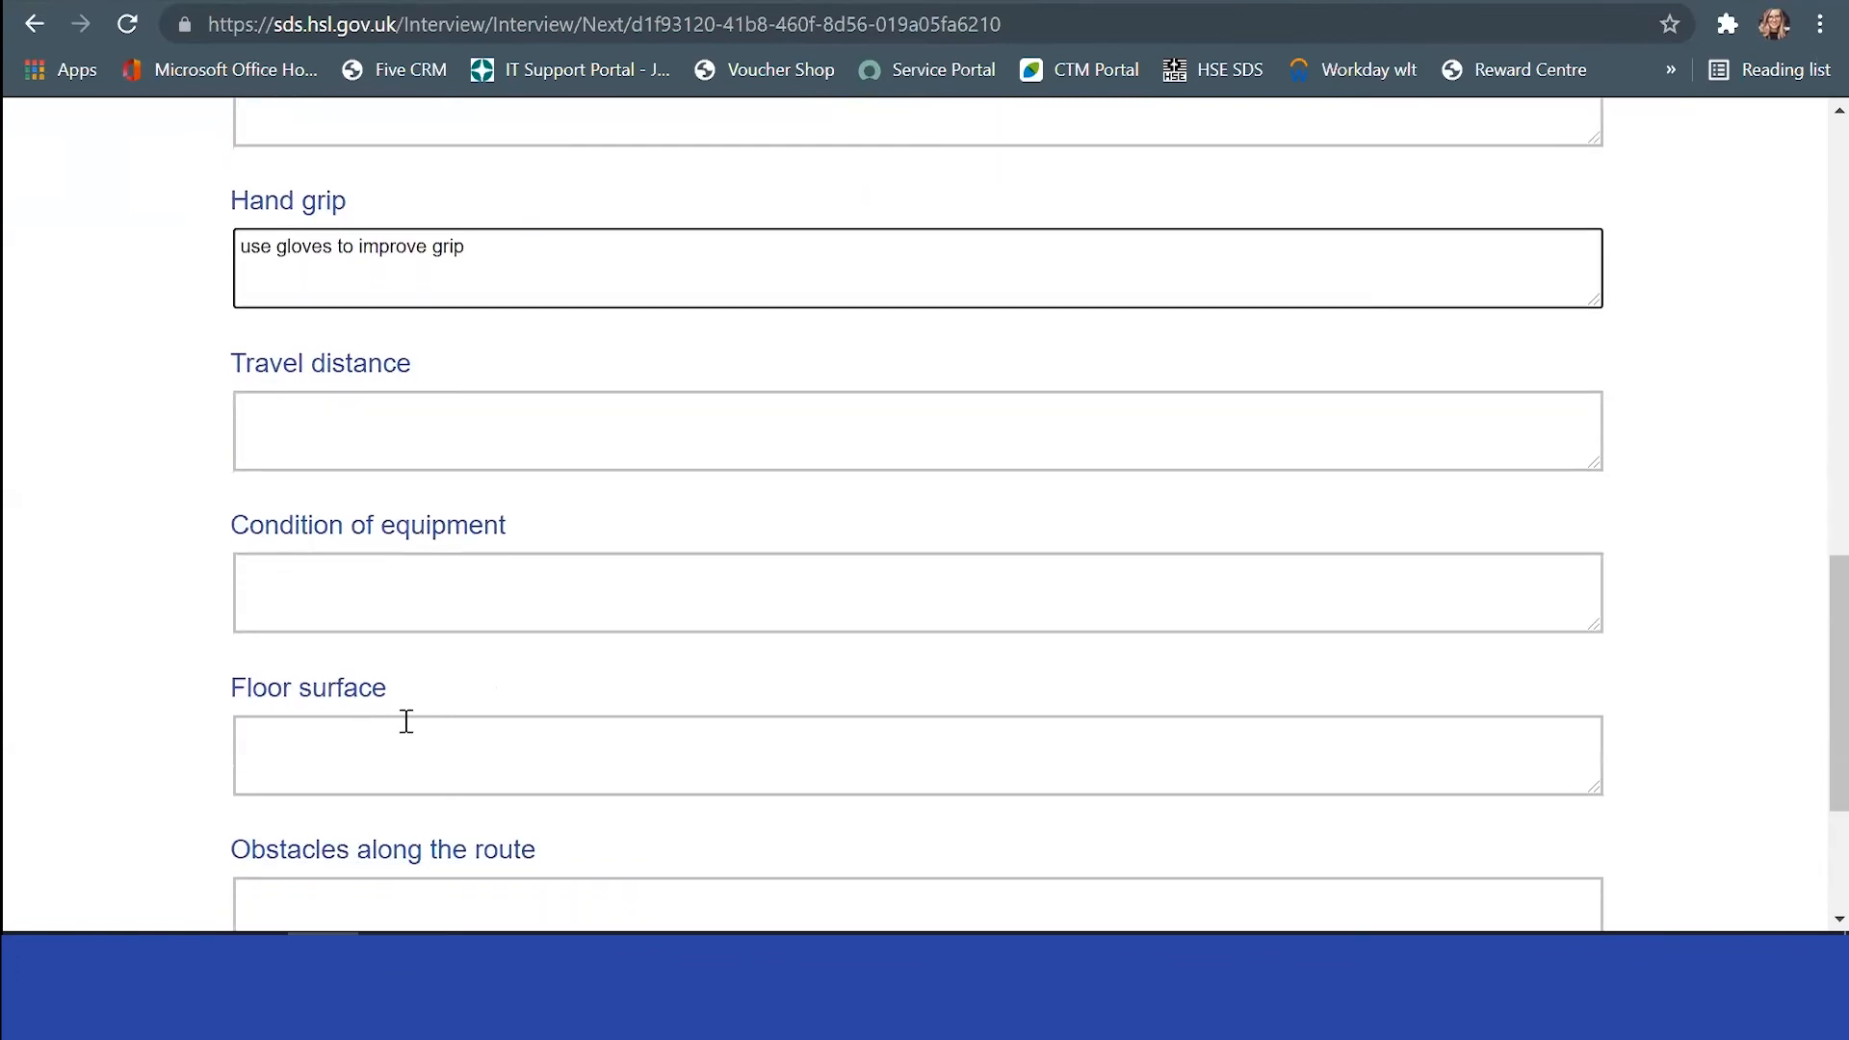
text(swe)
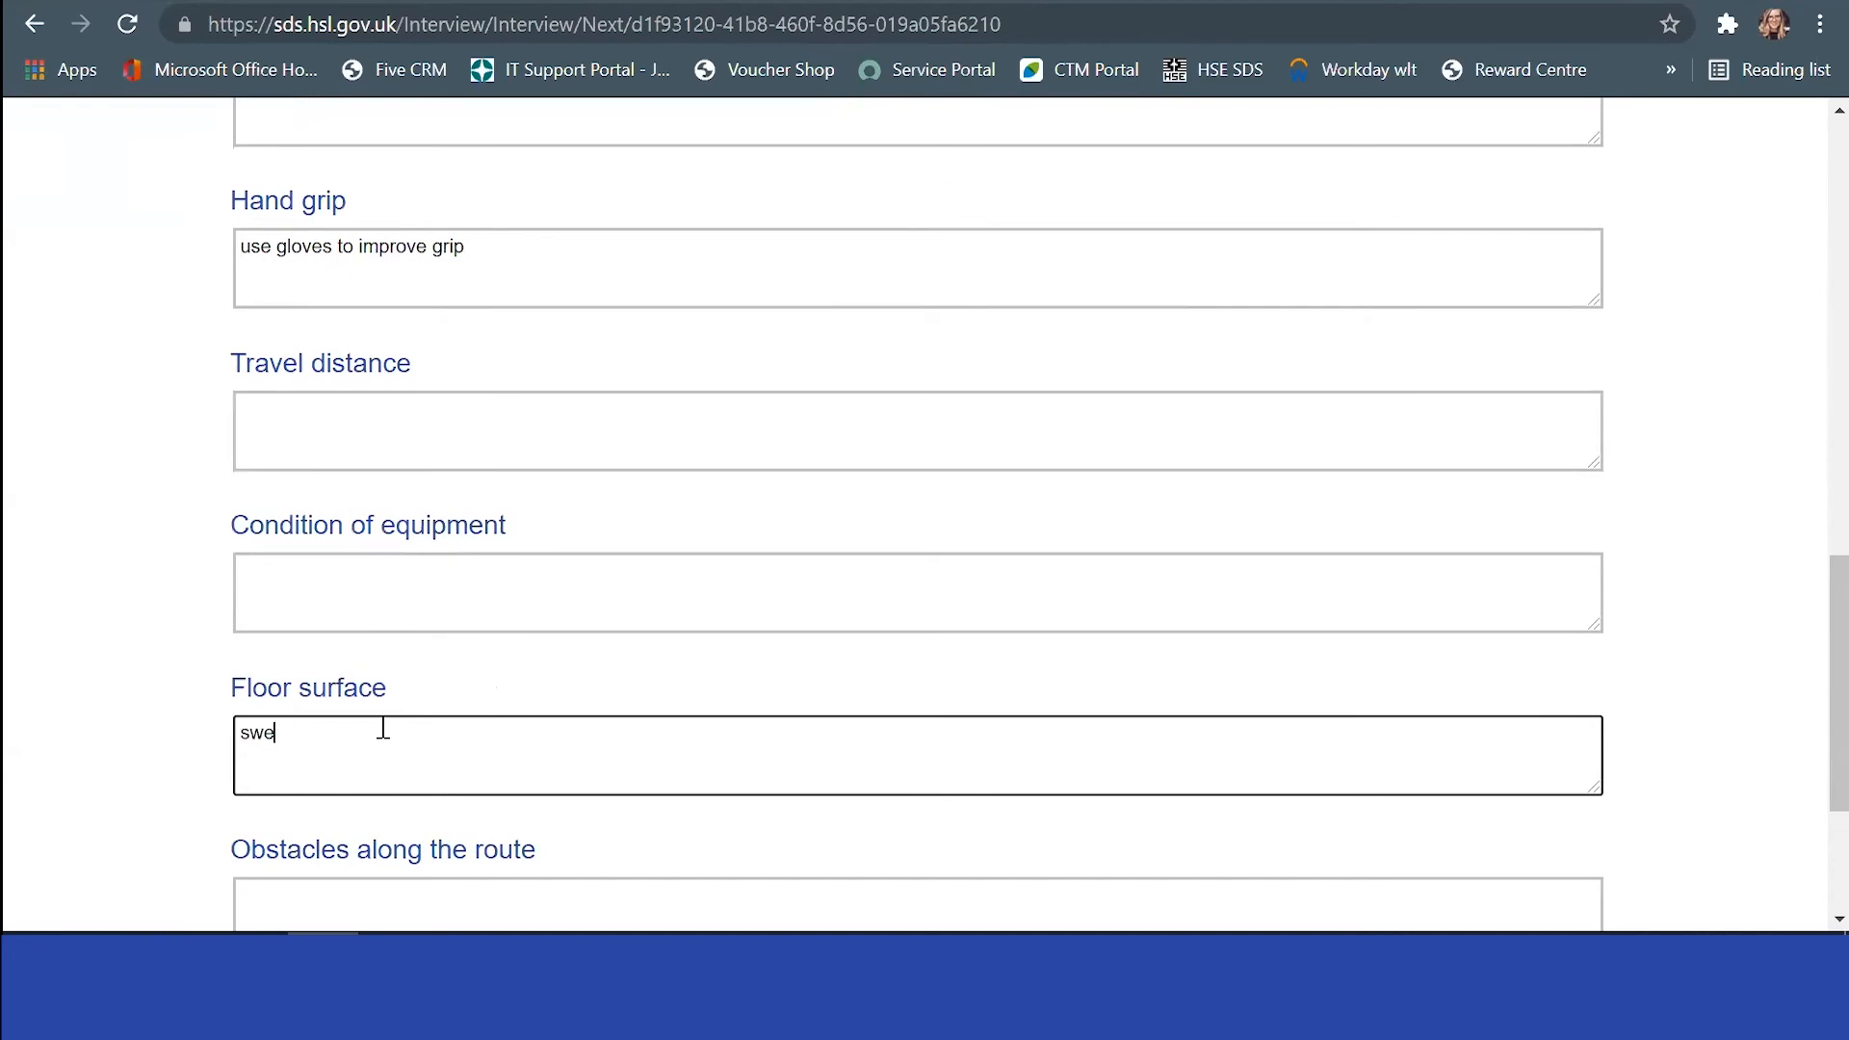
text(ep prior)
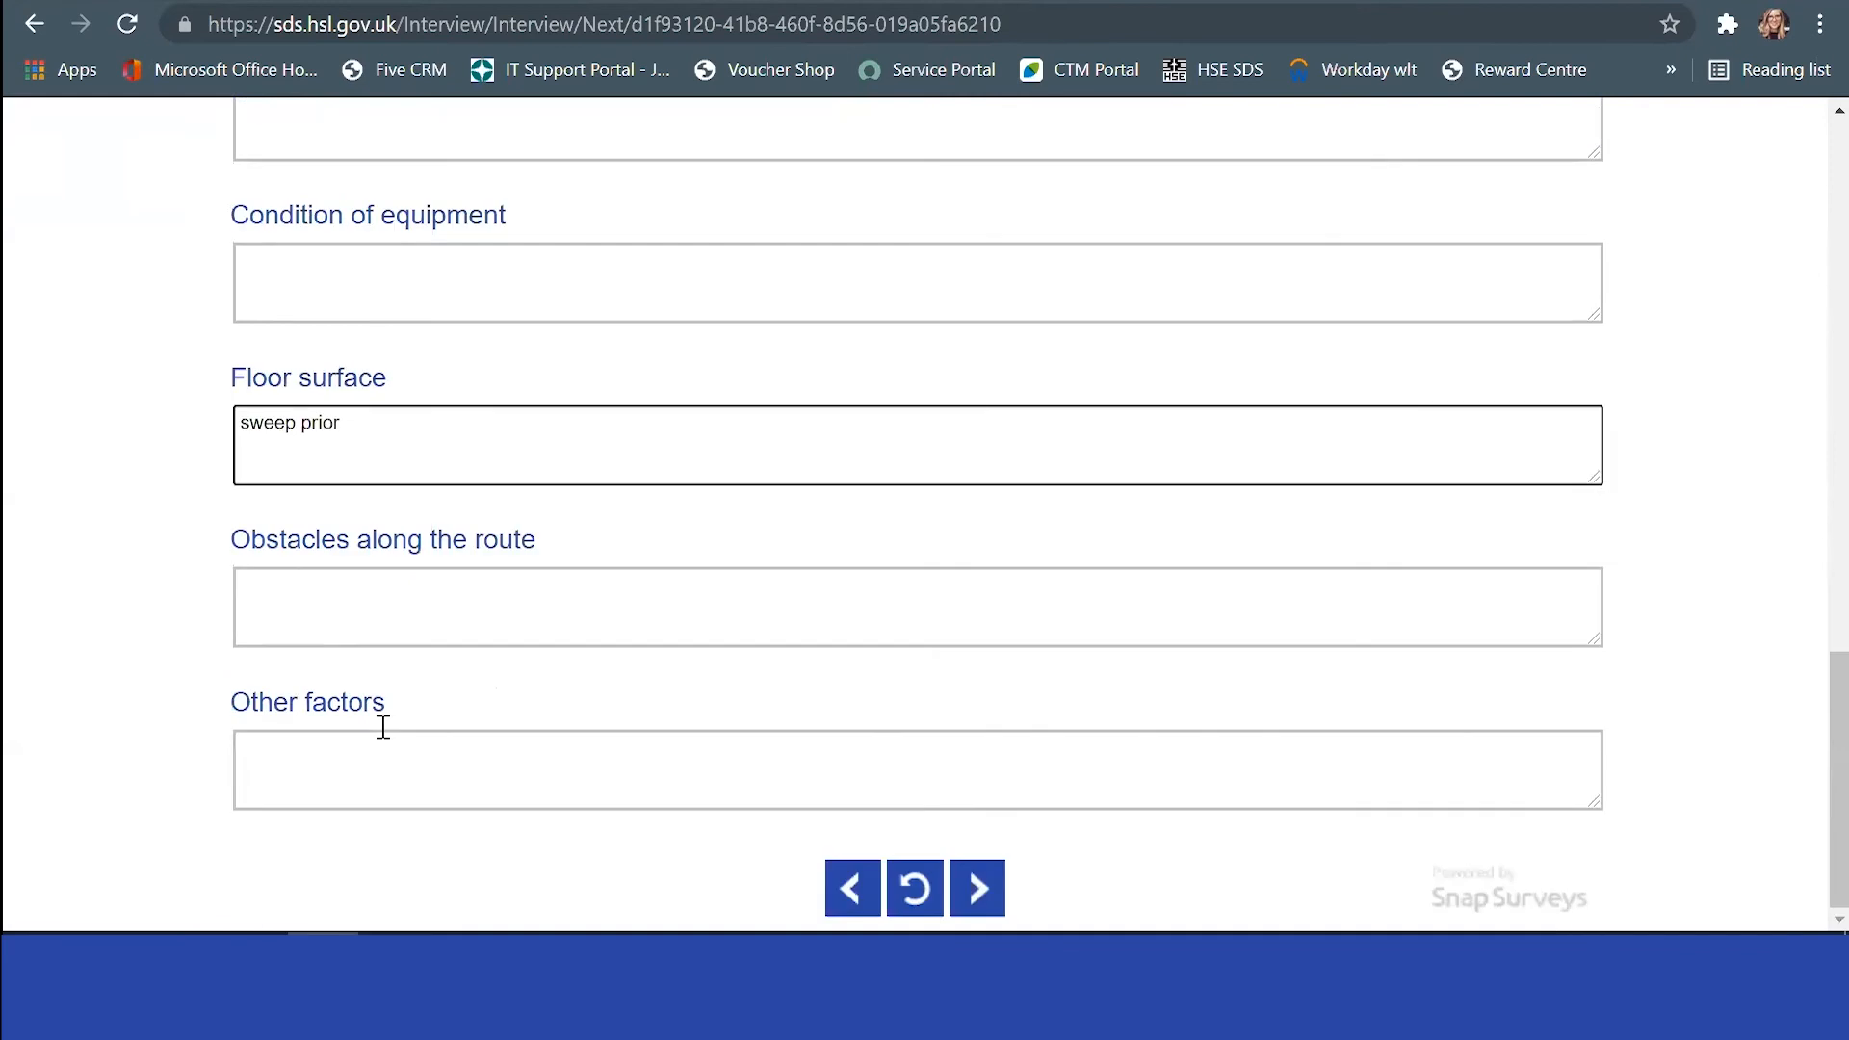
text(time)
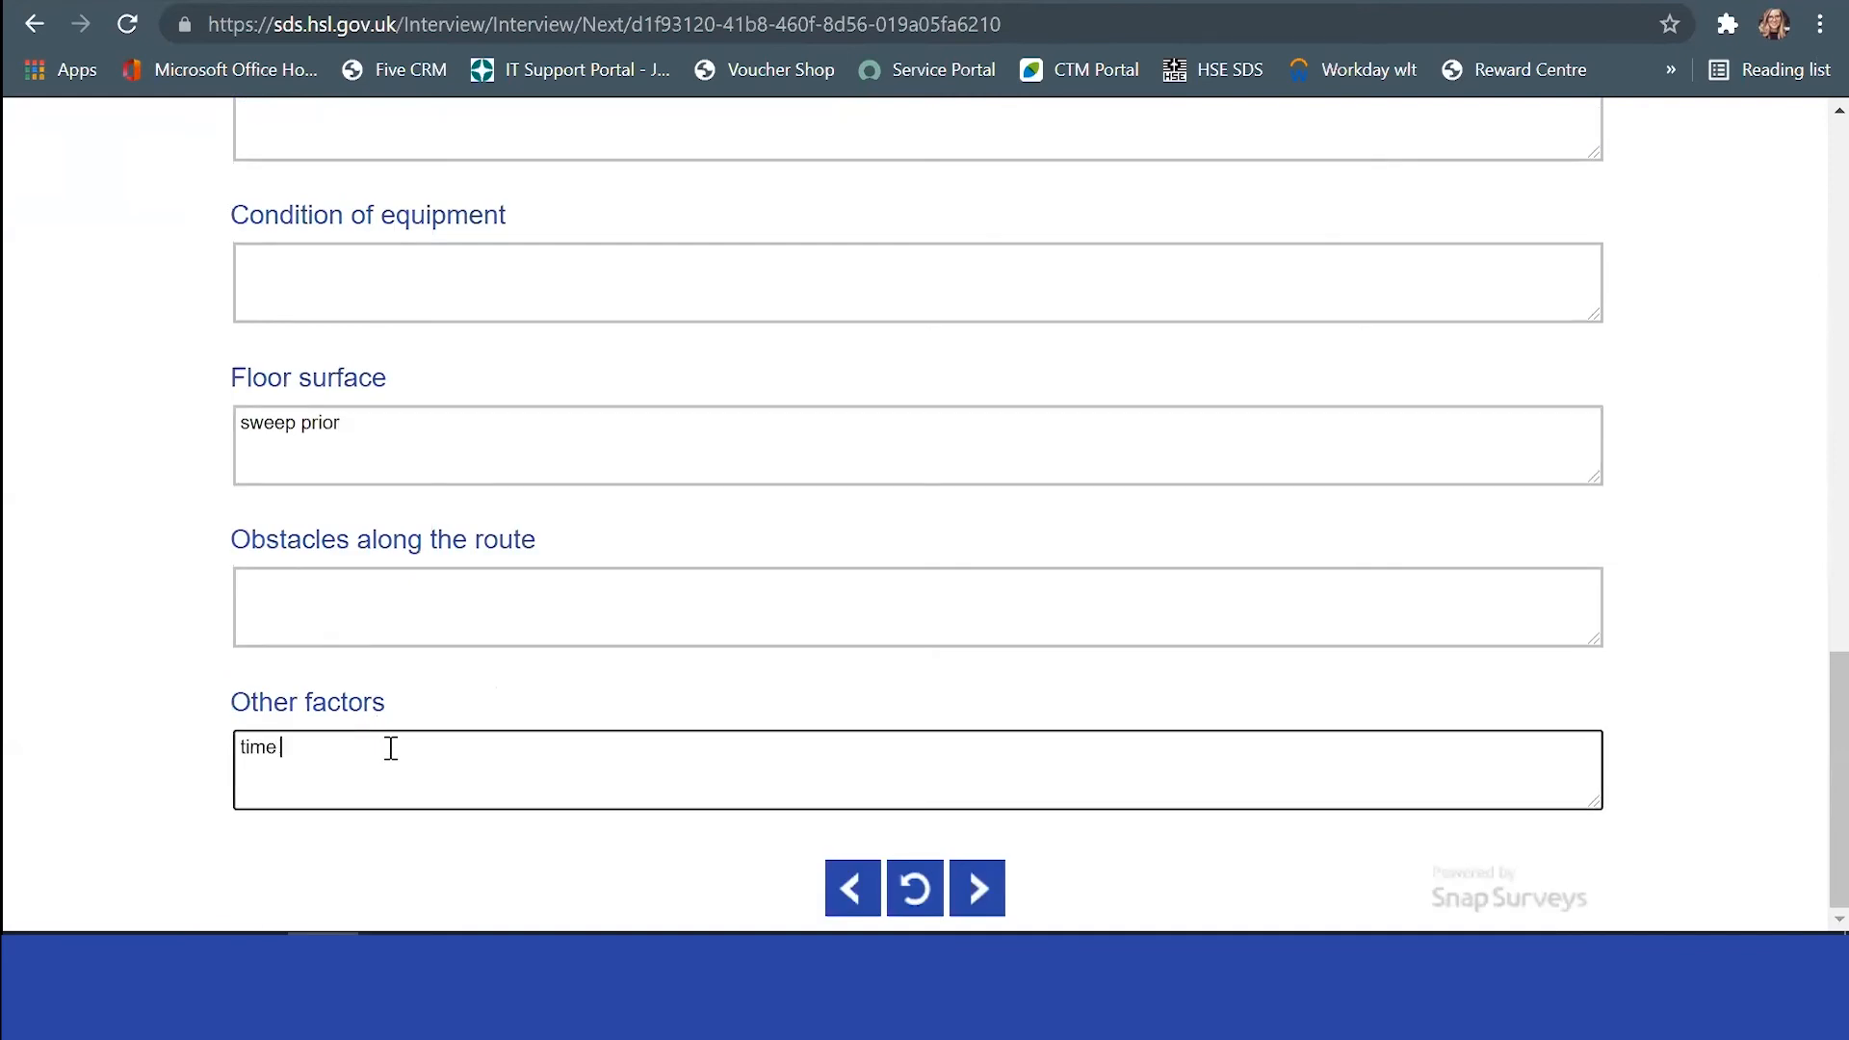
text(restrict)
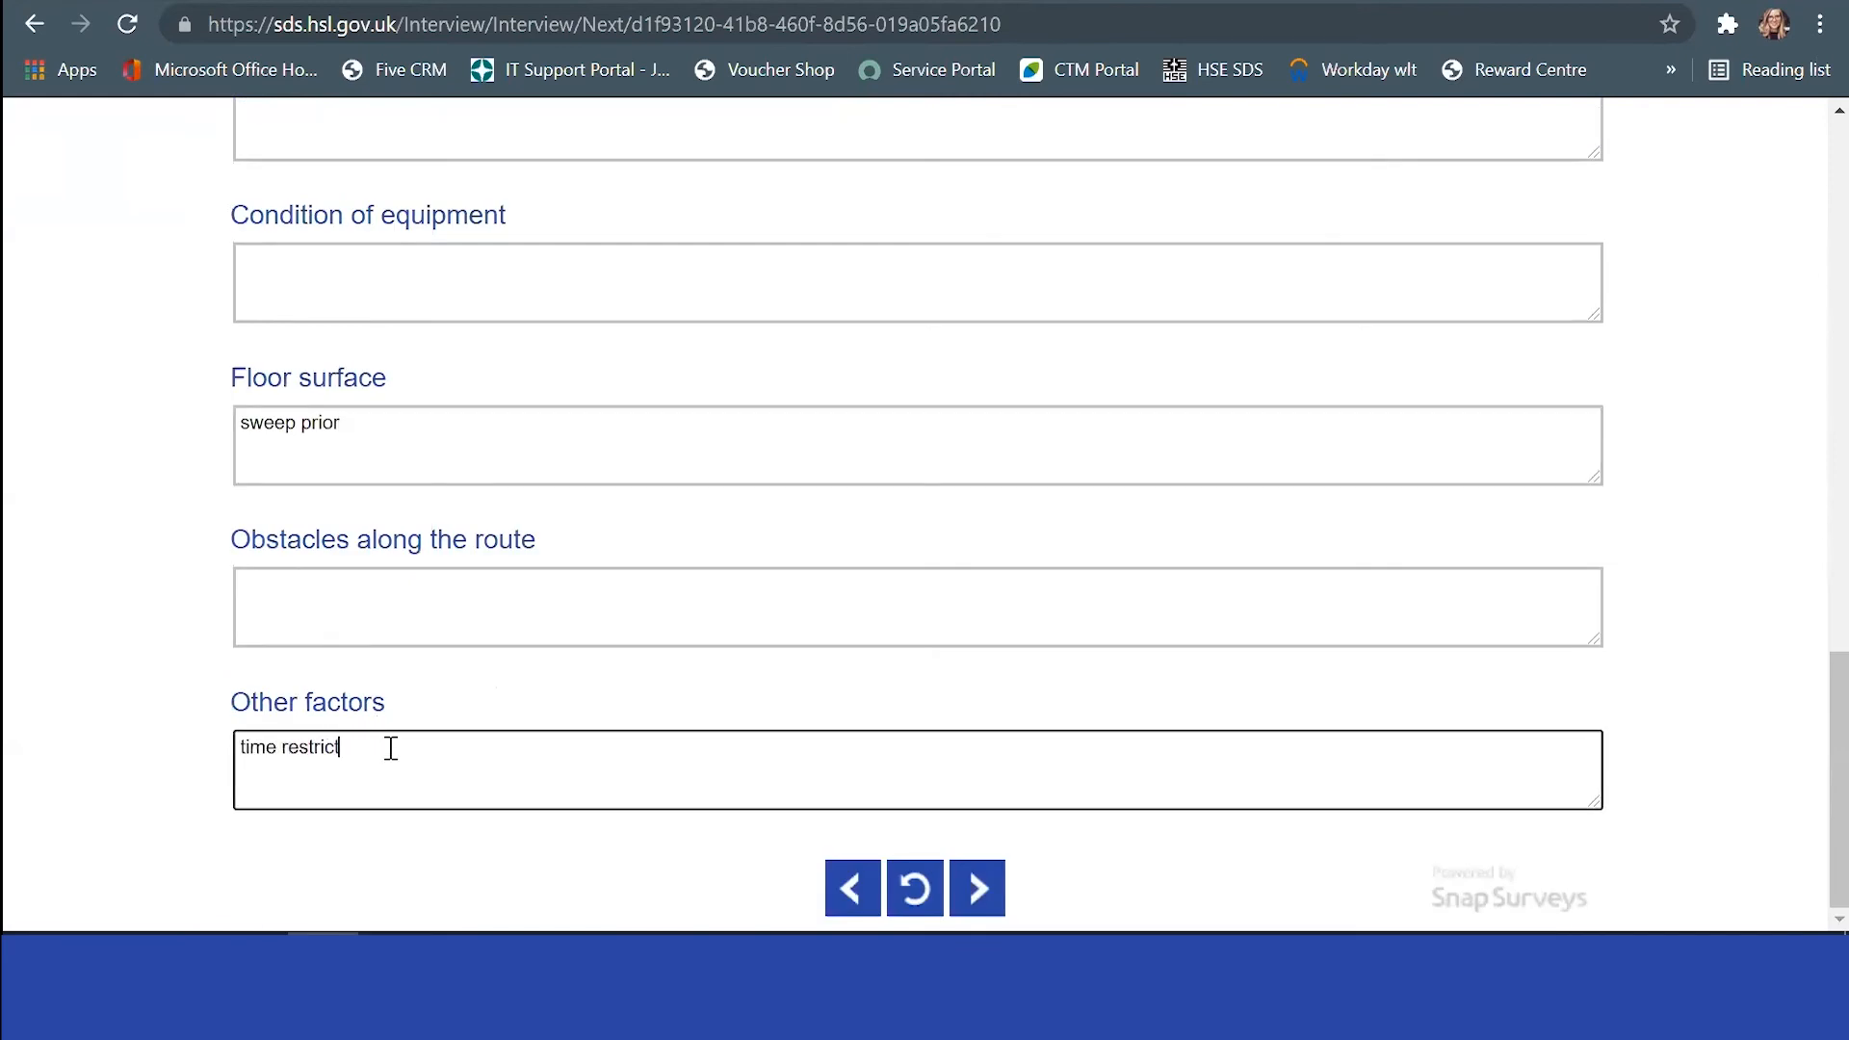
text(ive)
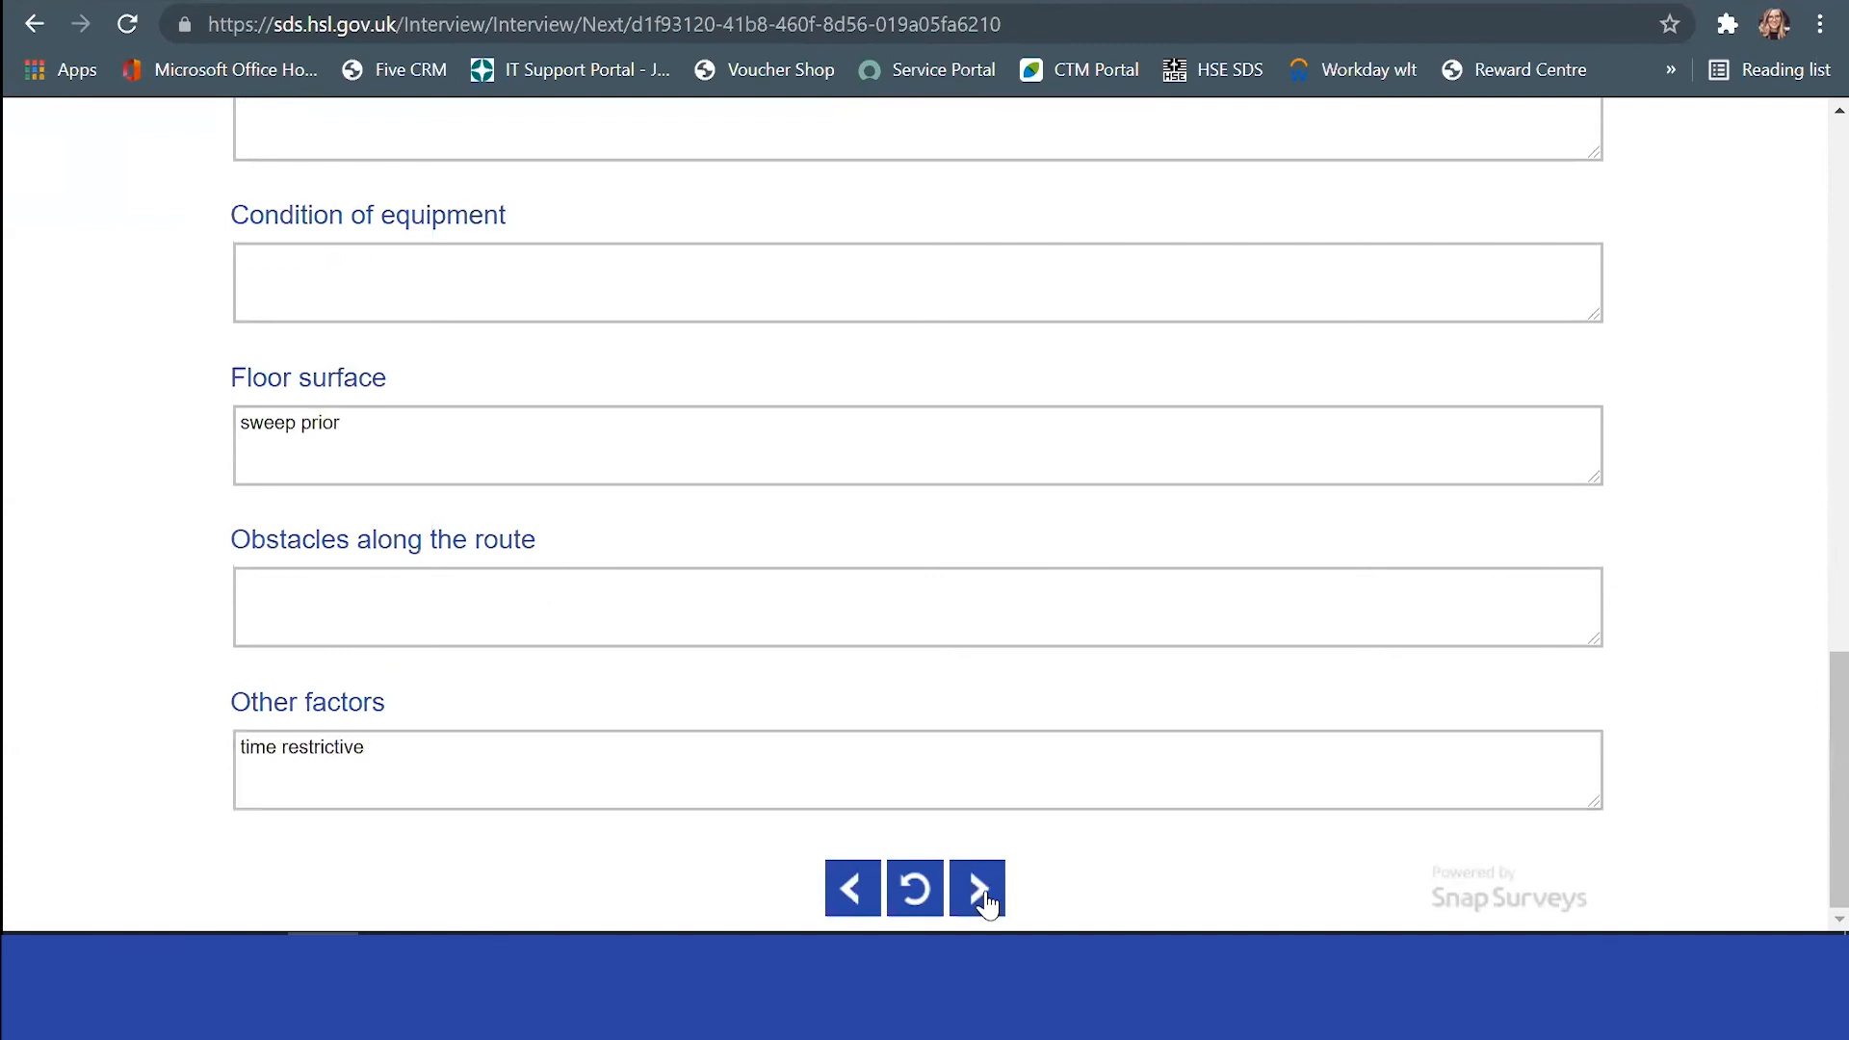
click(977, 888)
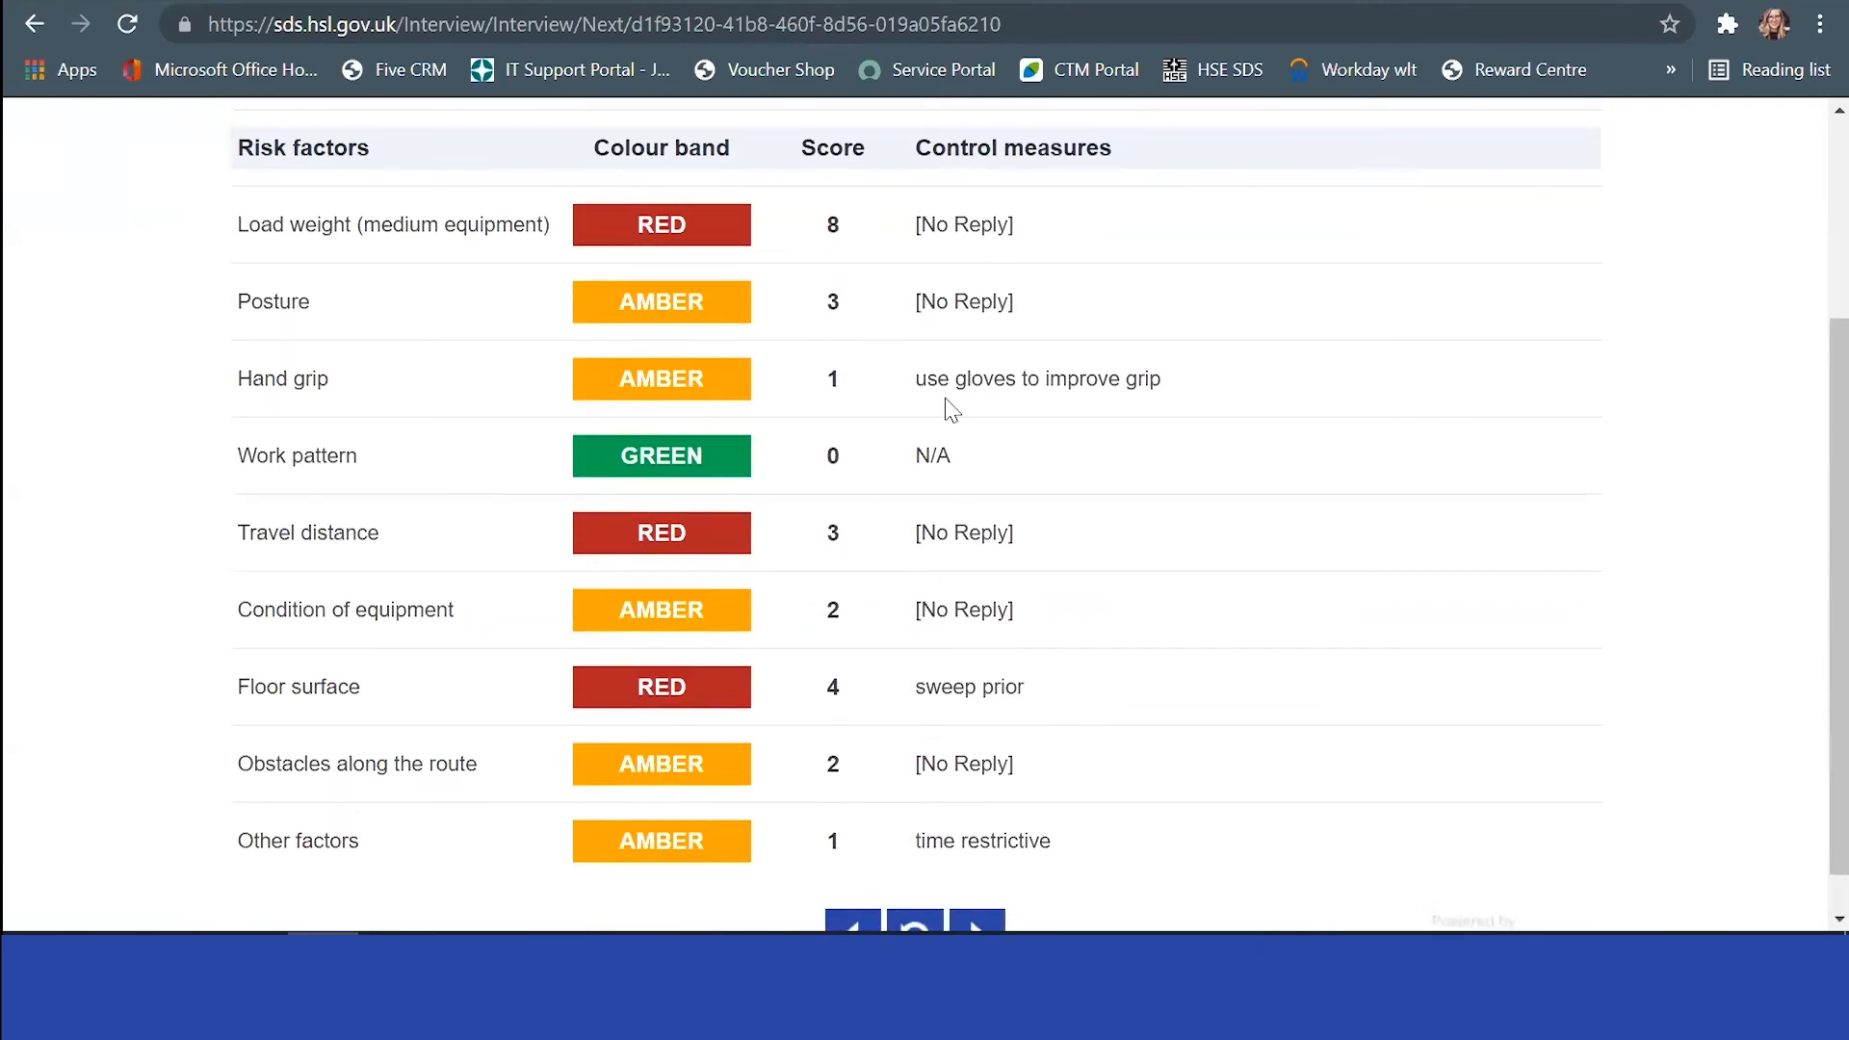
scroll(down, 3)
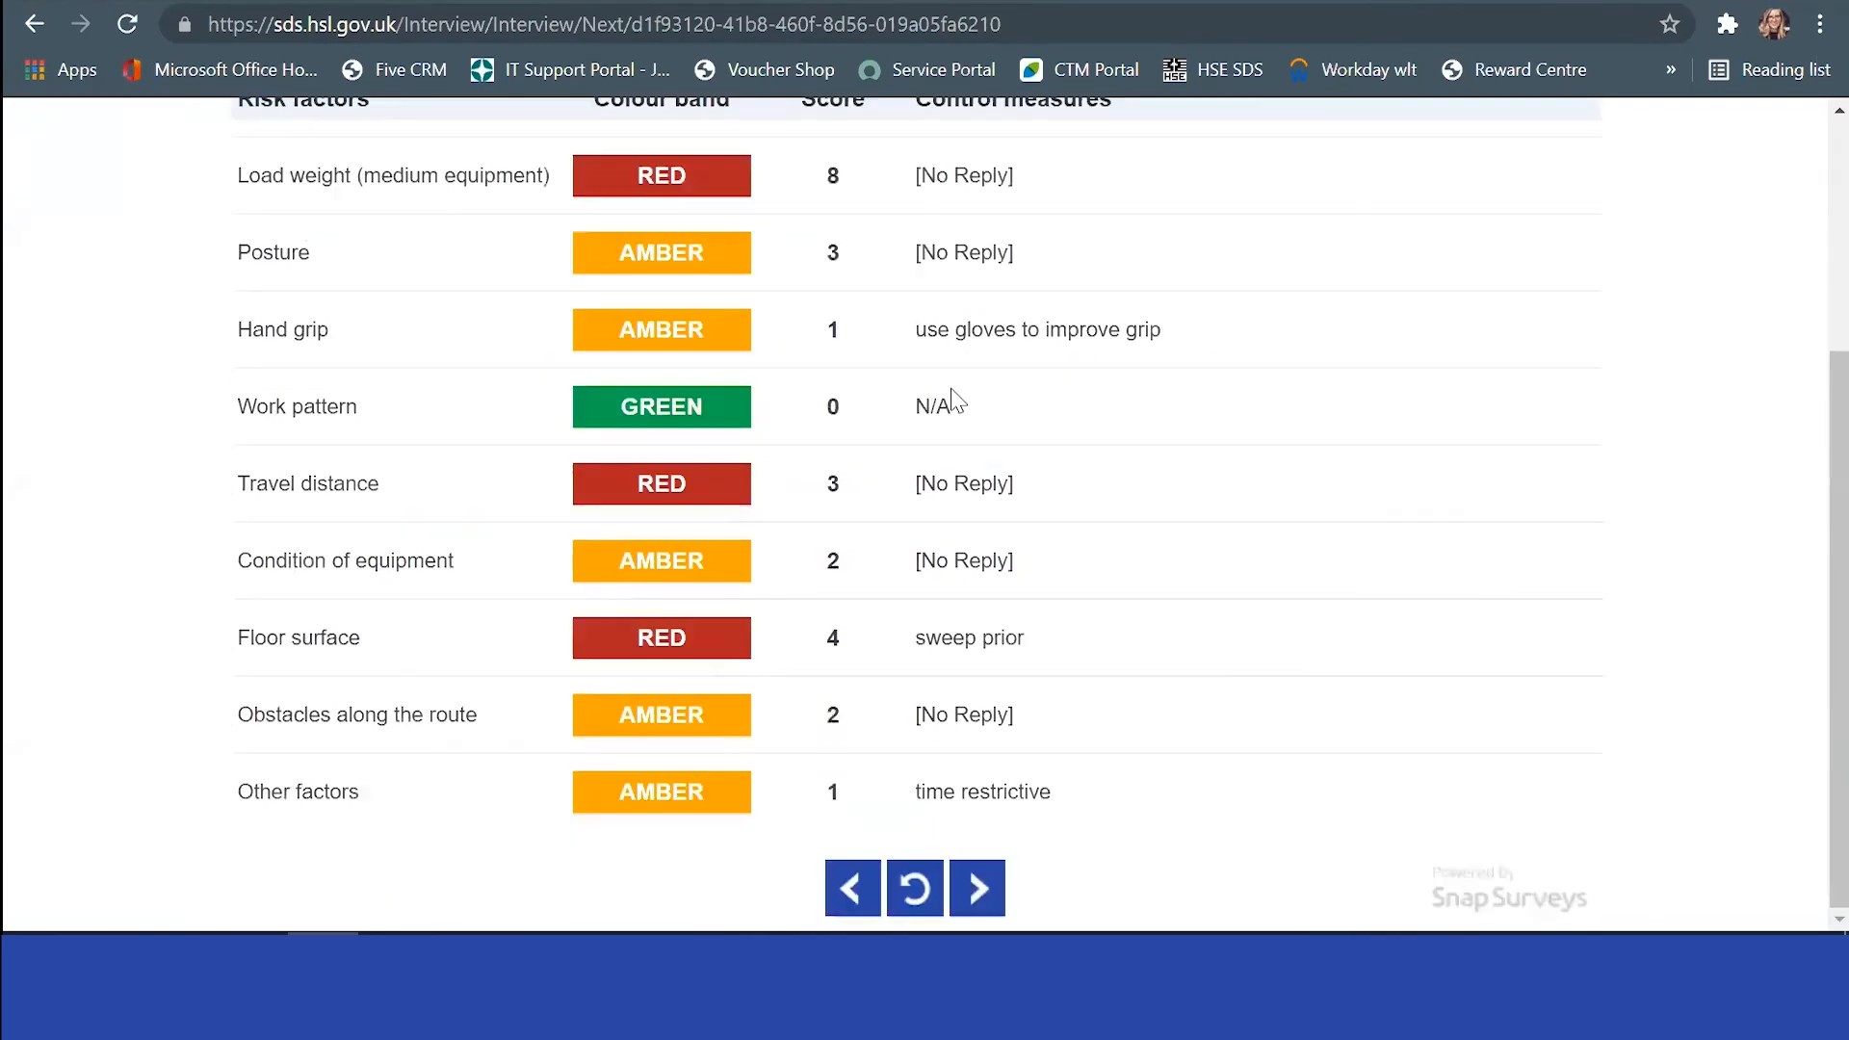
click(977, 886)
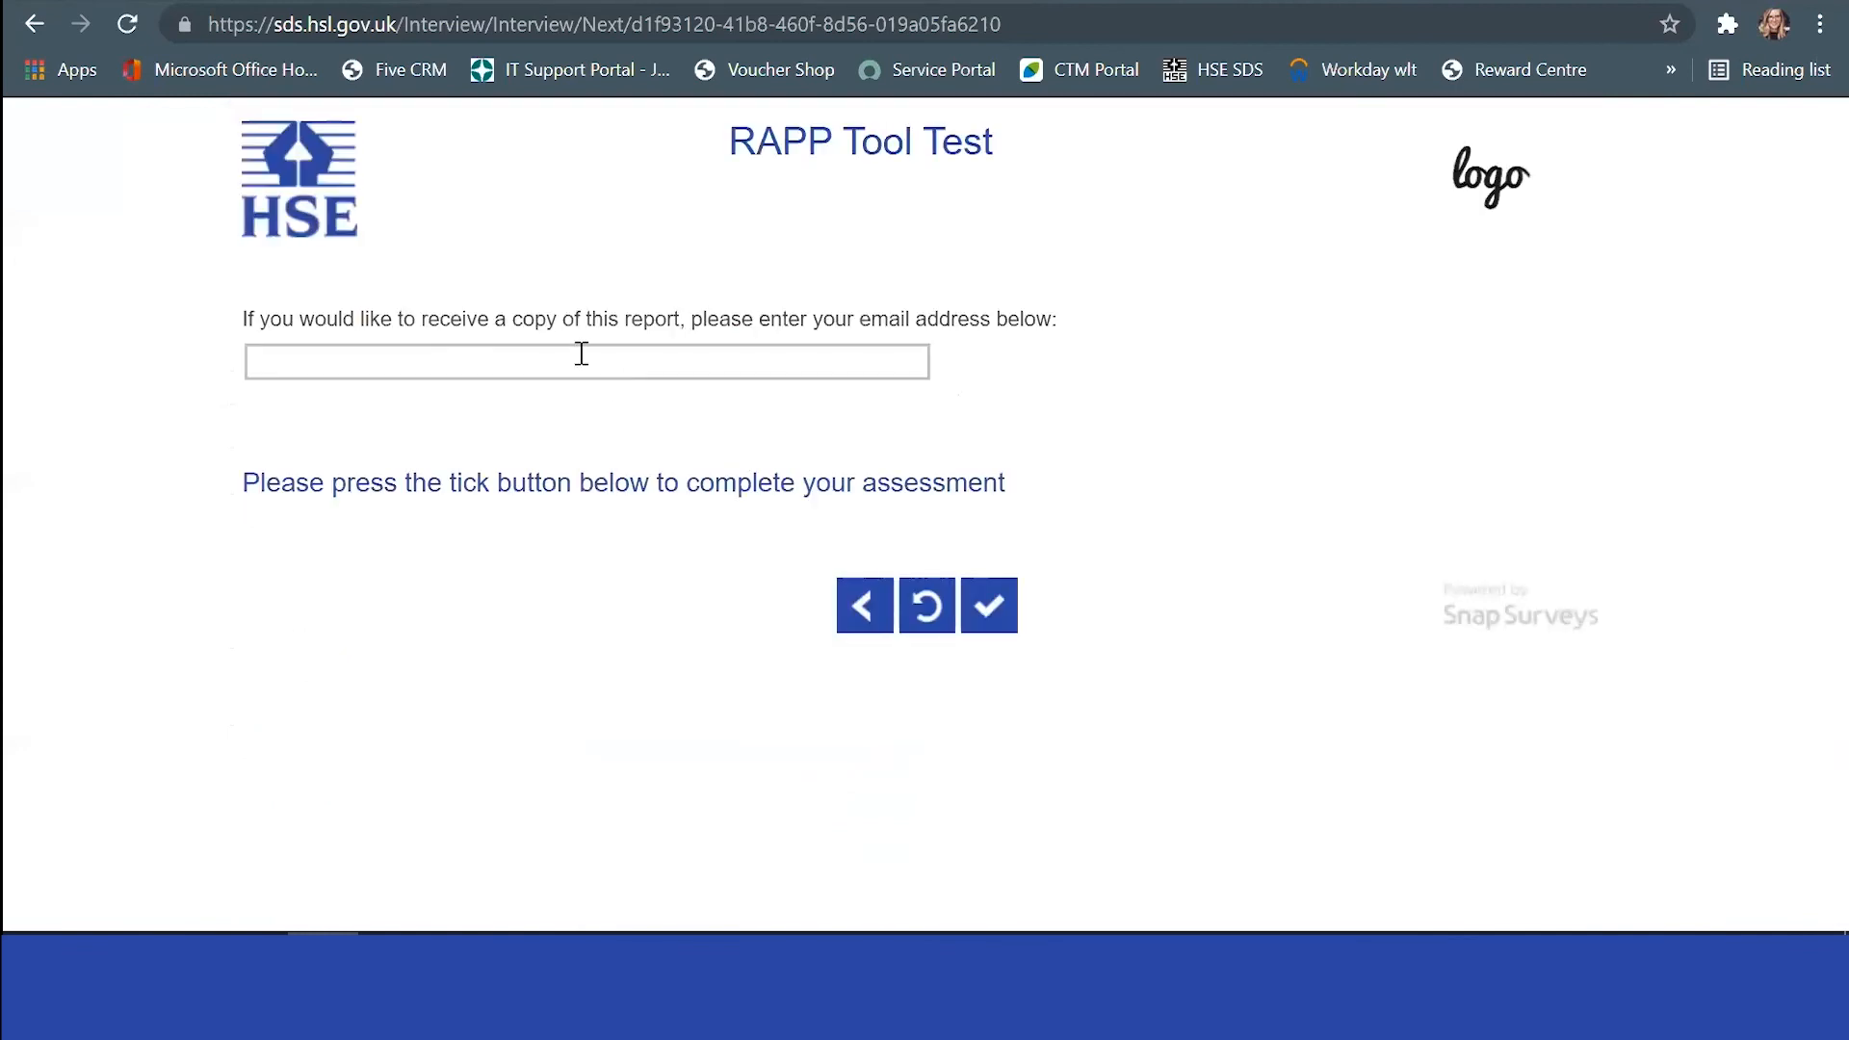
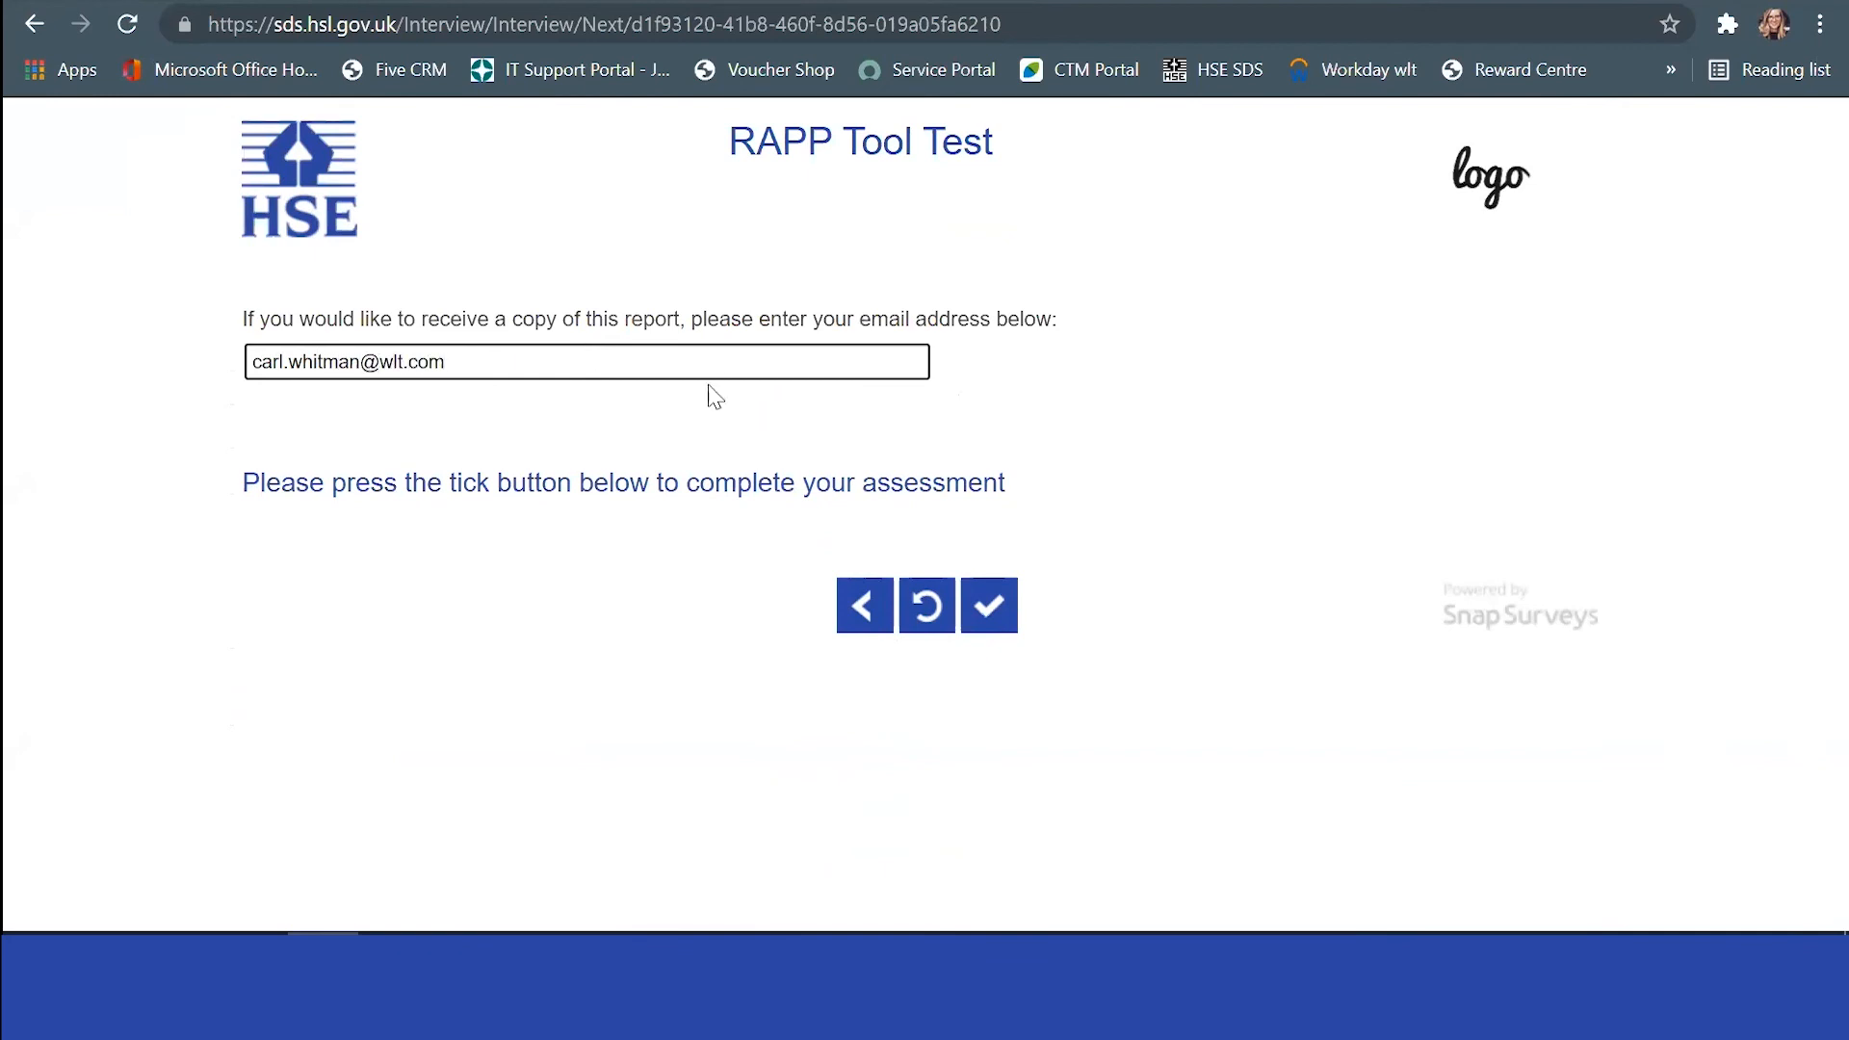
click(988, 605)
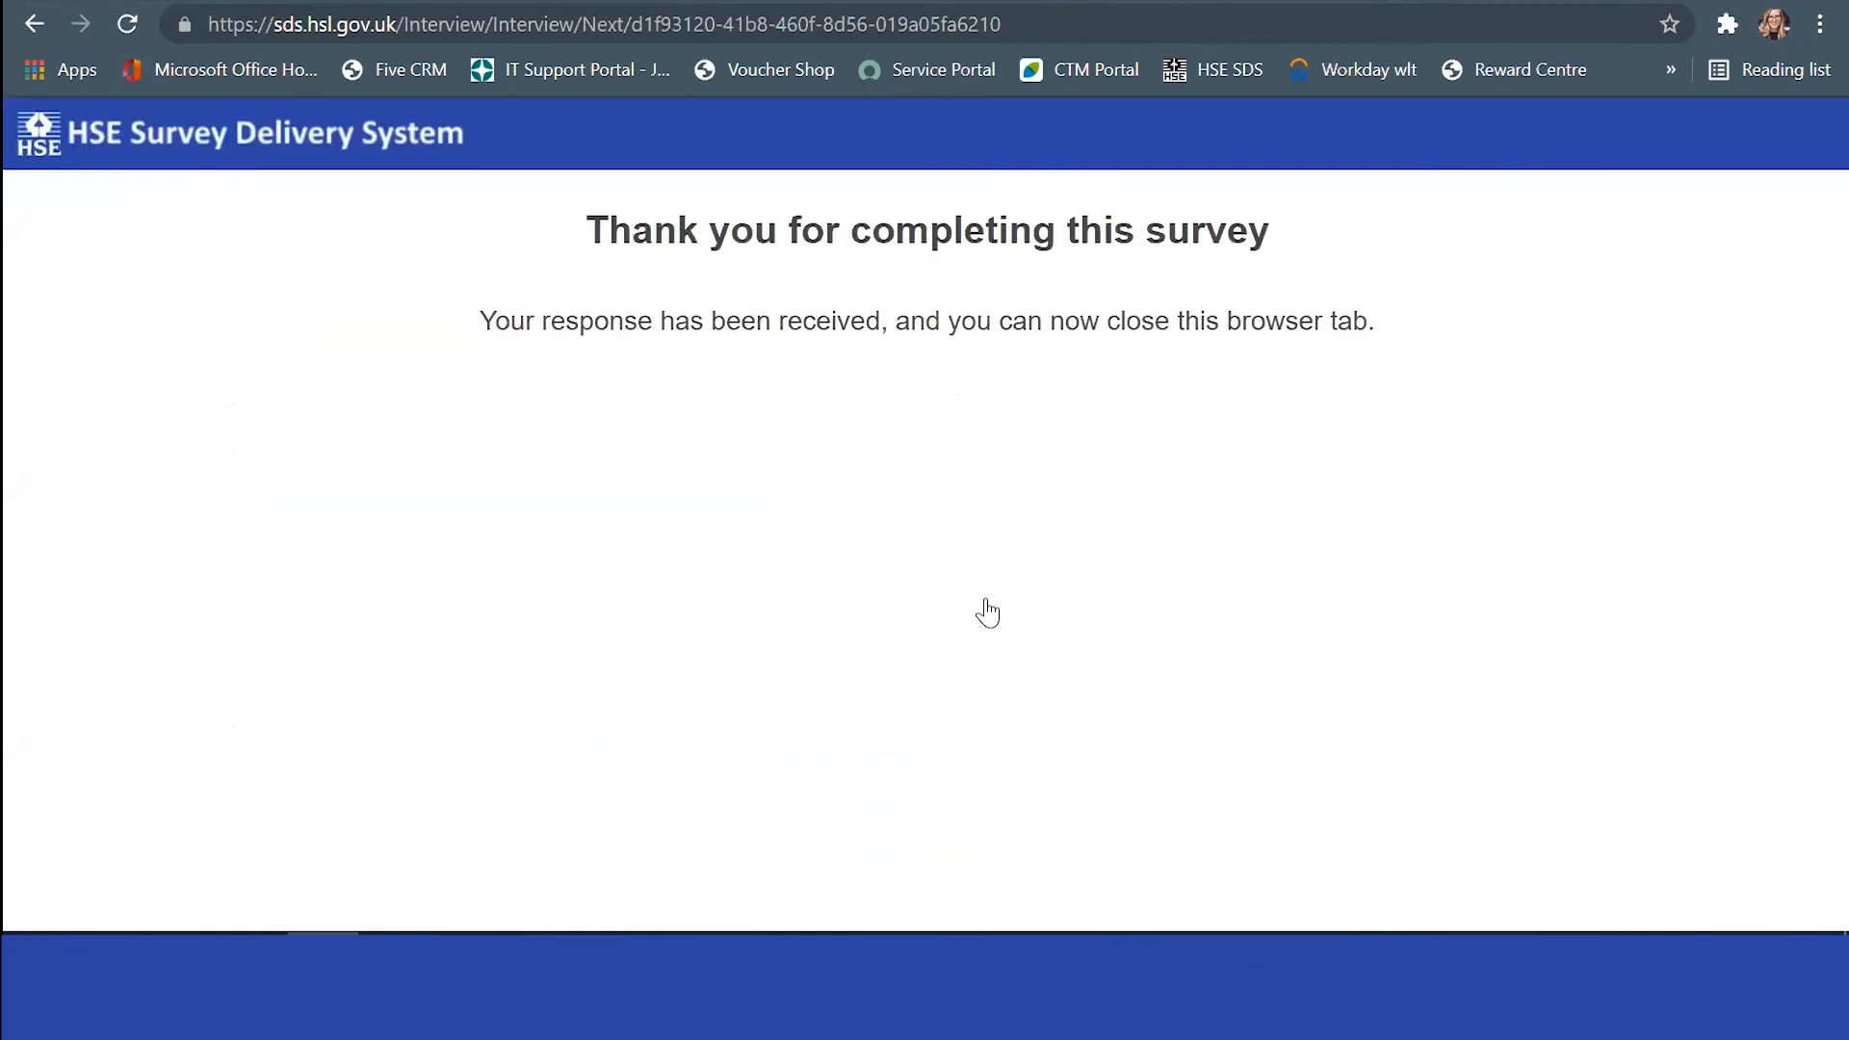
mouse_move(532, 190)
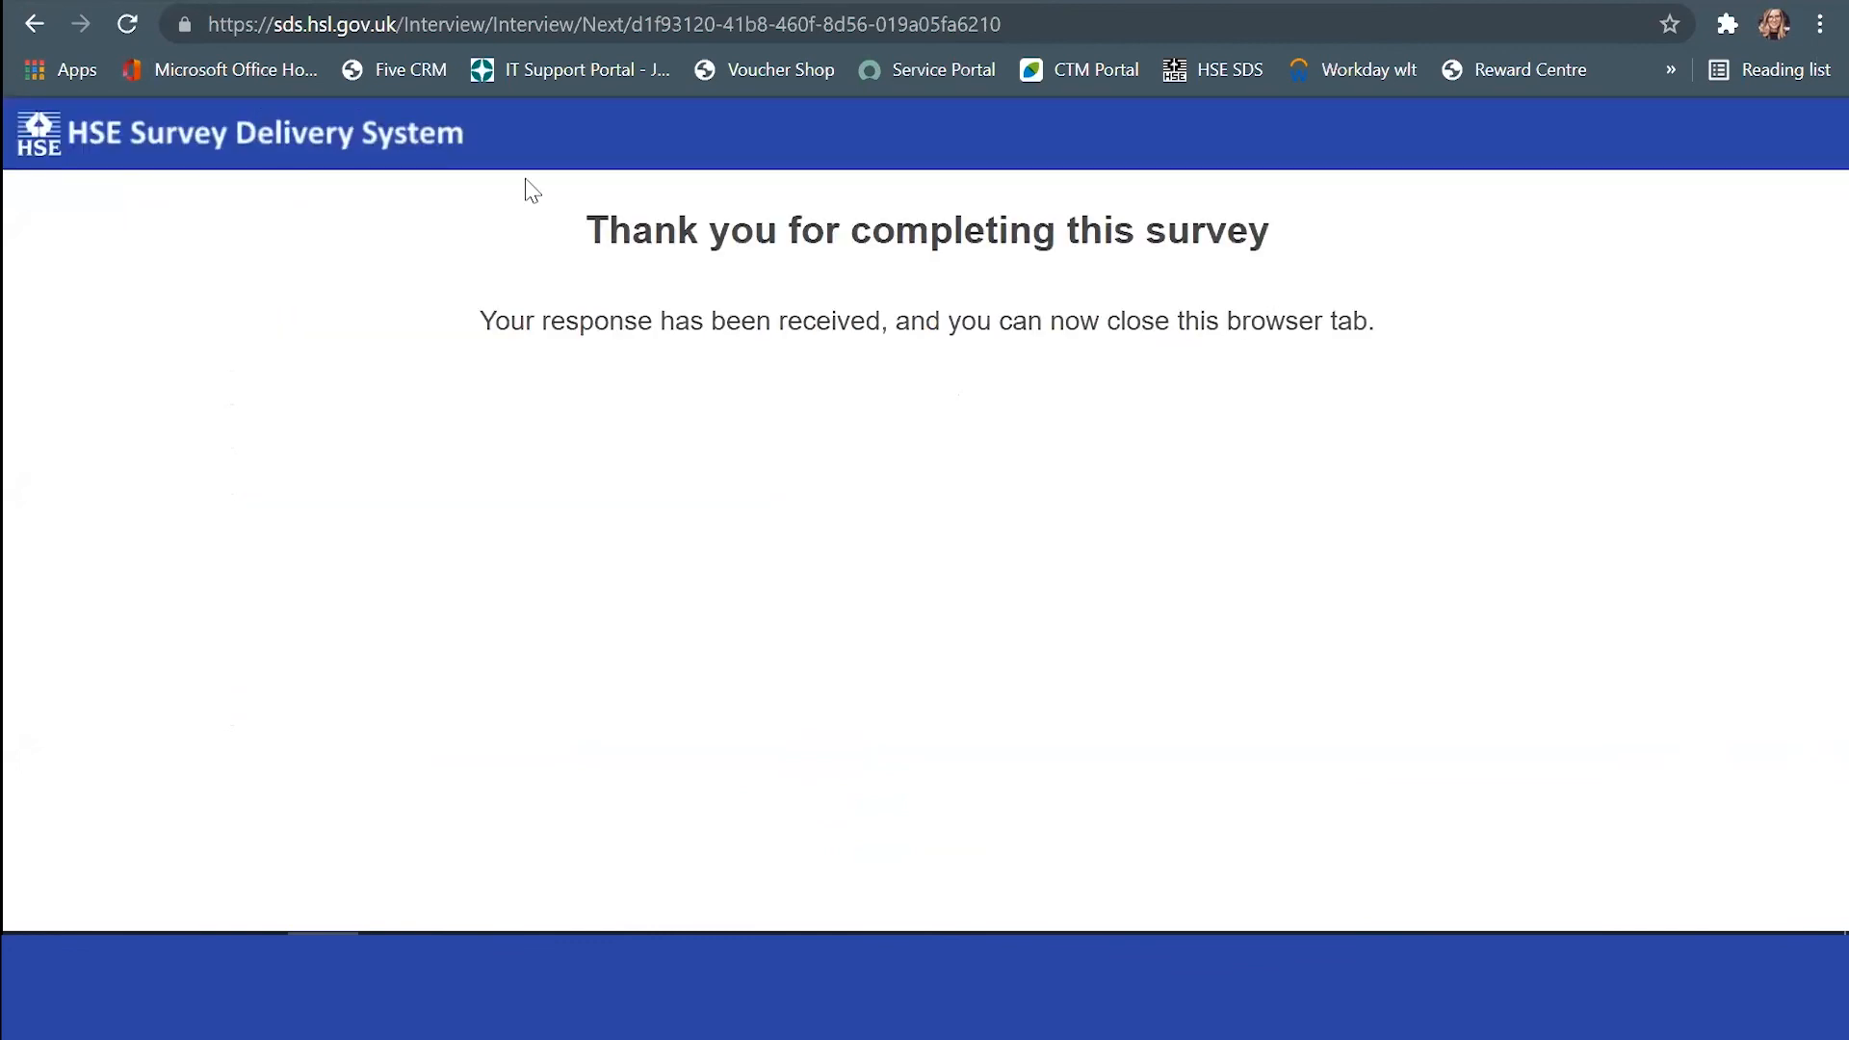
mouse_move(506, 156)
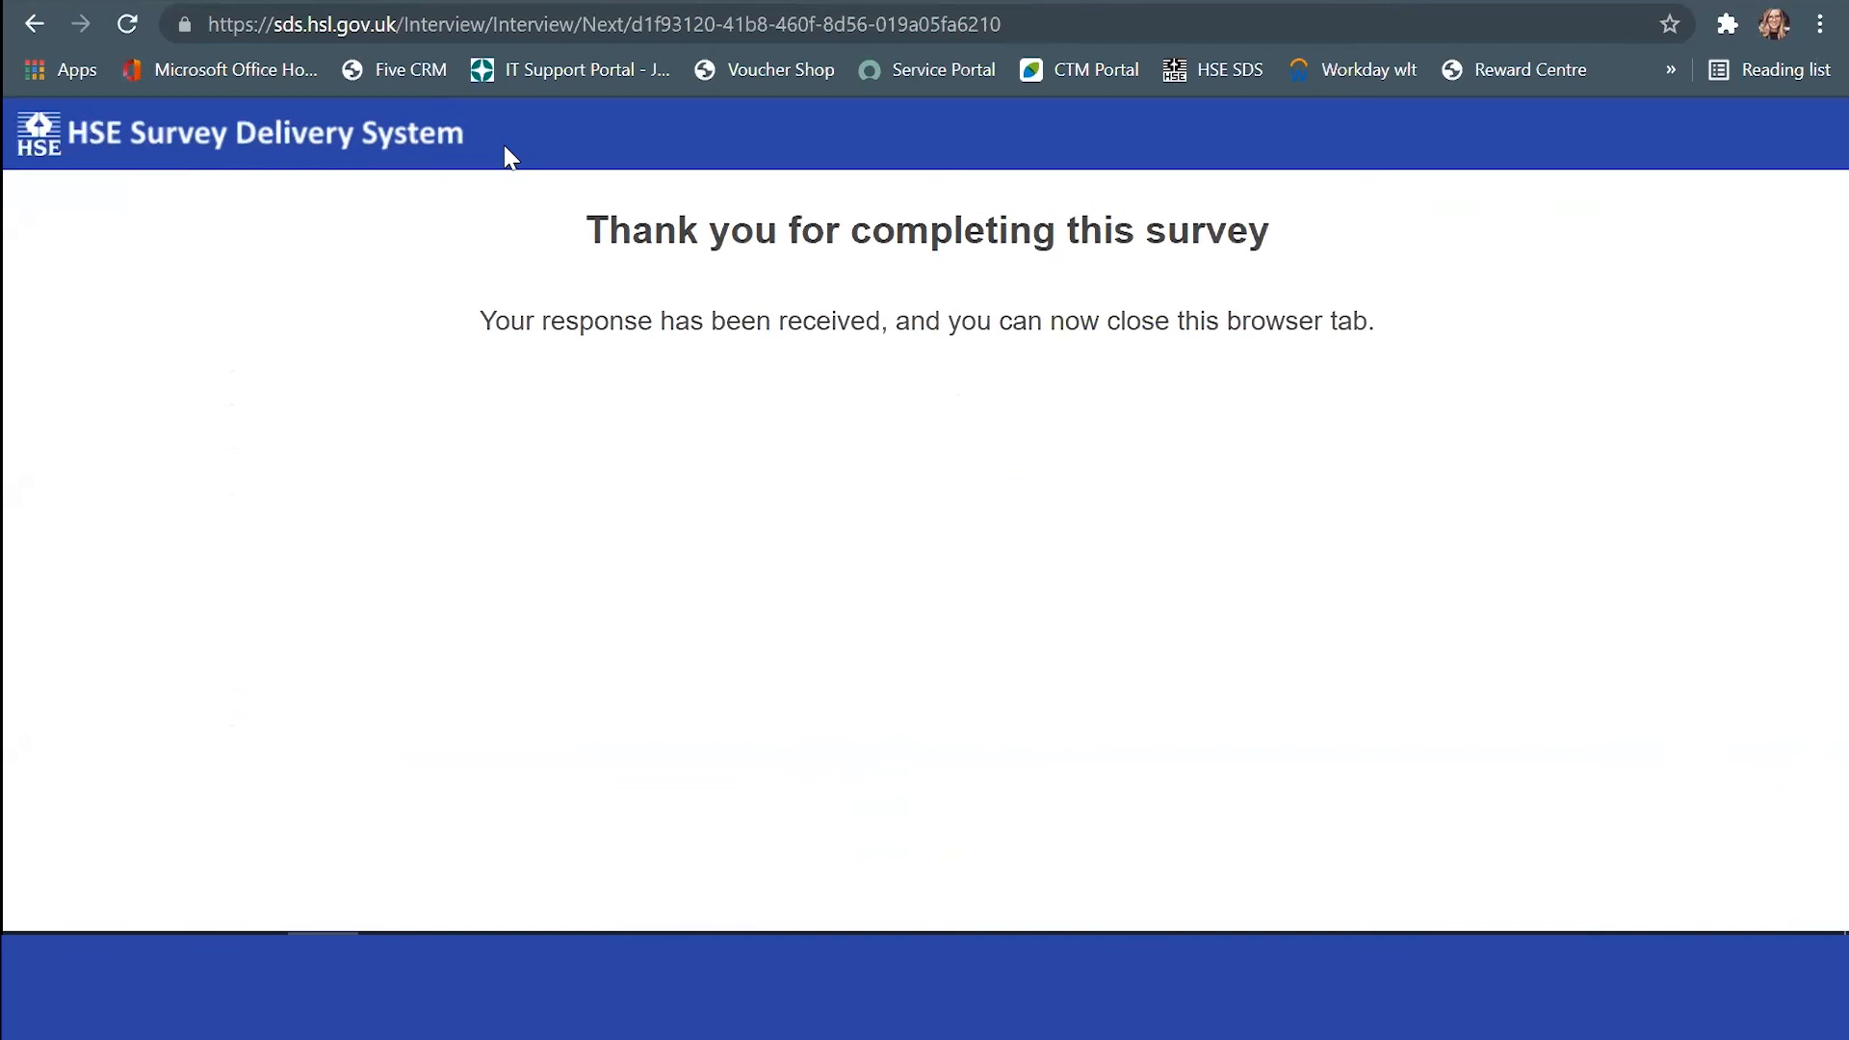
mouse_move(505, 145)
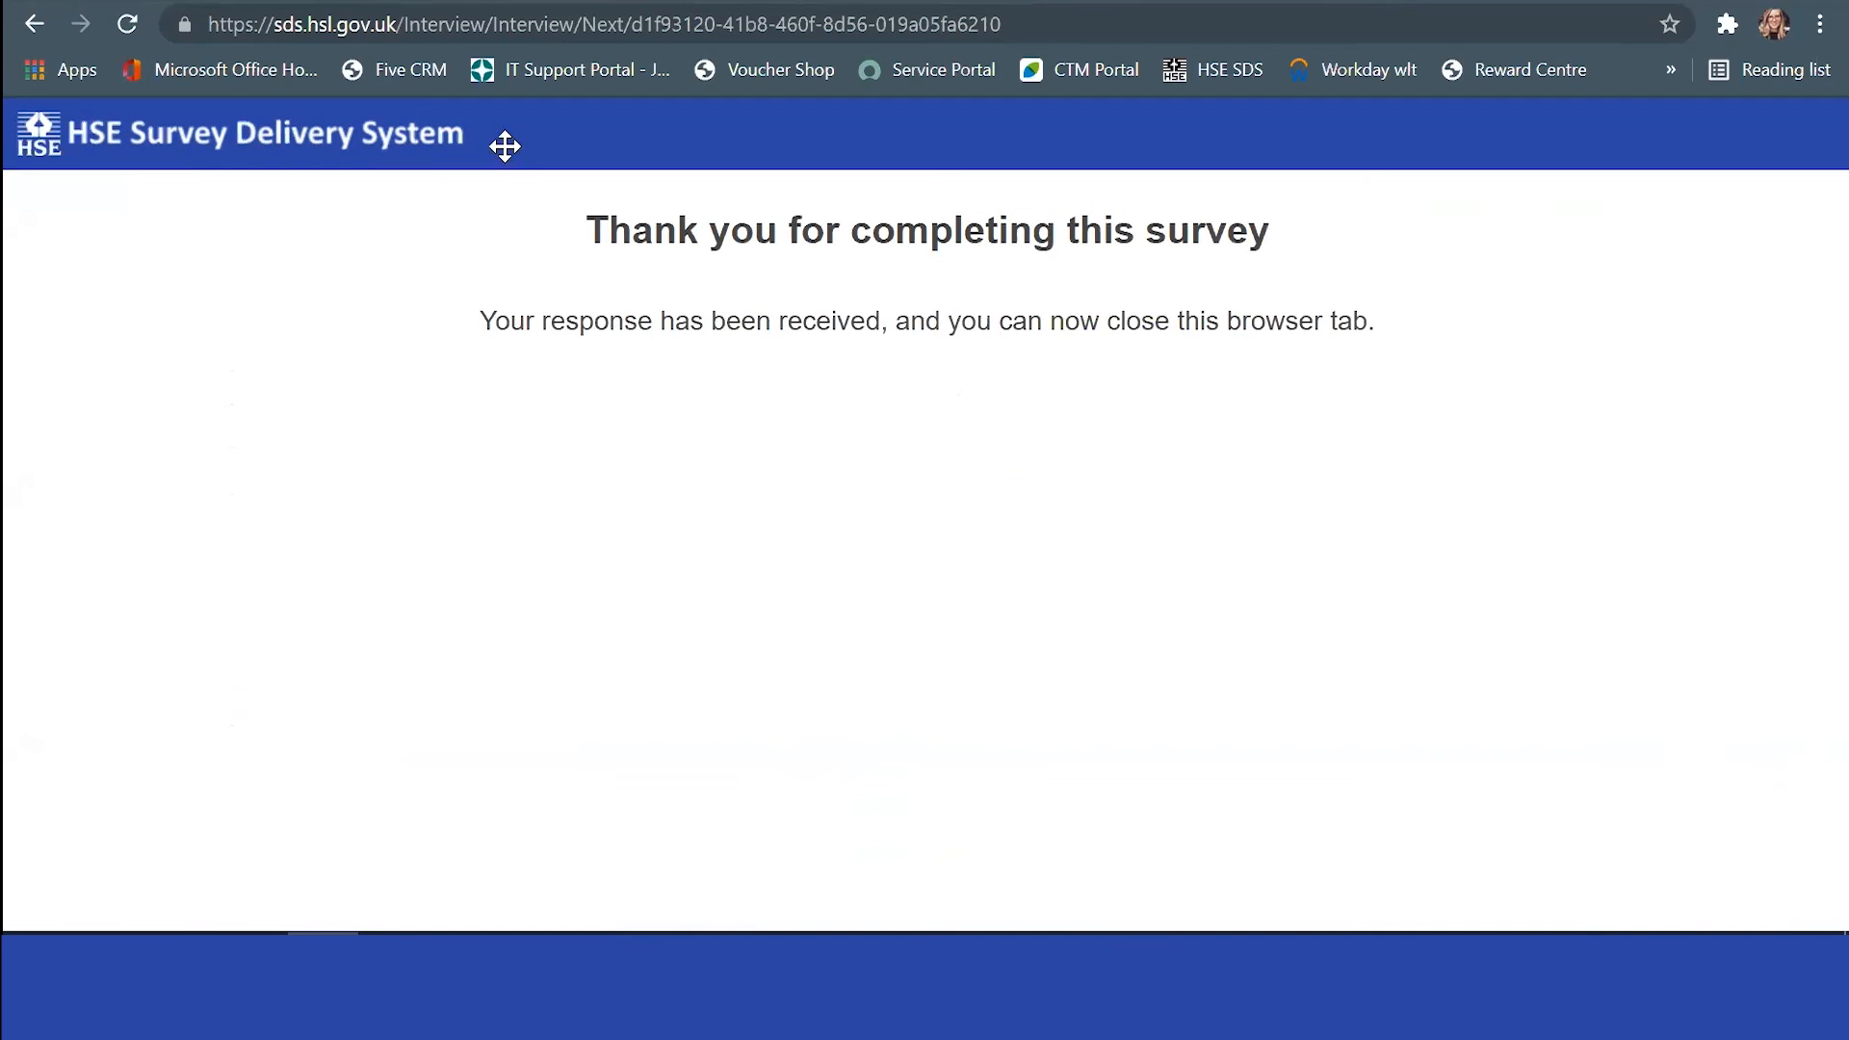
mouse_move(1139, 127)
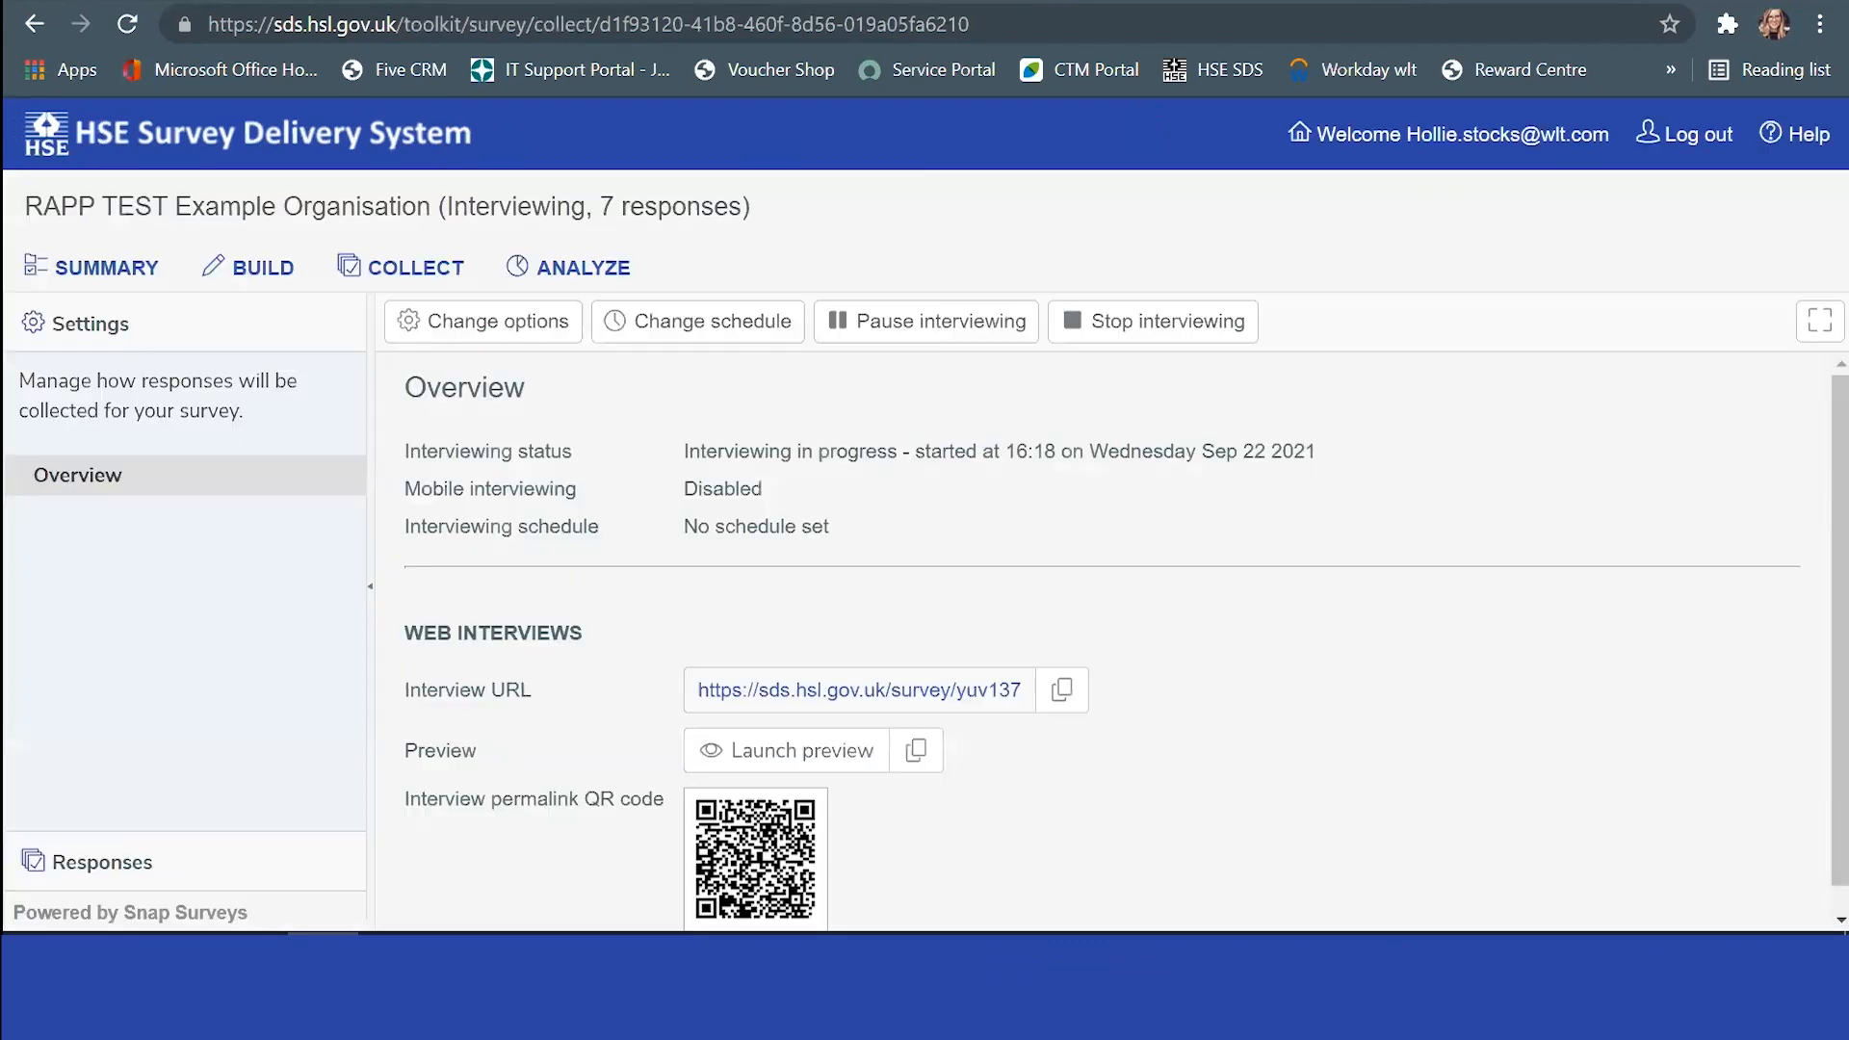
mouse_move(532, 188)
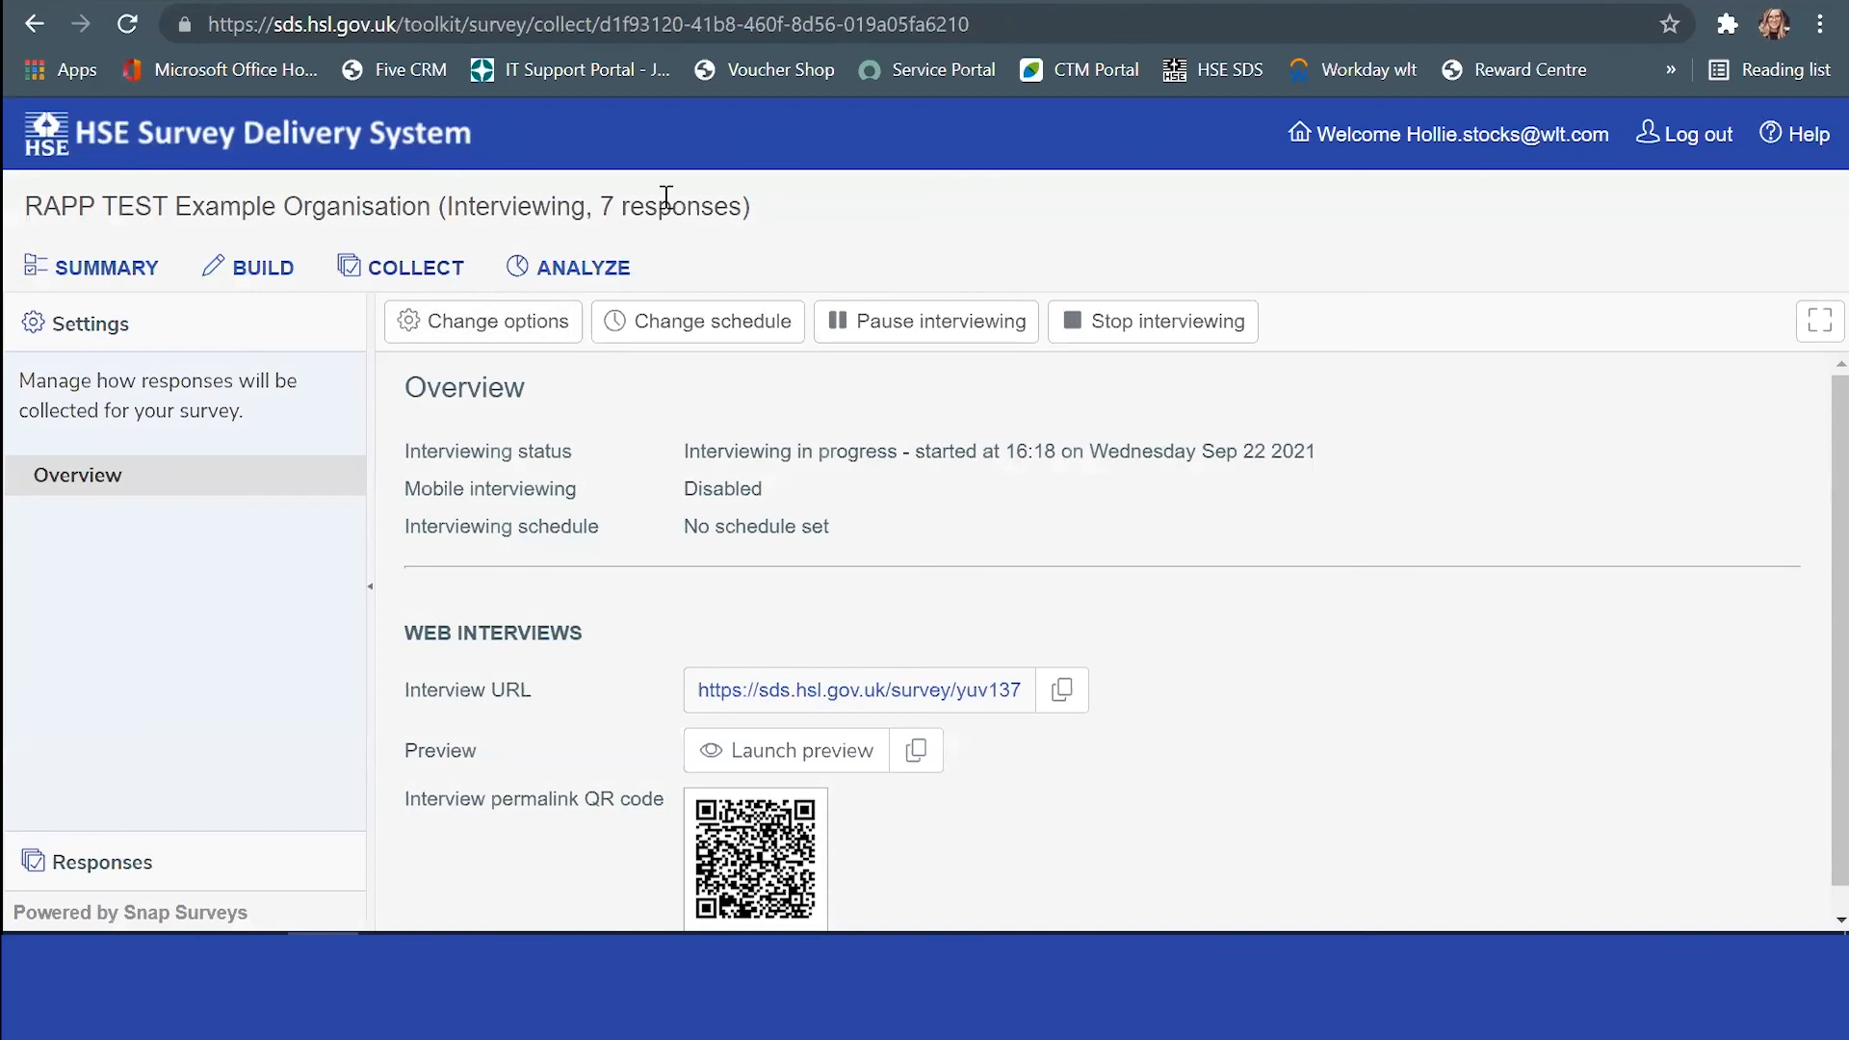
mouse_move(911, 407)
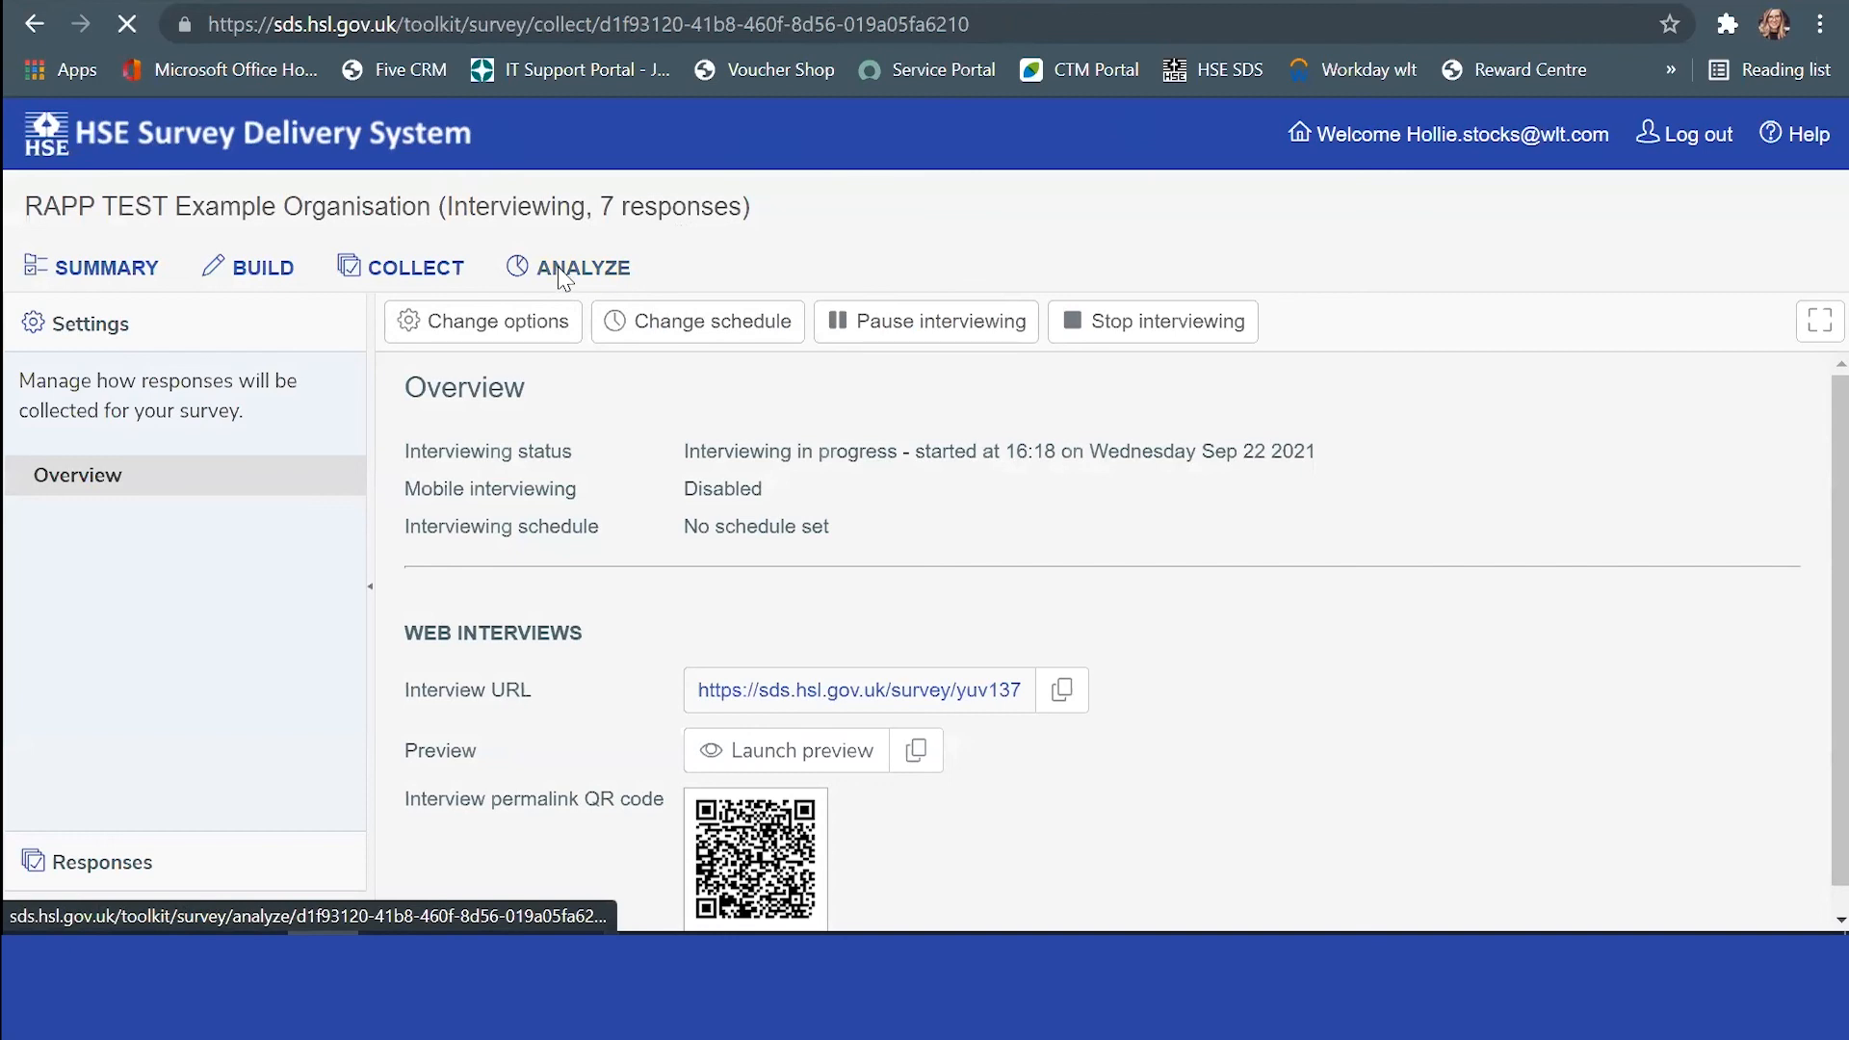
Go to Analyze for the RAPP TEST survey, listing its reports with 8 responses
click(582, 268)
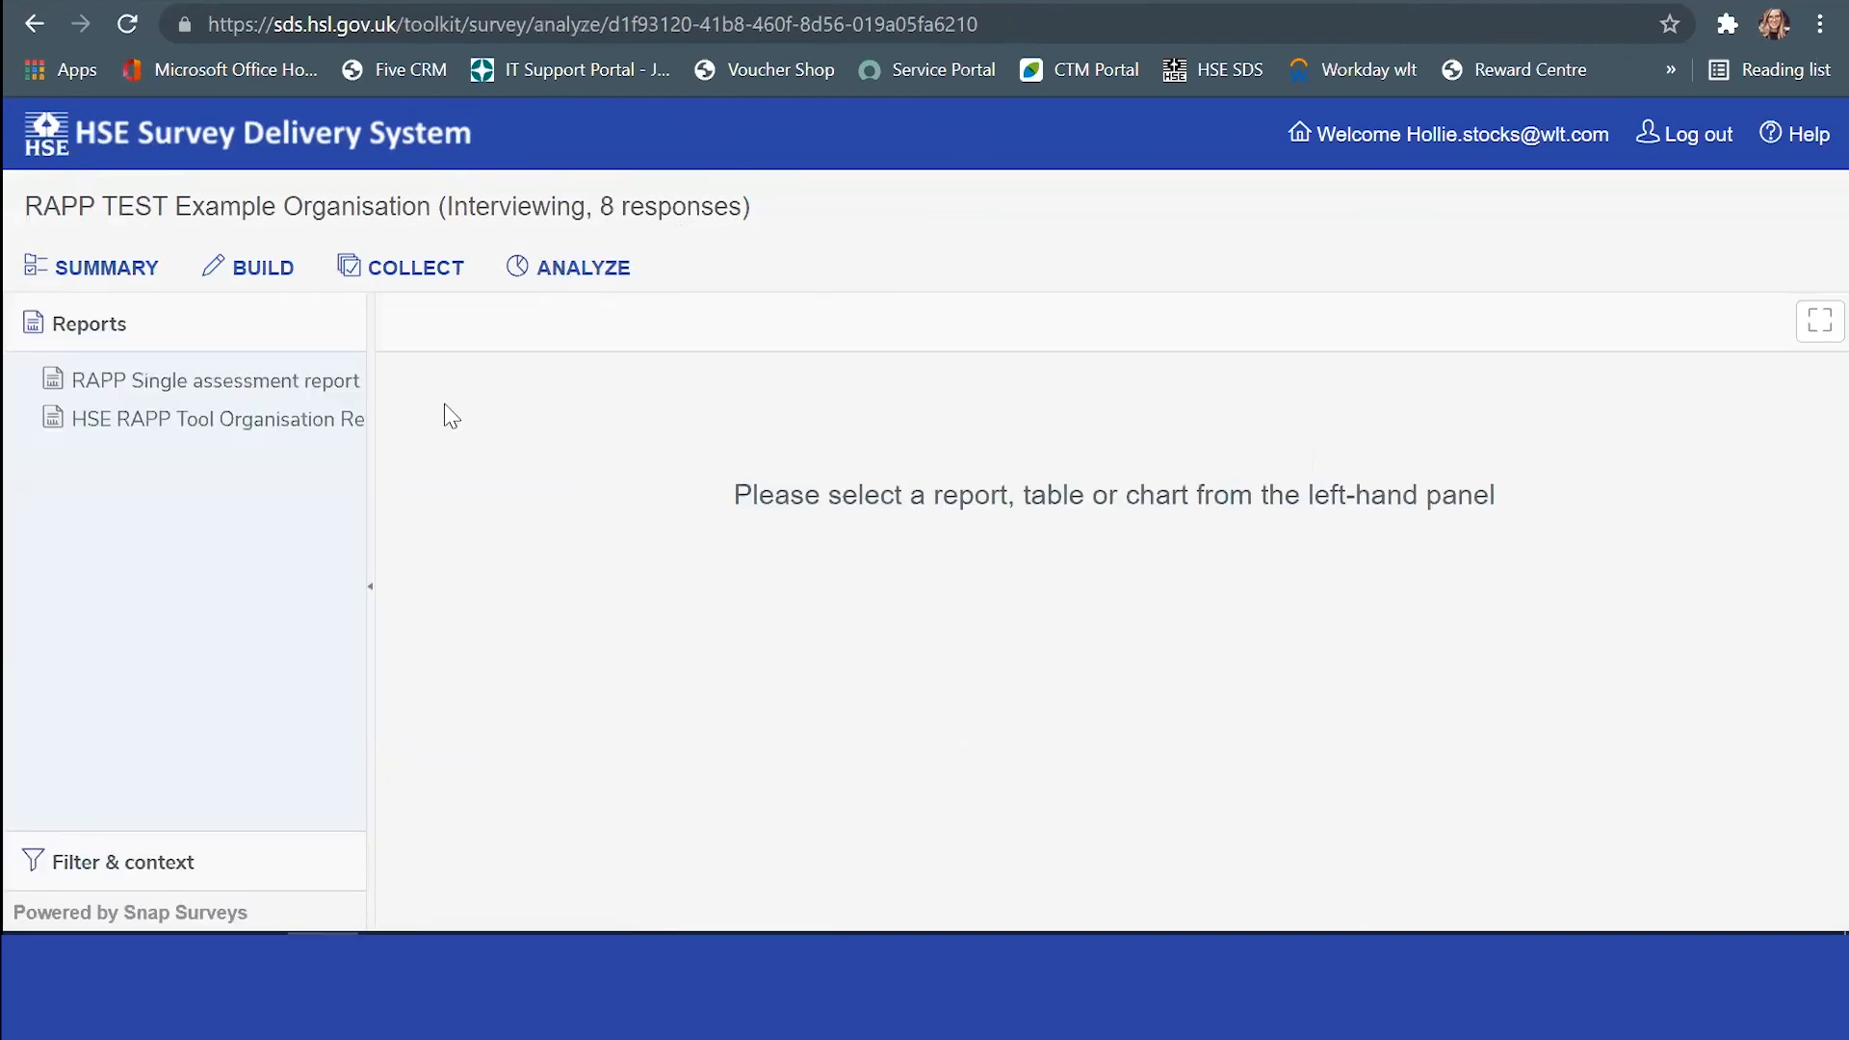